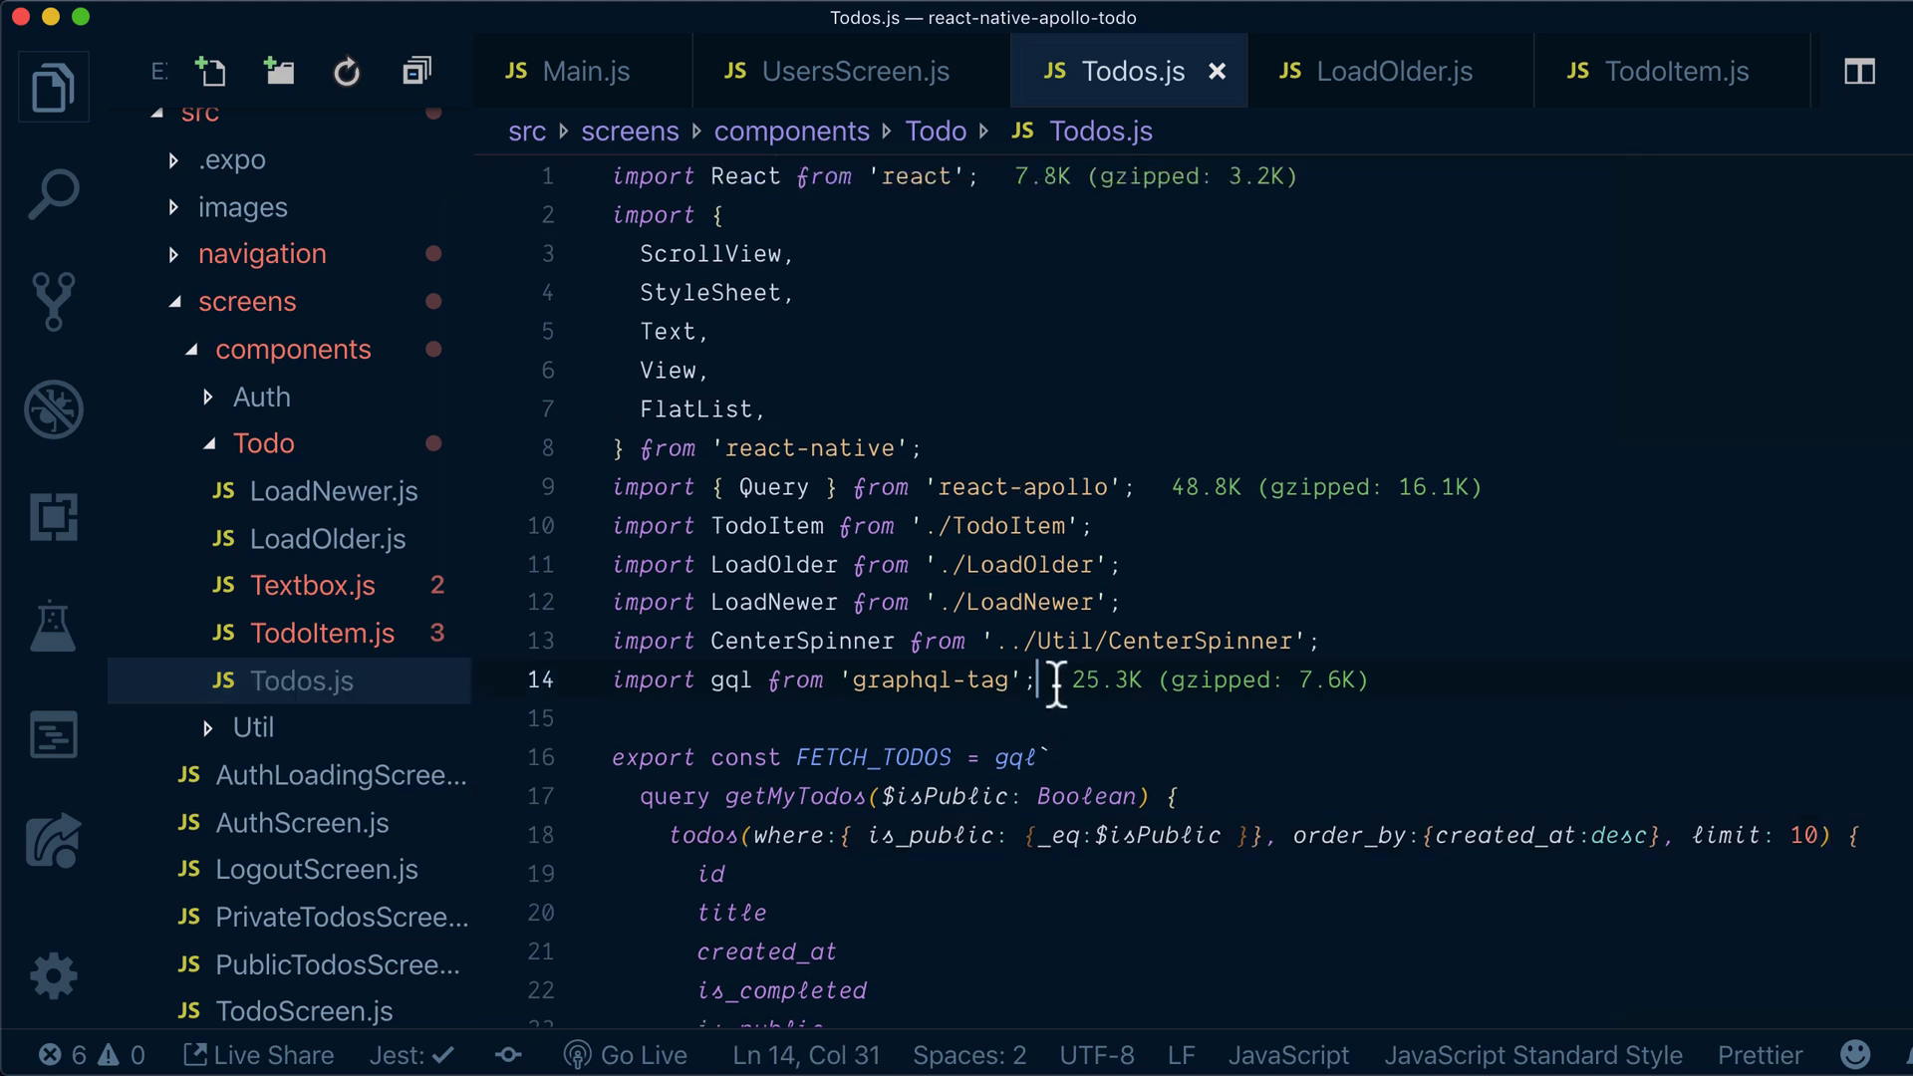
Step: Import withApollo from 'react-apollo' at the top of Todos.js
type("import { withApollo")
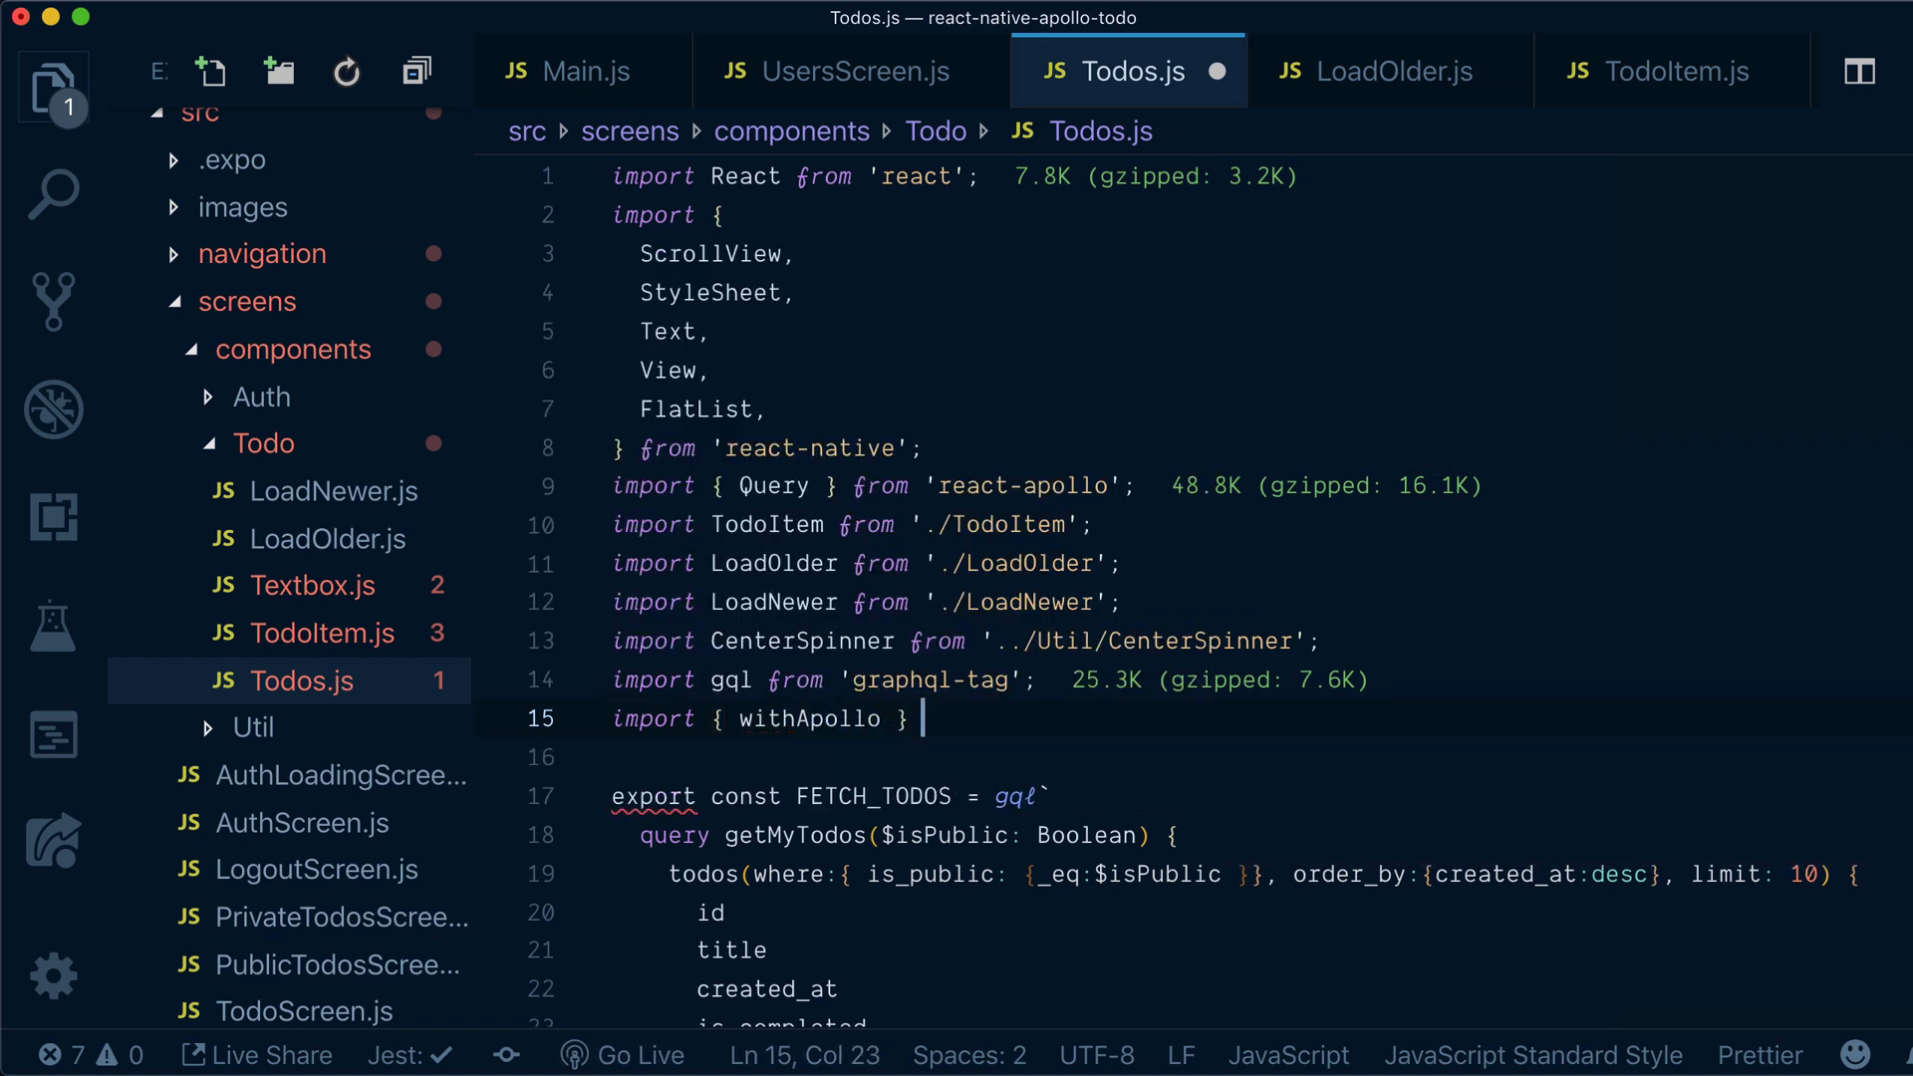
type("from 're")
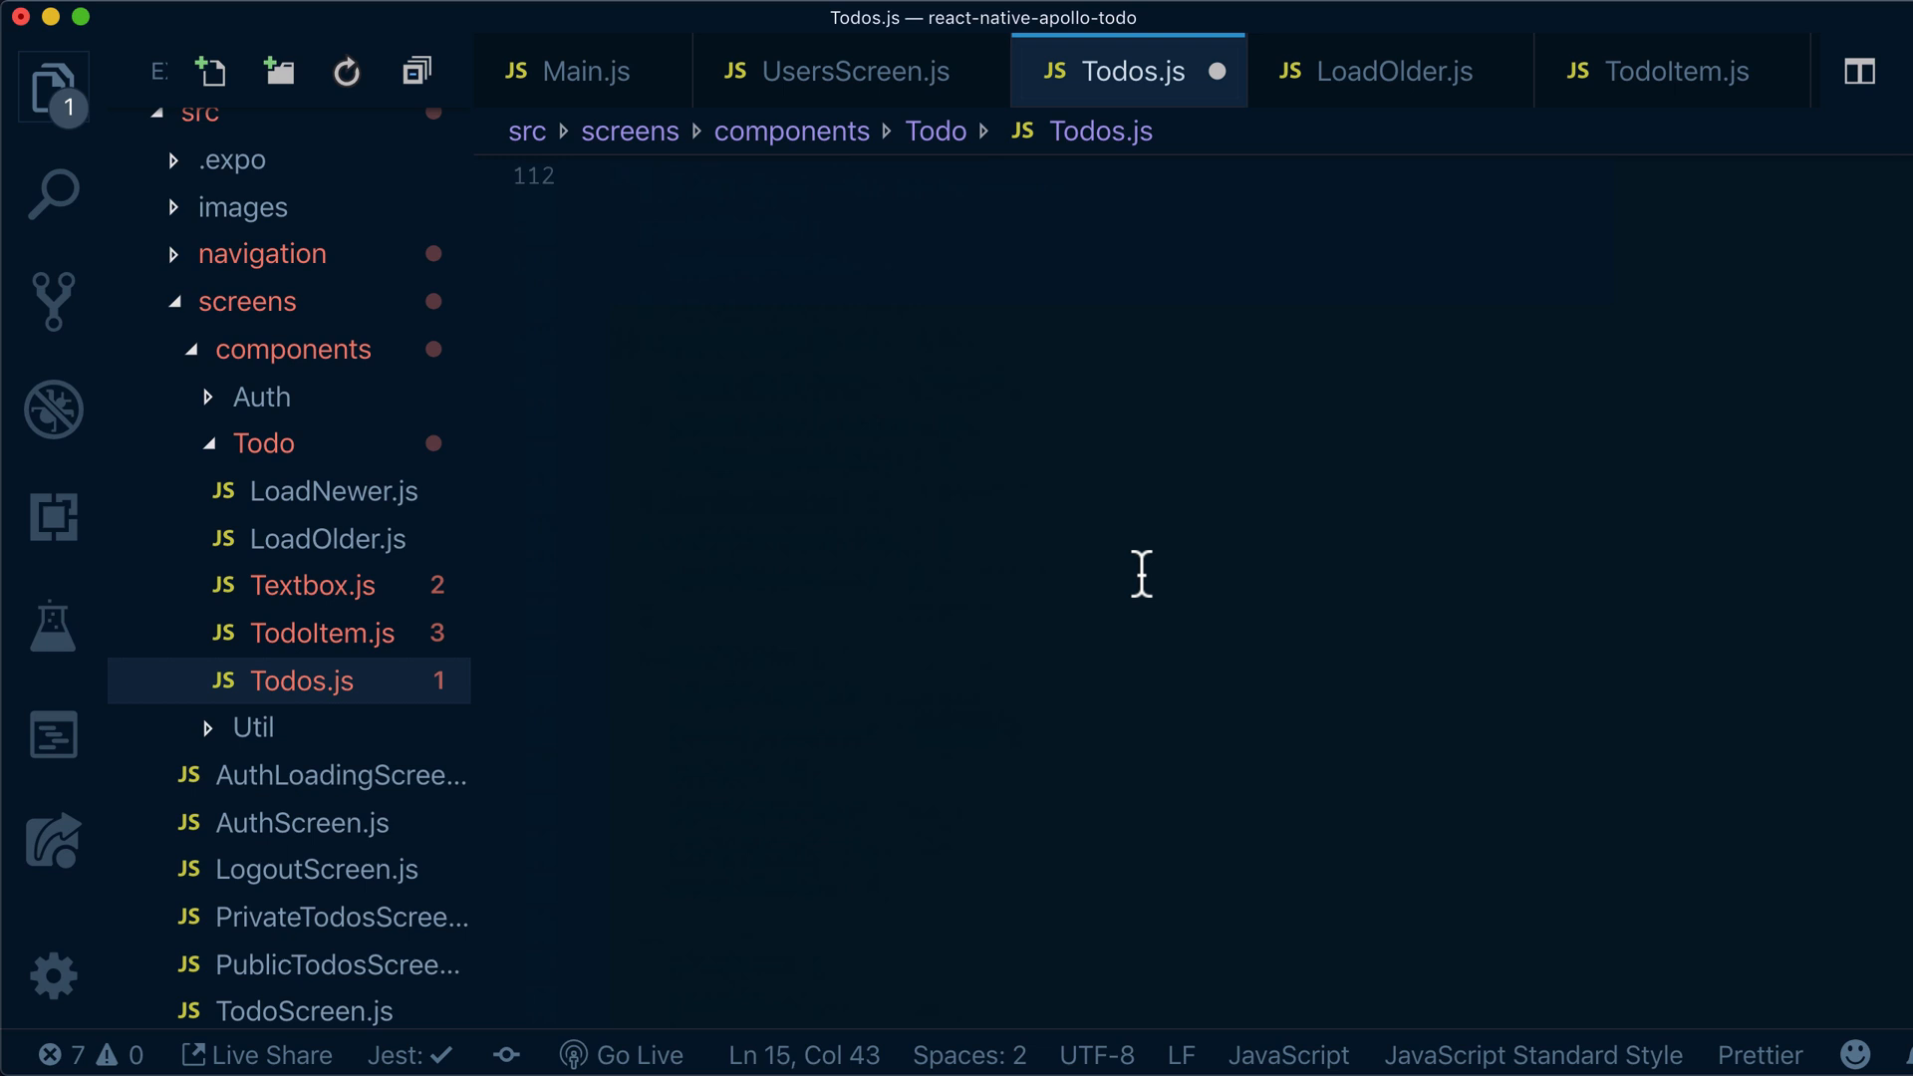
scroll("down", 3)
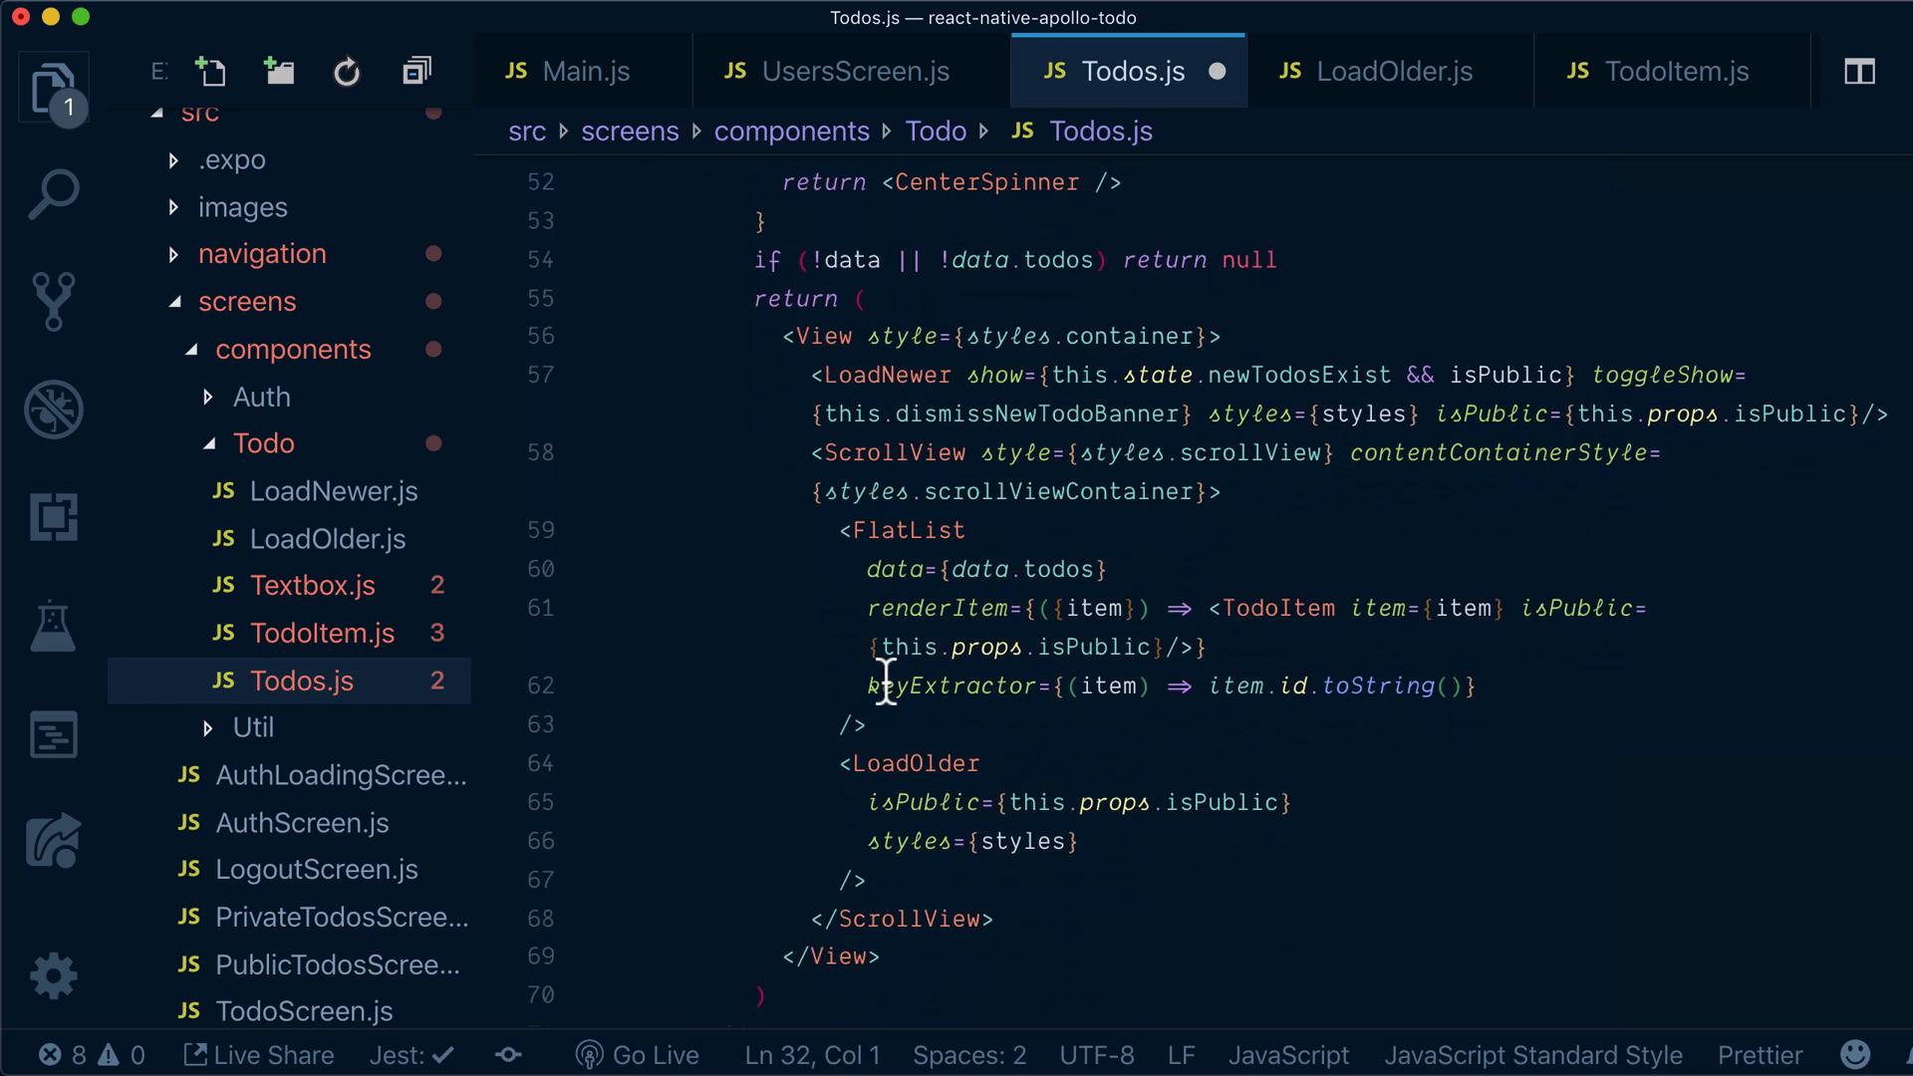
scroll("down", 3)
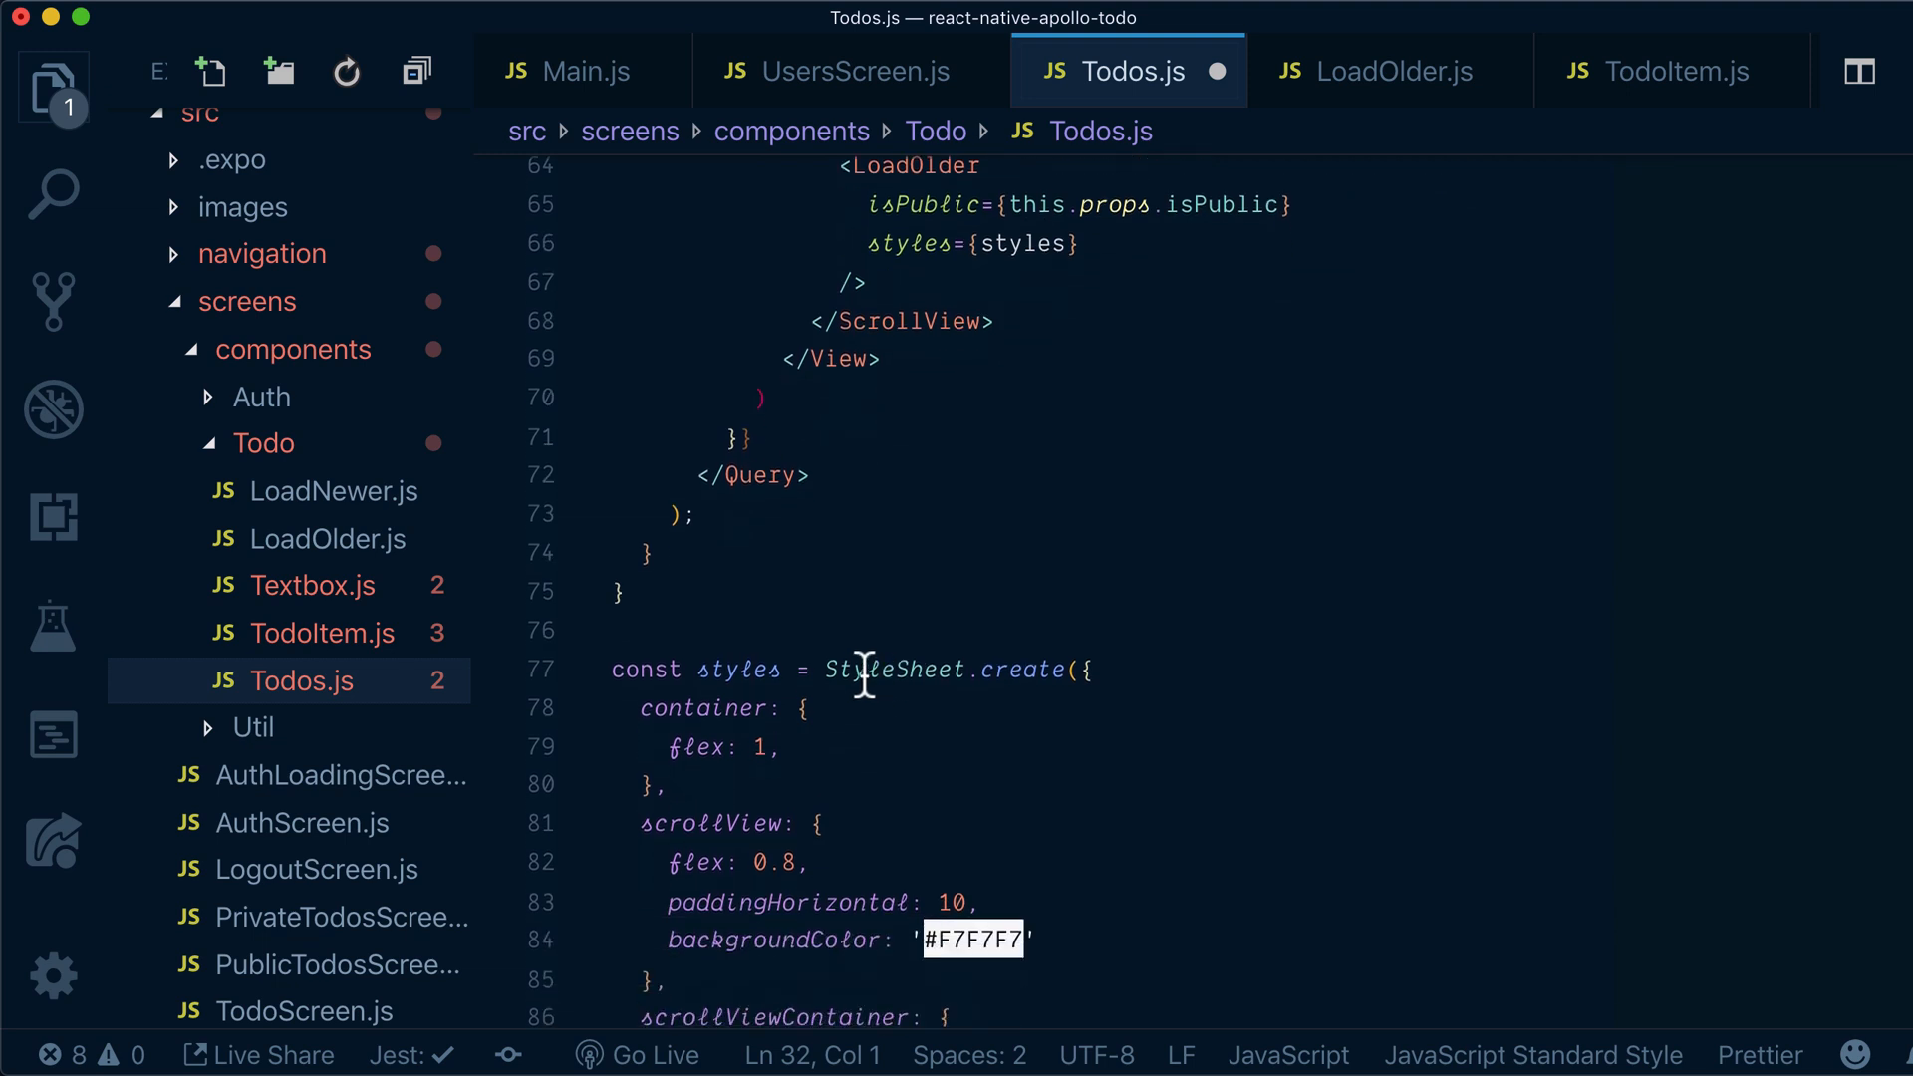
Step: Export the component as export default withApollo(Todos) after the class
type("export default")
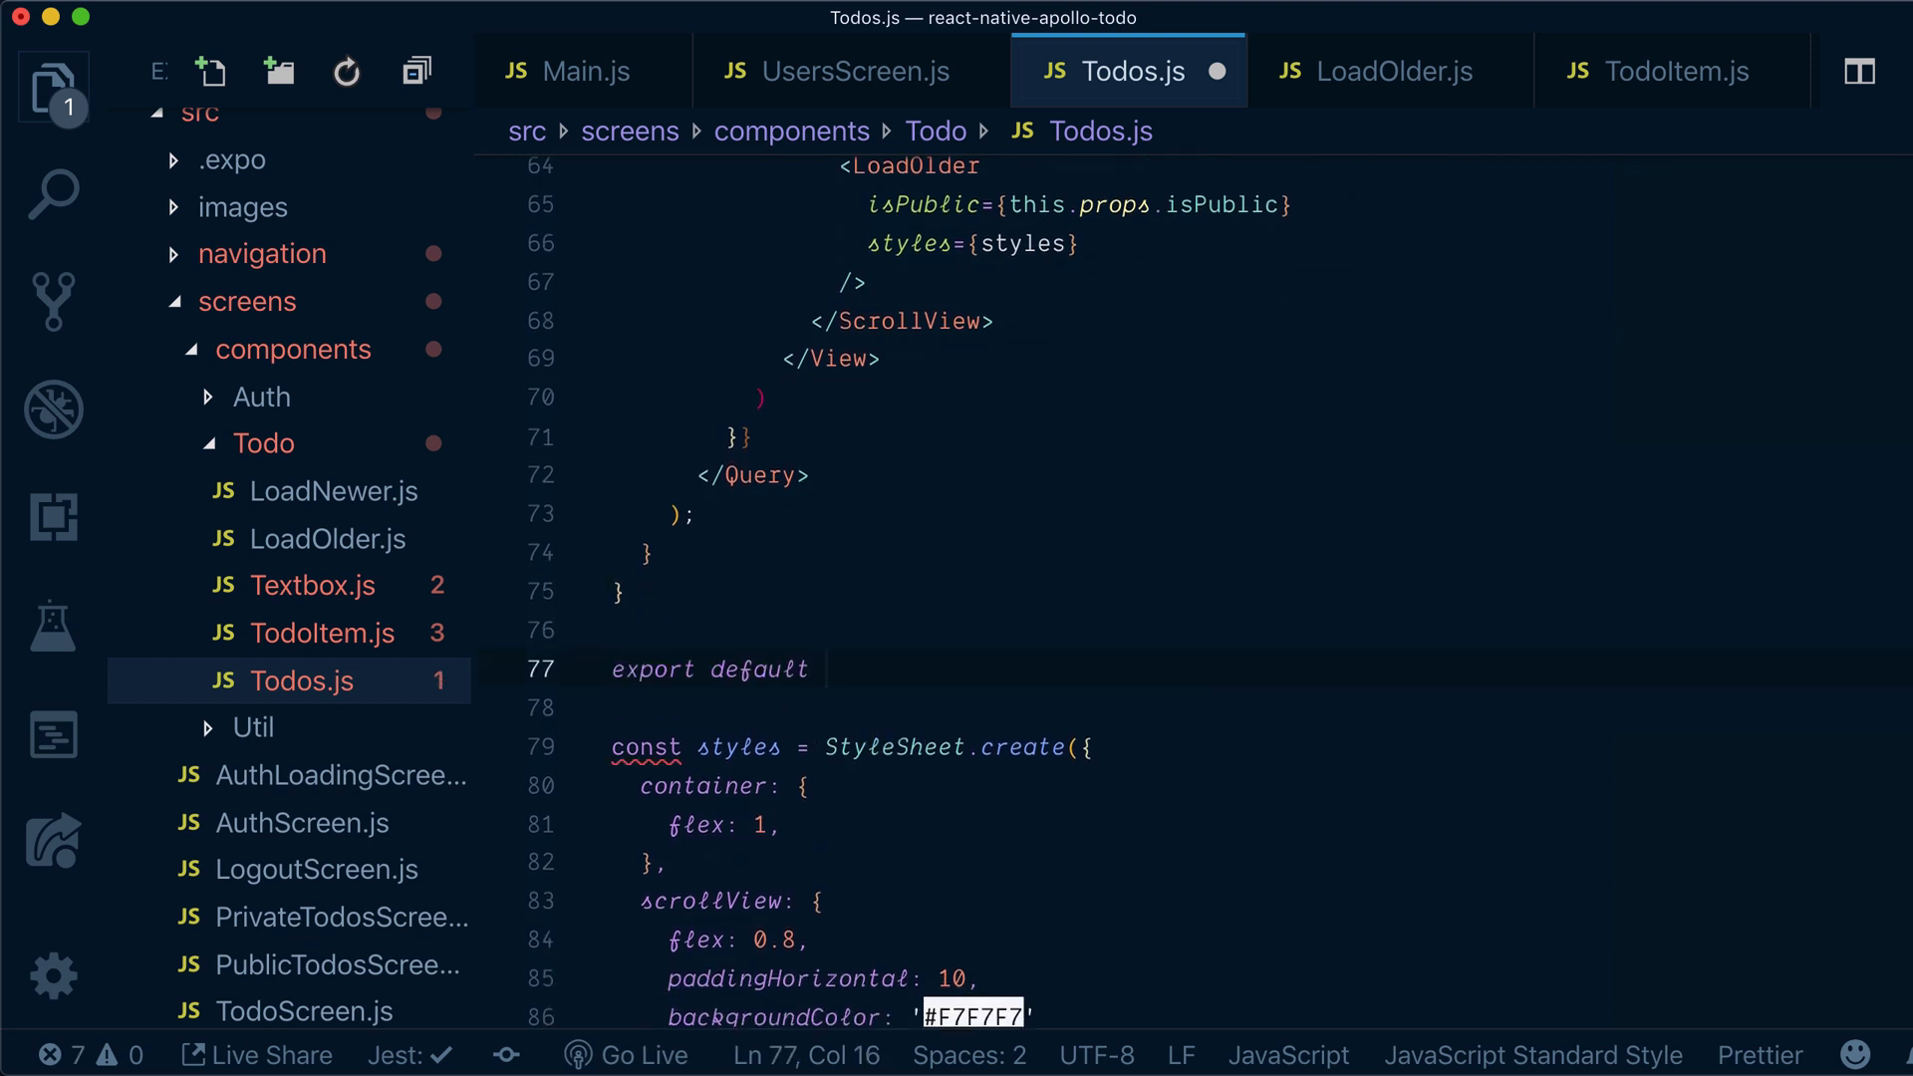
type("withApo")
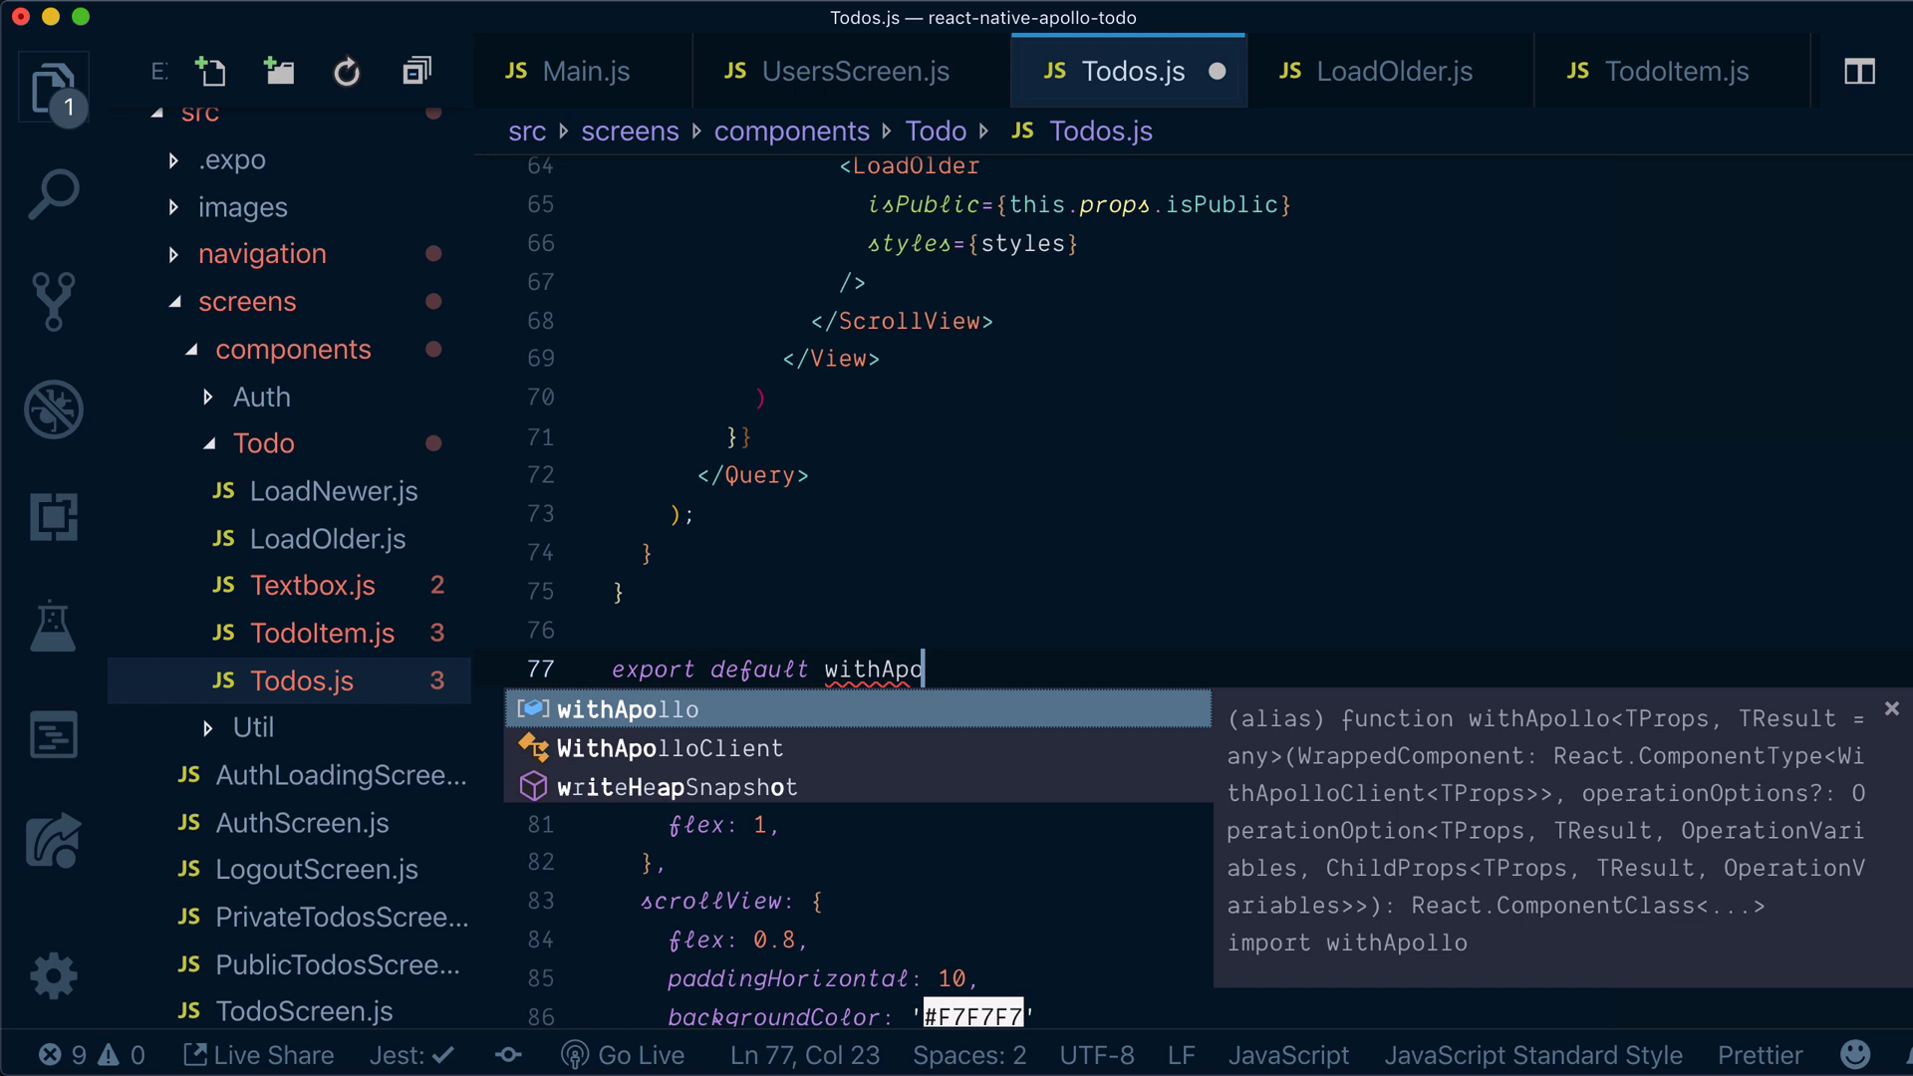
type("(Todos")
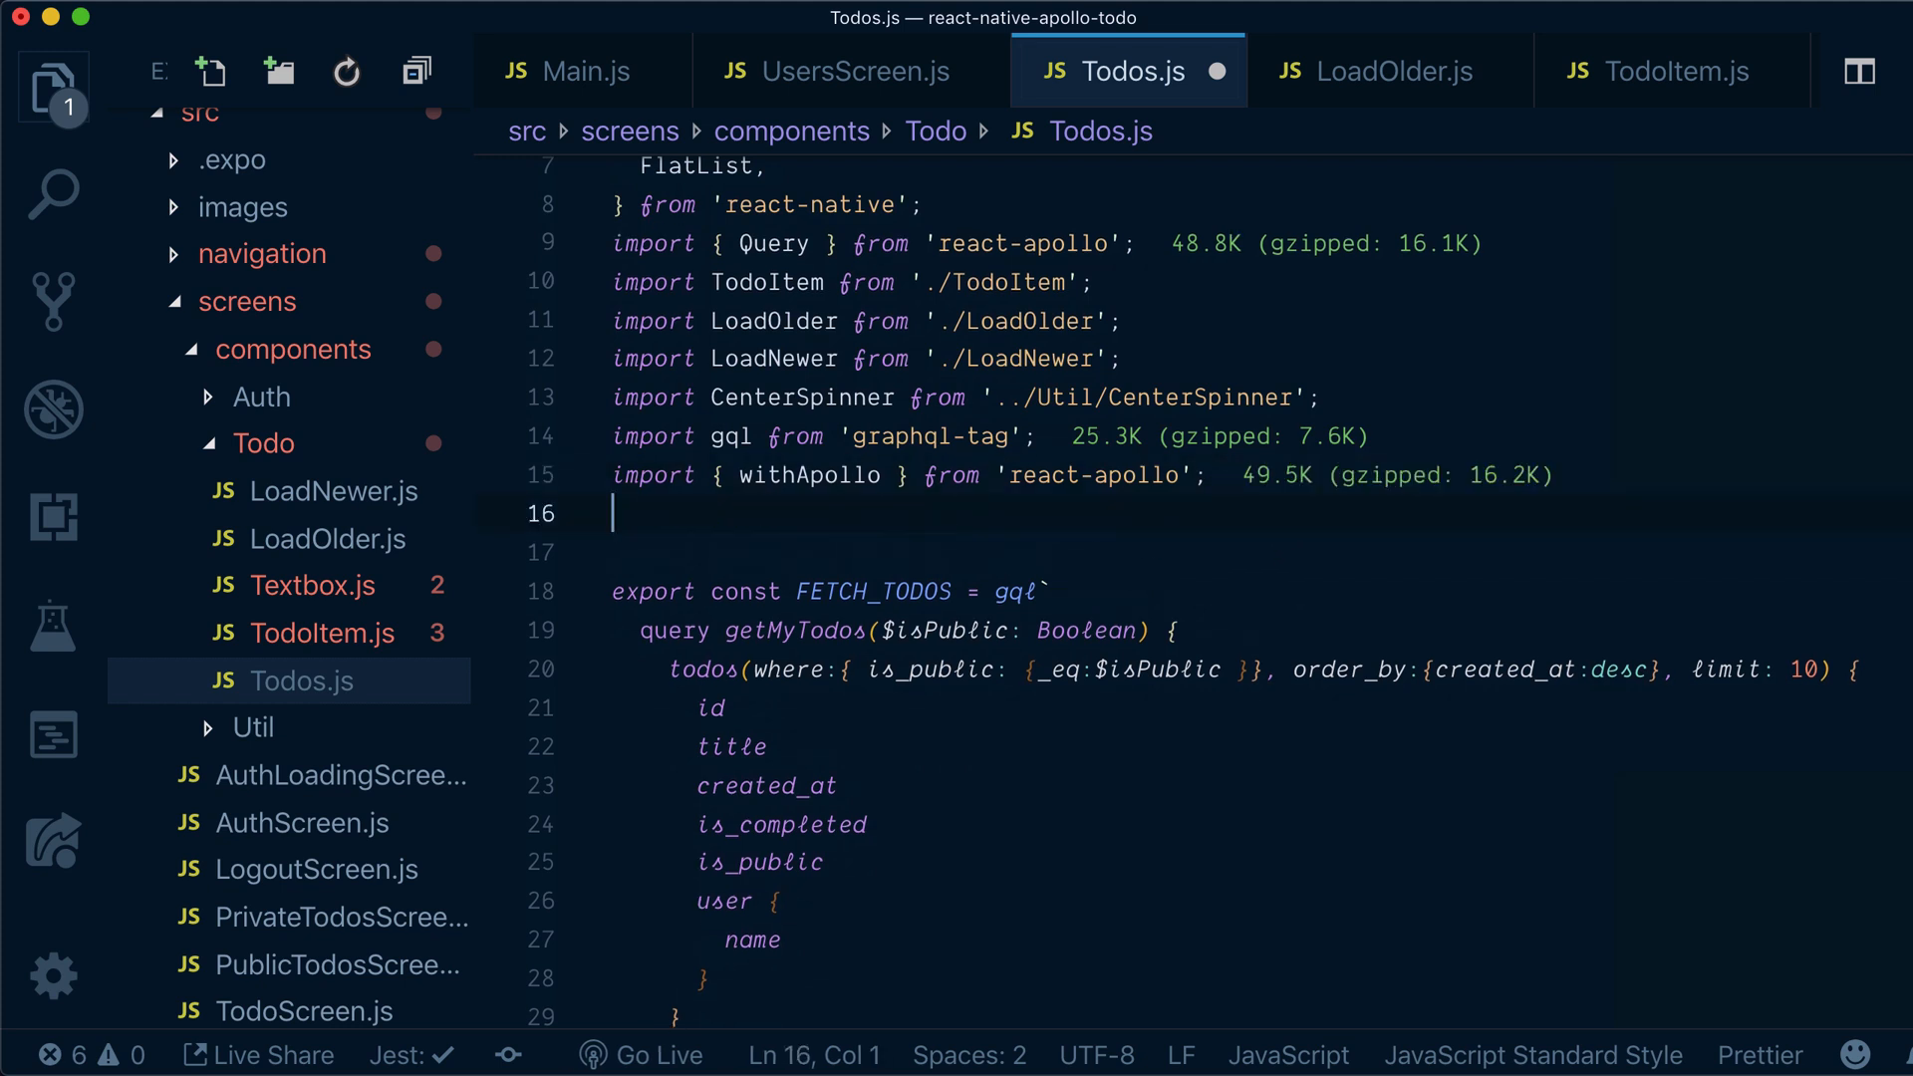
Step: Declare const SUBSCRIBE_TO_NEW_TODOS = gql` with the notifyNewTodo subscription for the newest public todo
type("const S")
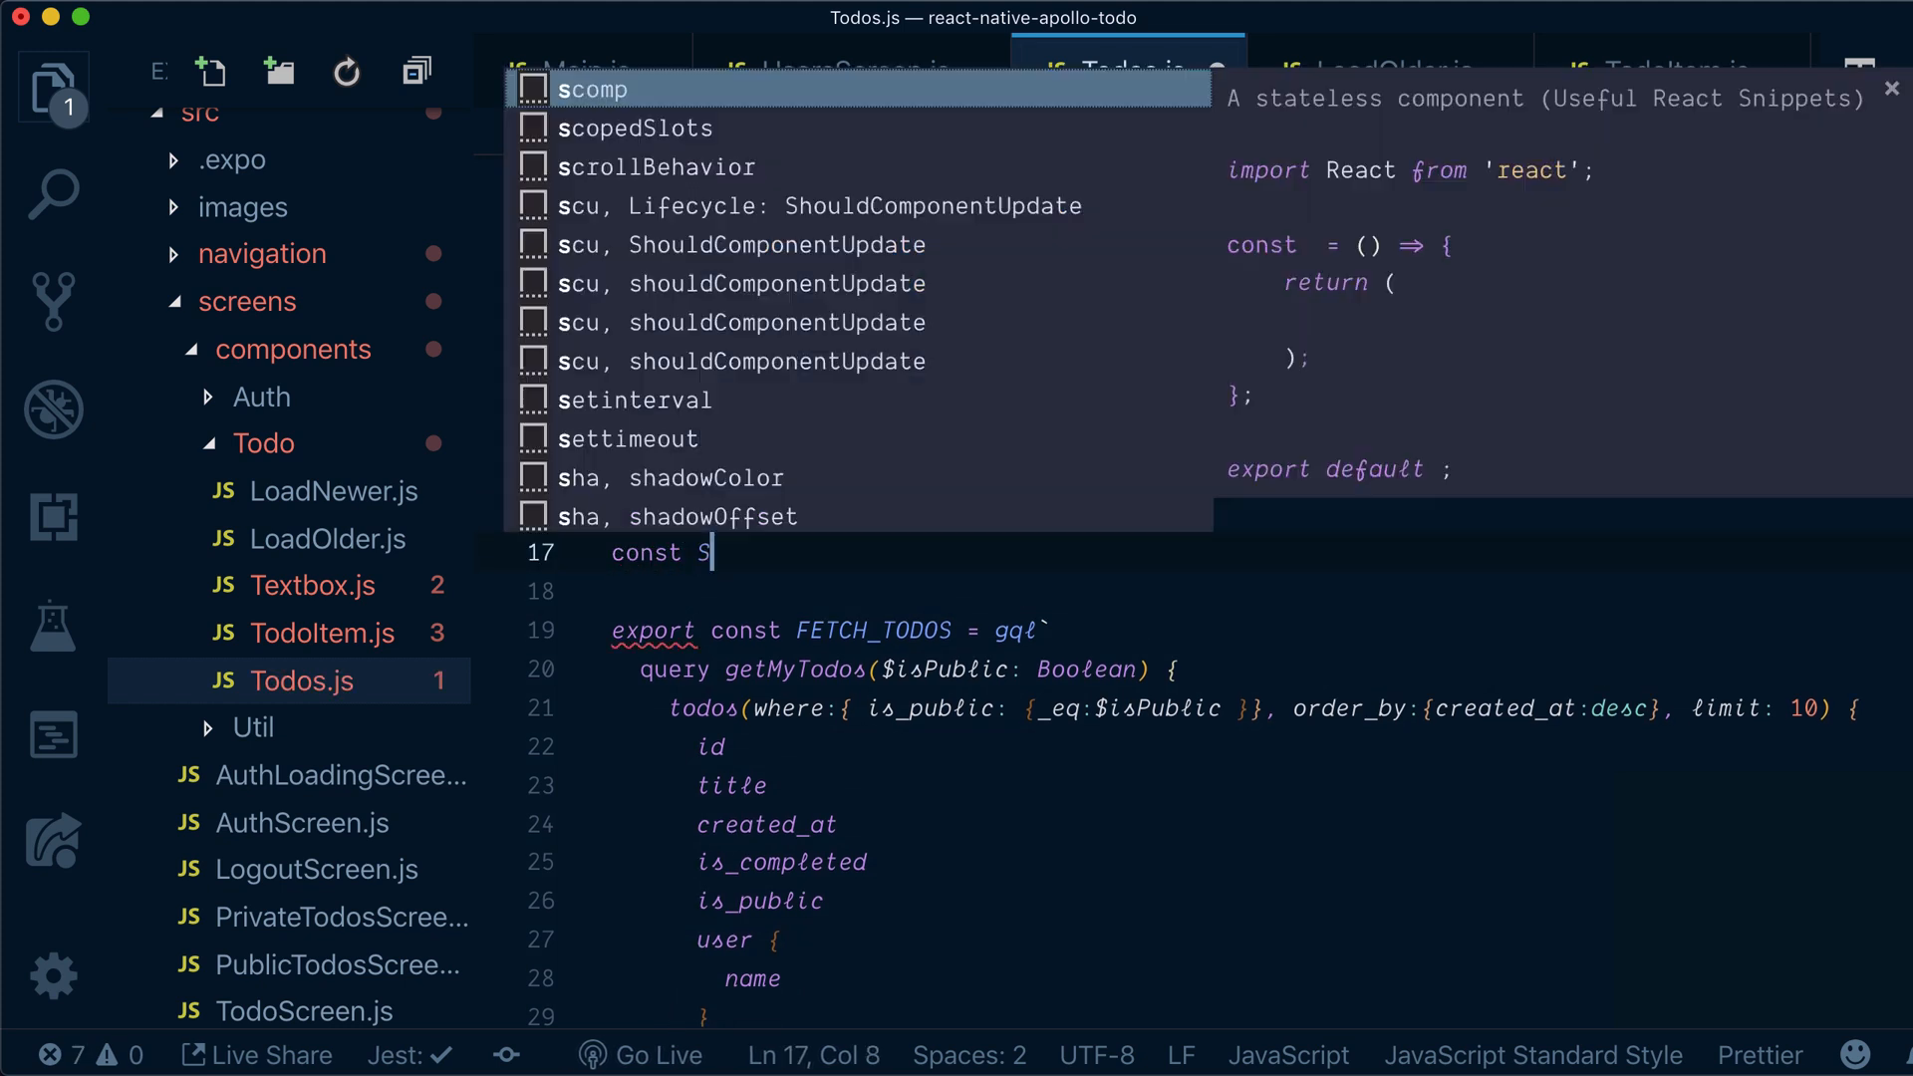
type("UBSCRIBE_TO_")
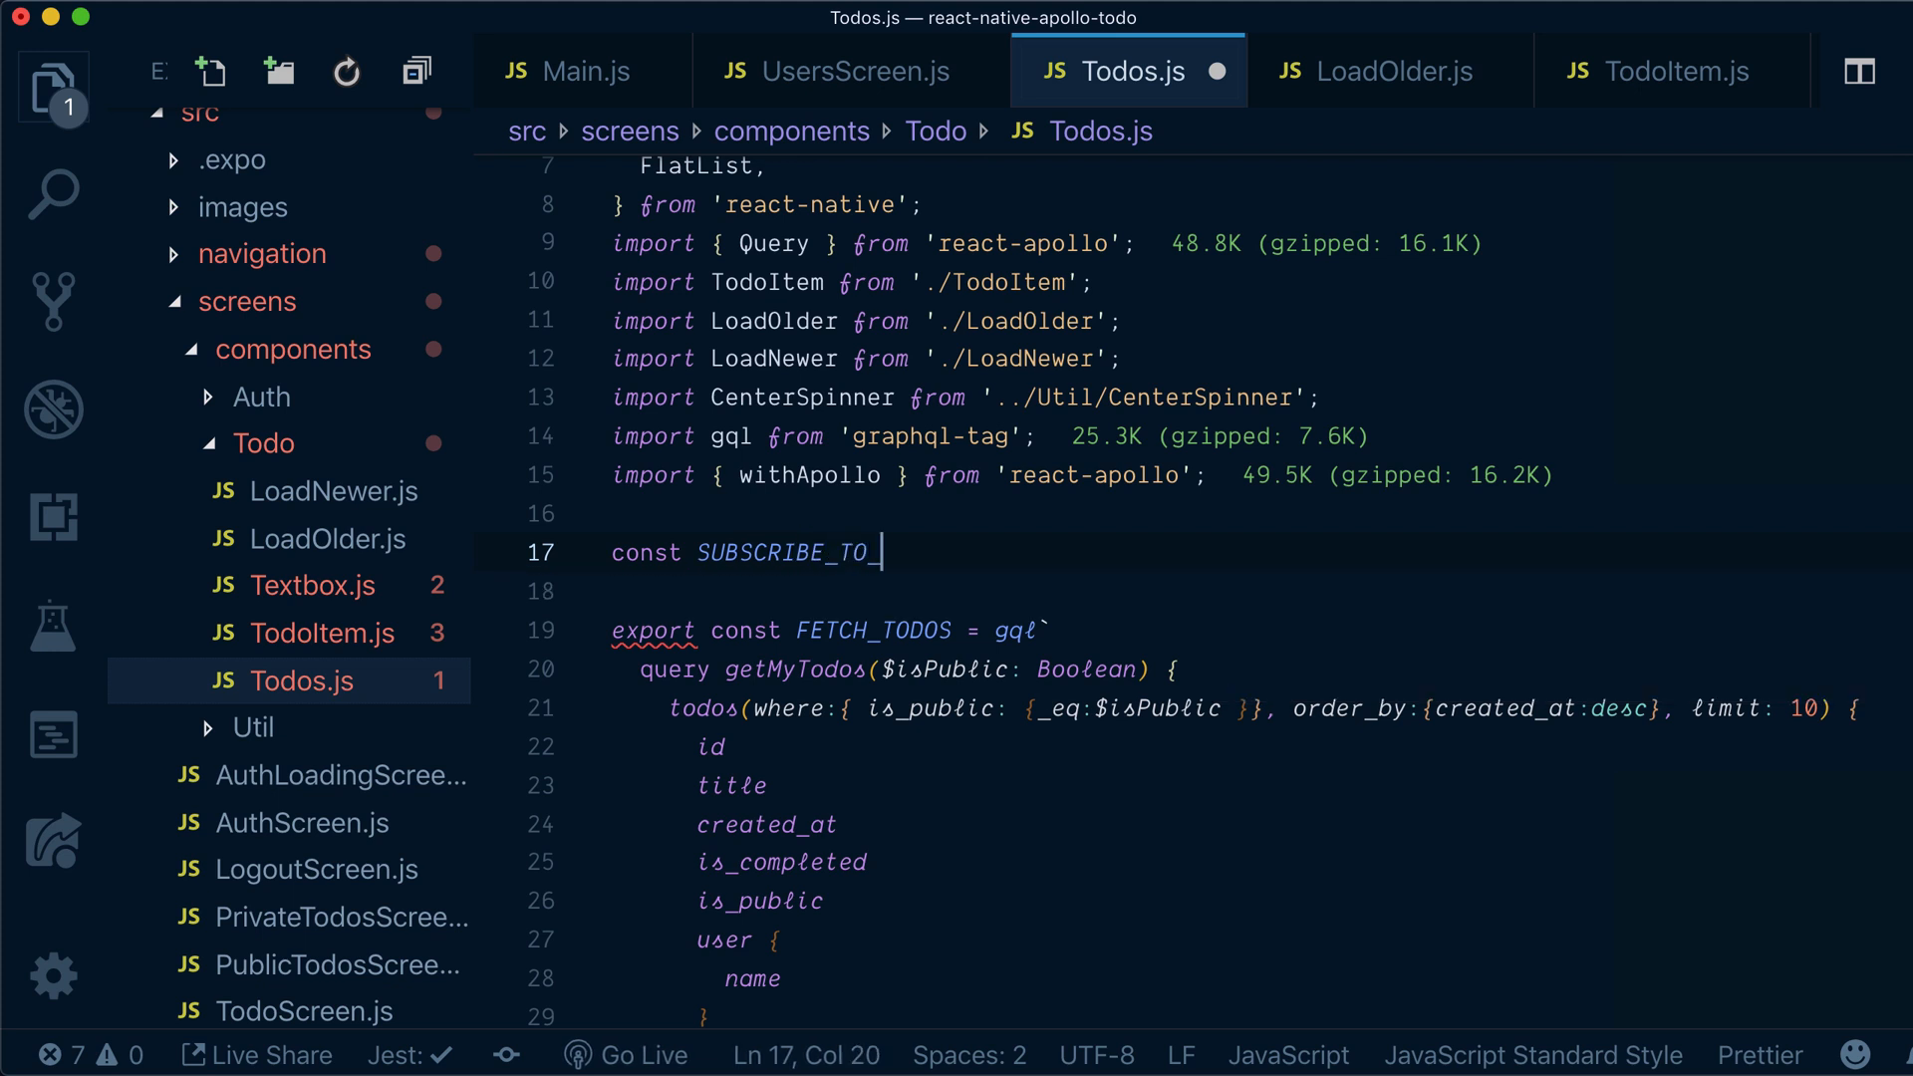
type("NEW_TODOS =")
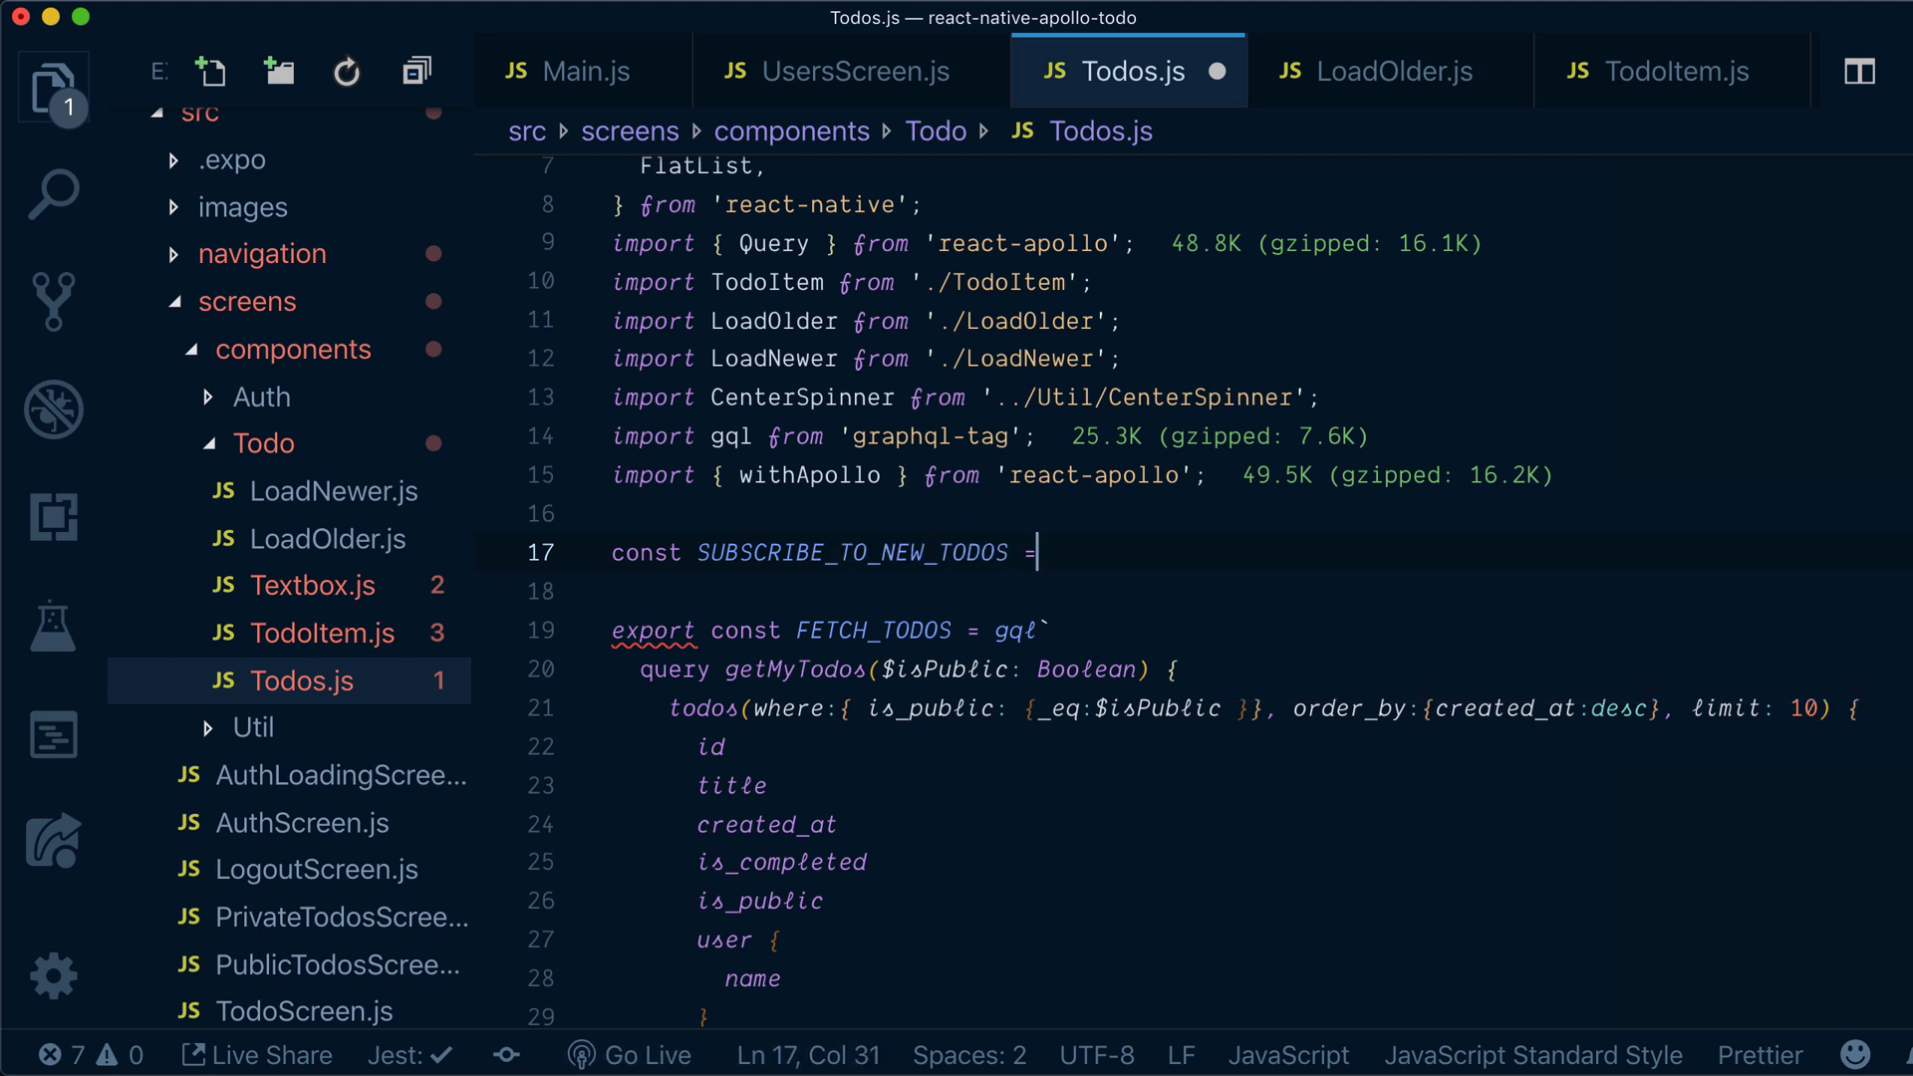
type("gql`")
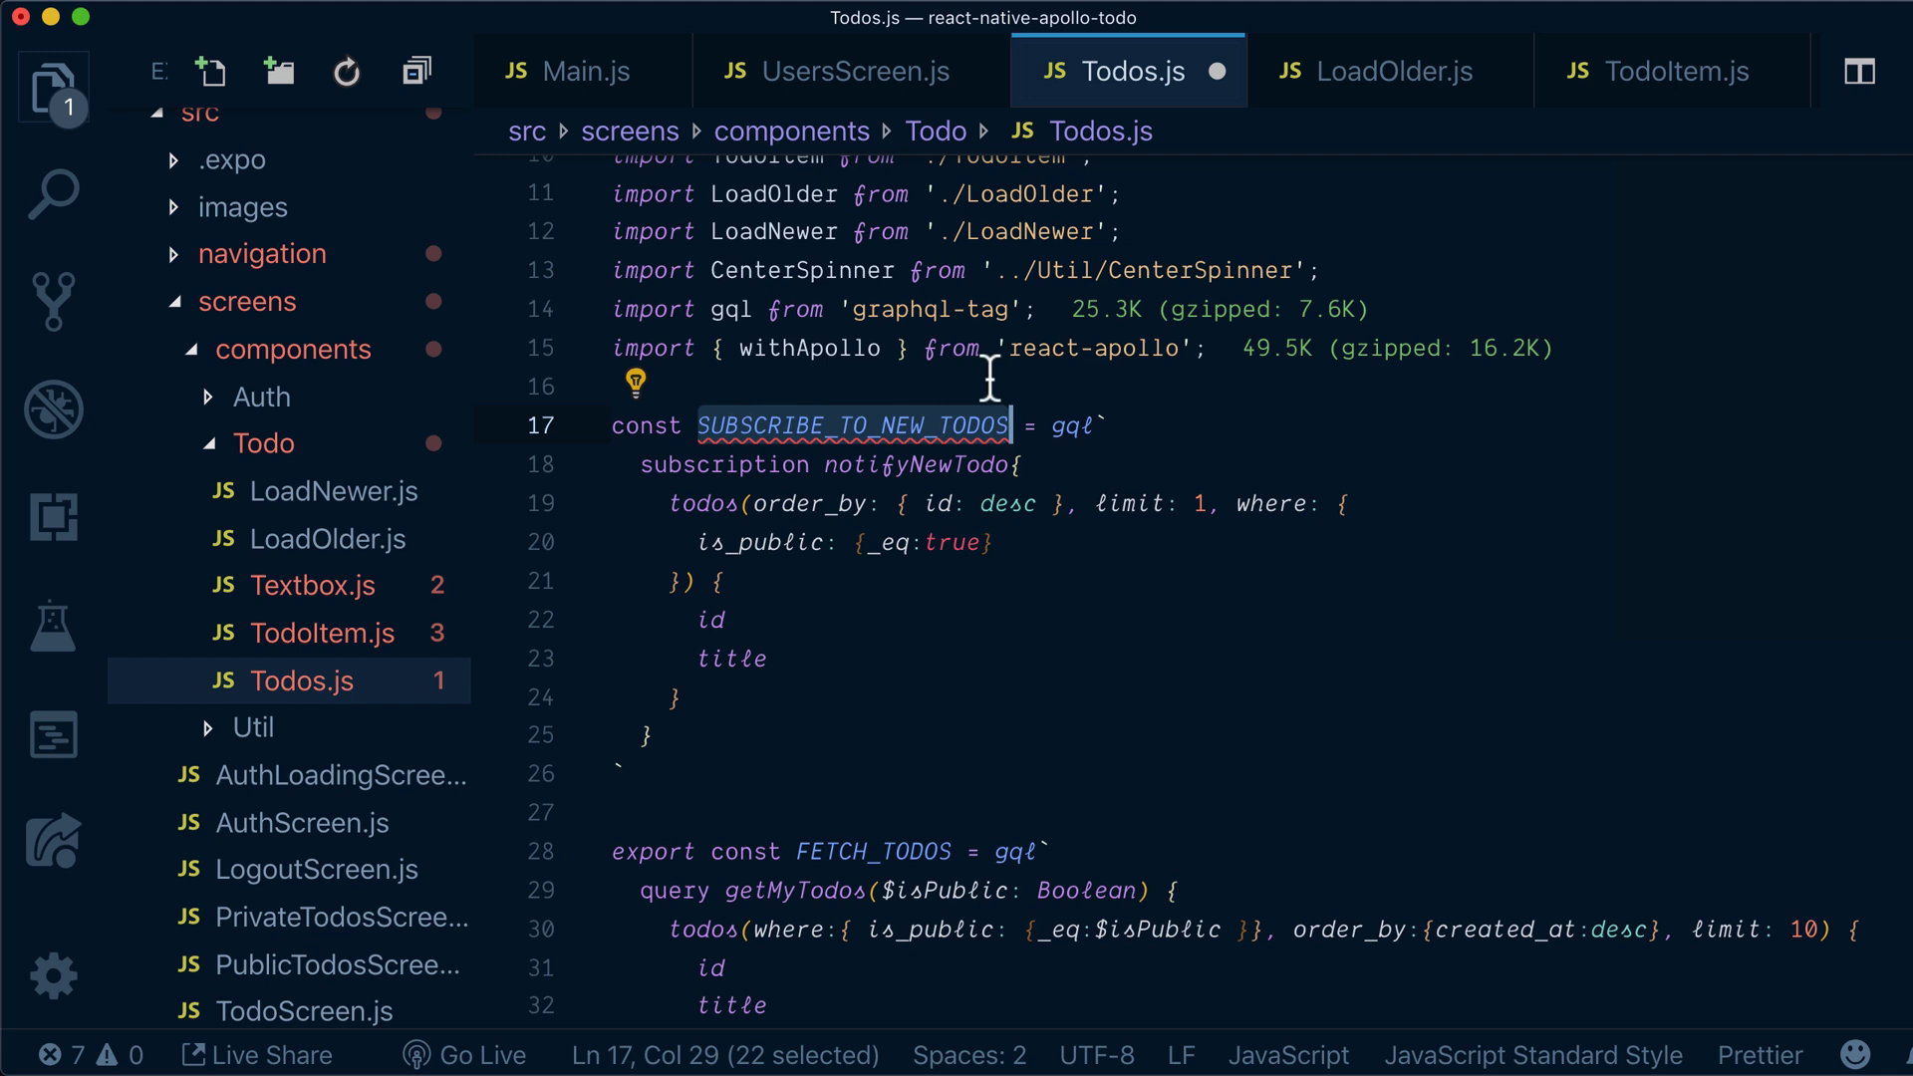
scroll("down", 3)
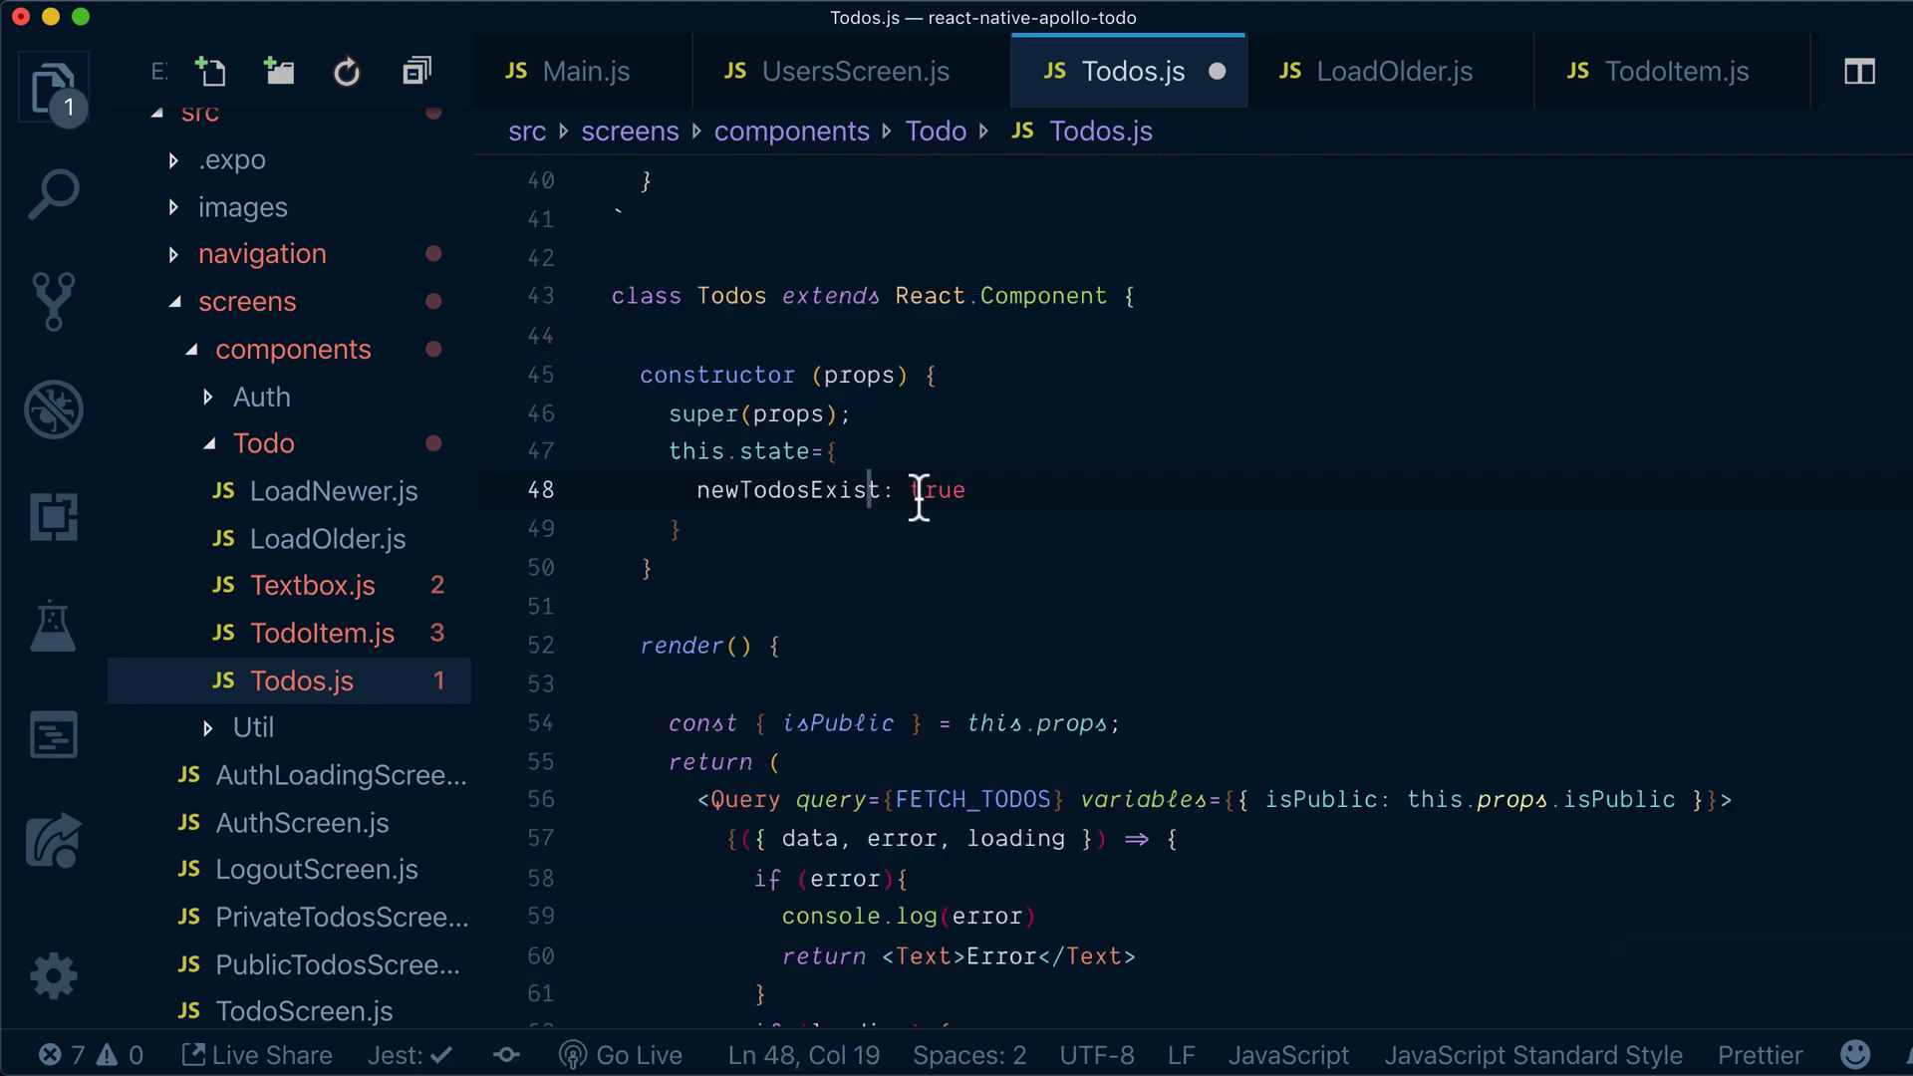
Step: Replace newTodosExist: true with false in the constructor's initial state
double_click(933, 490)
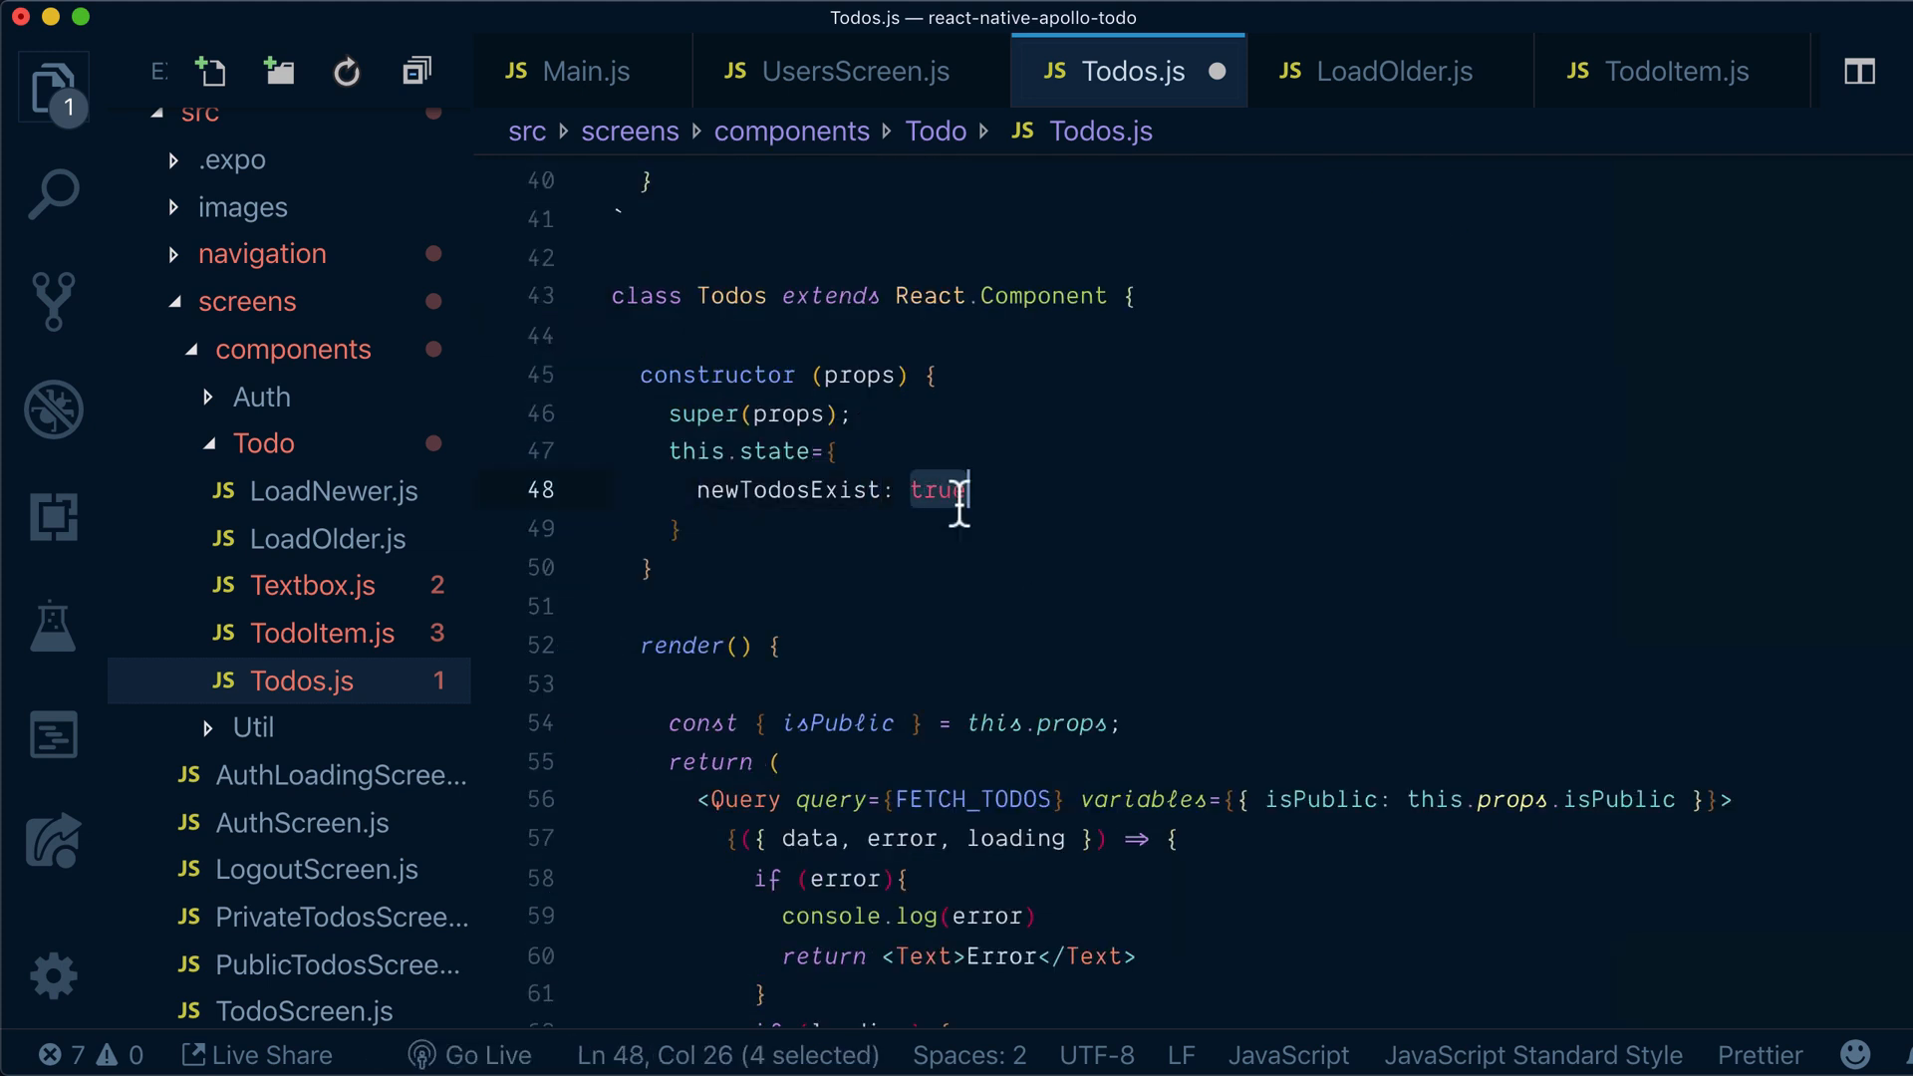
type("fals")
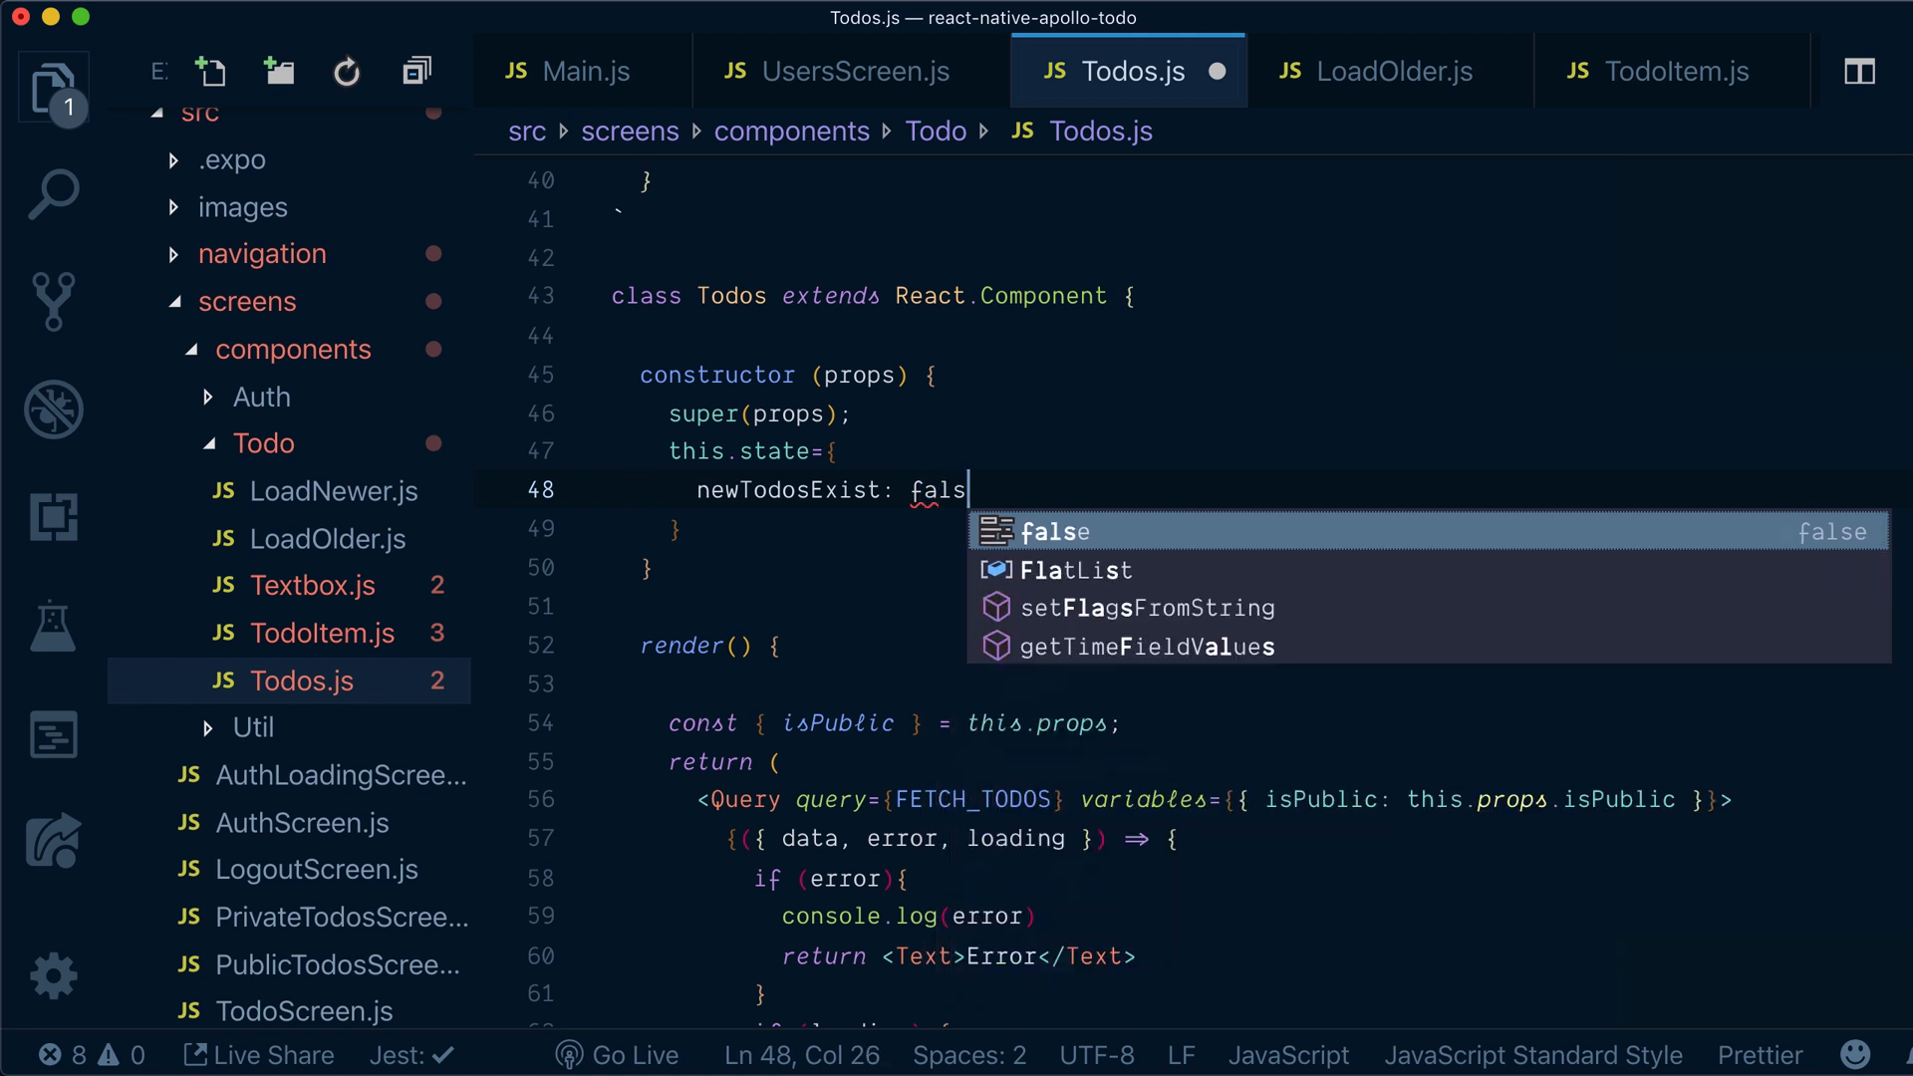
type("e")
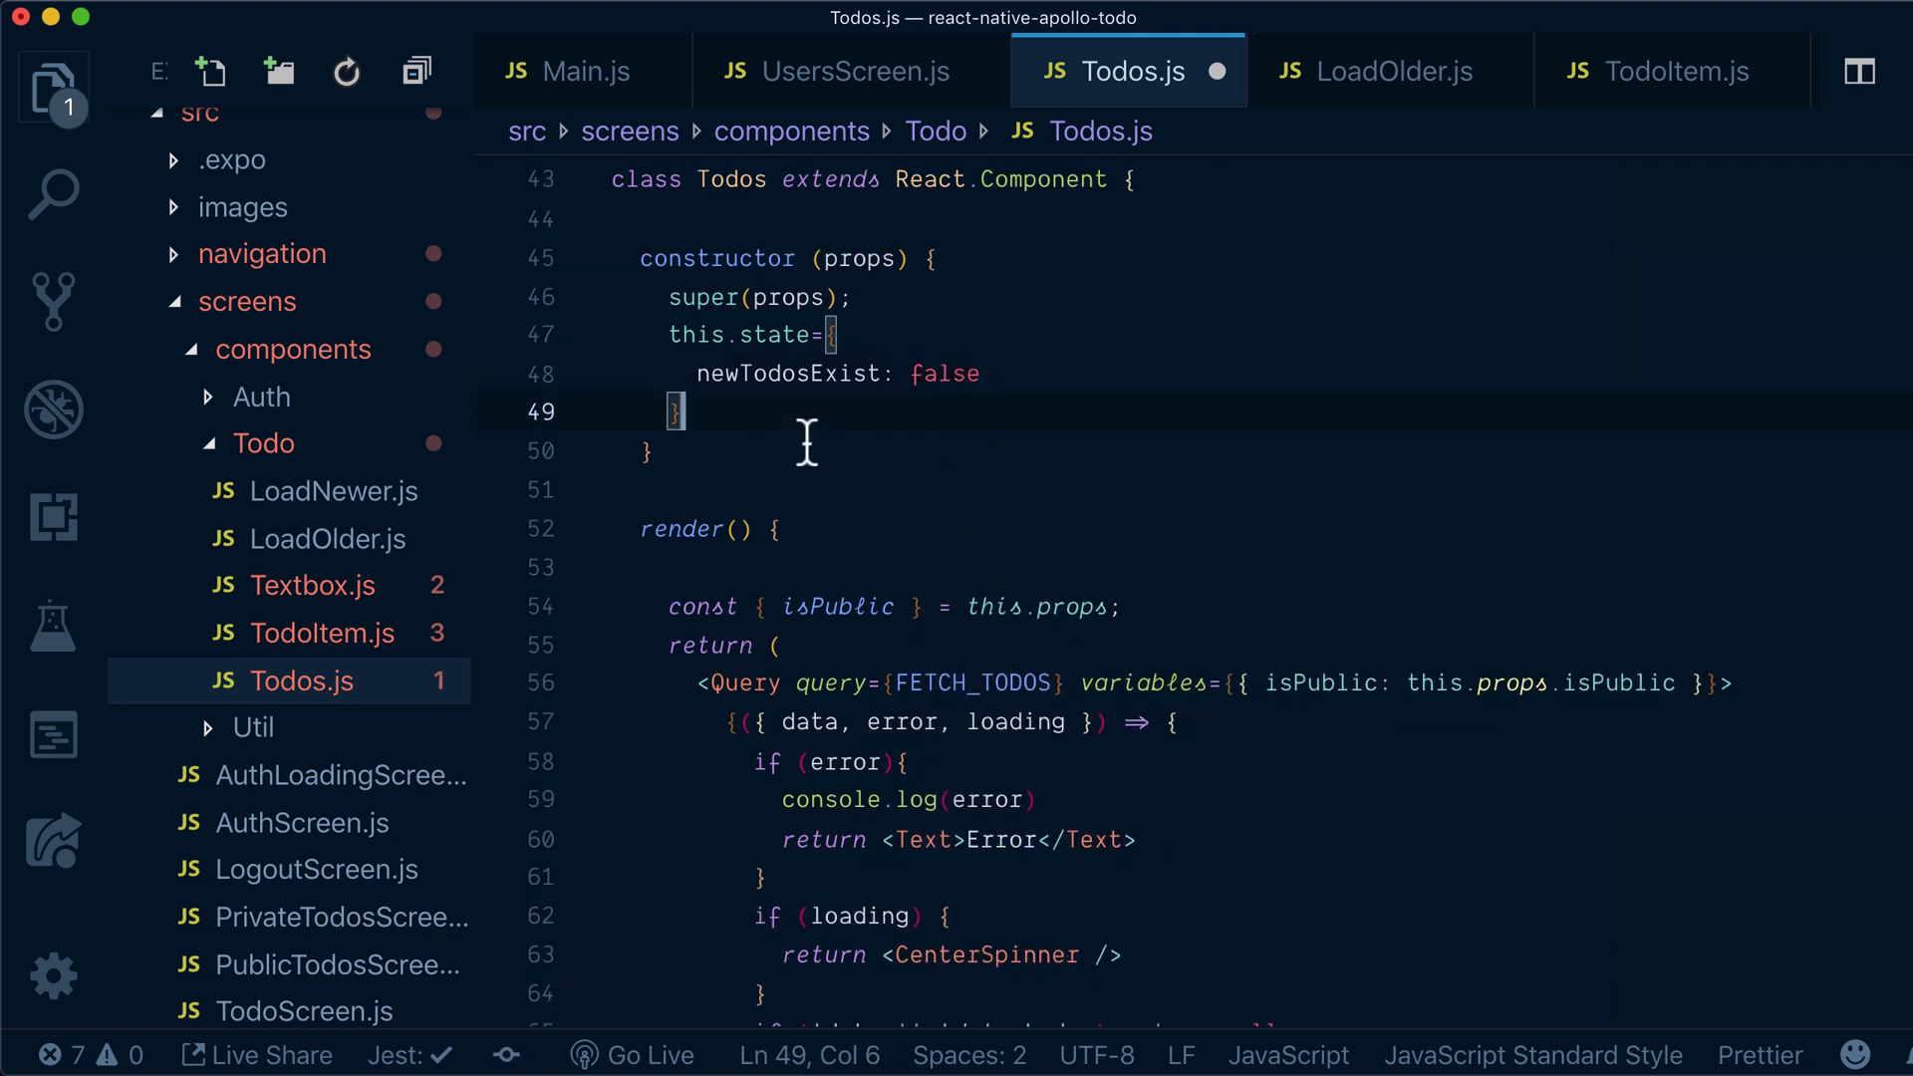
Step: Declare the subscribeToNewTodos = () => {} arrow method above render()
type("s")
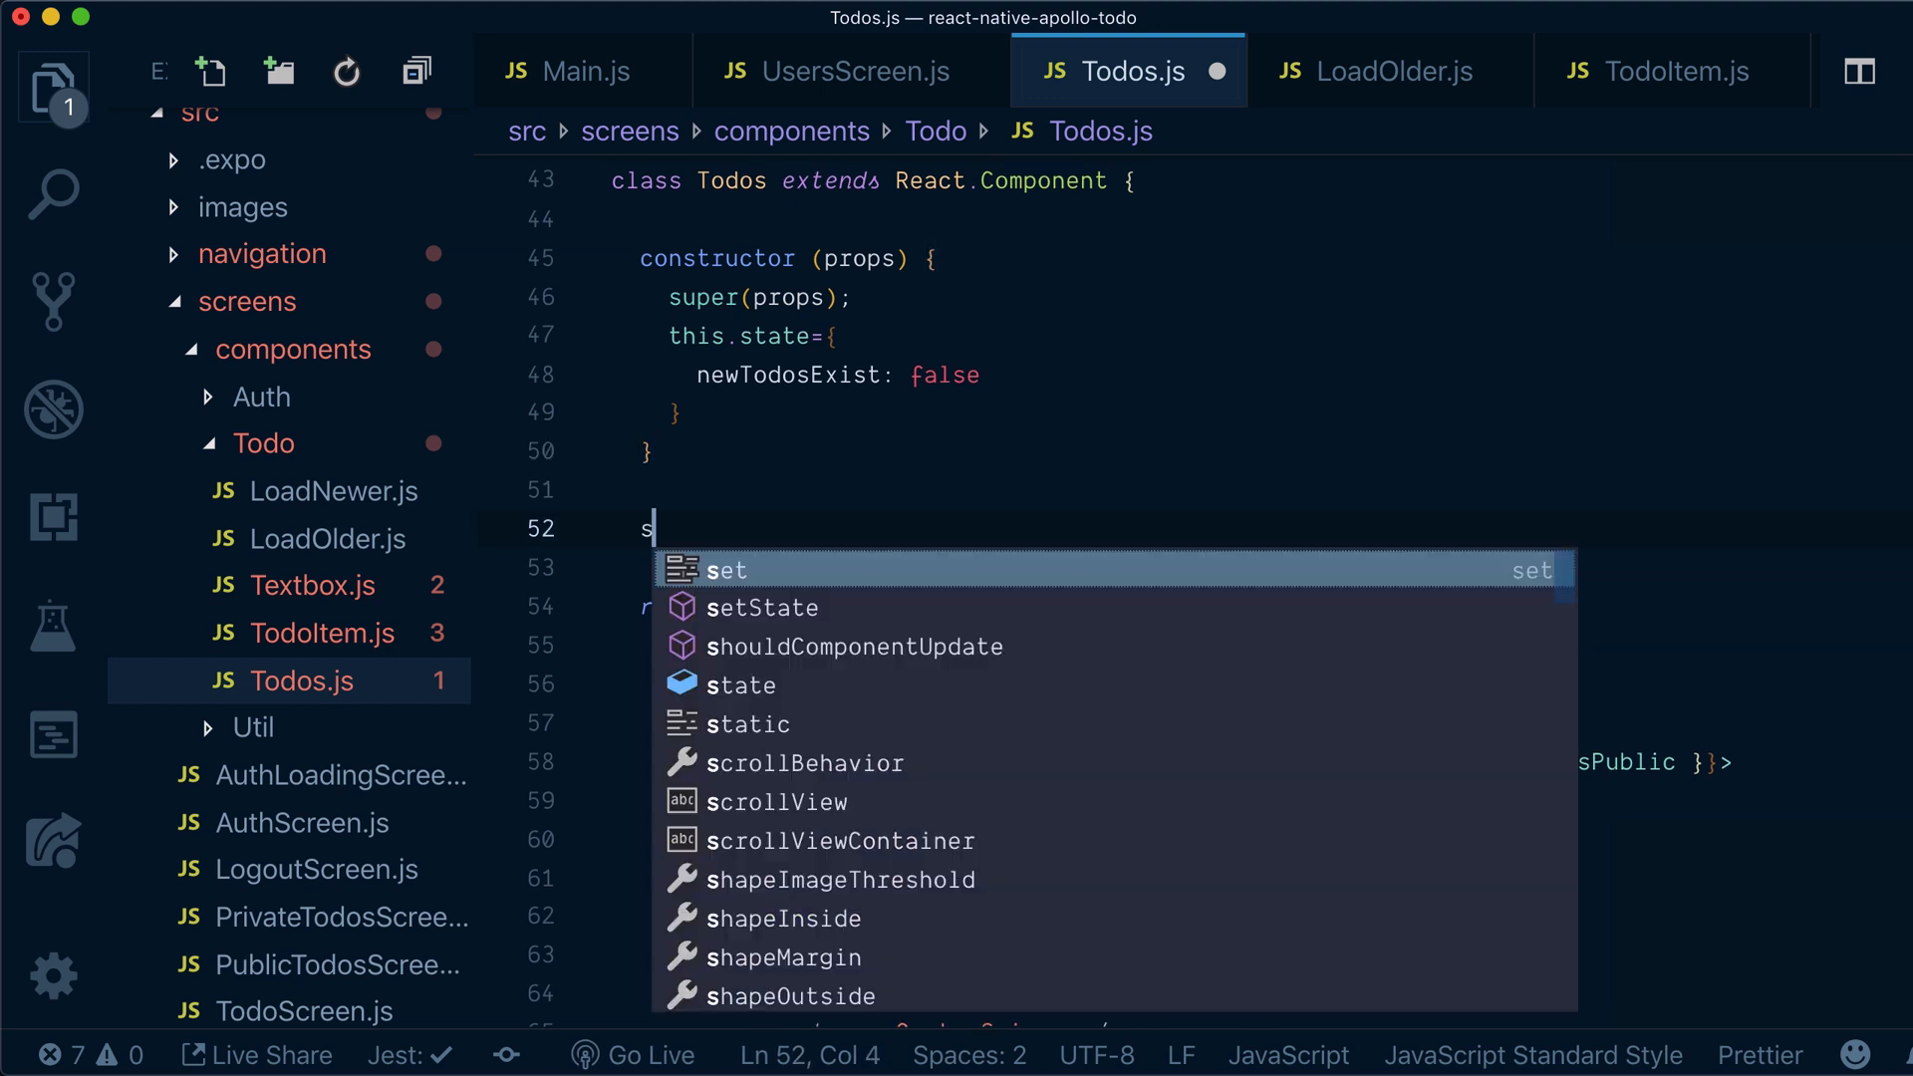
type("ubscribe")
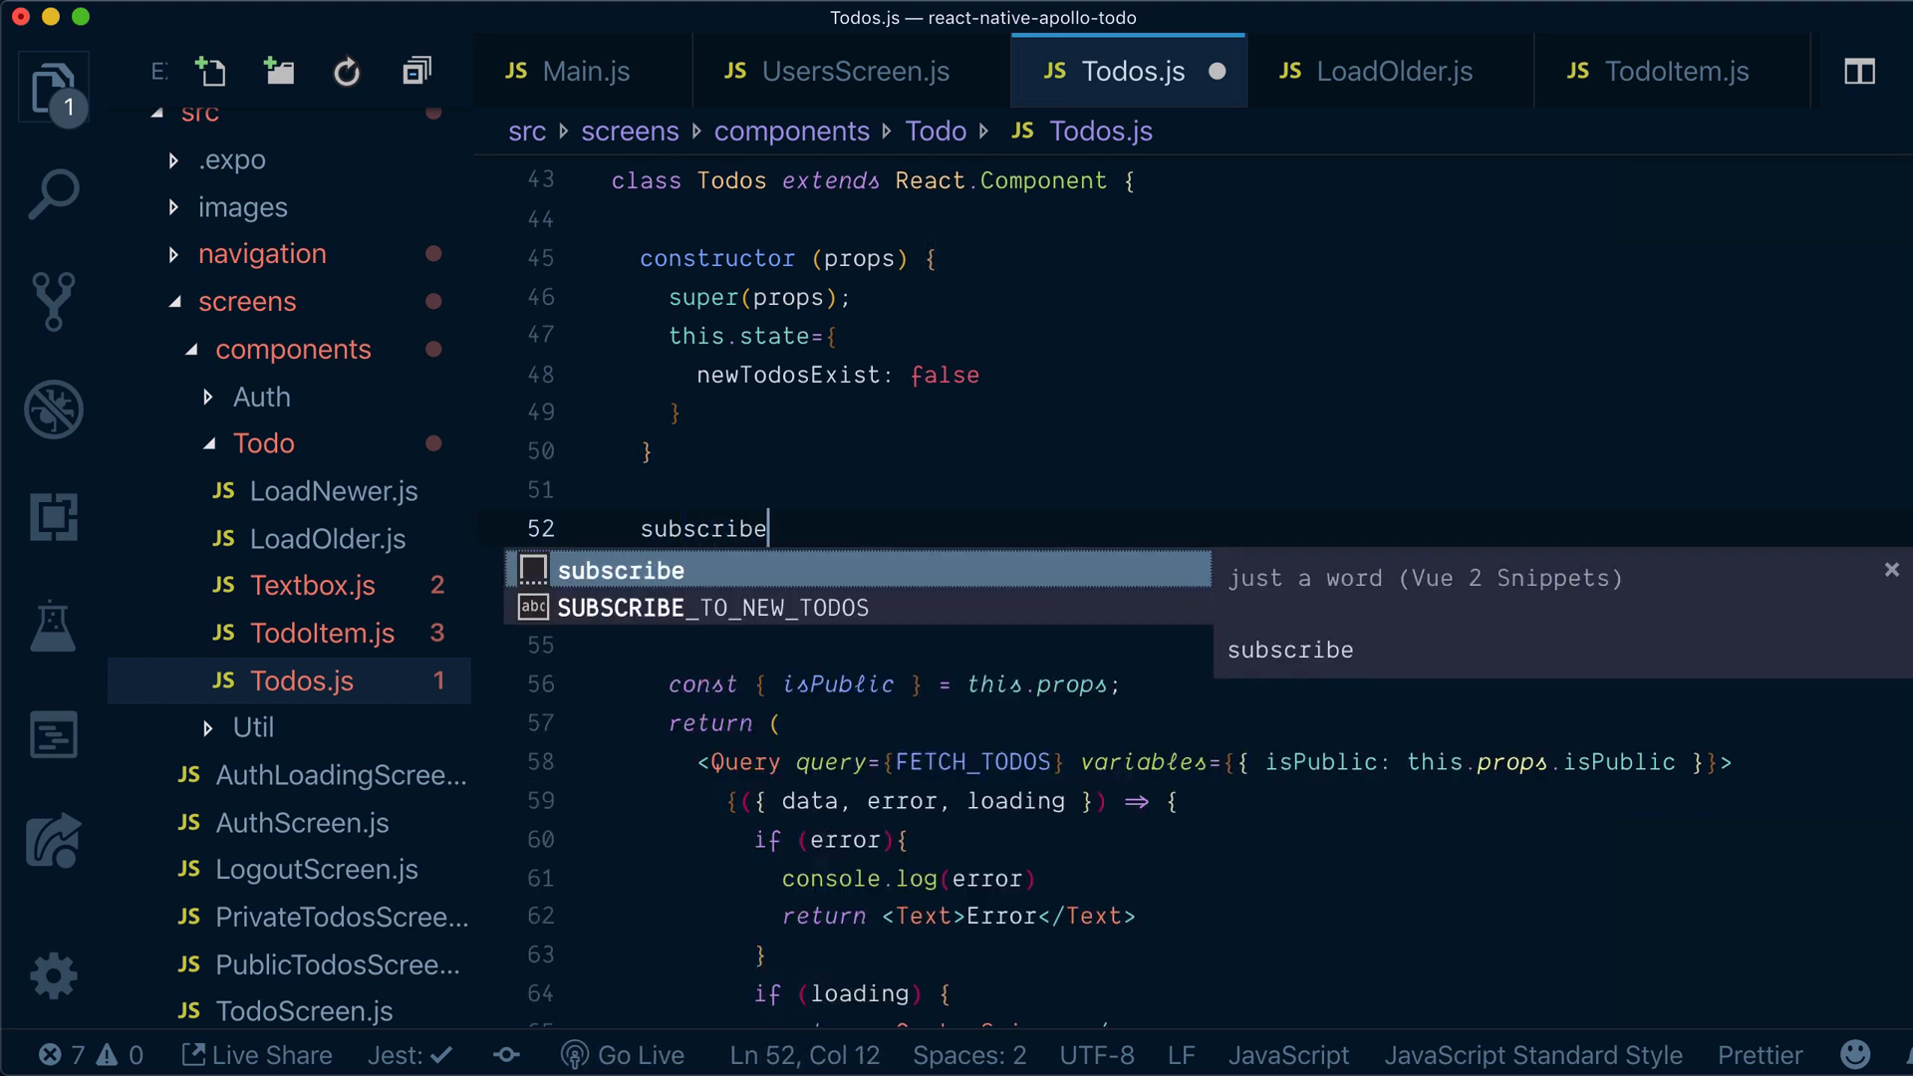
type("ToNew")
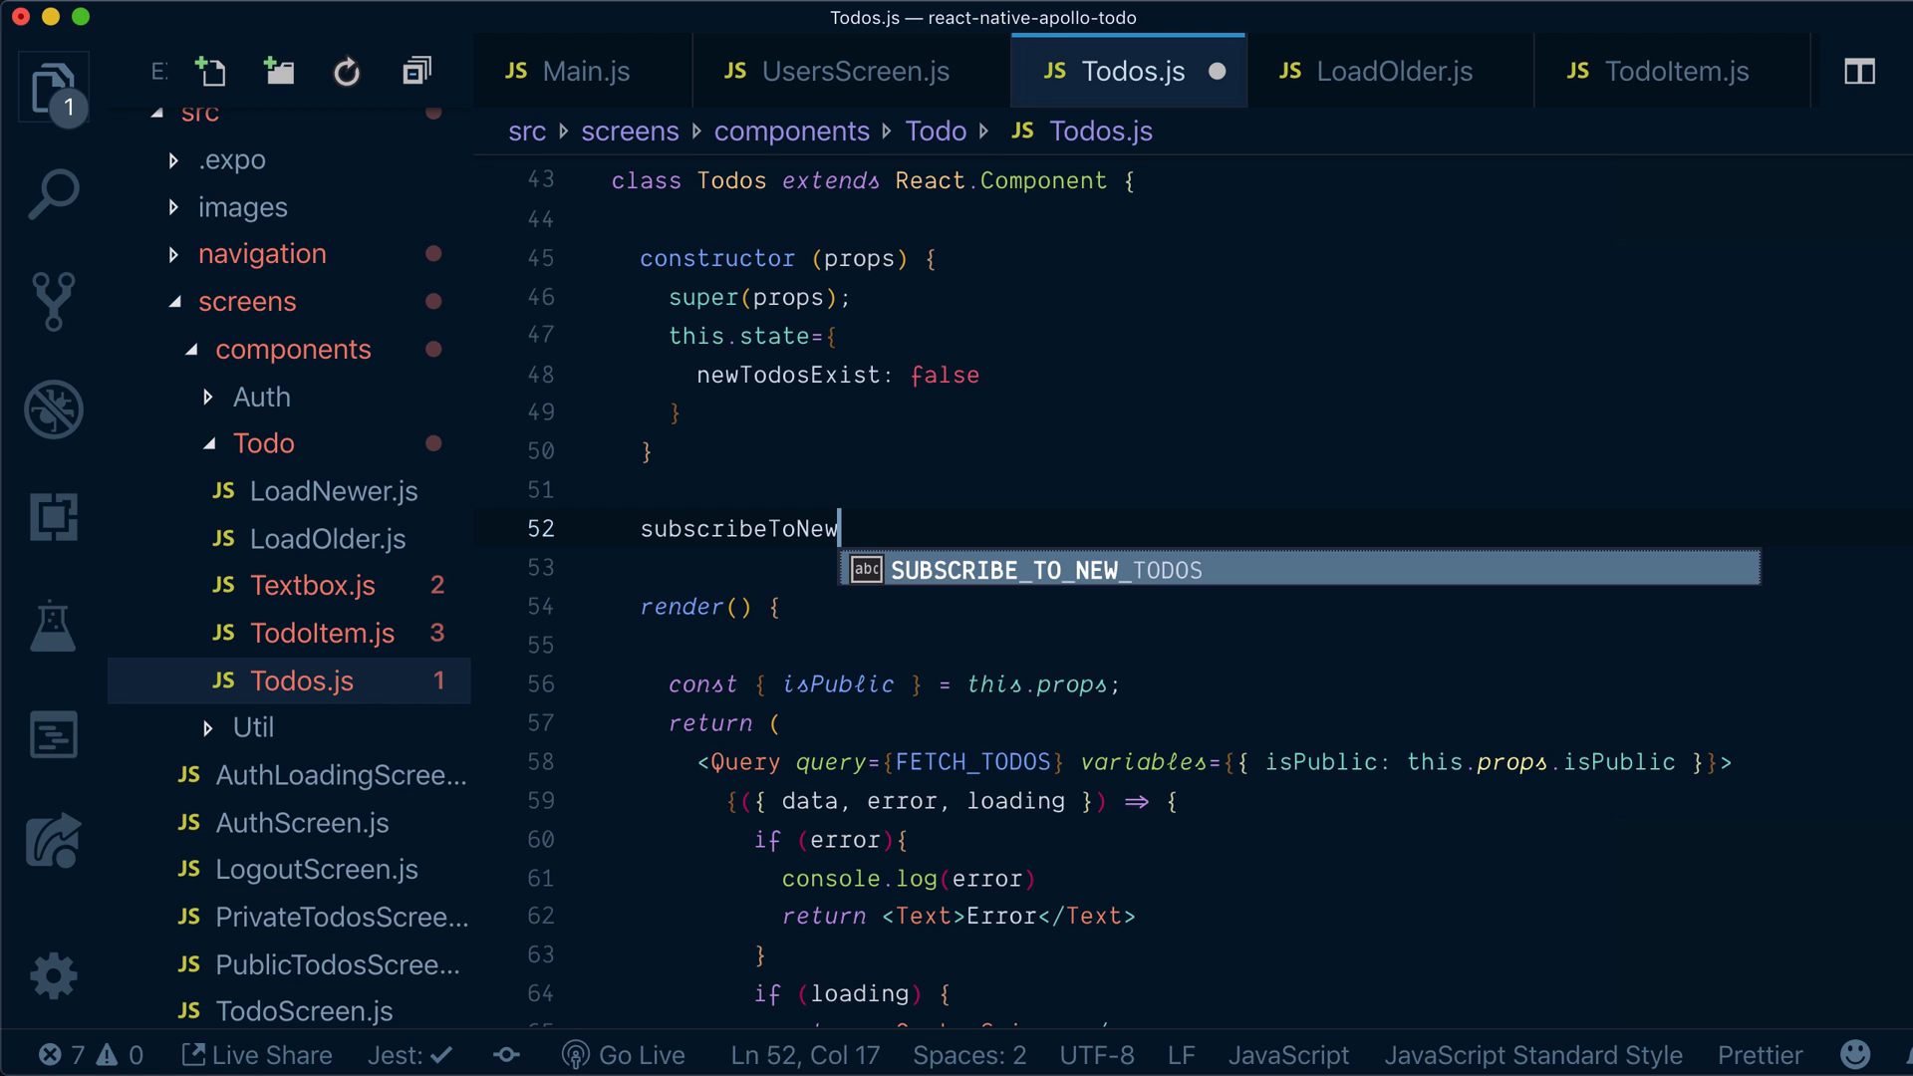
type("Todos=")
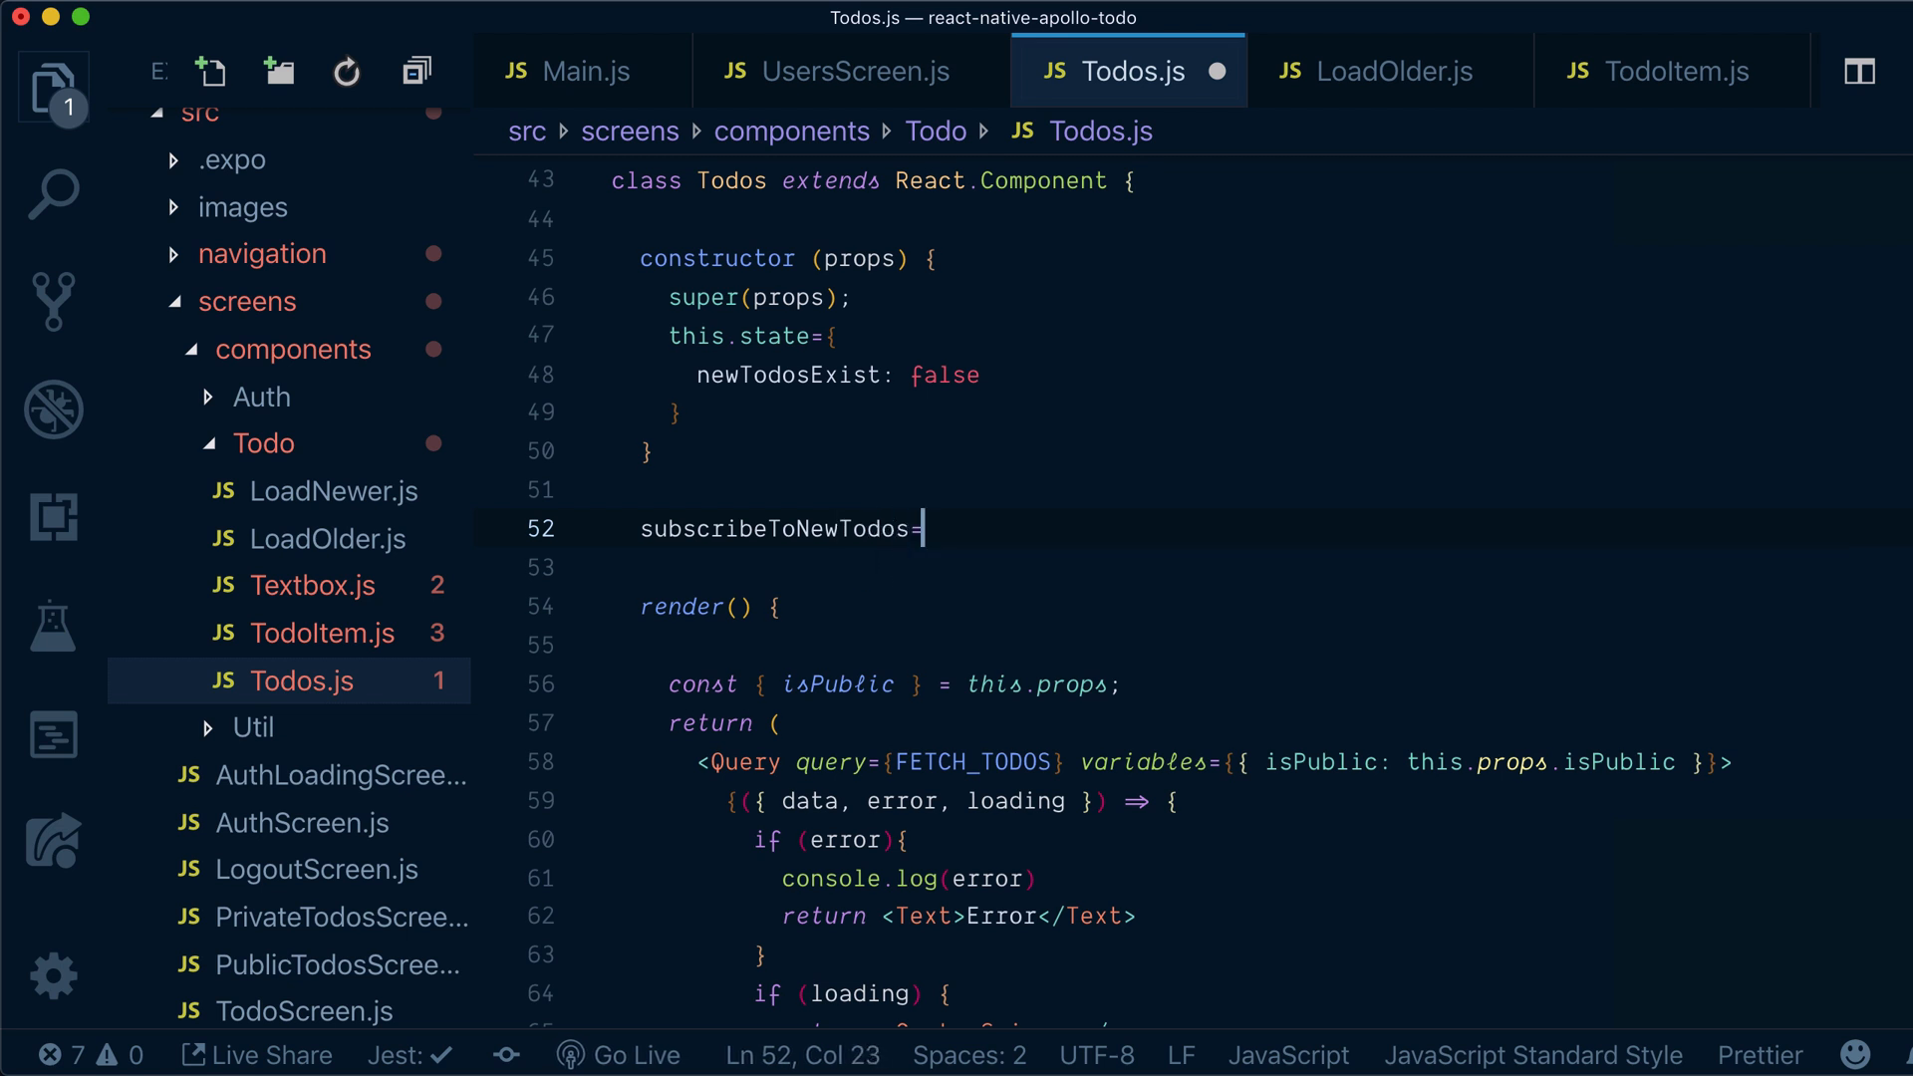
type("= ()")
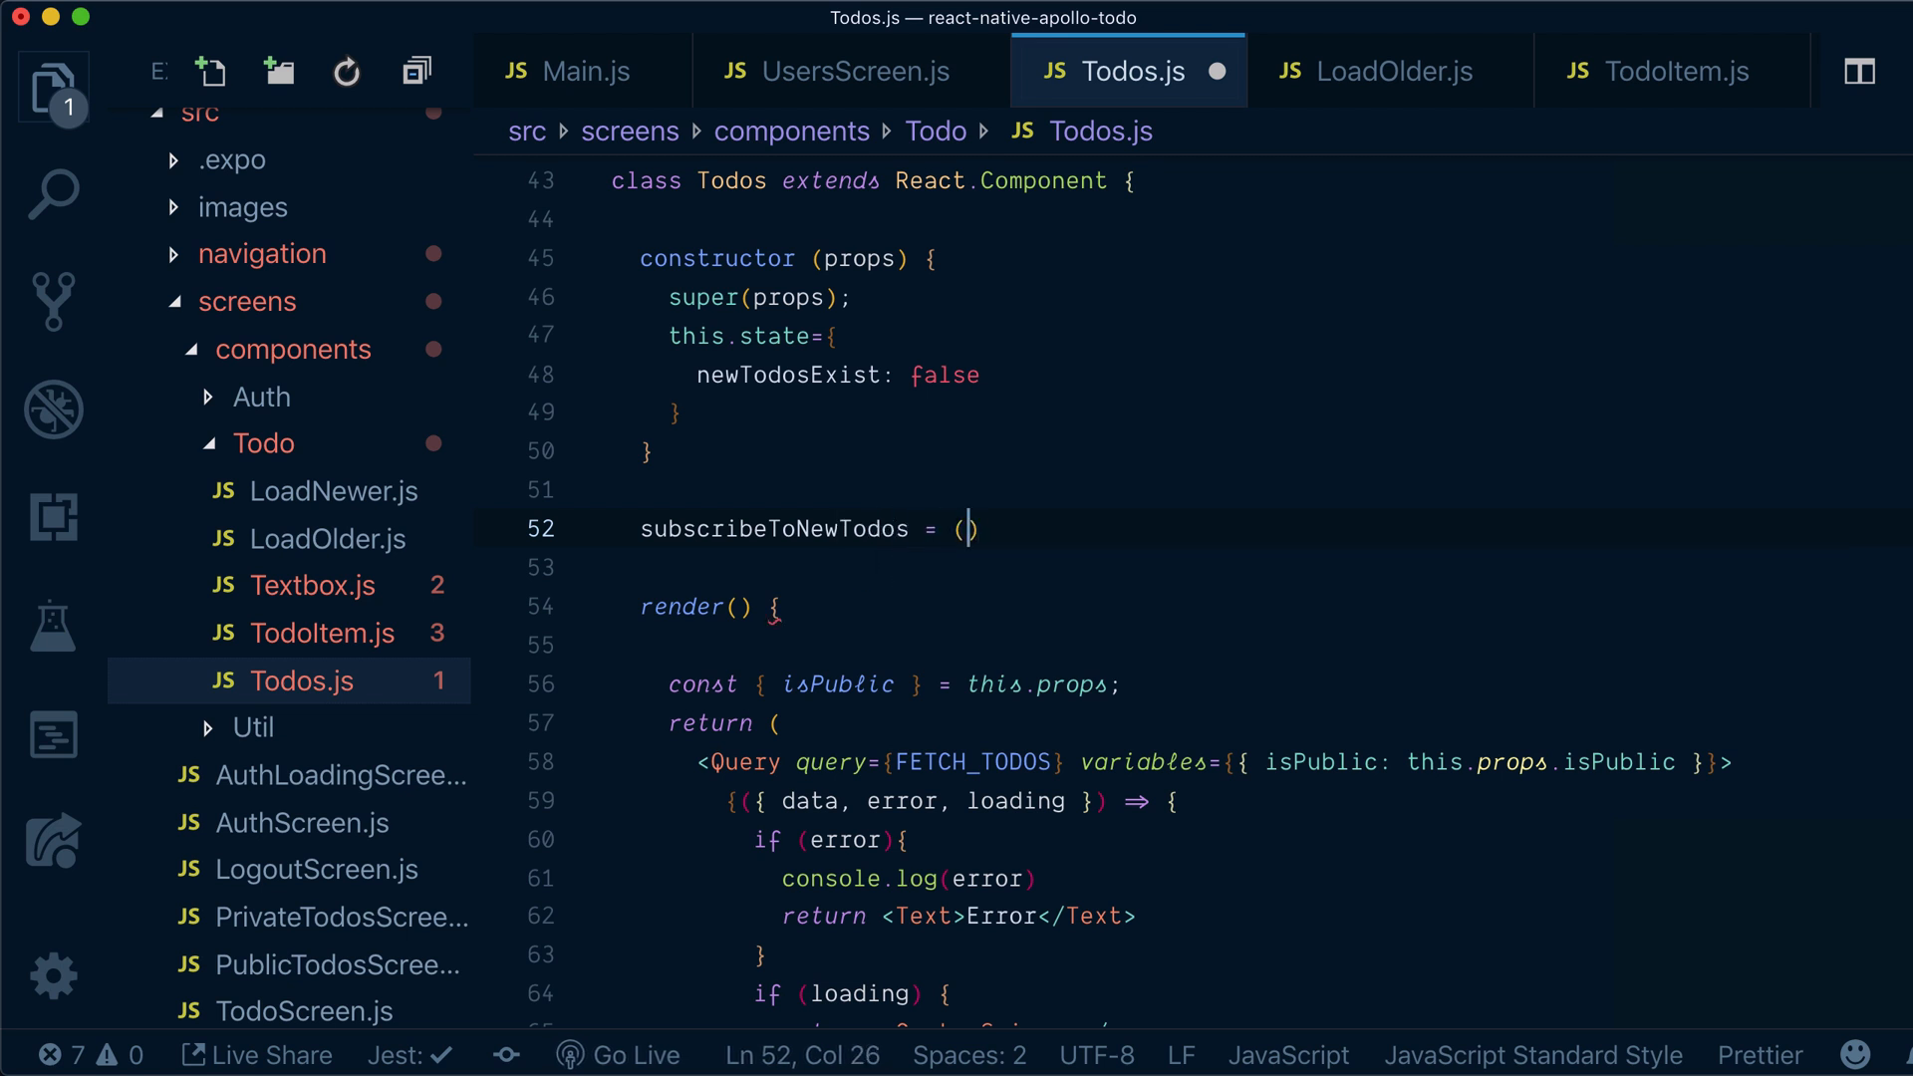
type("=> {}")
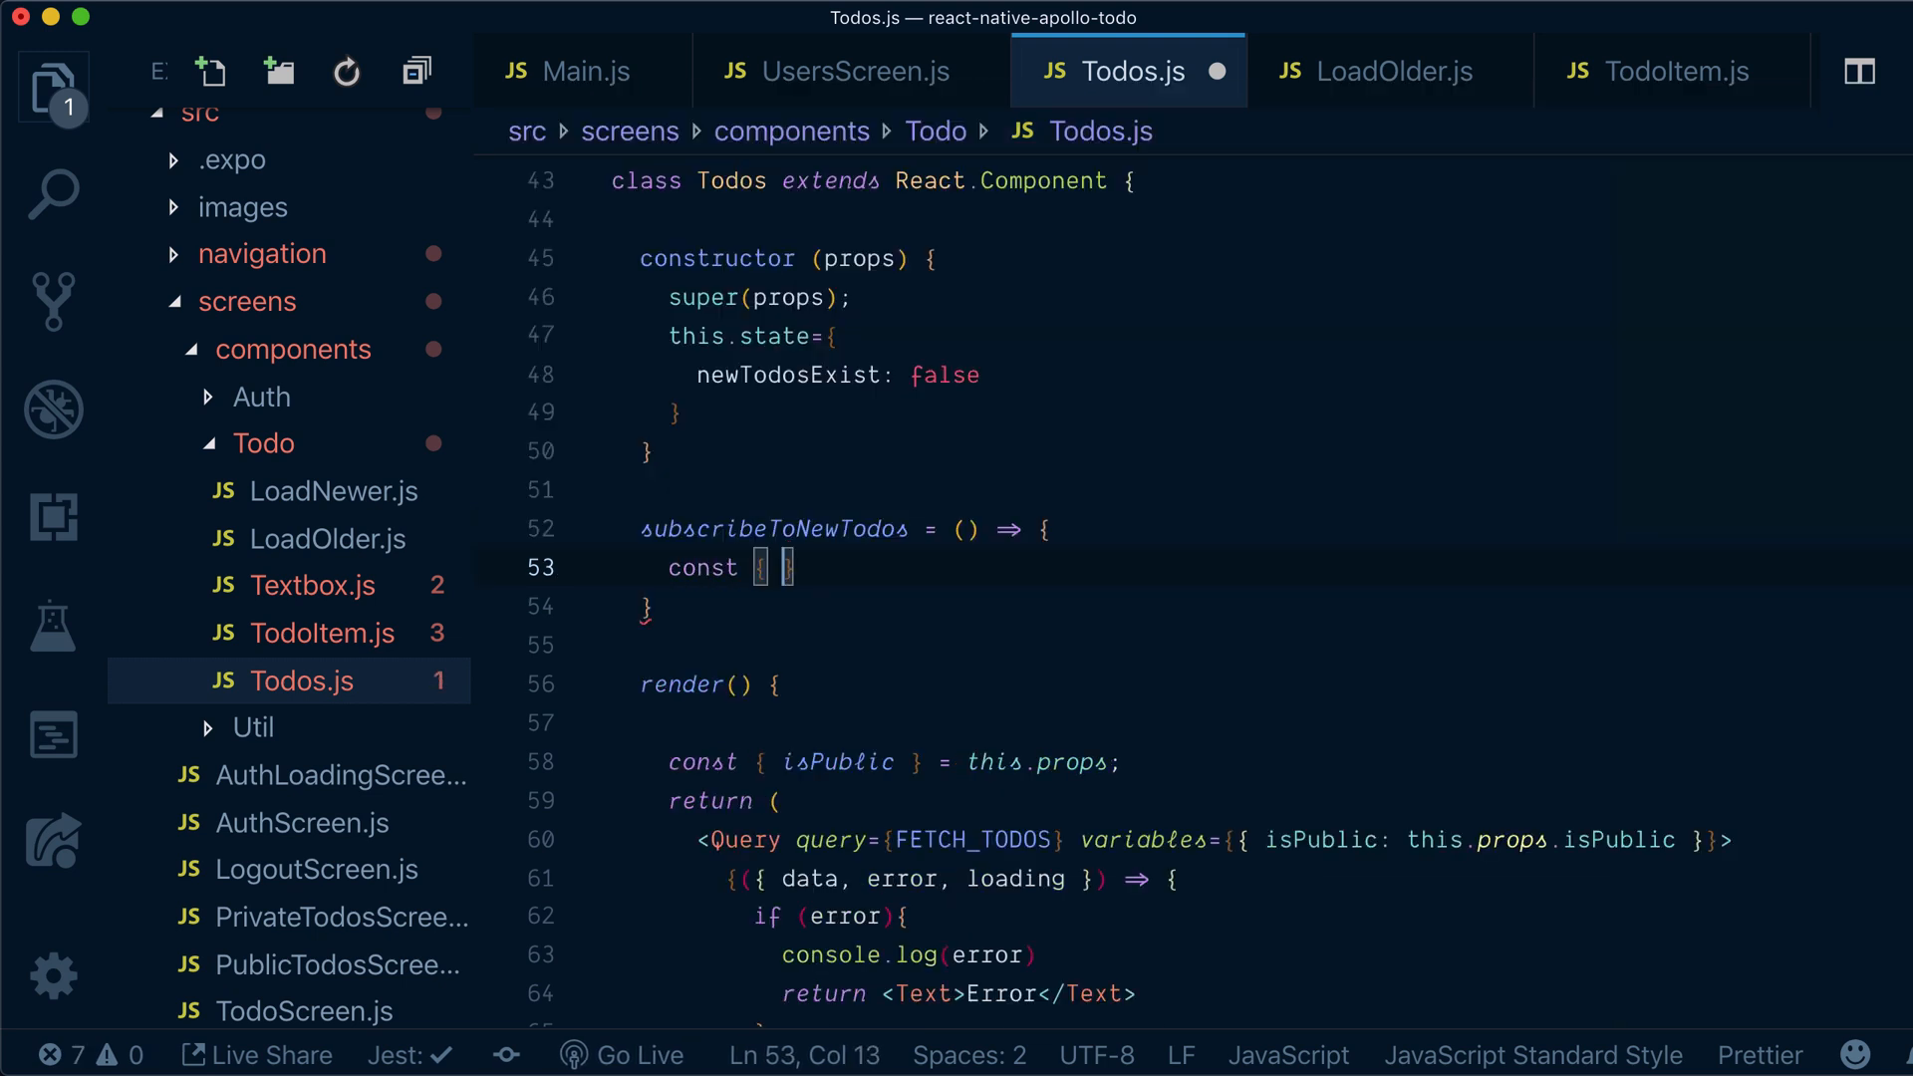
Step: Destructure client and isPublic from props and call client.subscribe({}) when isPublic
type("client, i")
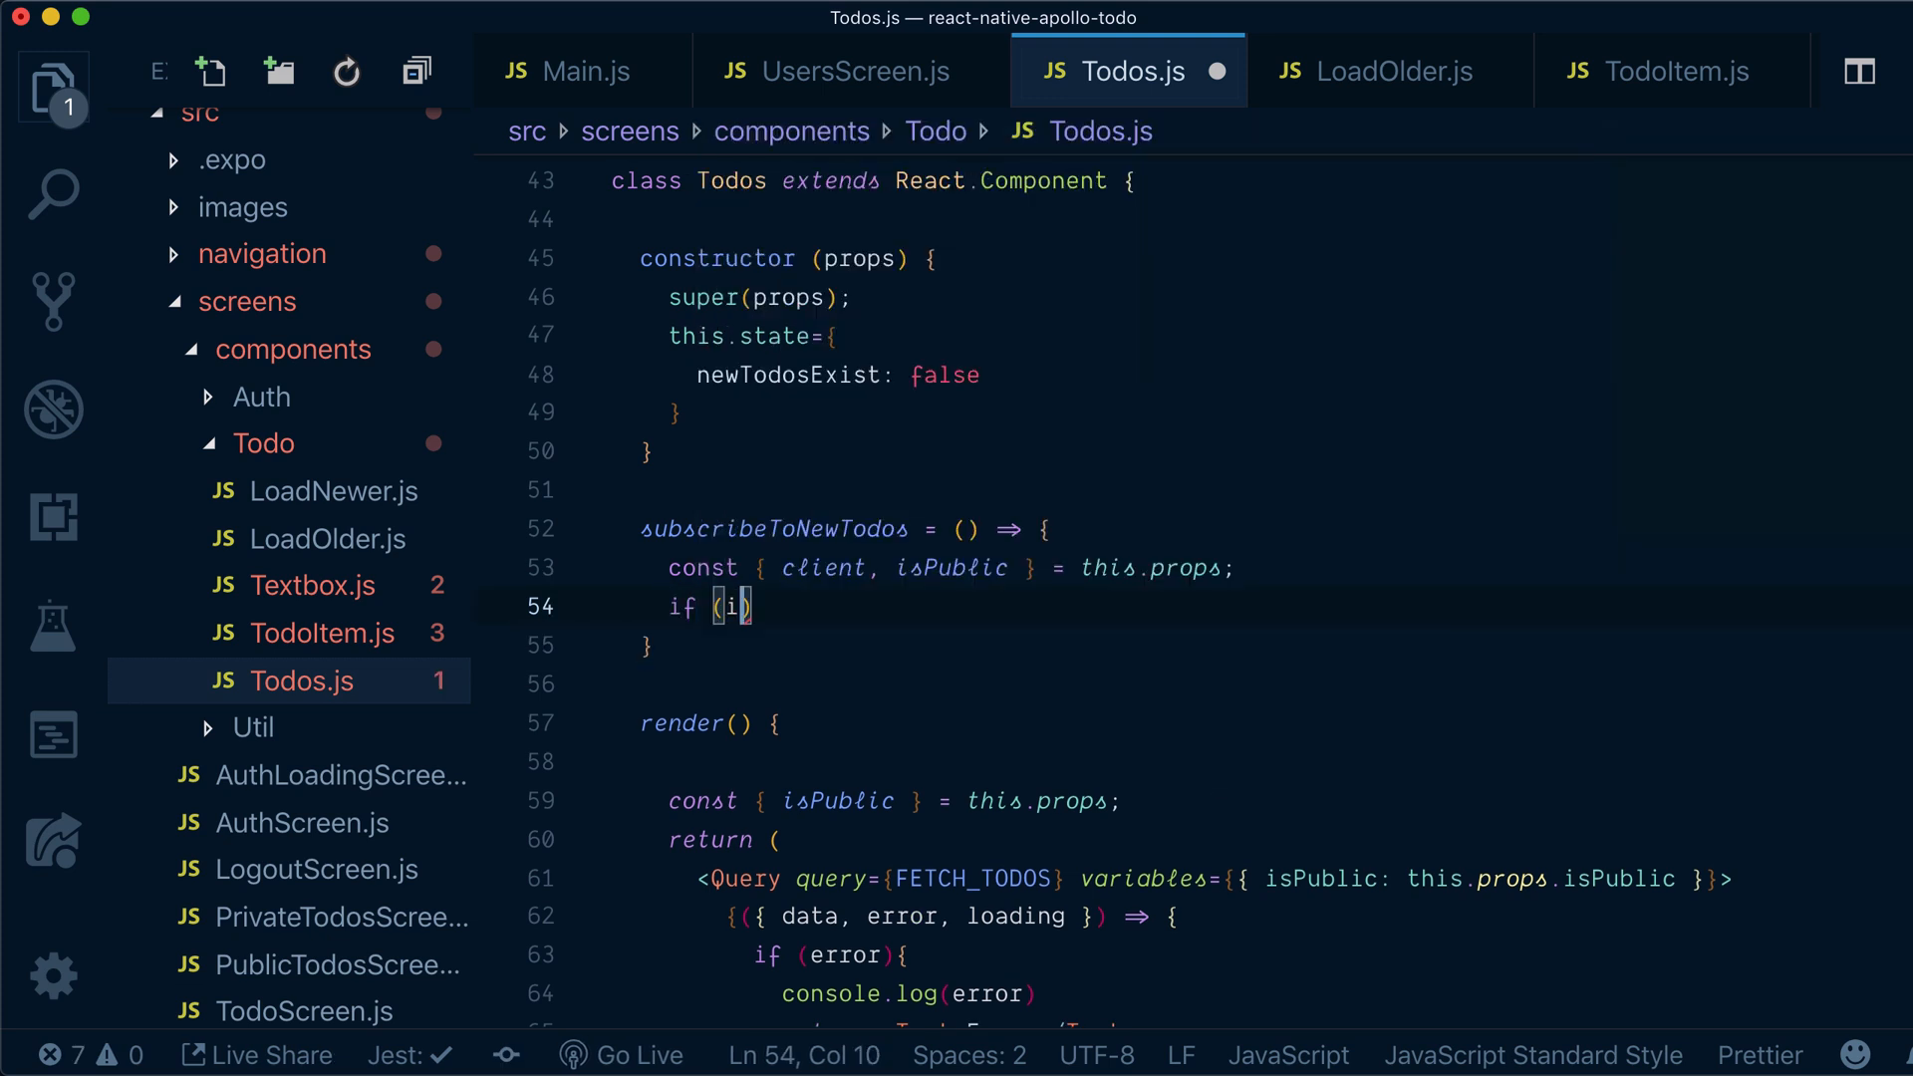
type("sPublic")
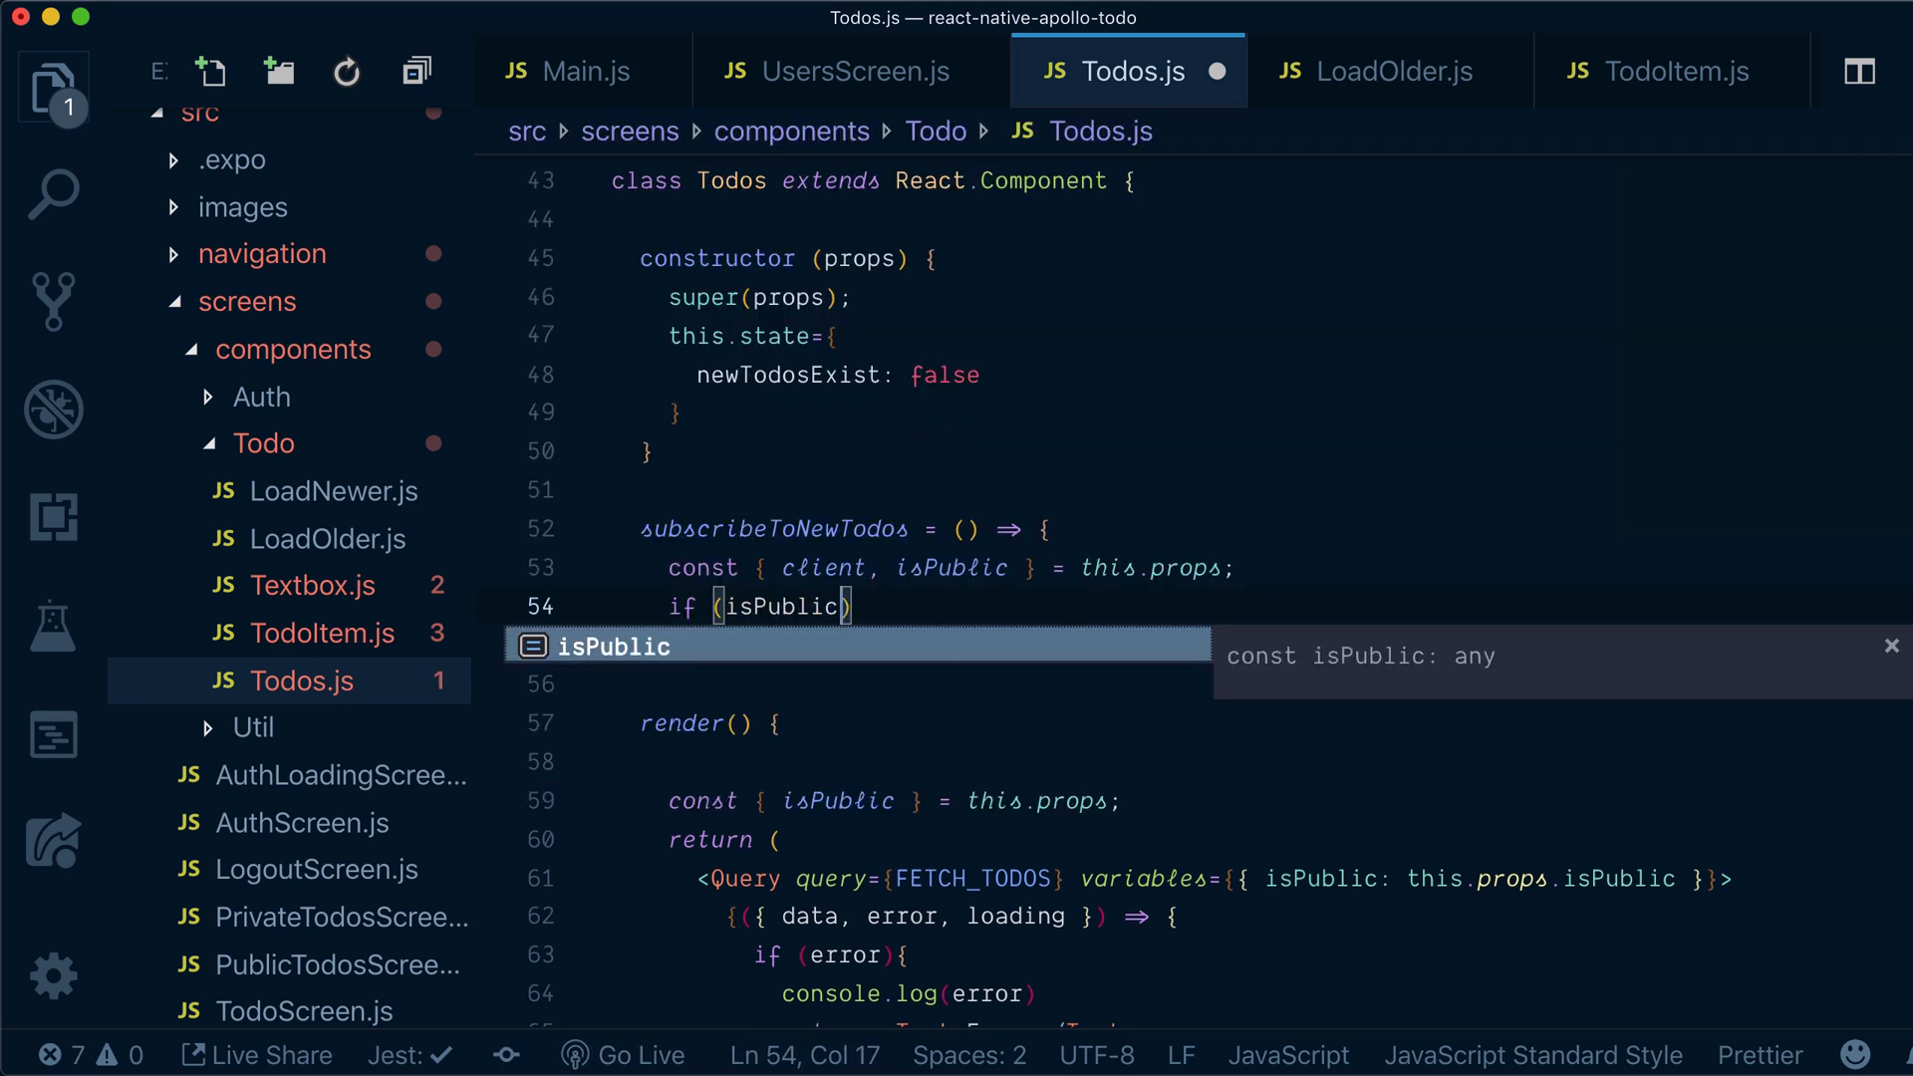
type("client.subsc")
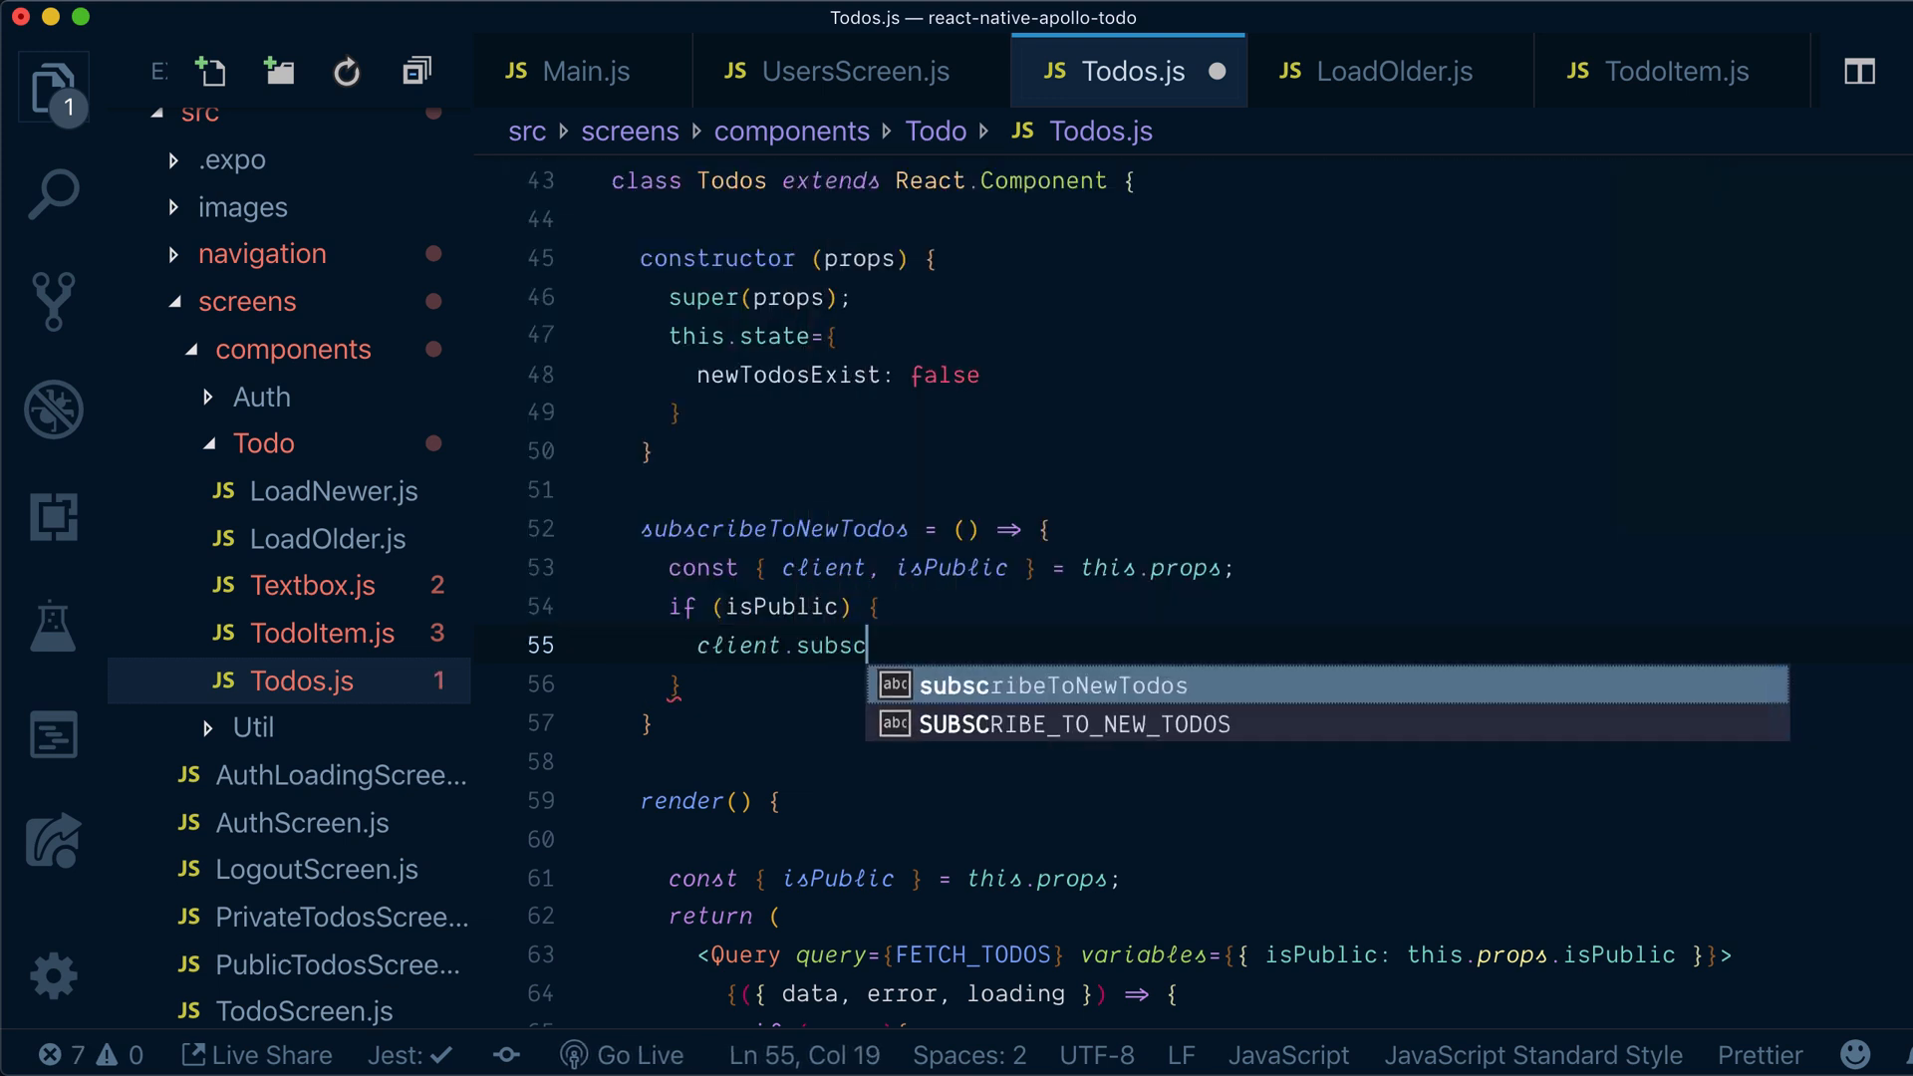
type("ribe({")
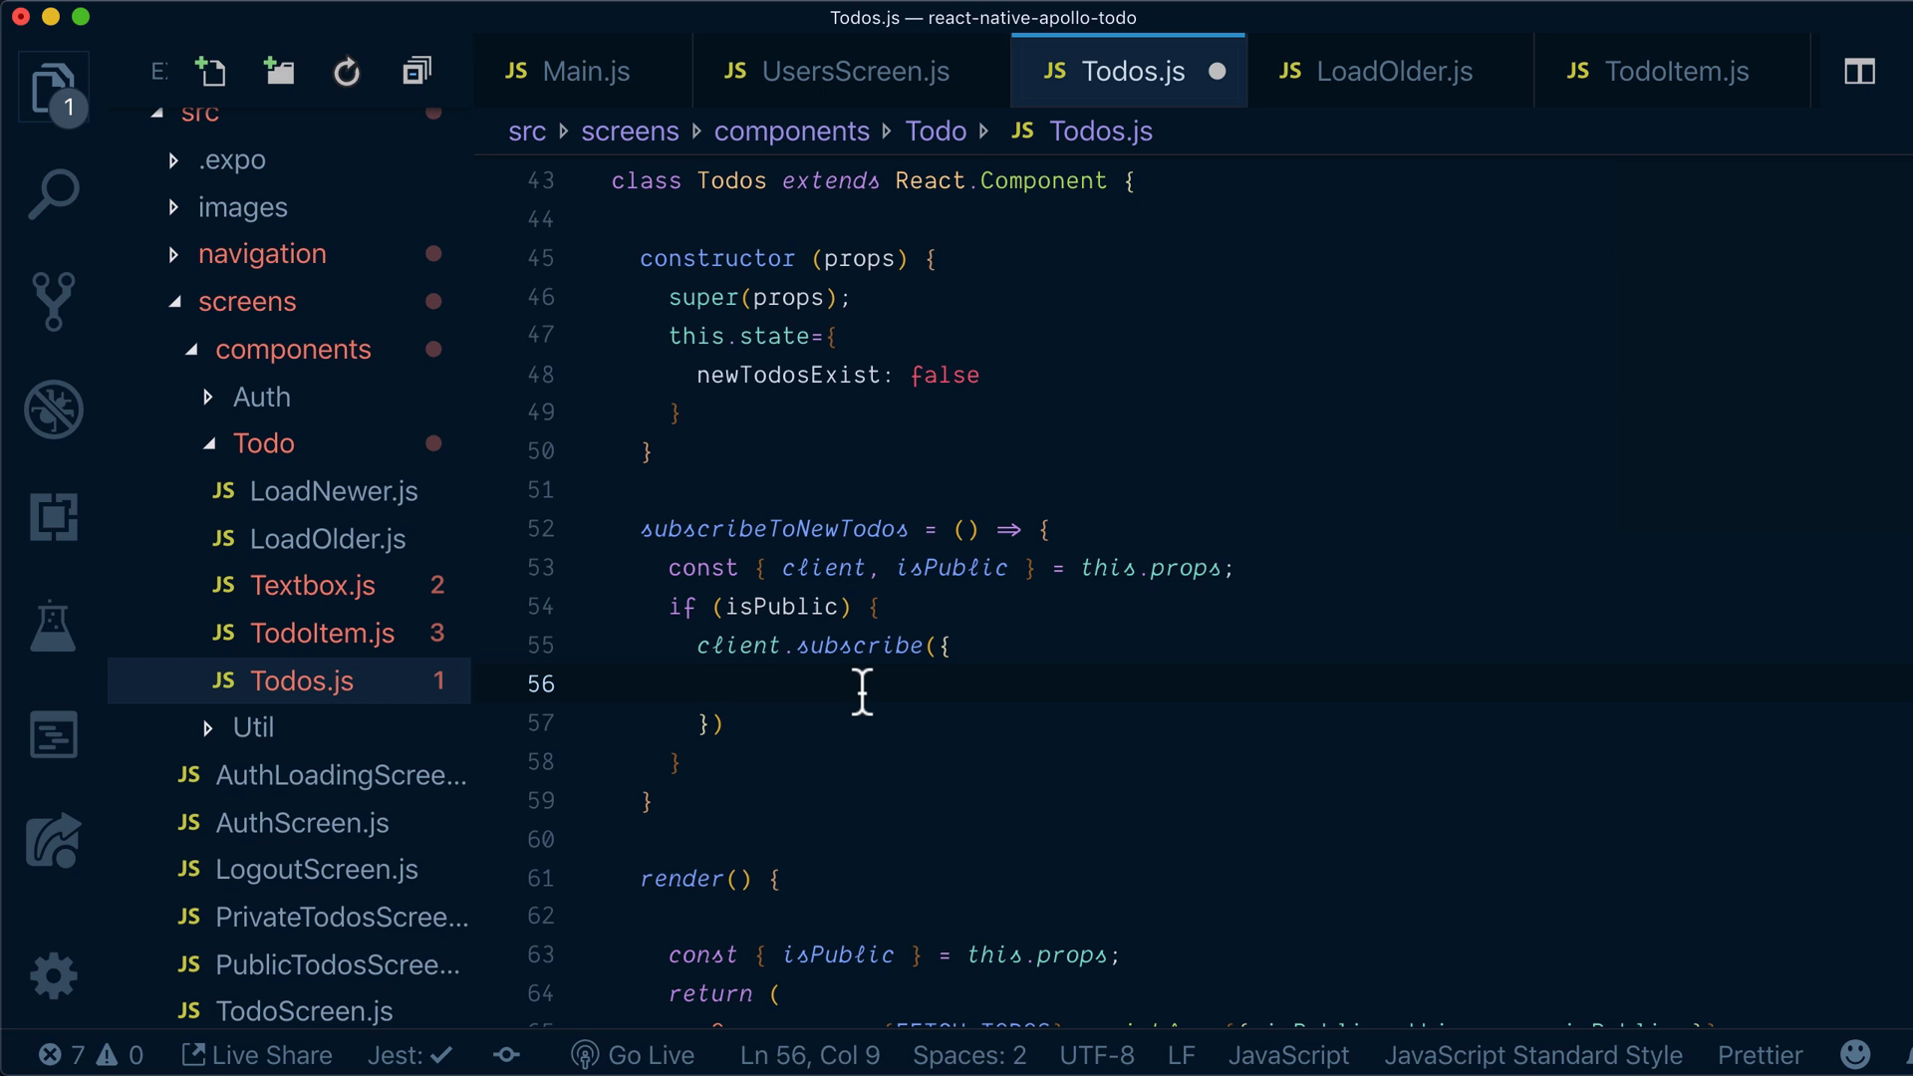
Step: Pass query: SUBSCRIBE_TO_NEW_TODOS and chain .subscribe({ next: (event) => {} })
type("query")
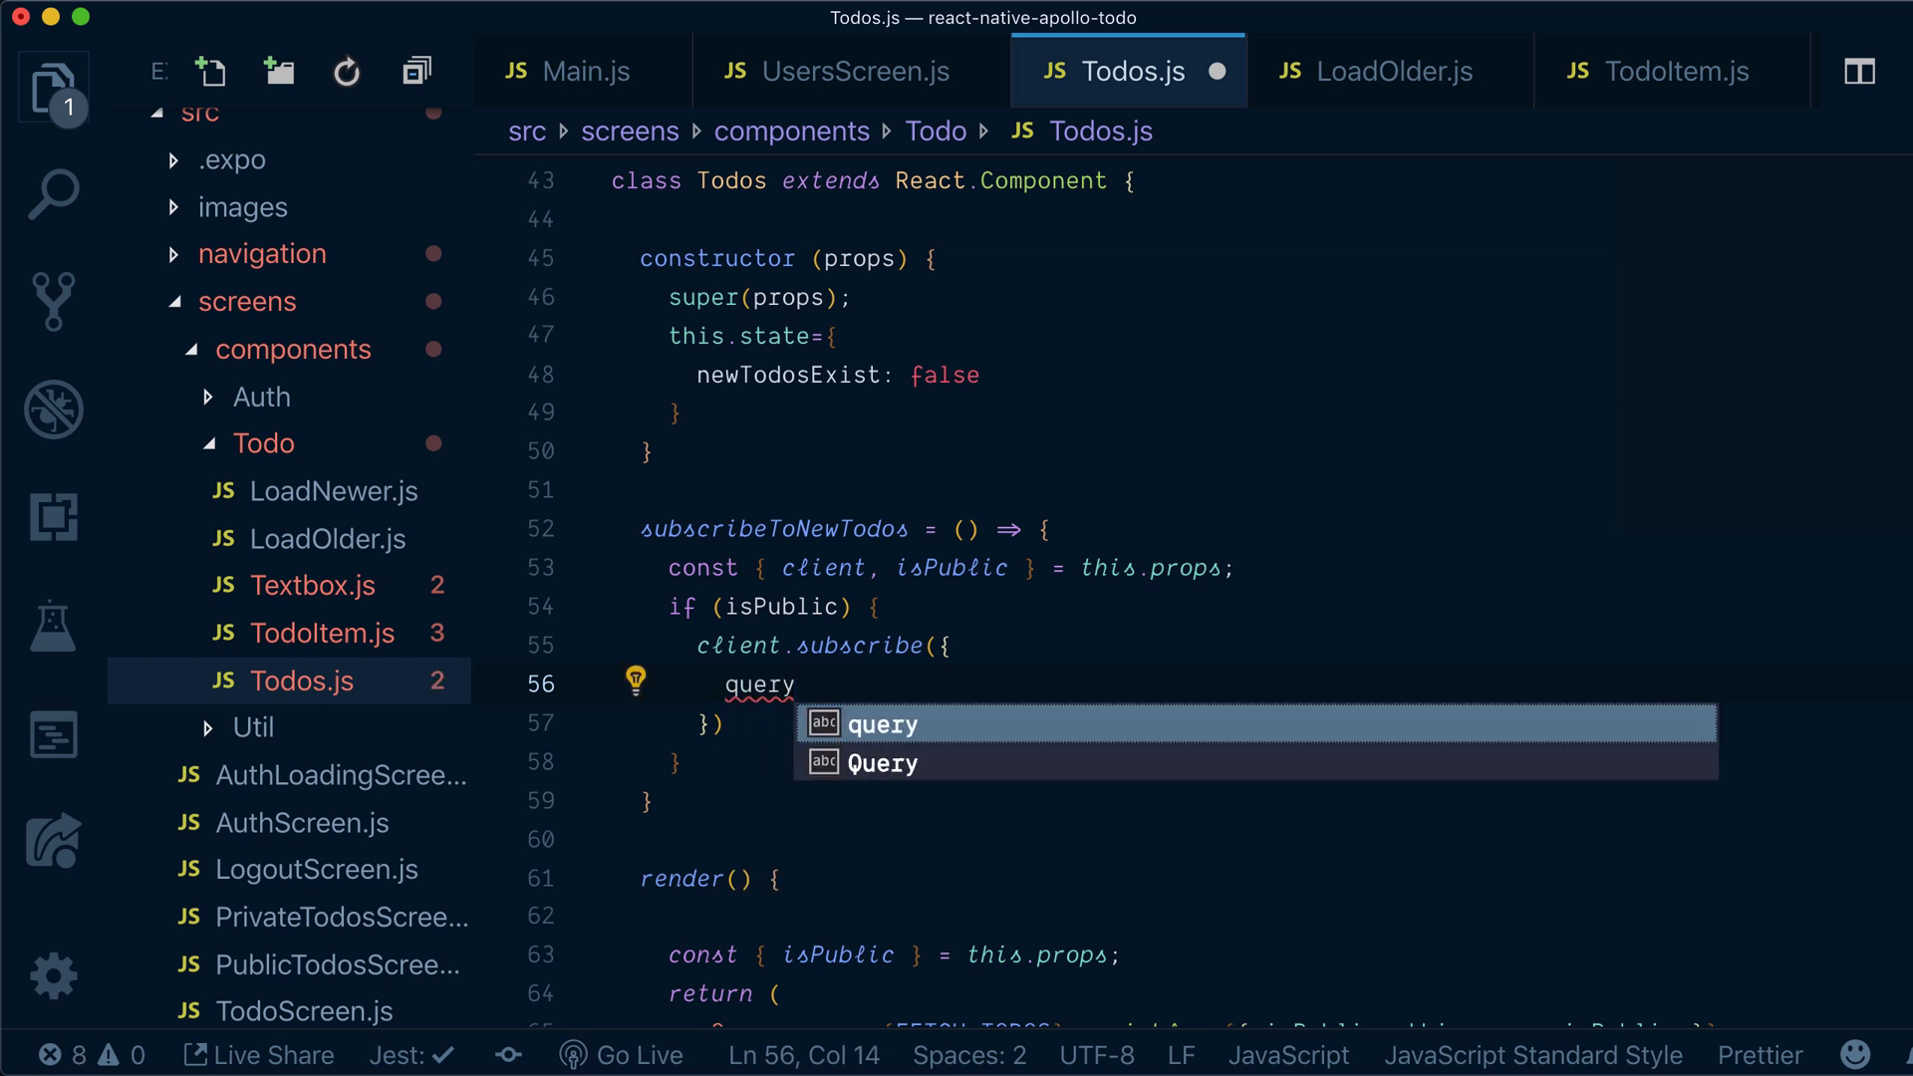
type(": SUBSCRIBE_TO_NEW_TODOS")
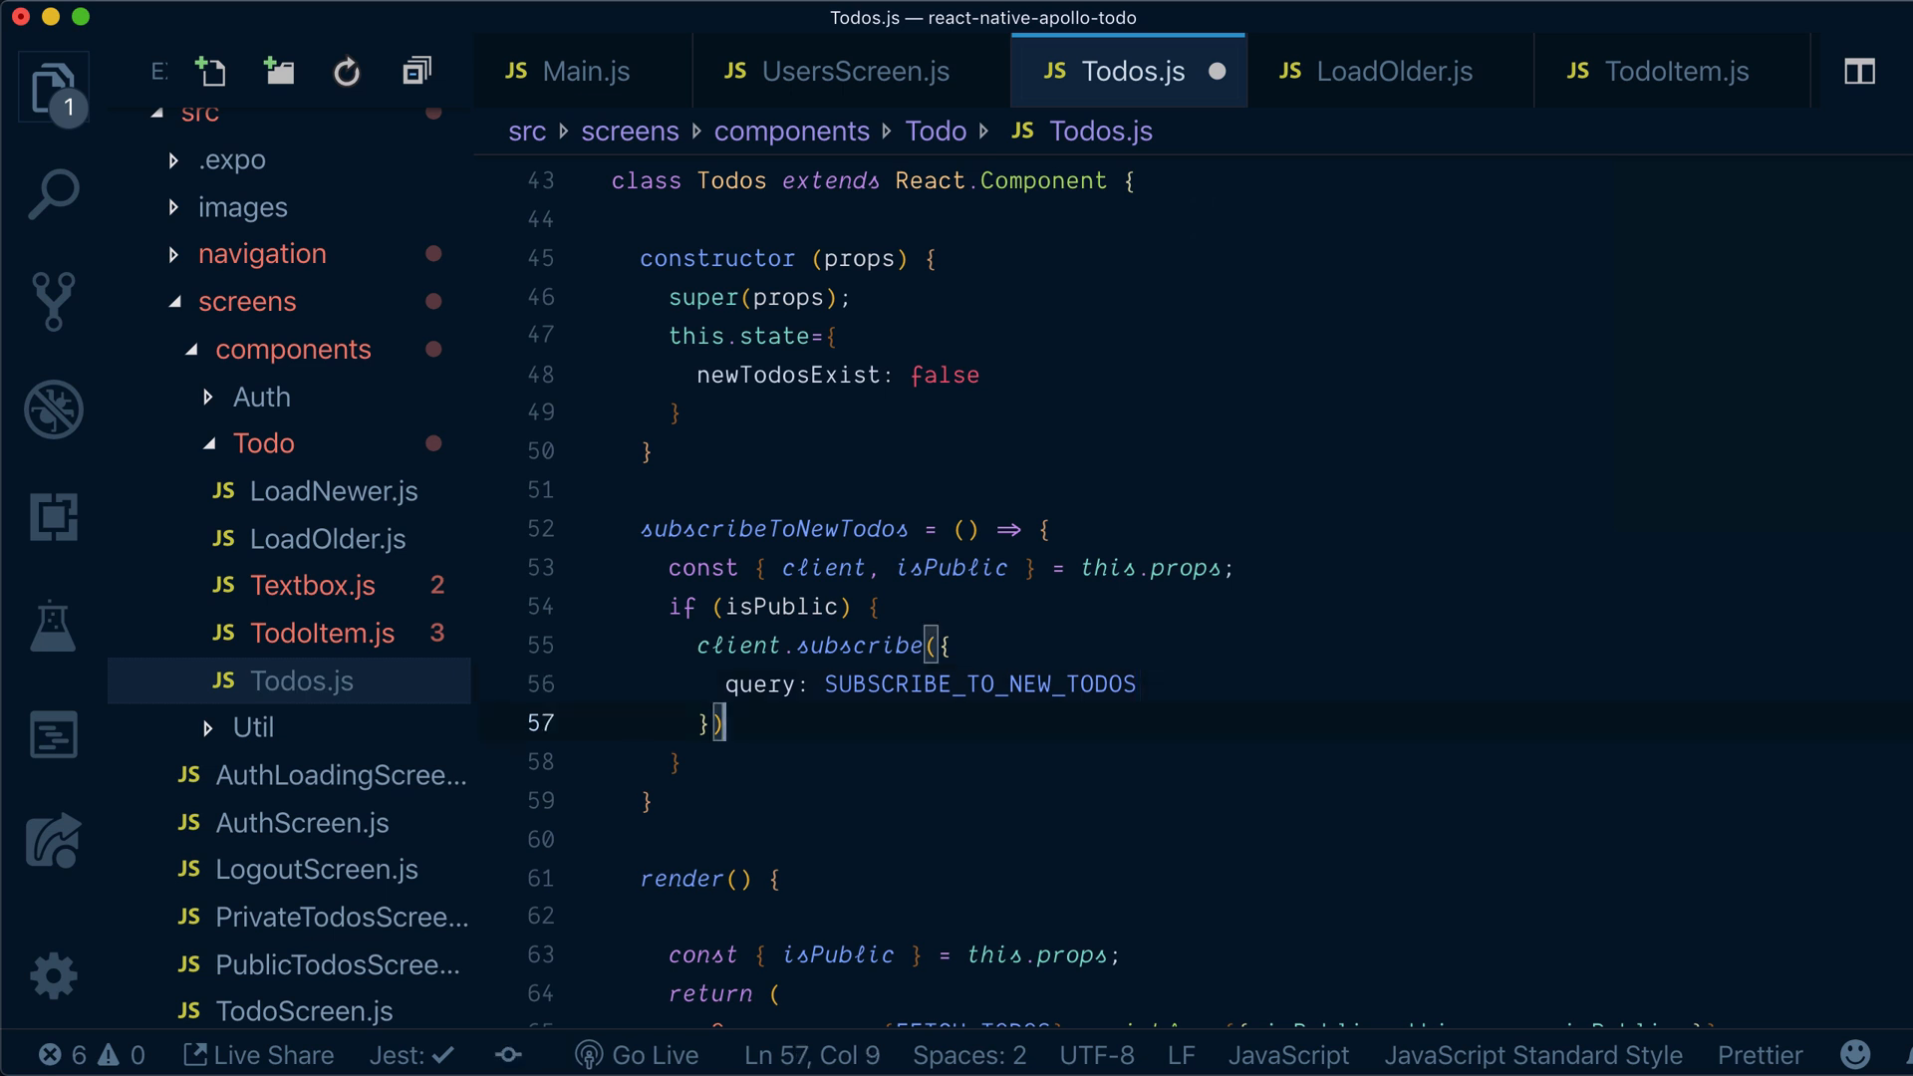
type(".subsc")
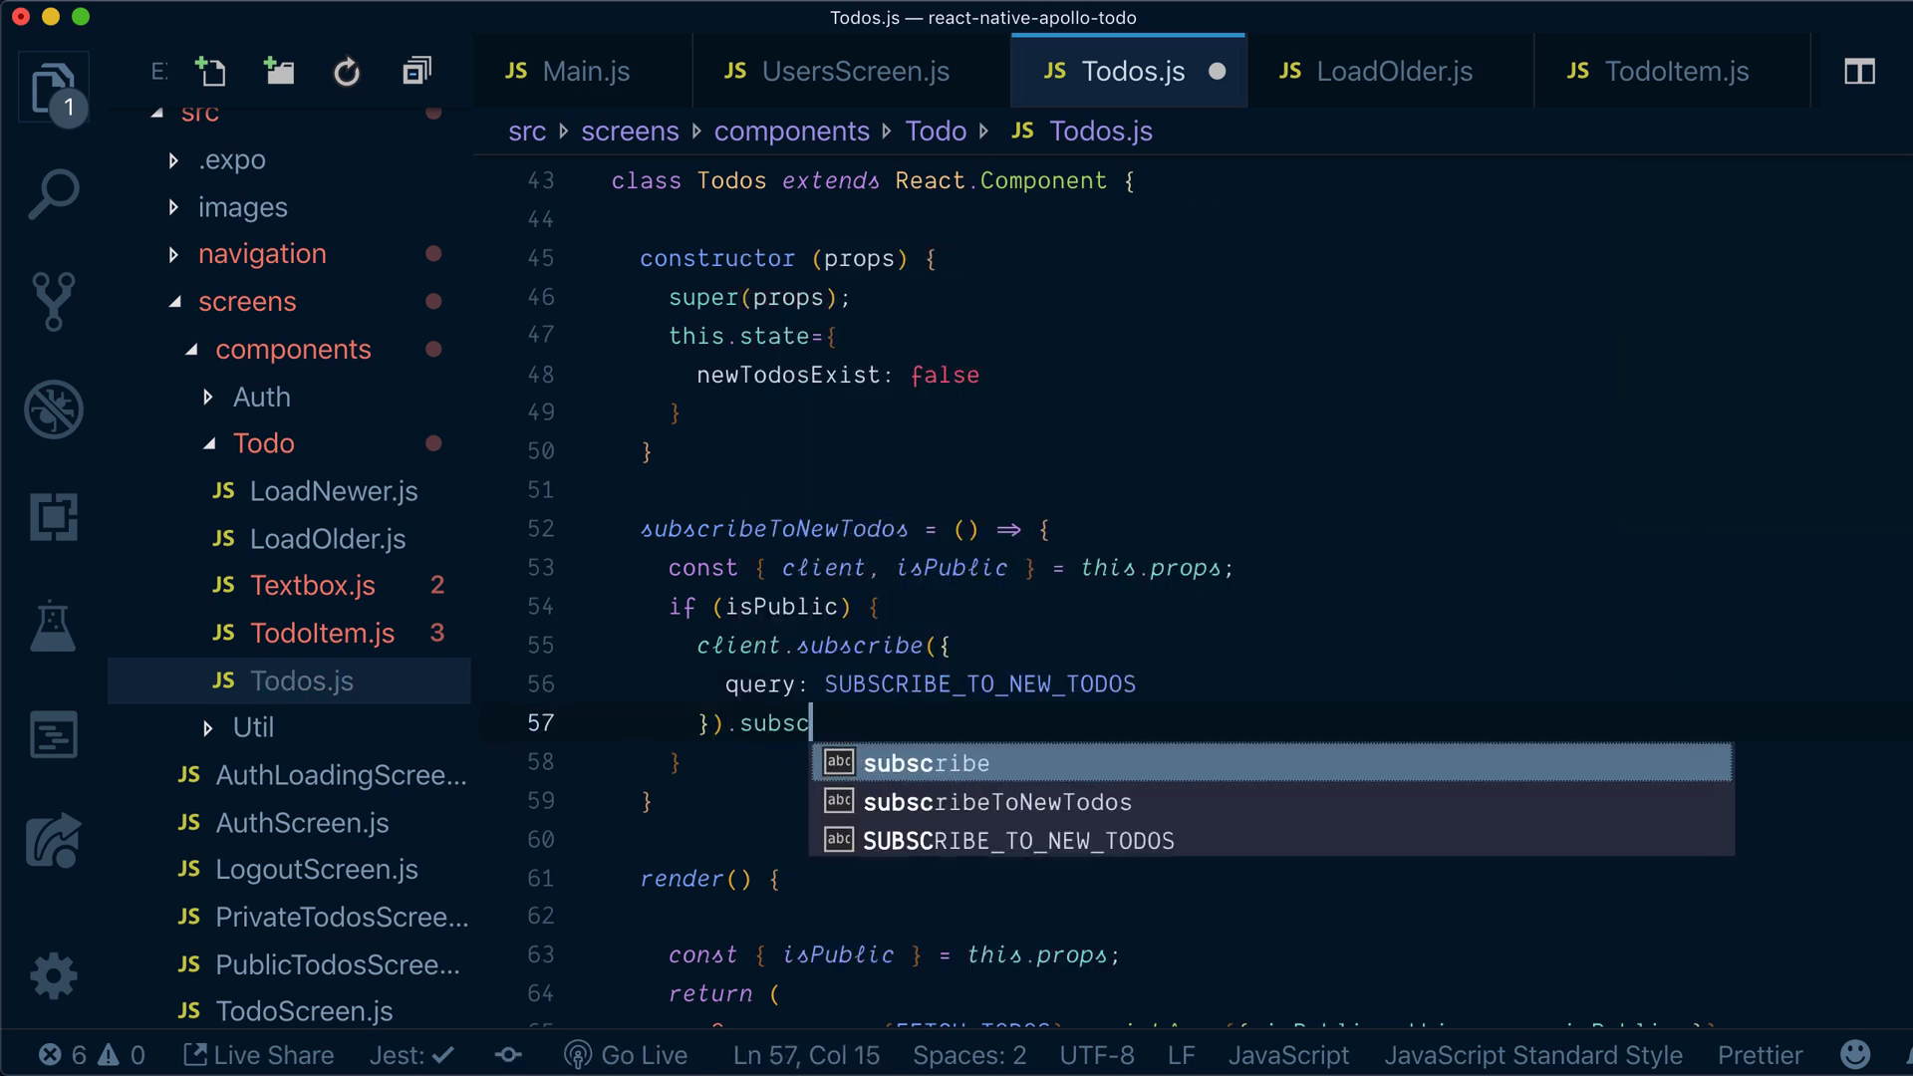
key("Tab")
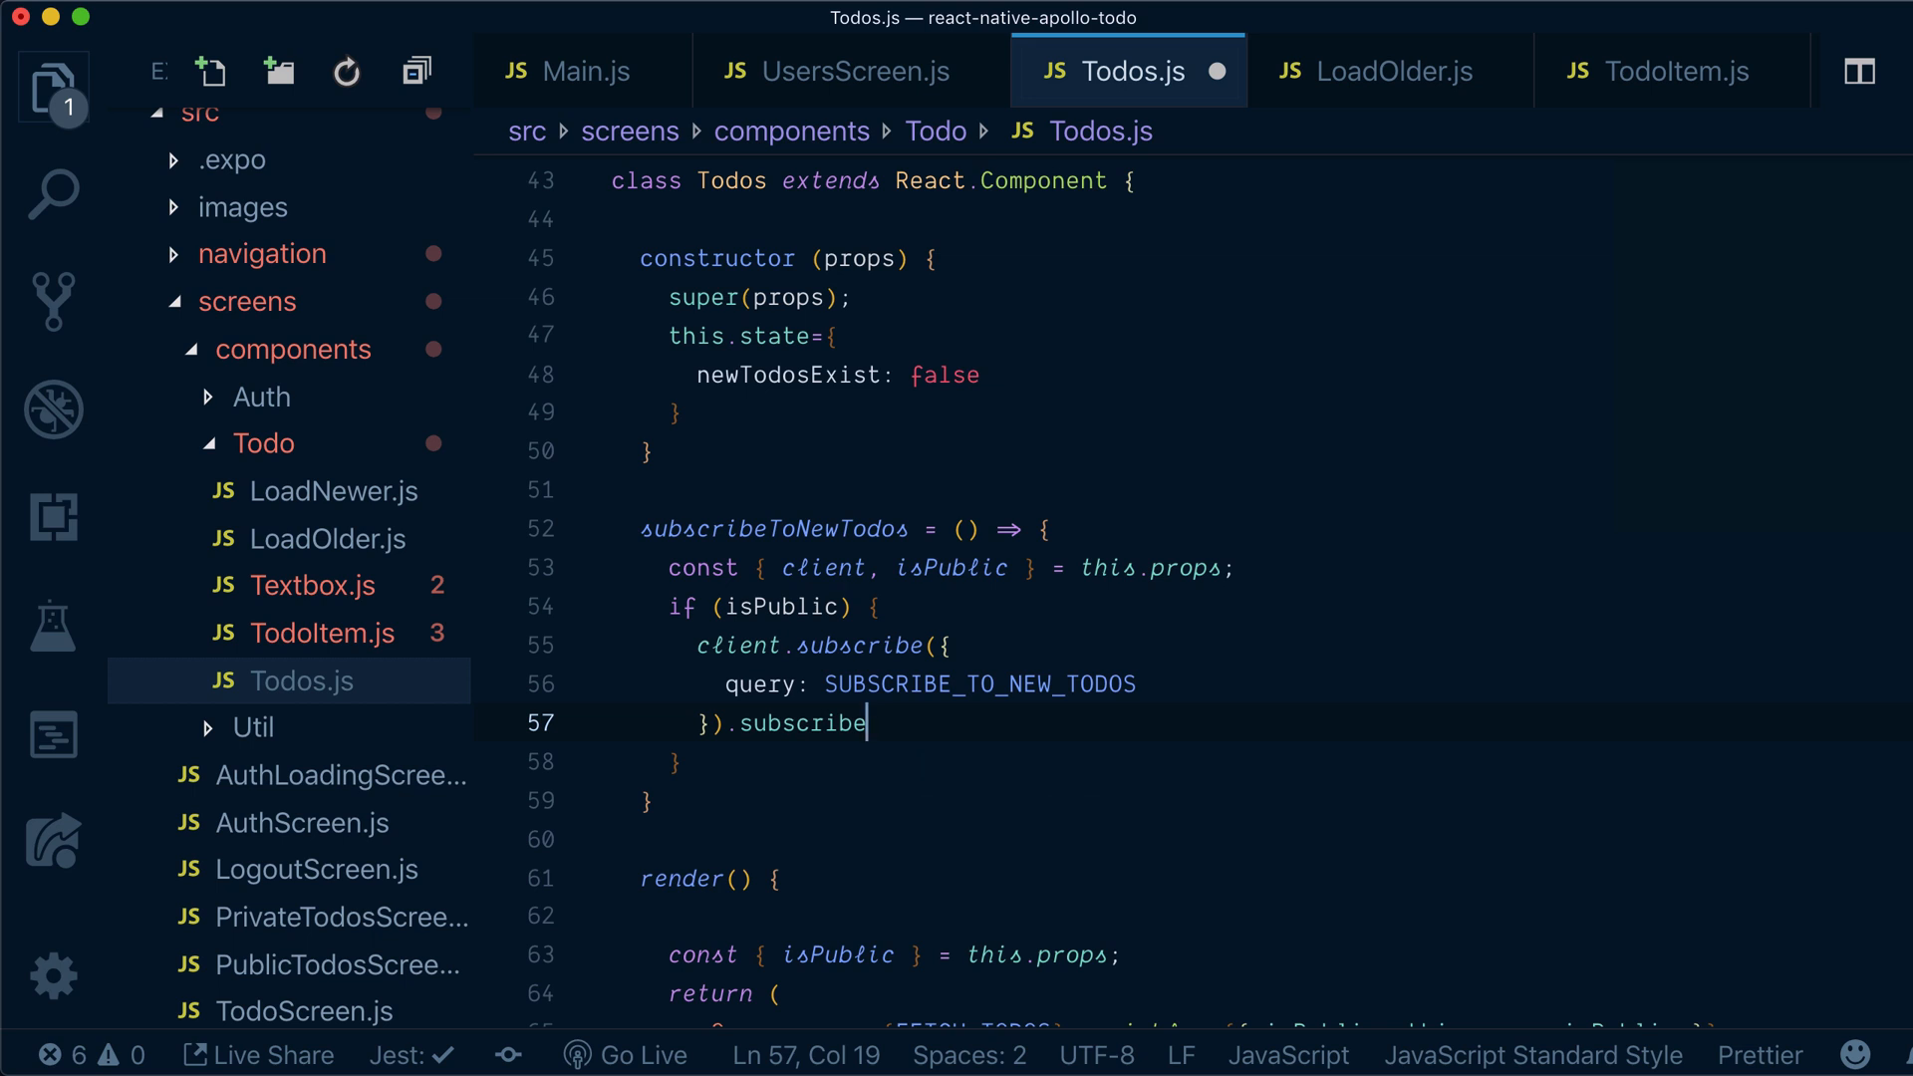
type("nes")
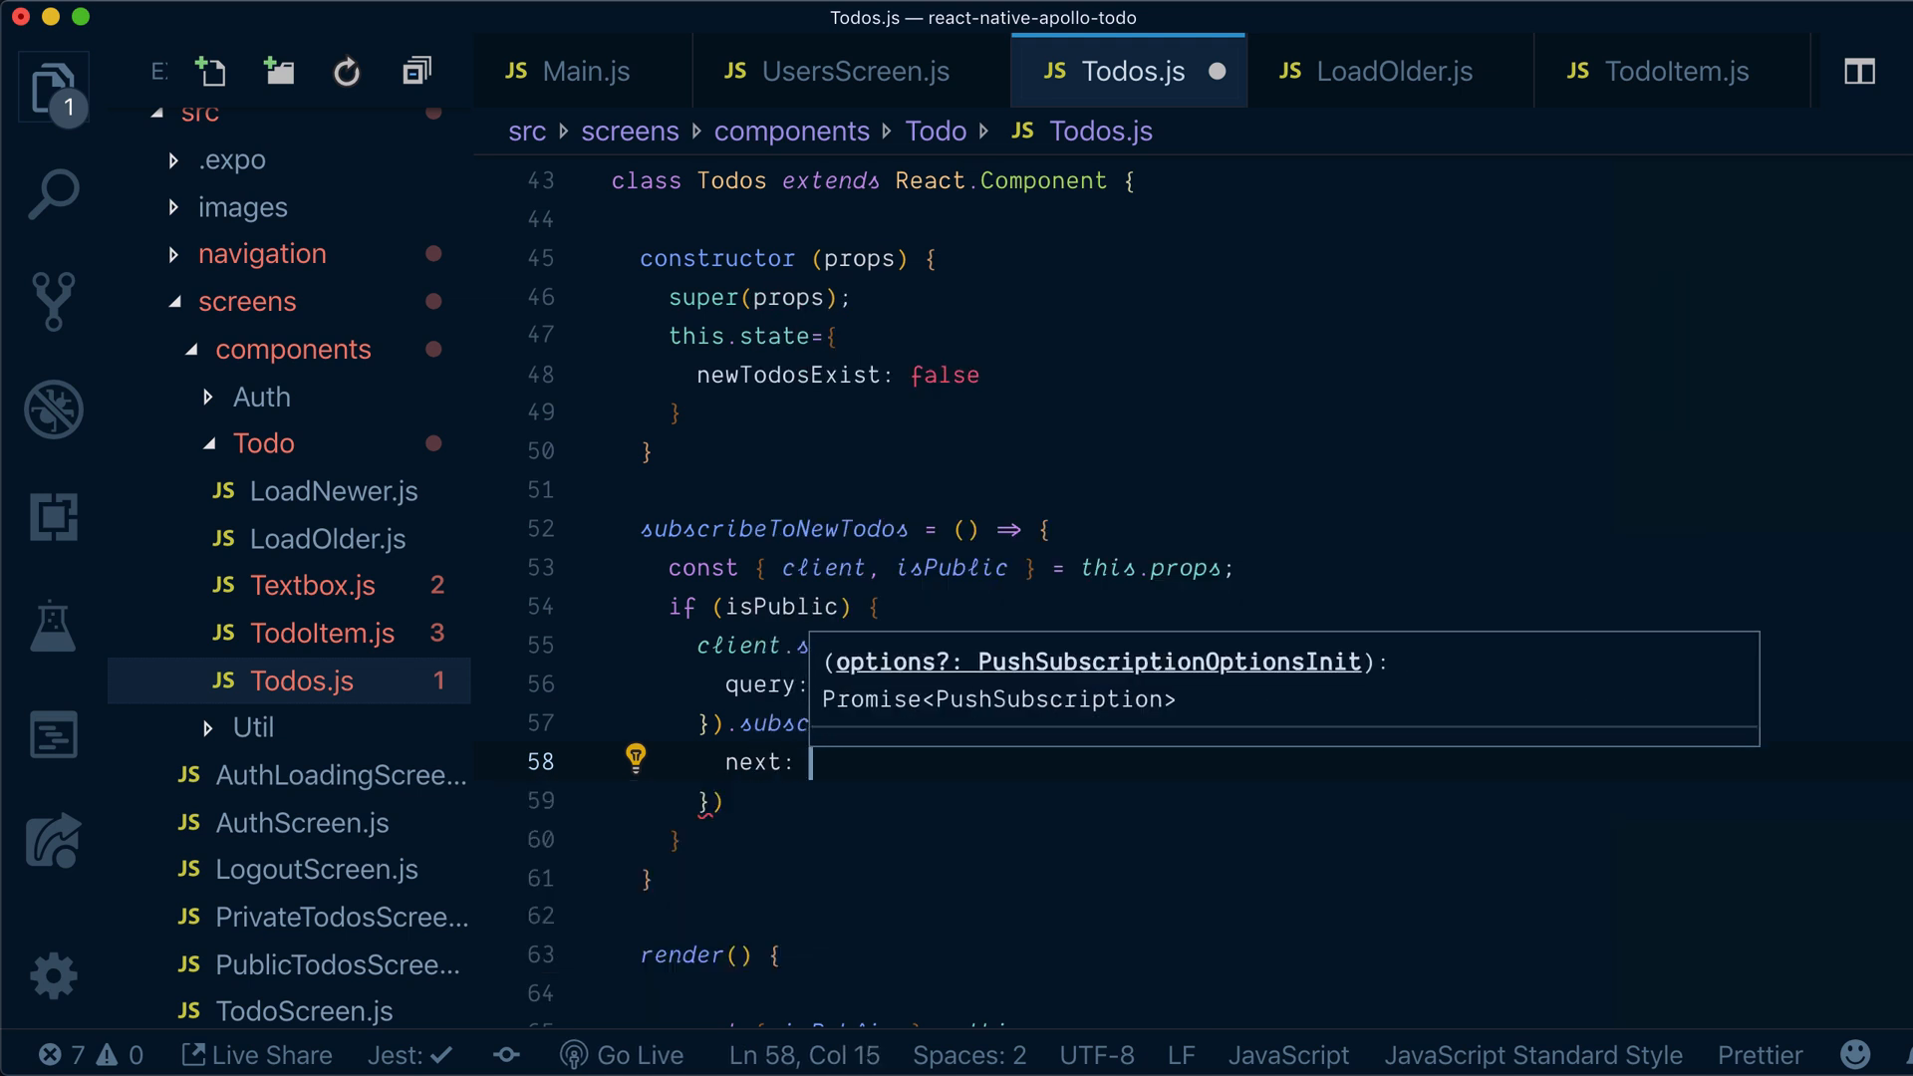
type("even)")
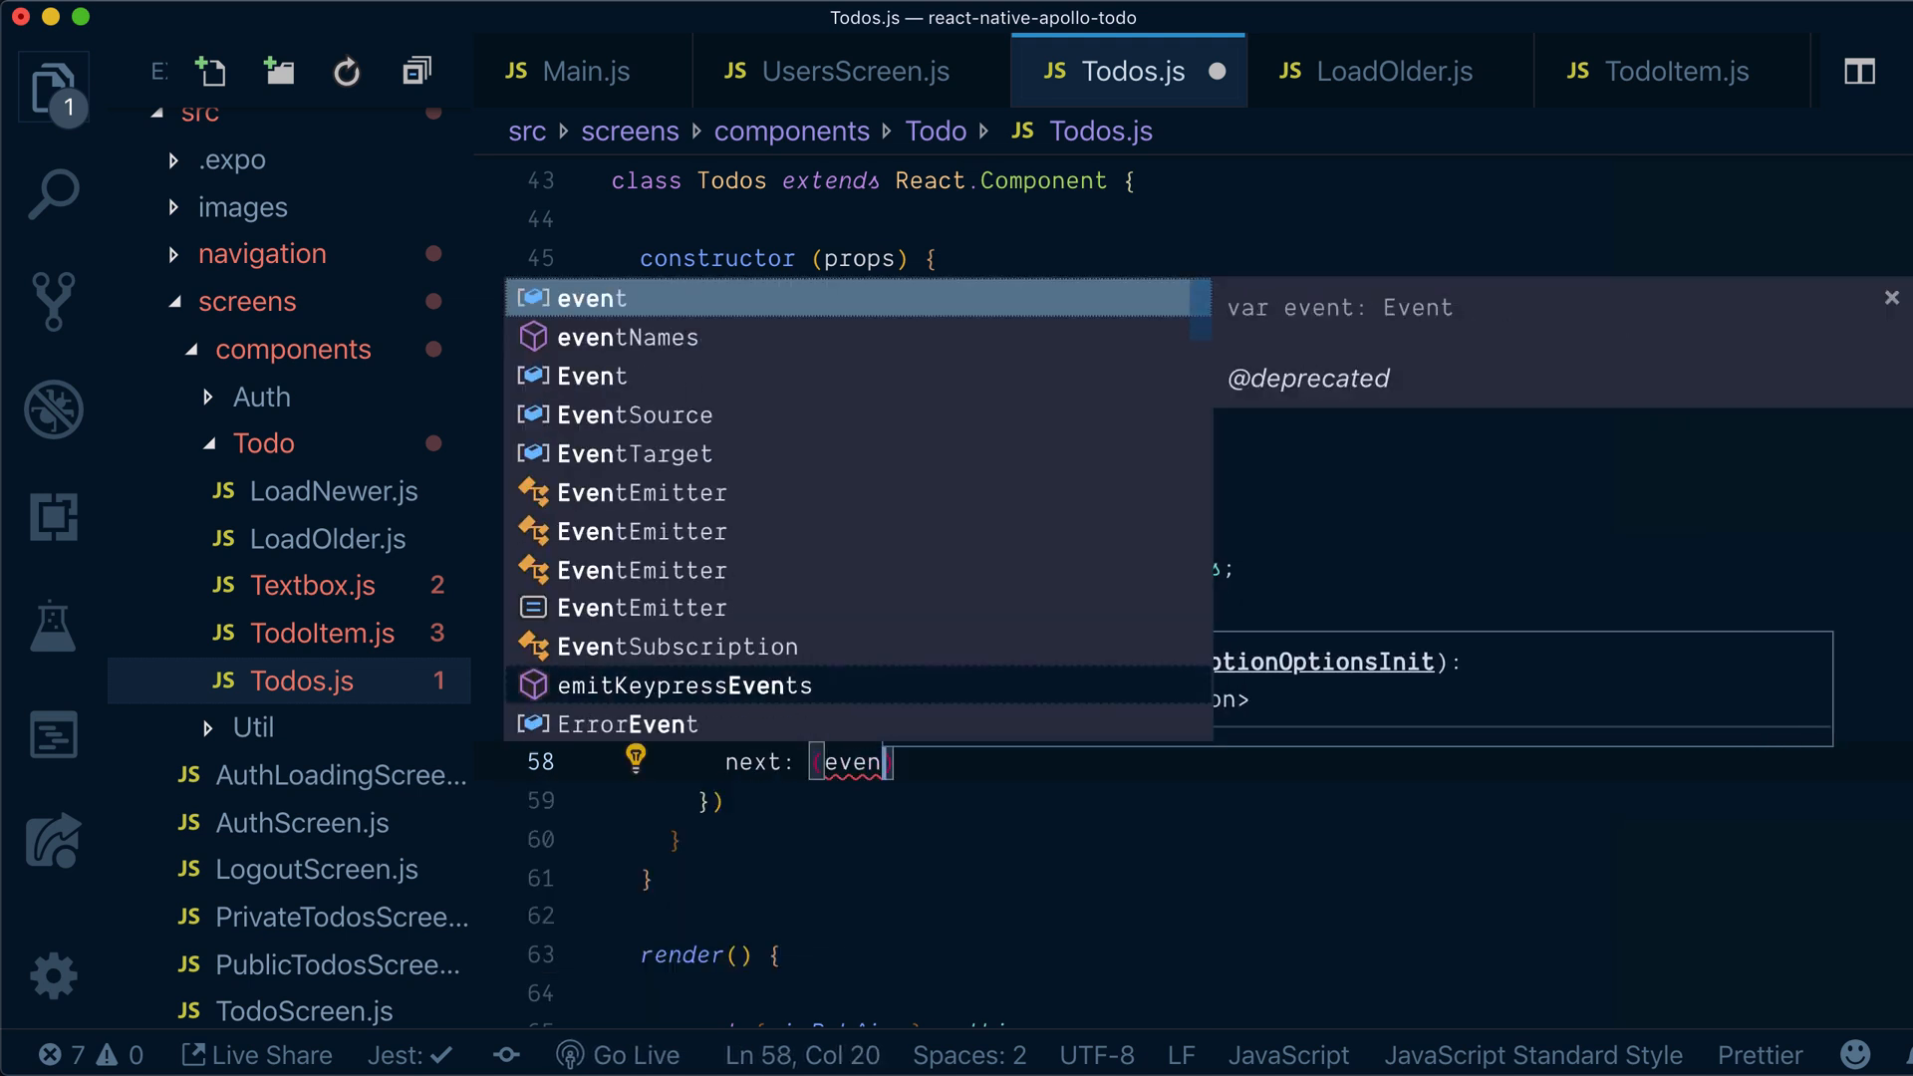
type("t")
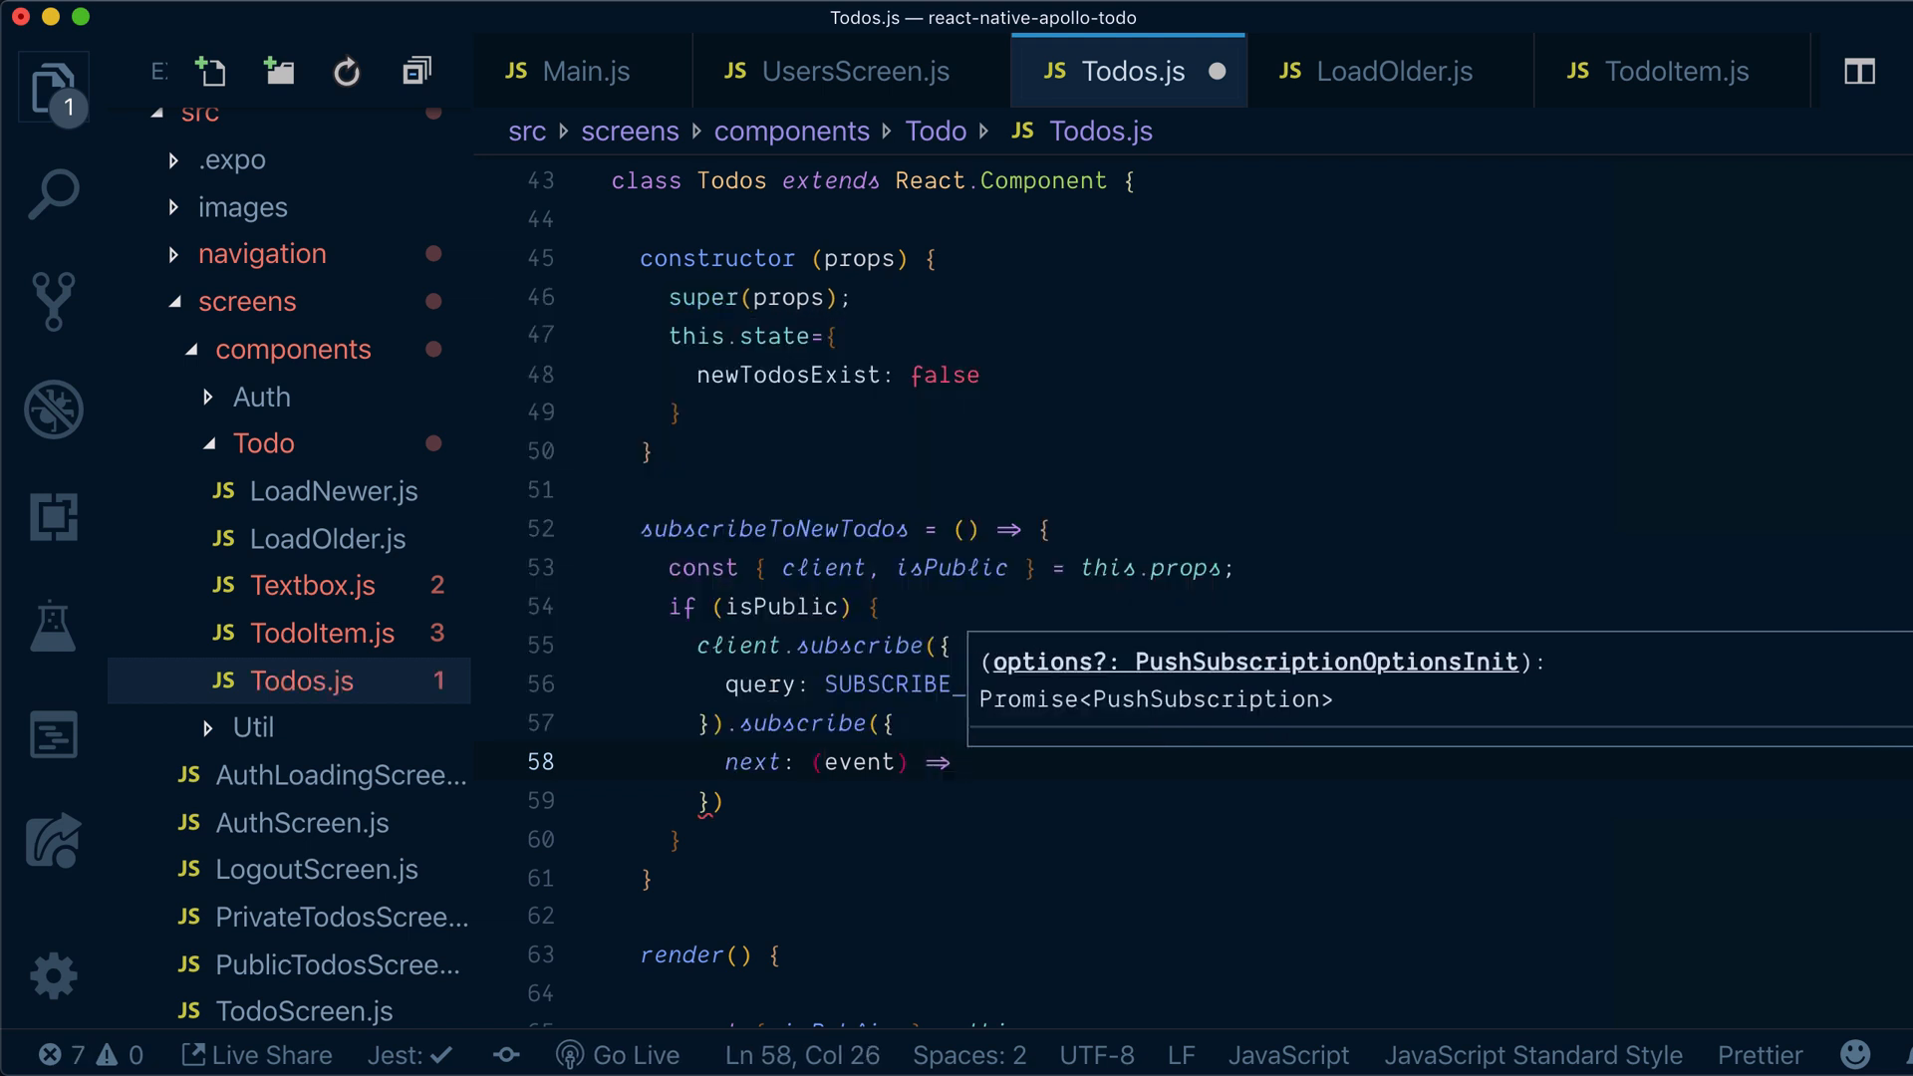
Step: Inside next, check if (event.data.todos.length) and declare let localData;
type("if (event.data.todos.")
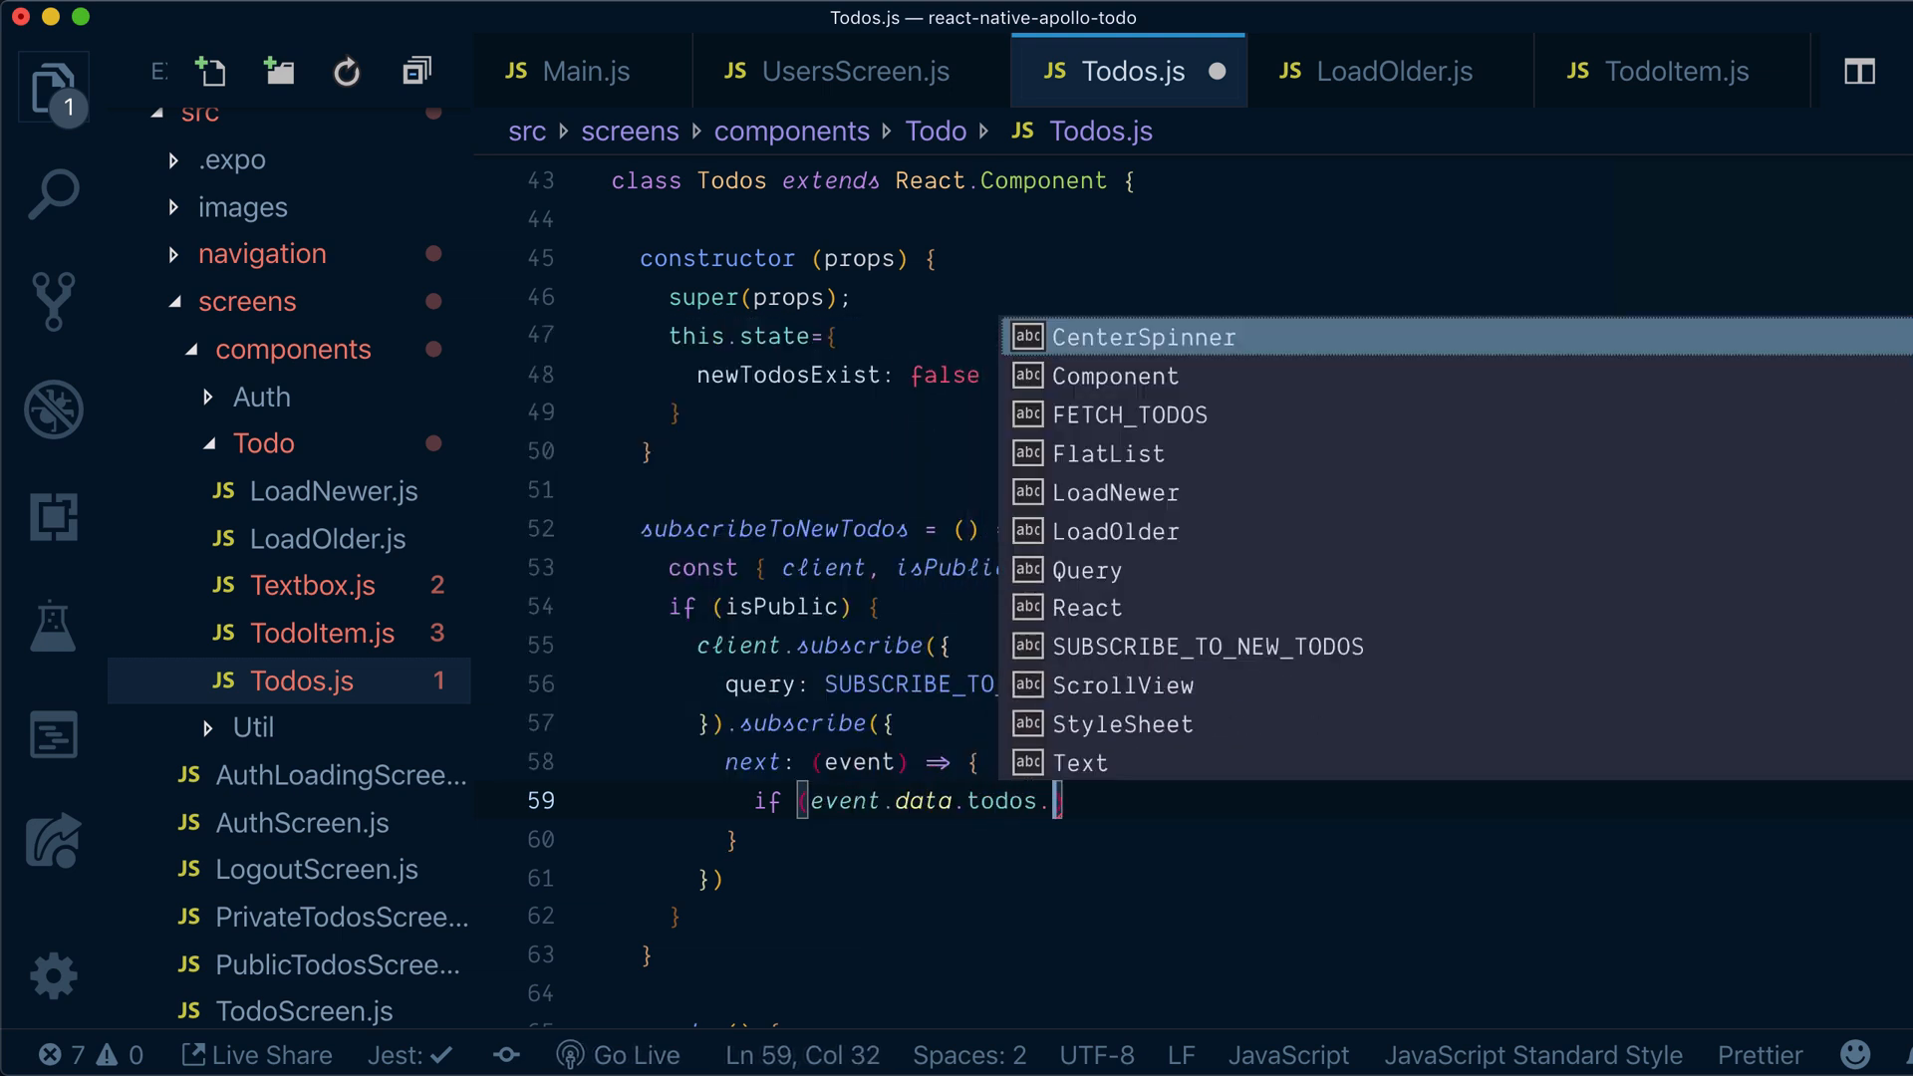
type("length) {")
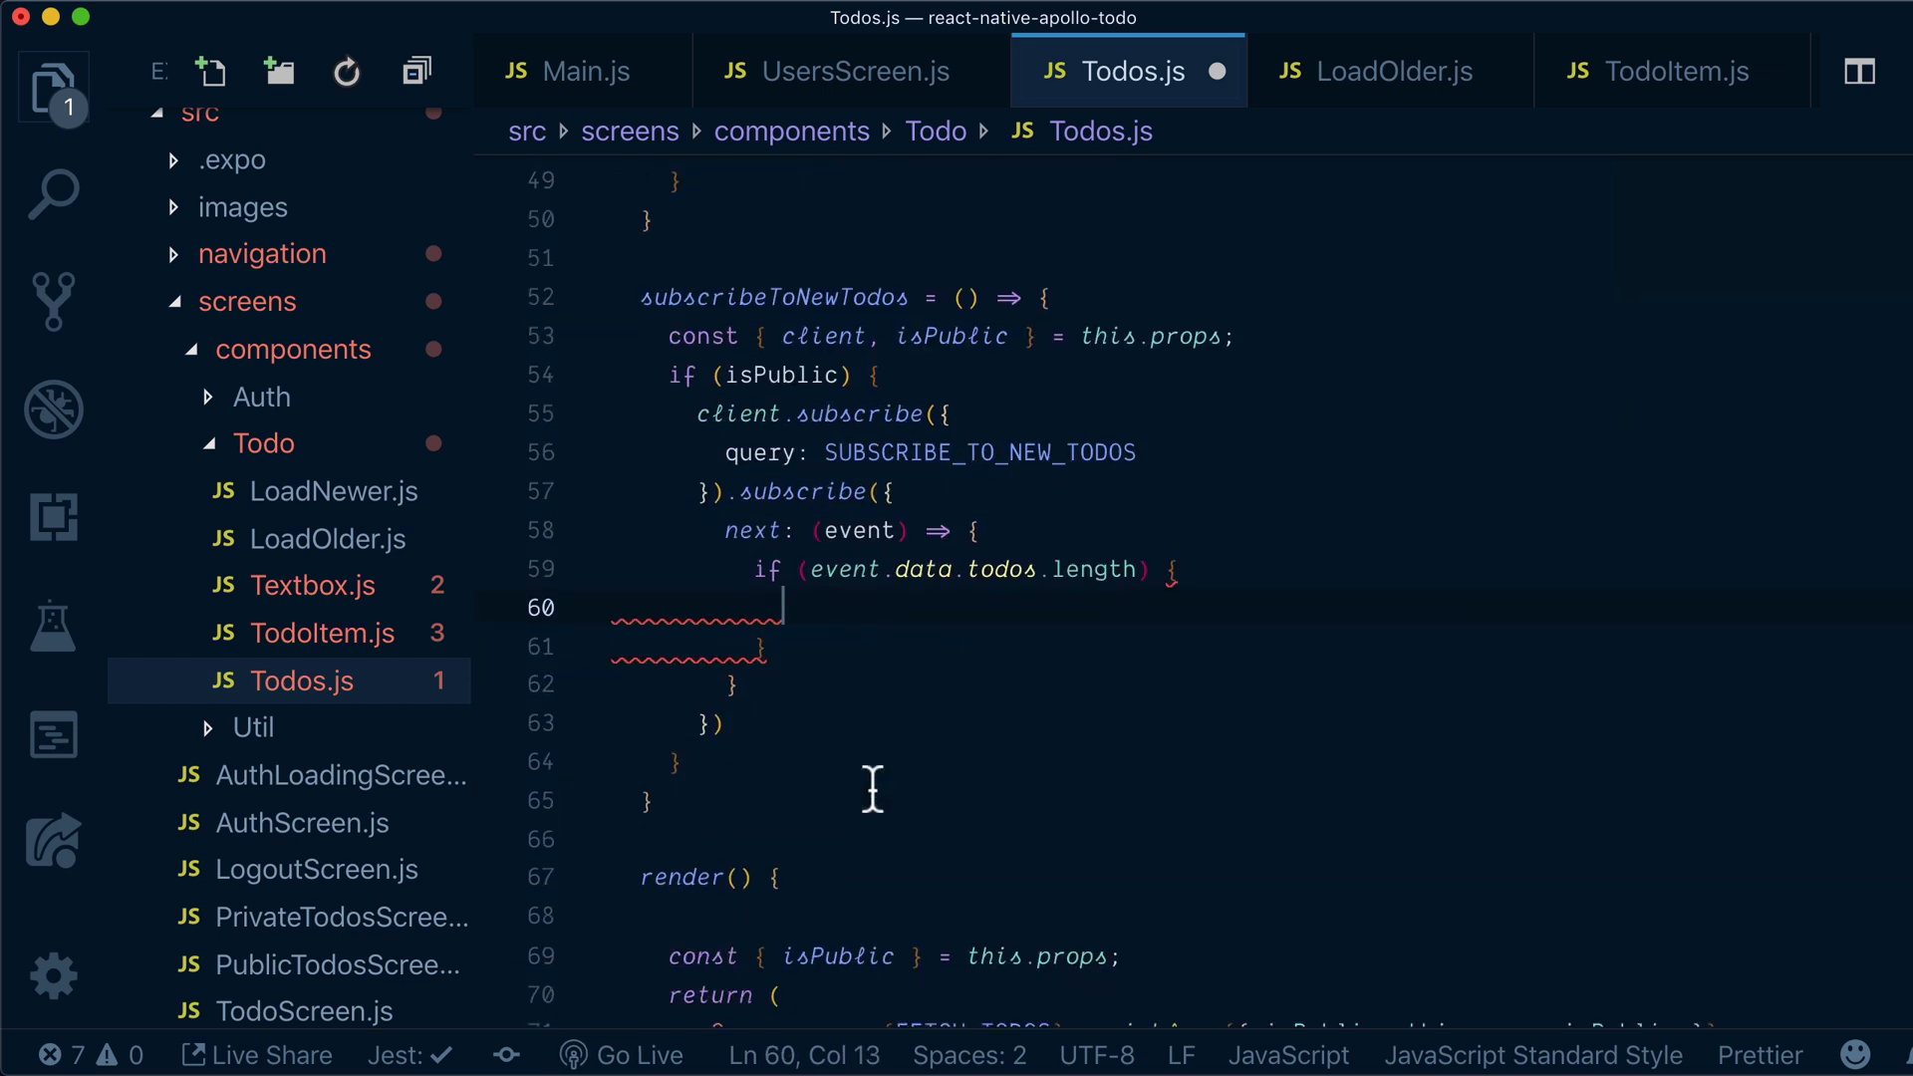
mouse_move(932, 639)
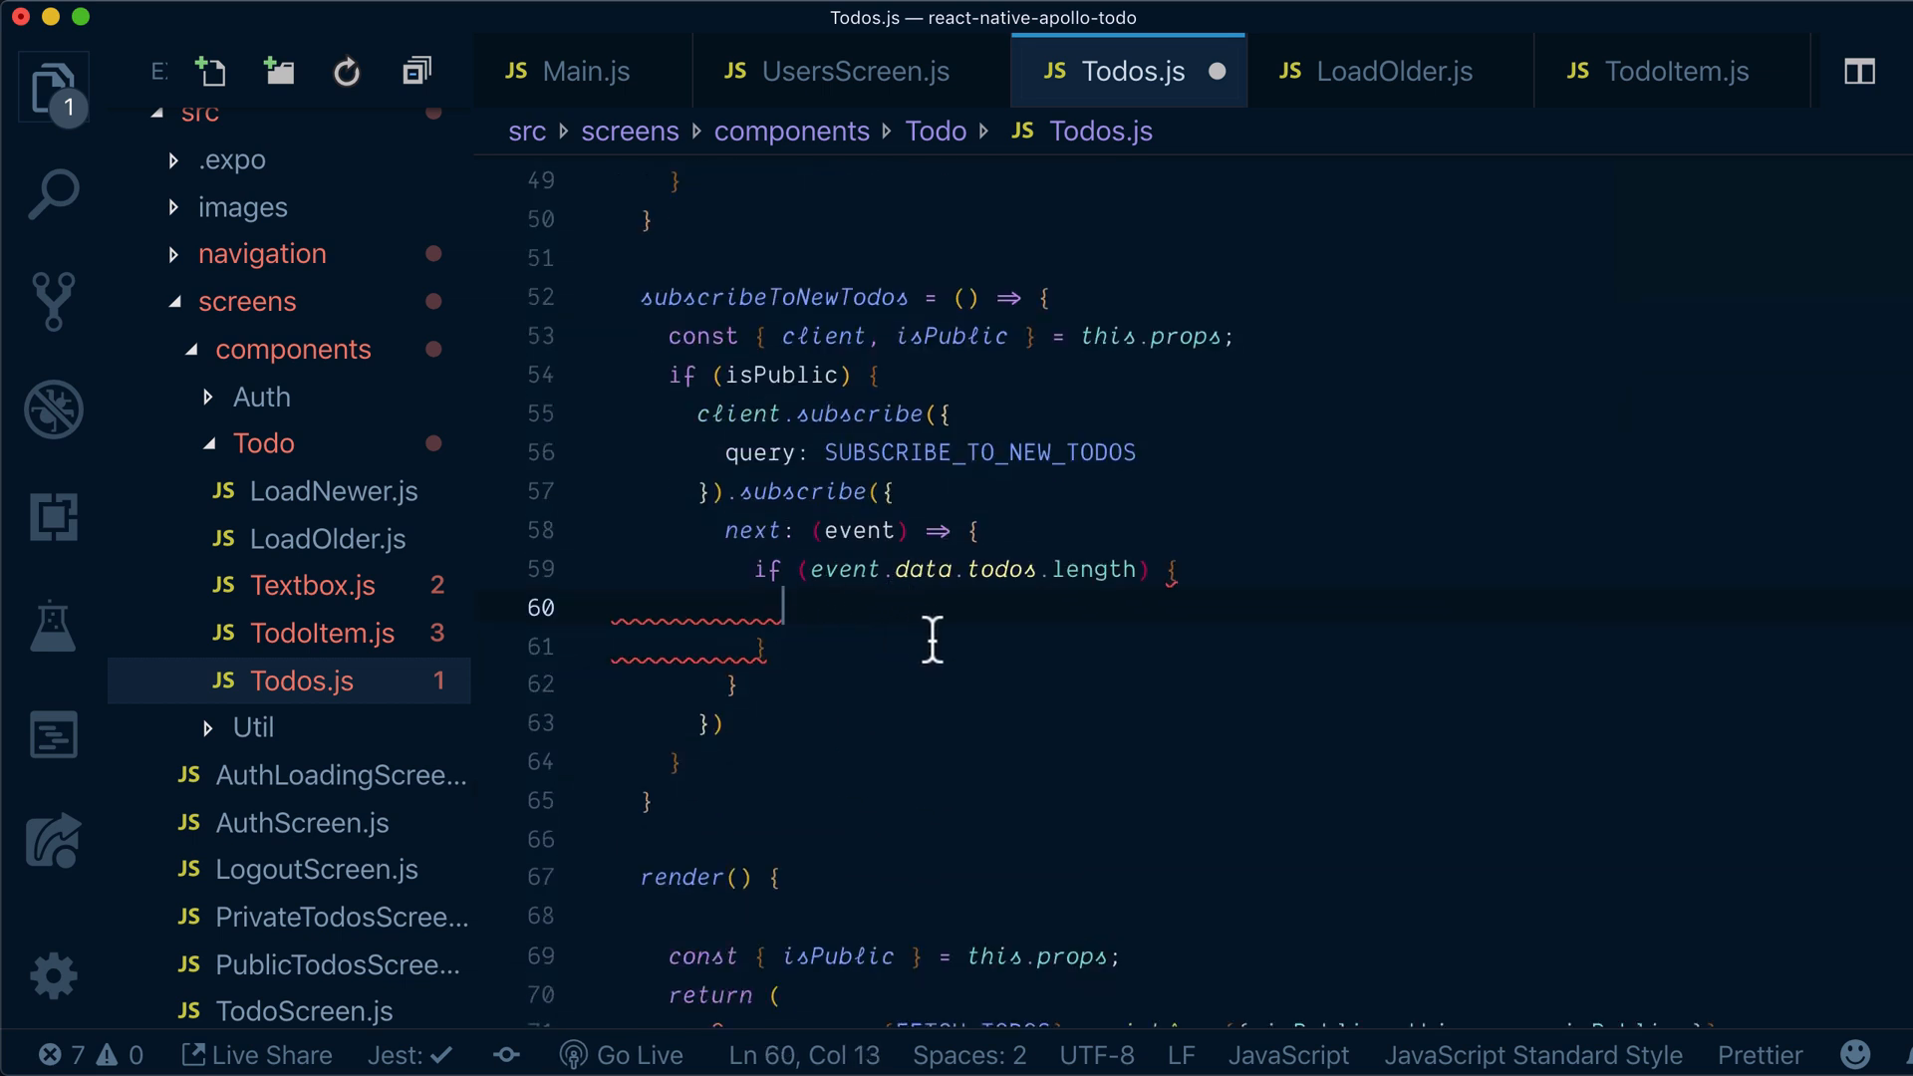
type("let local")
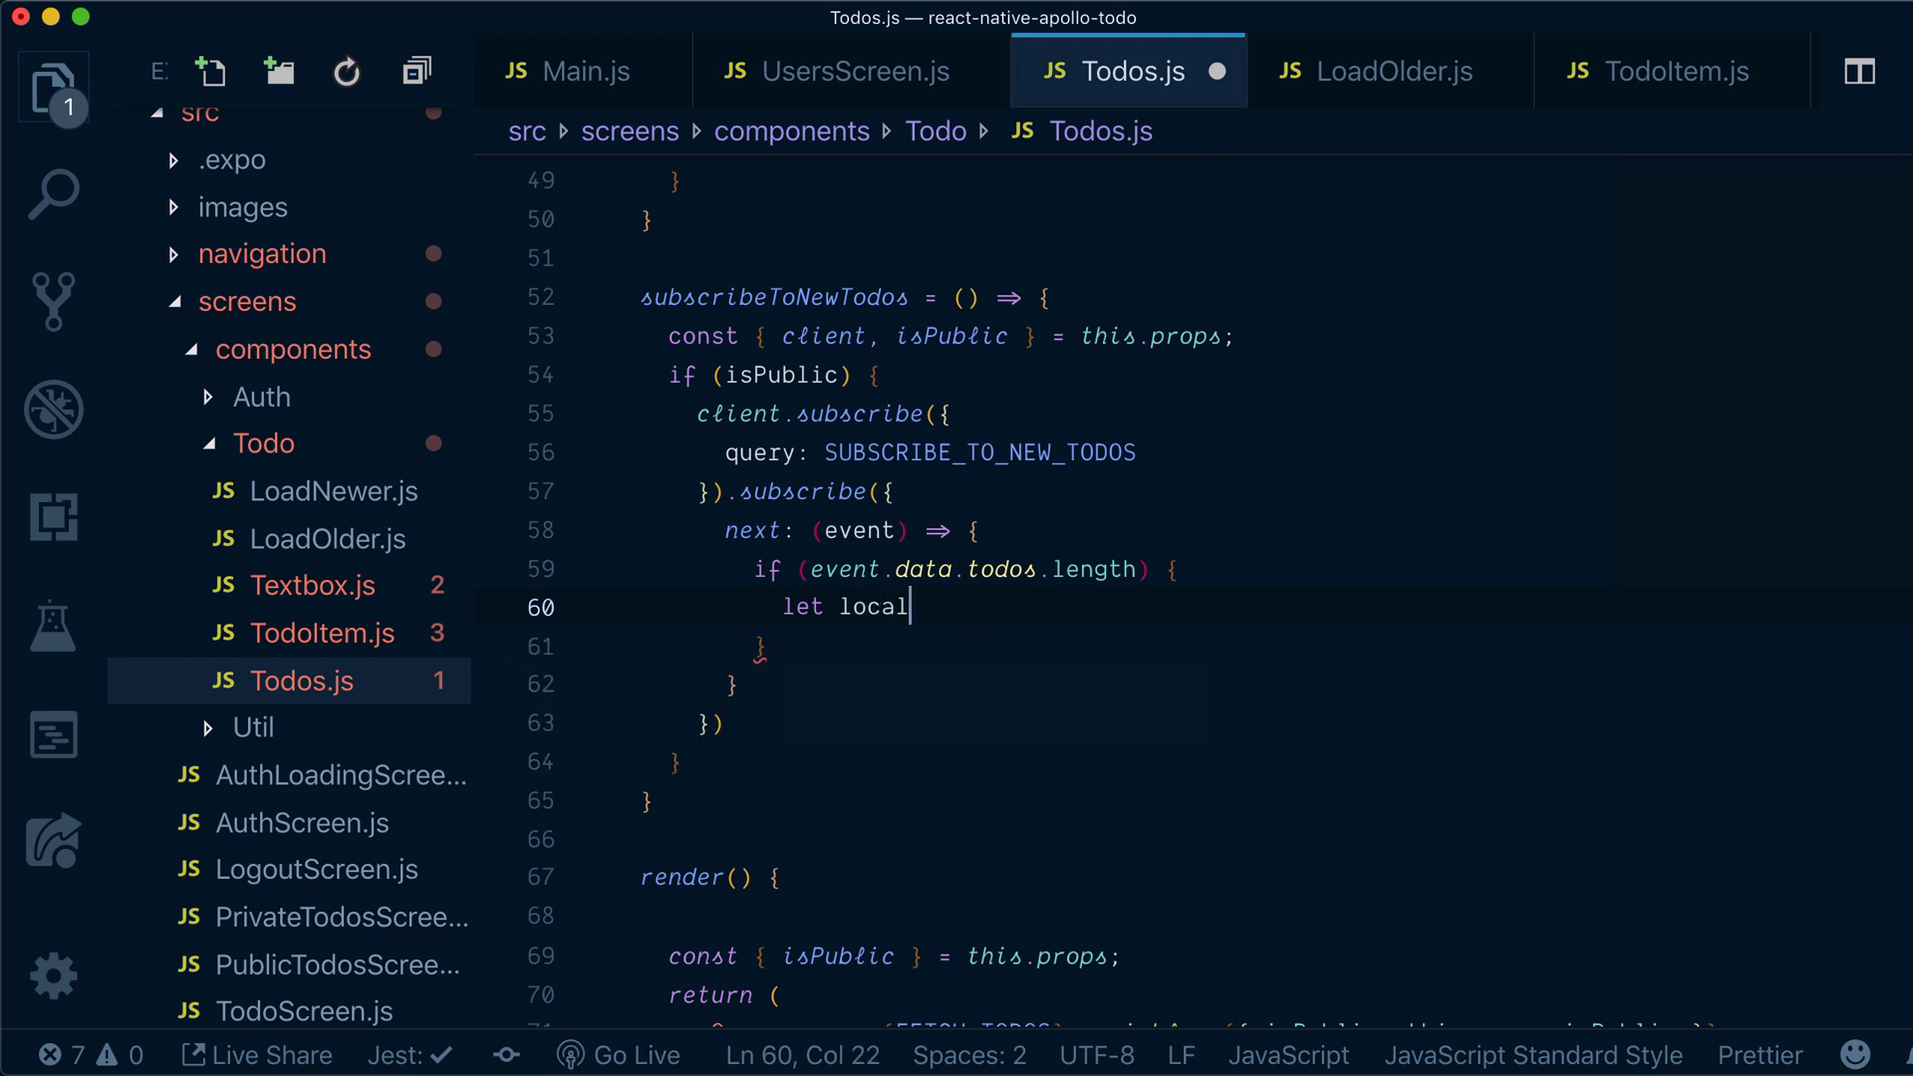
type("Data")
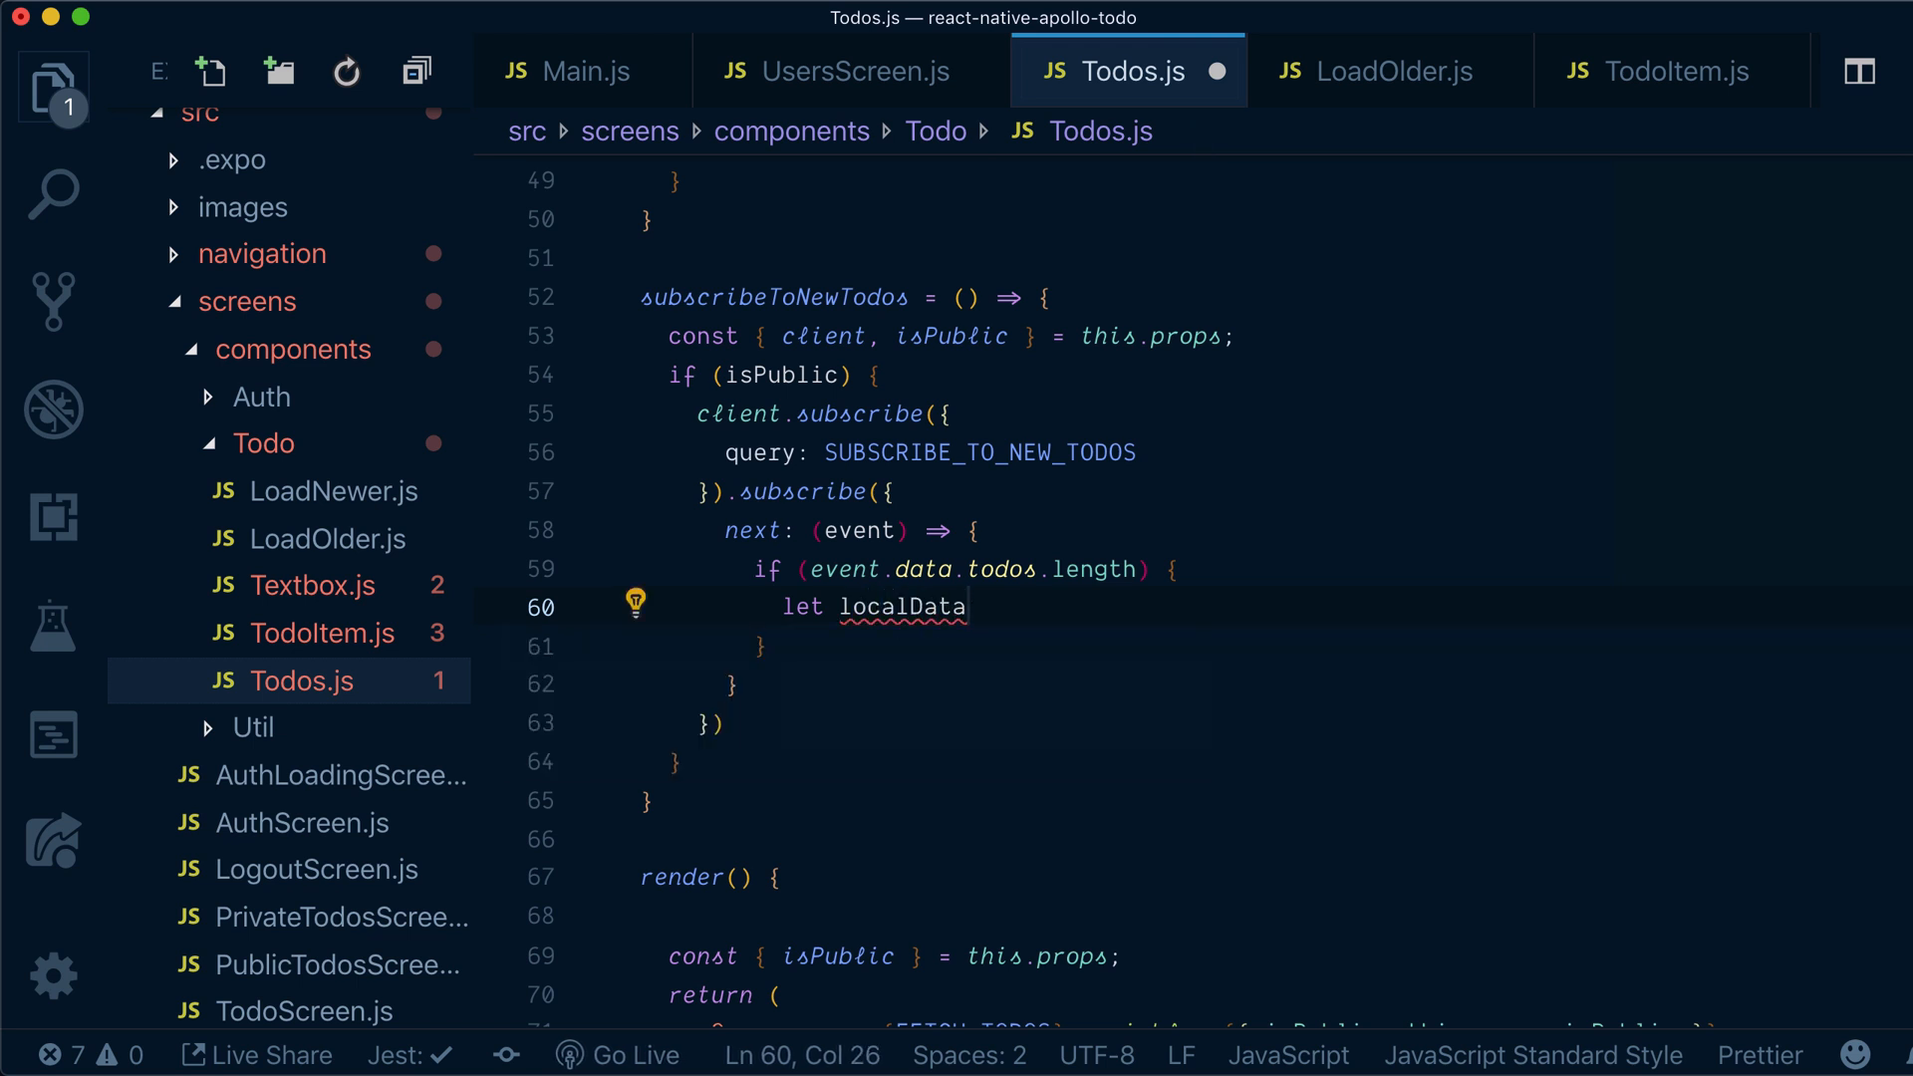
type(";")
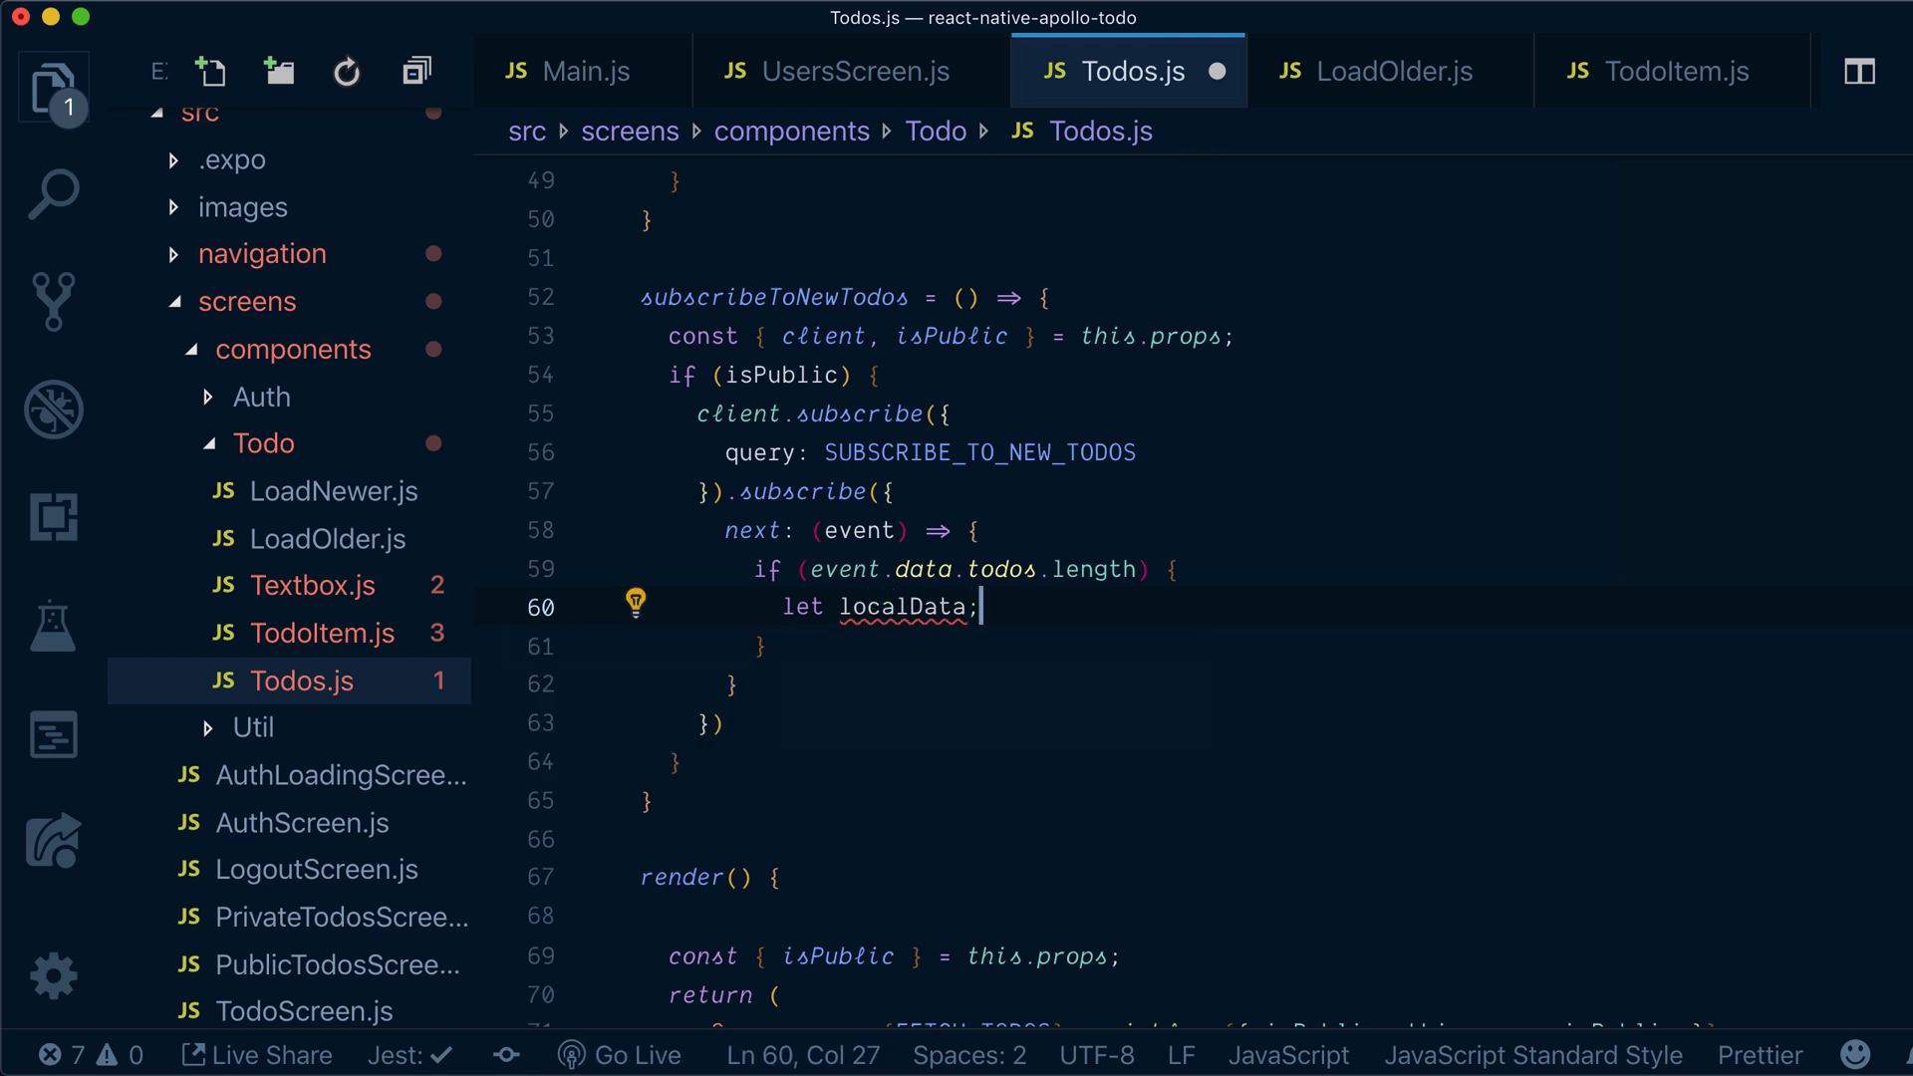
Step: Add a try {} catch (e) { return } block after the localData declaration
type("try")
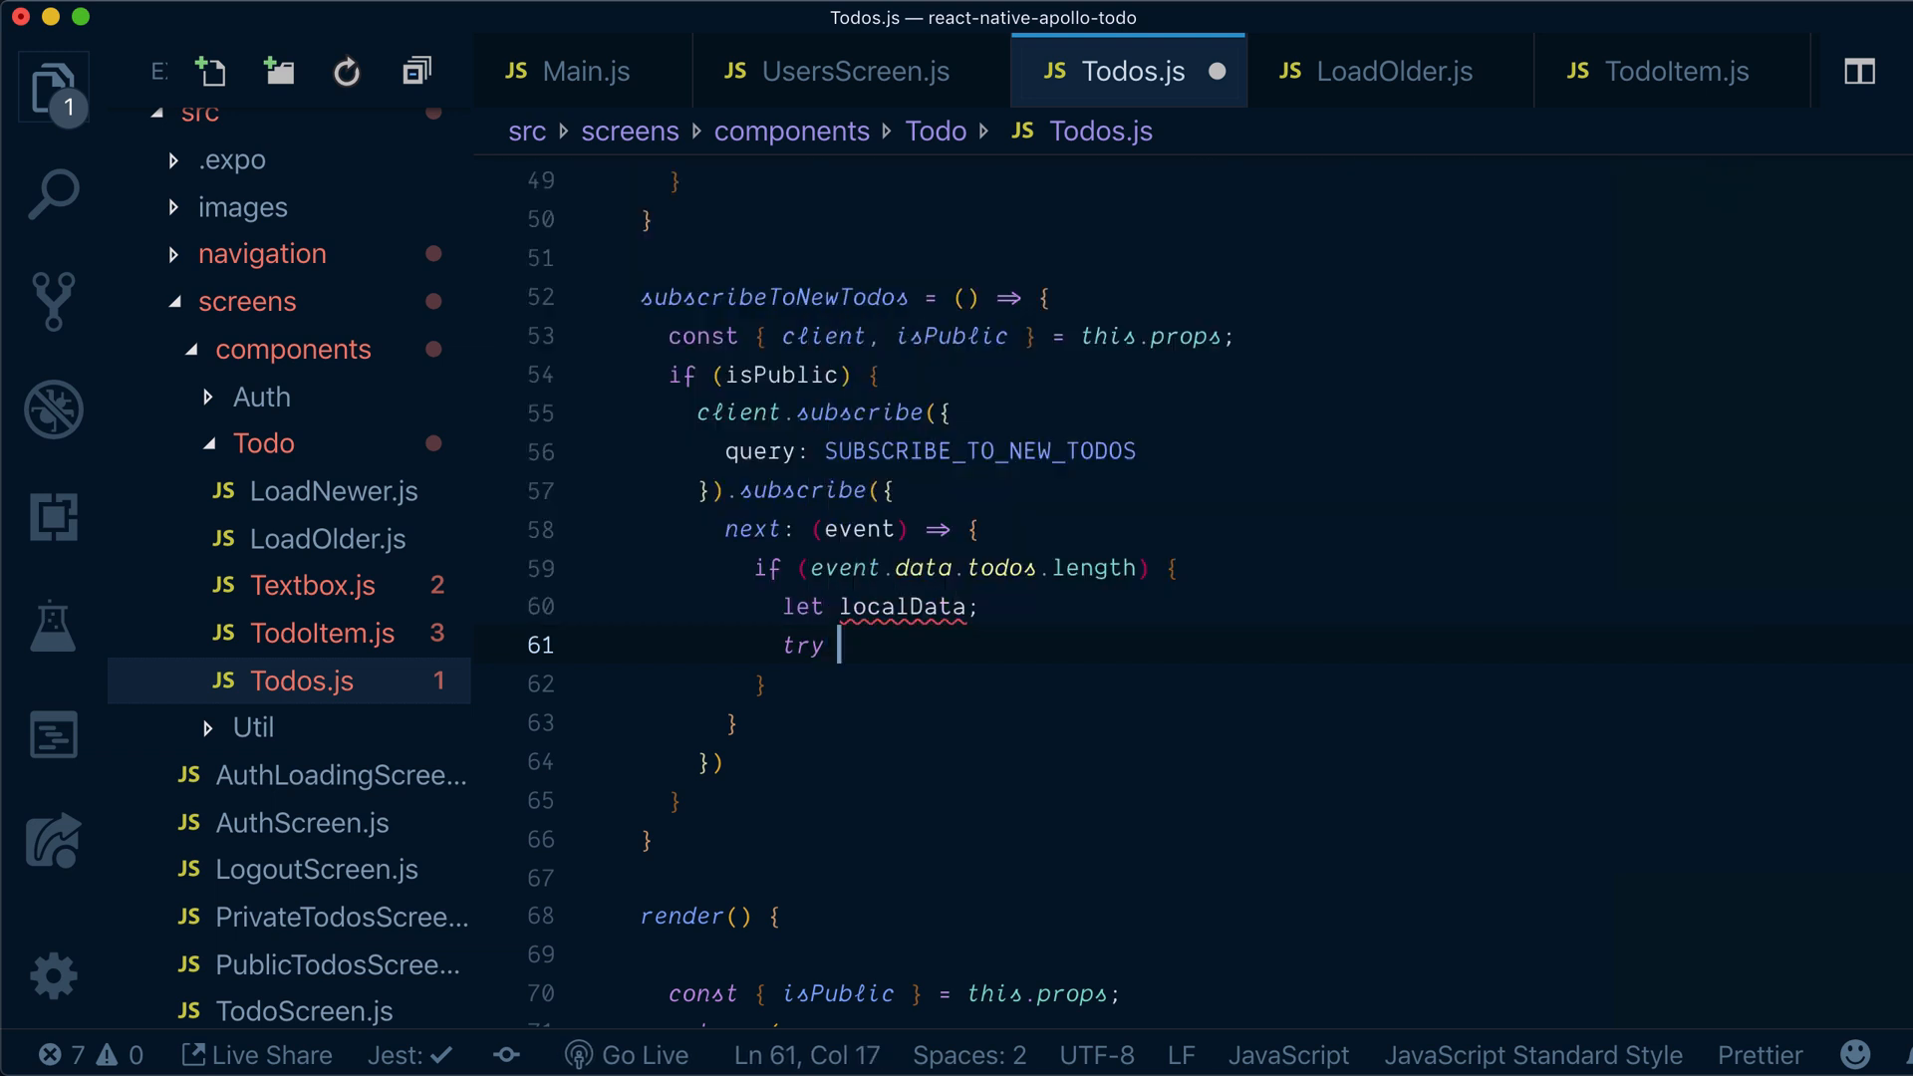
type("{")
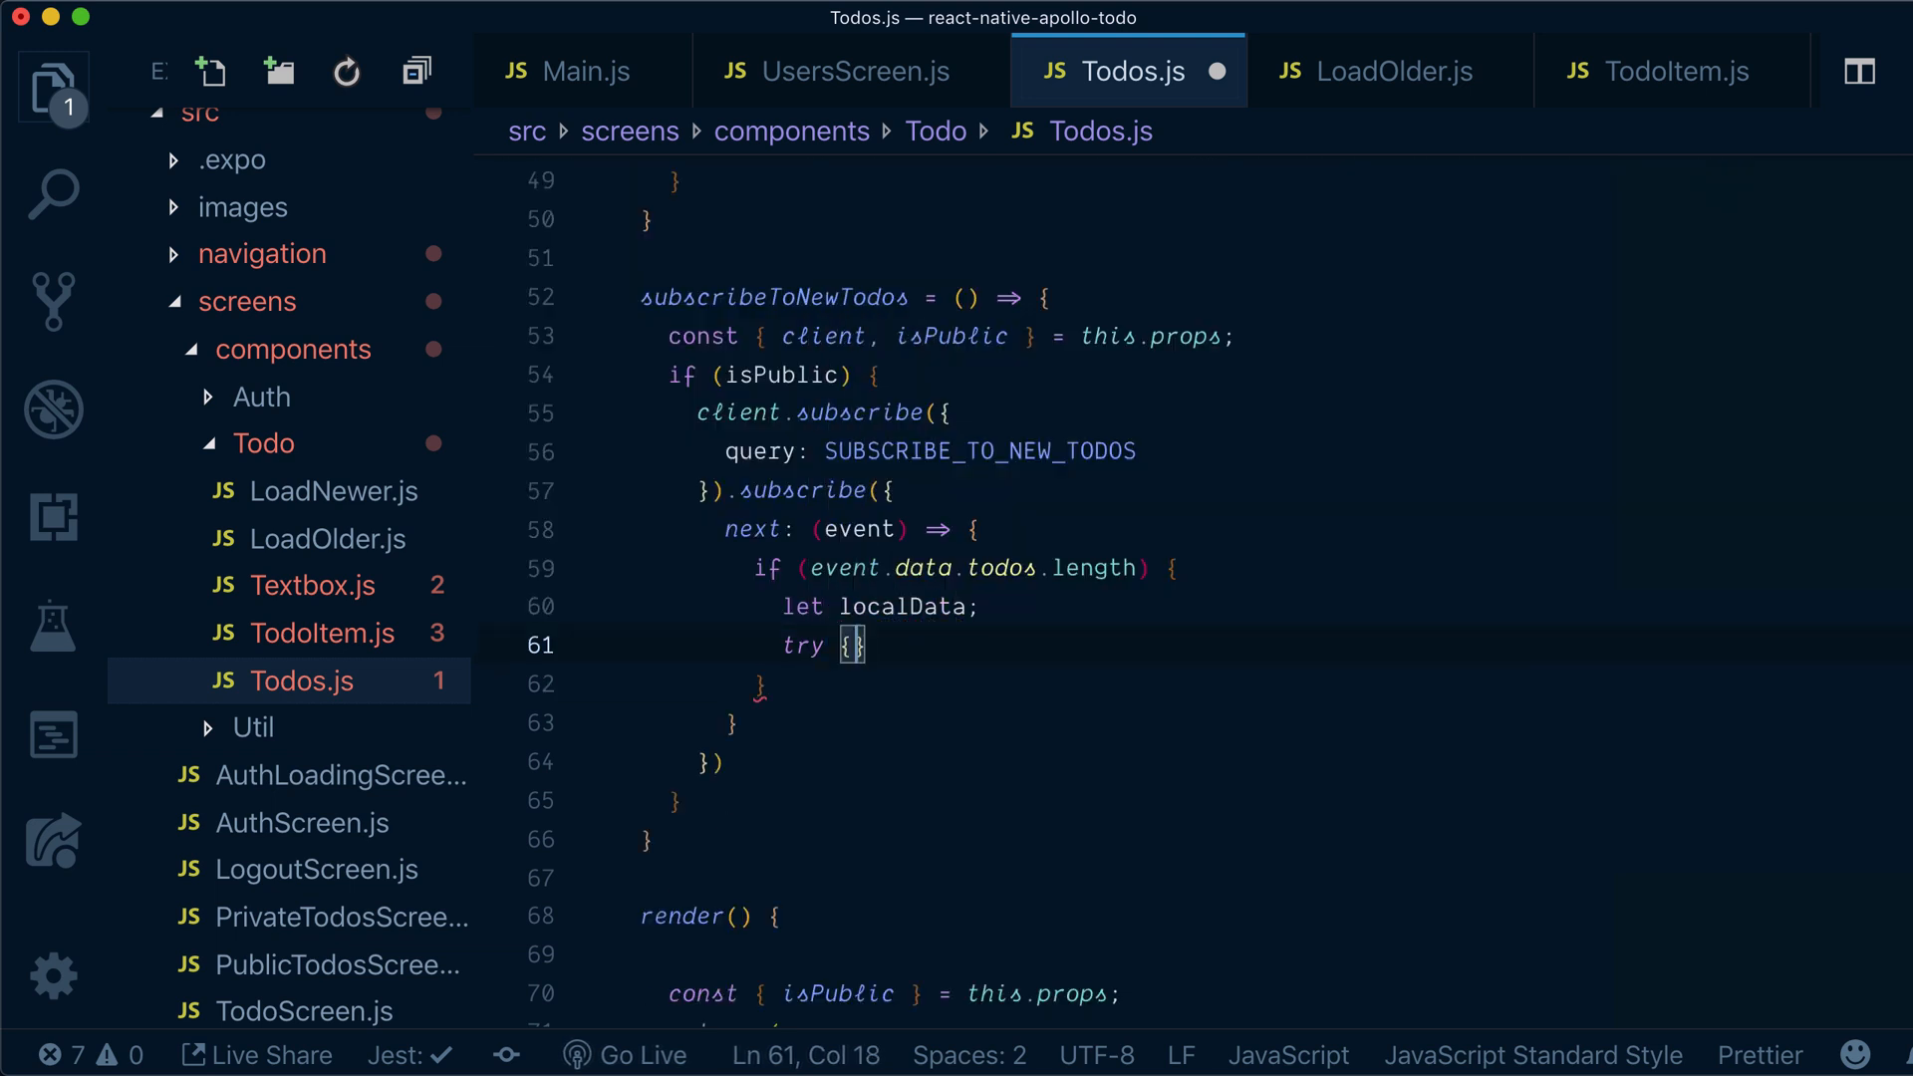
type("catch")
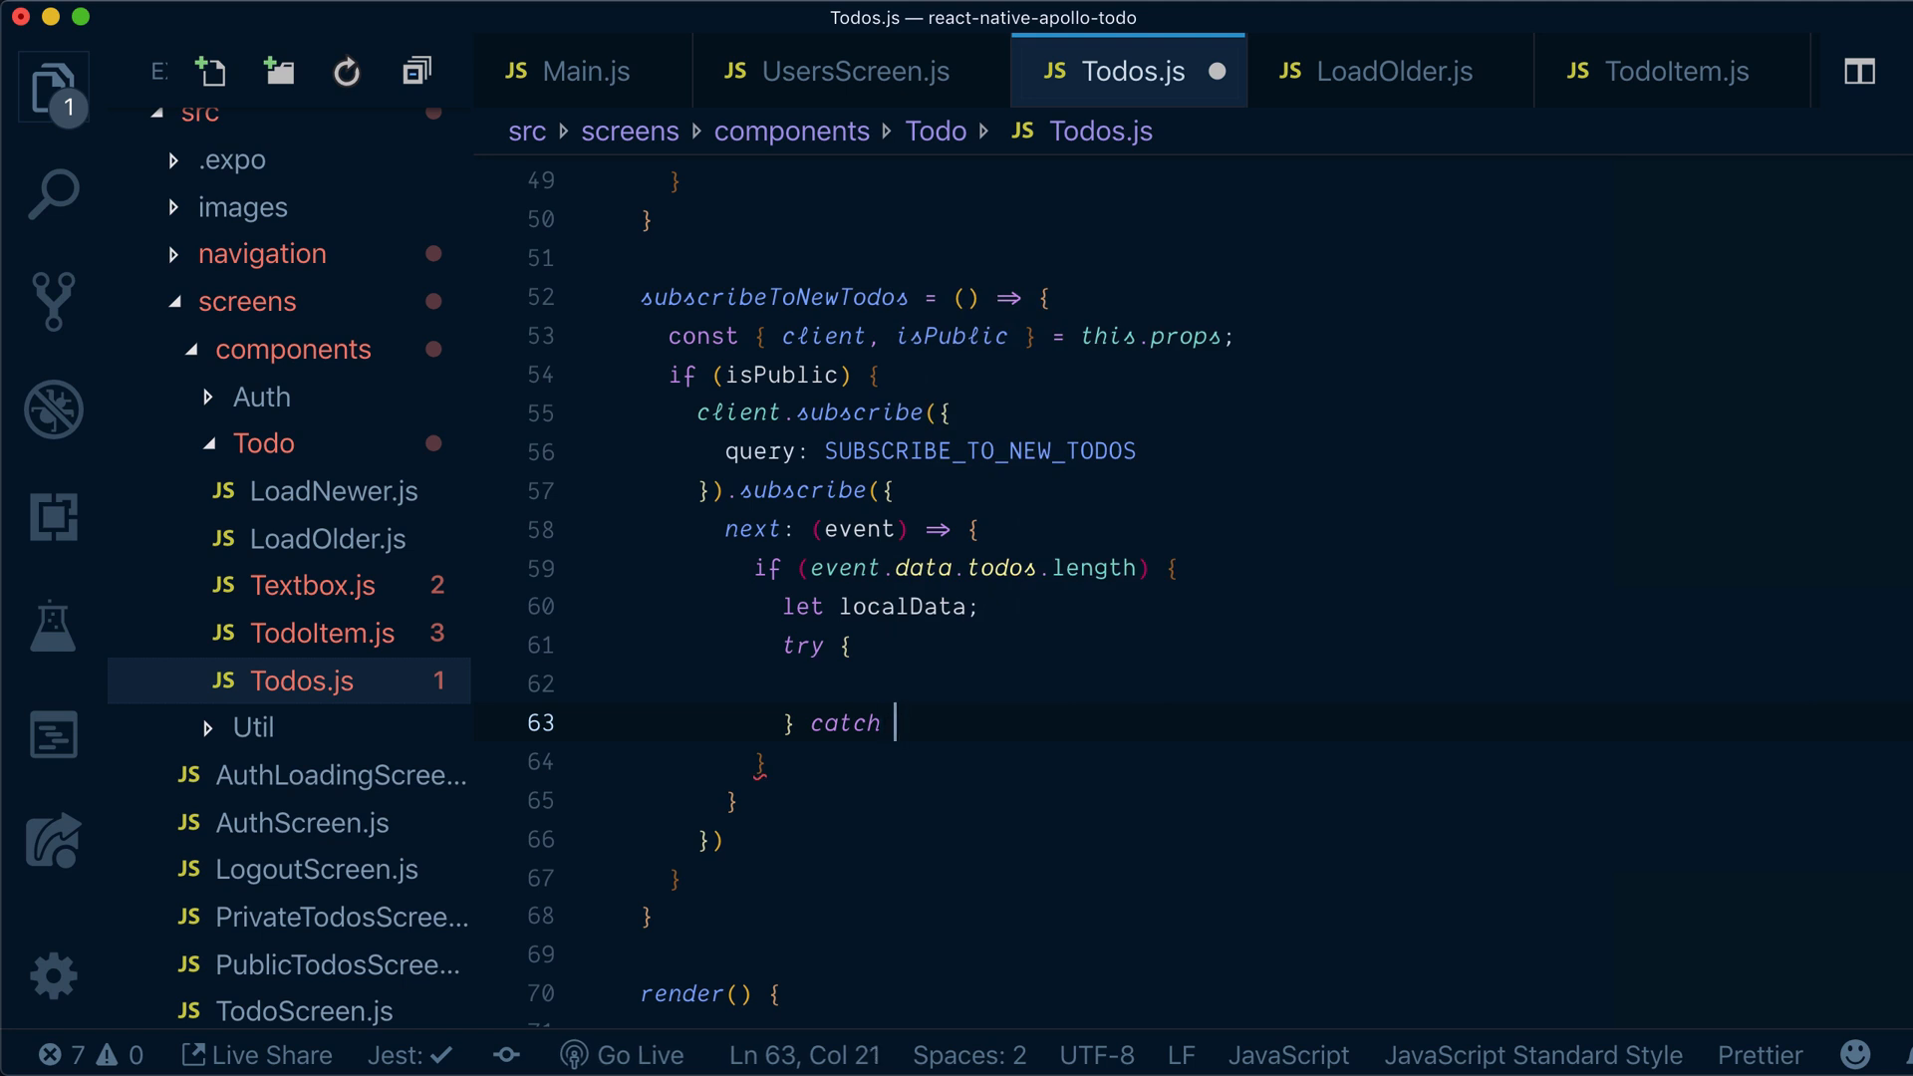
type("(e) {")
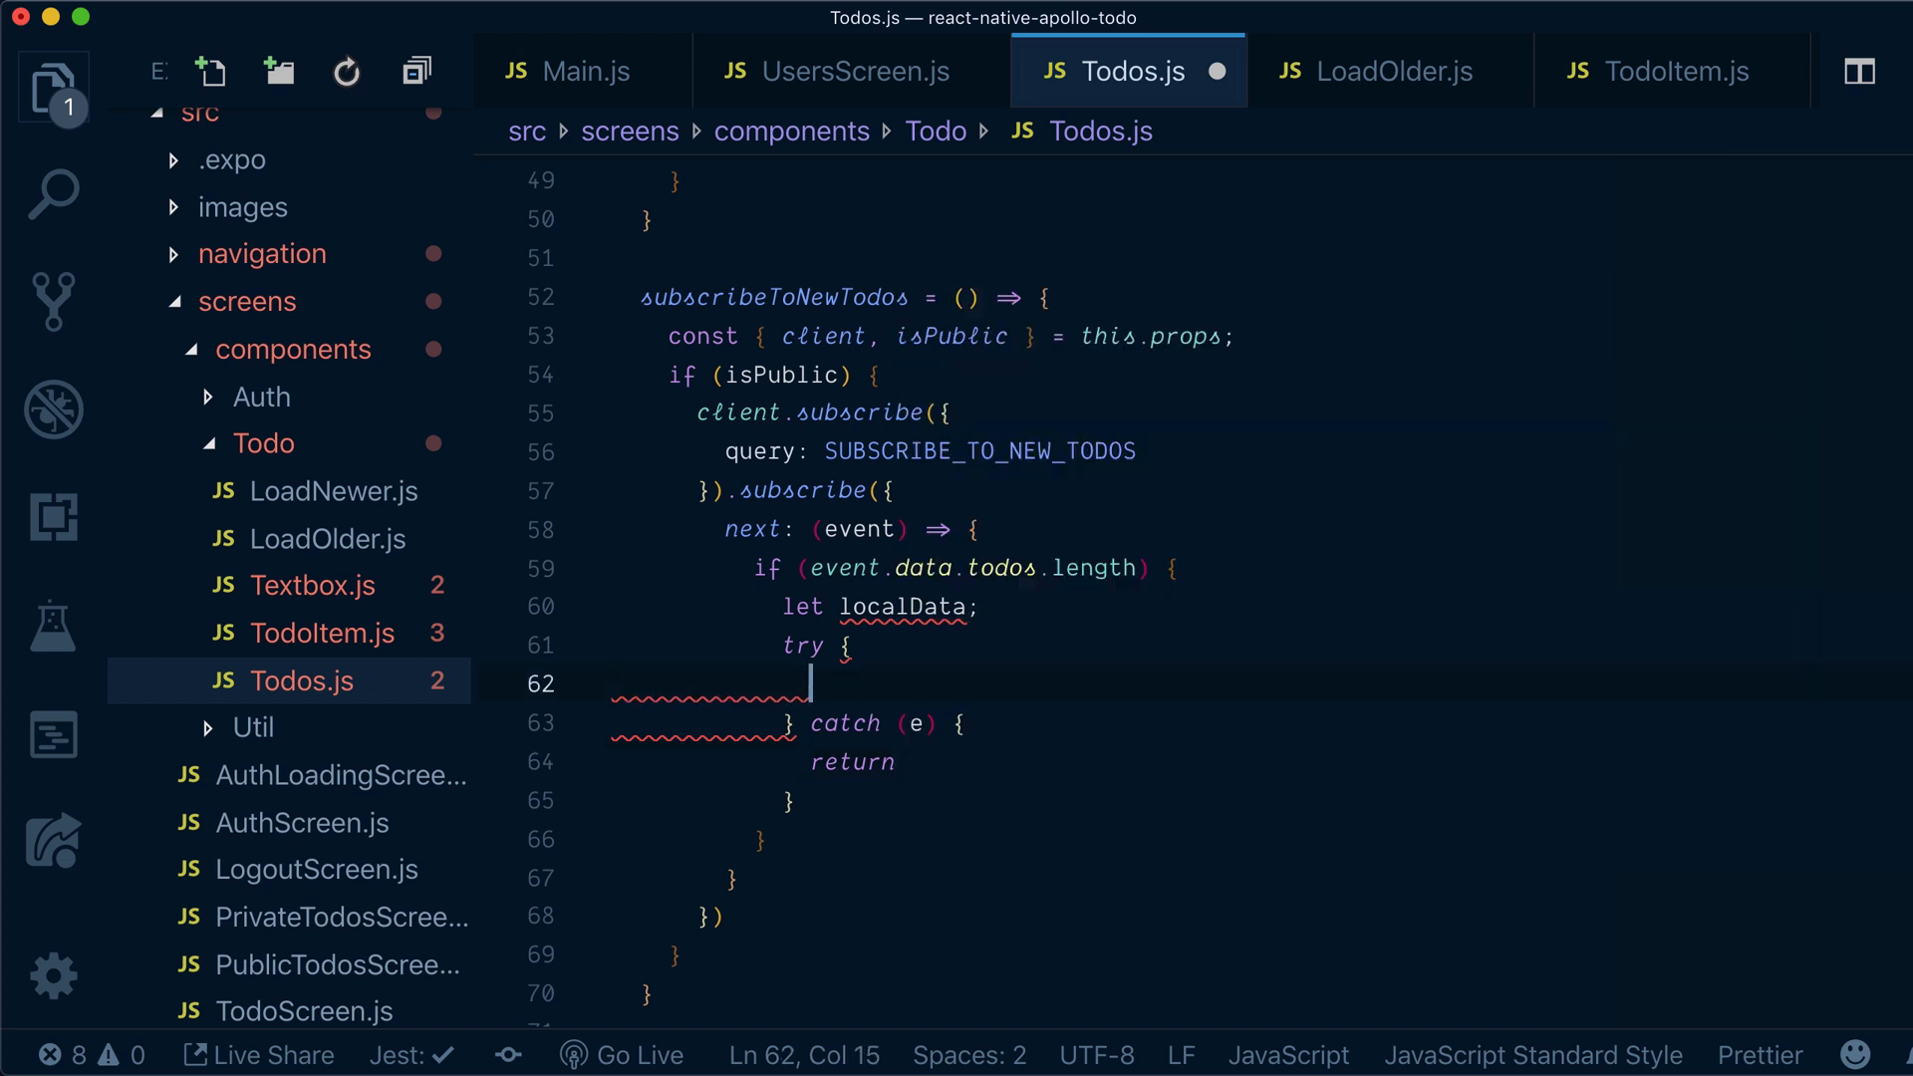
type("l")
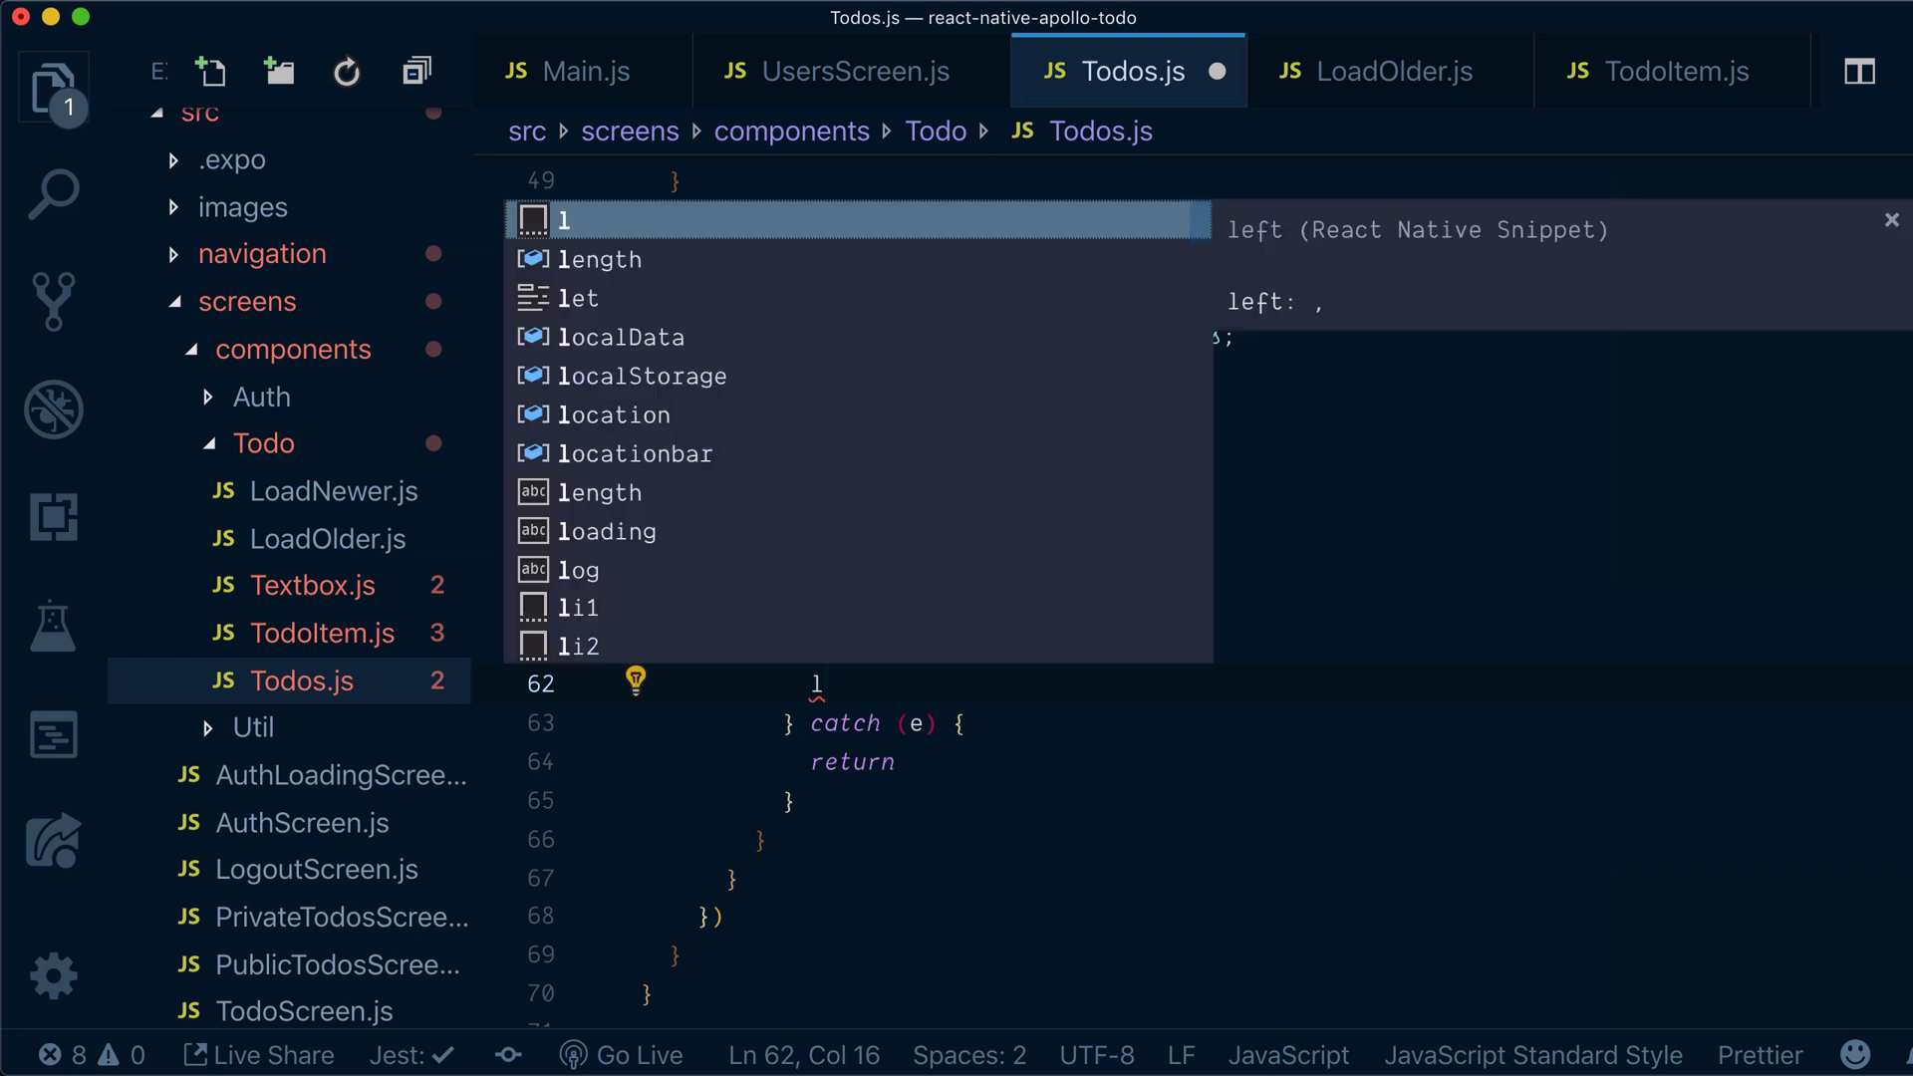
Step: Set localData = client.readQuery({ query: FETCH_TODOS, ... }) inside the try block
type("ocalData")
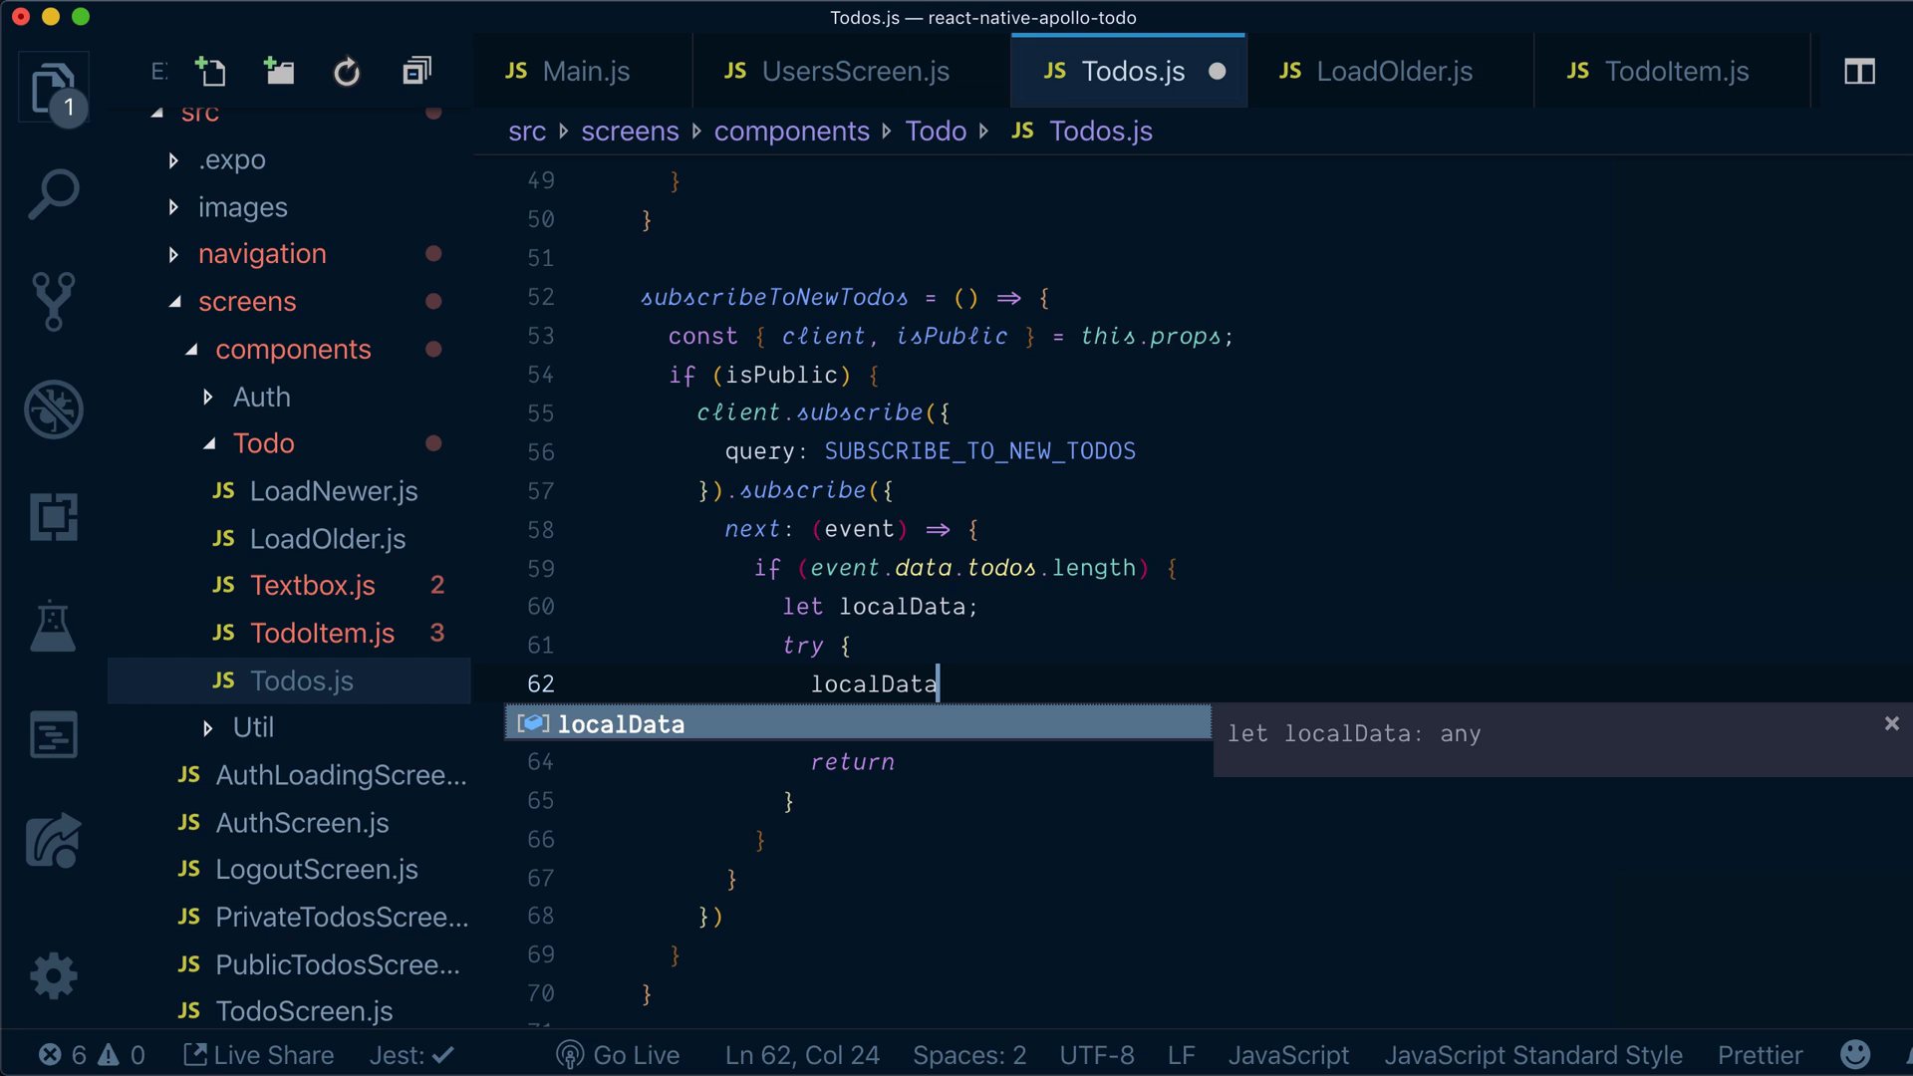
type("= c")
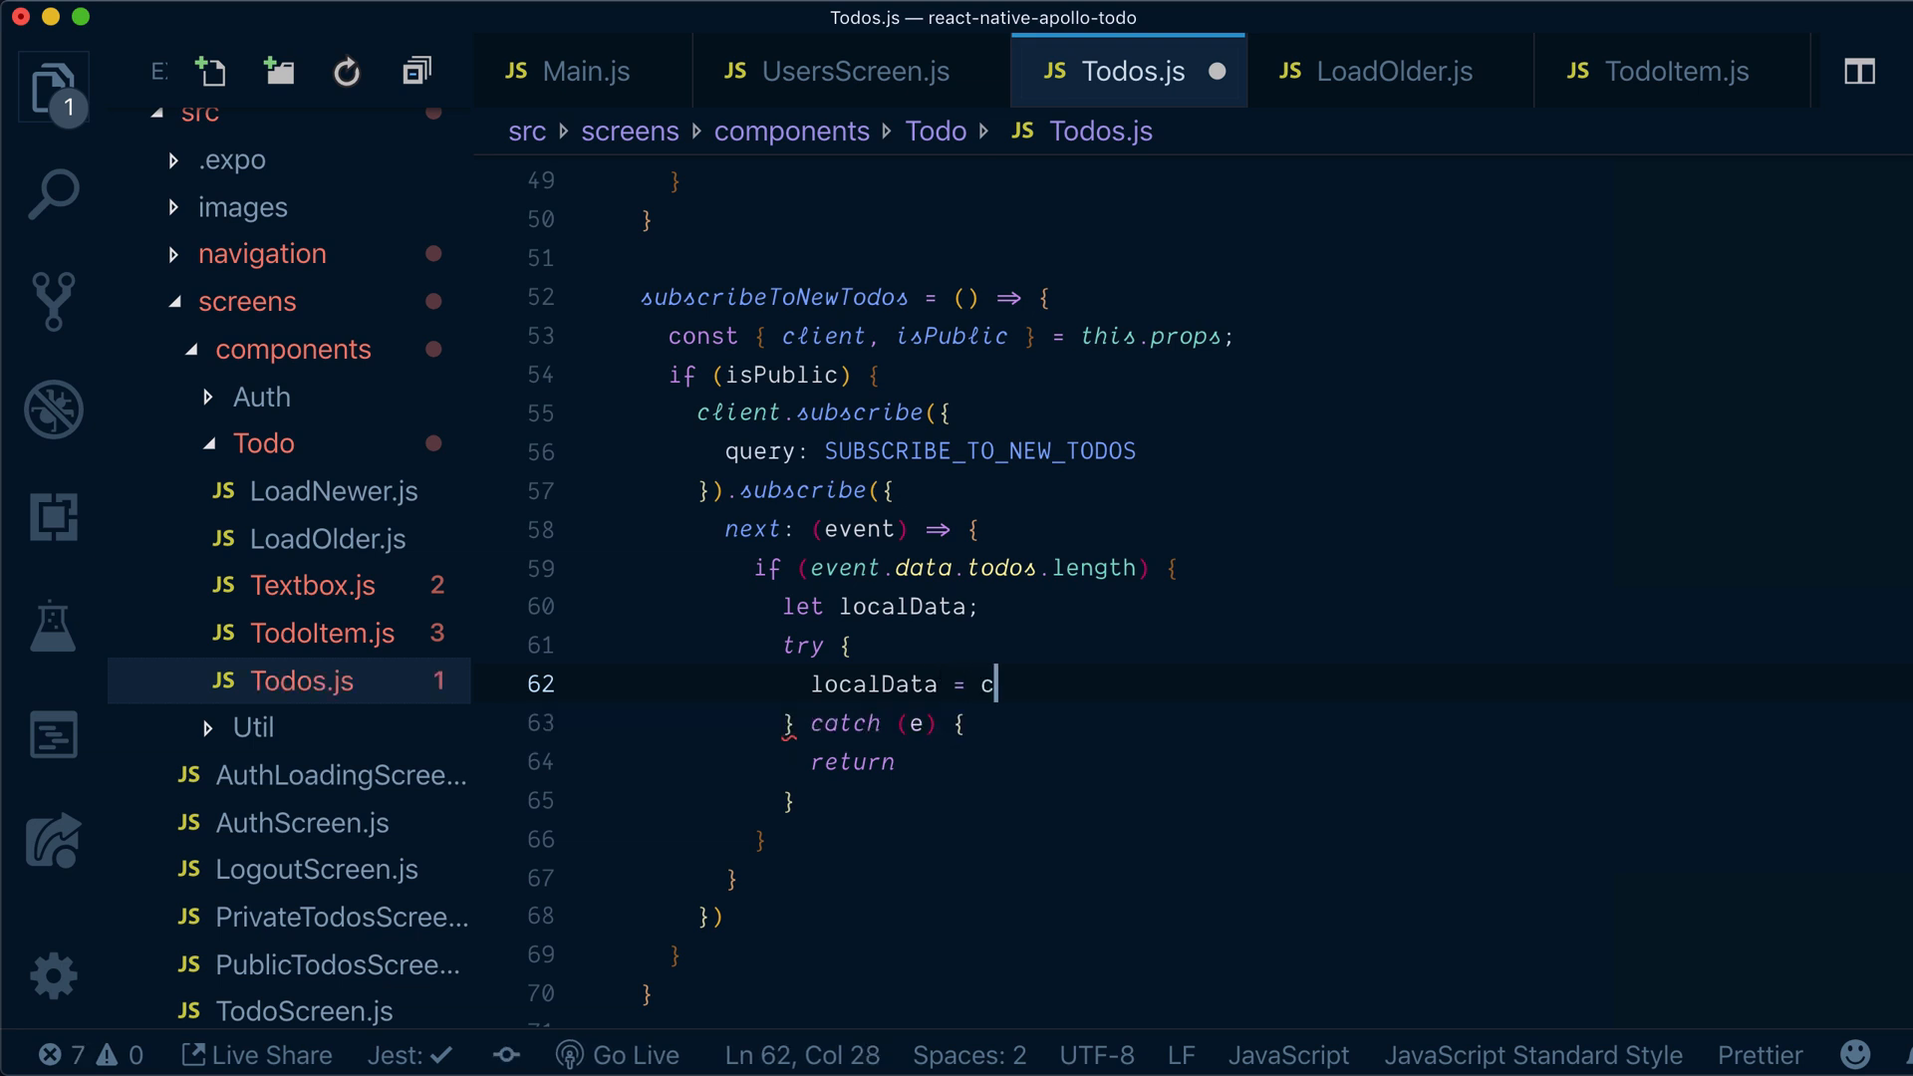
type("lient.rea")
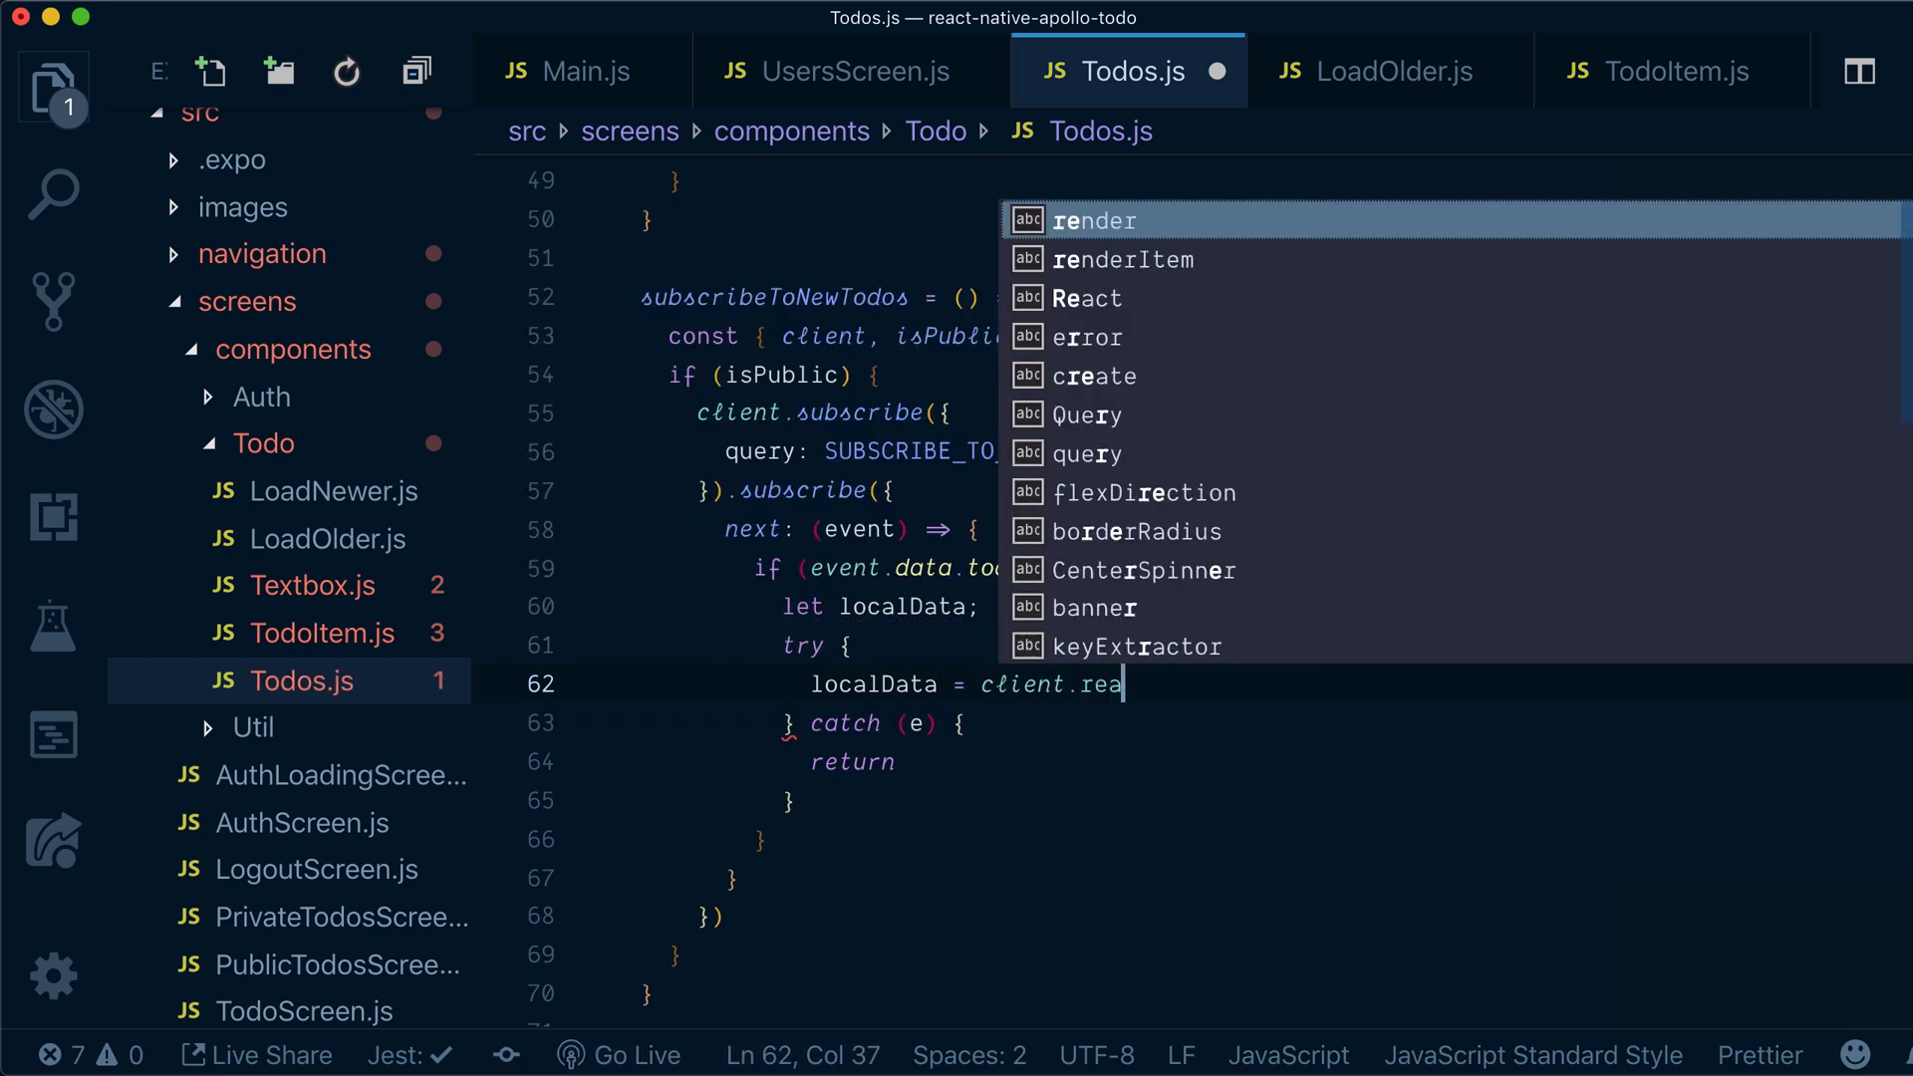
type("dQuery(")
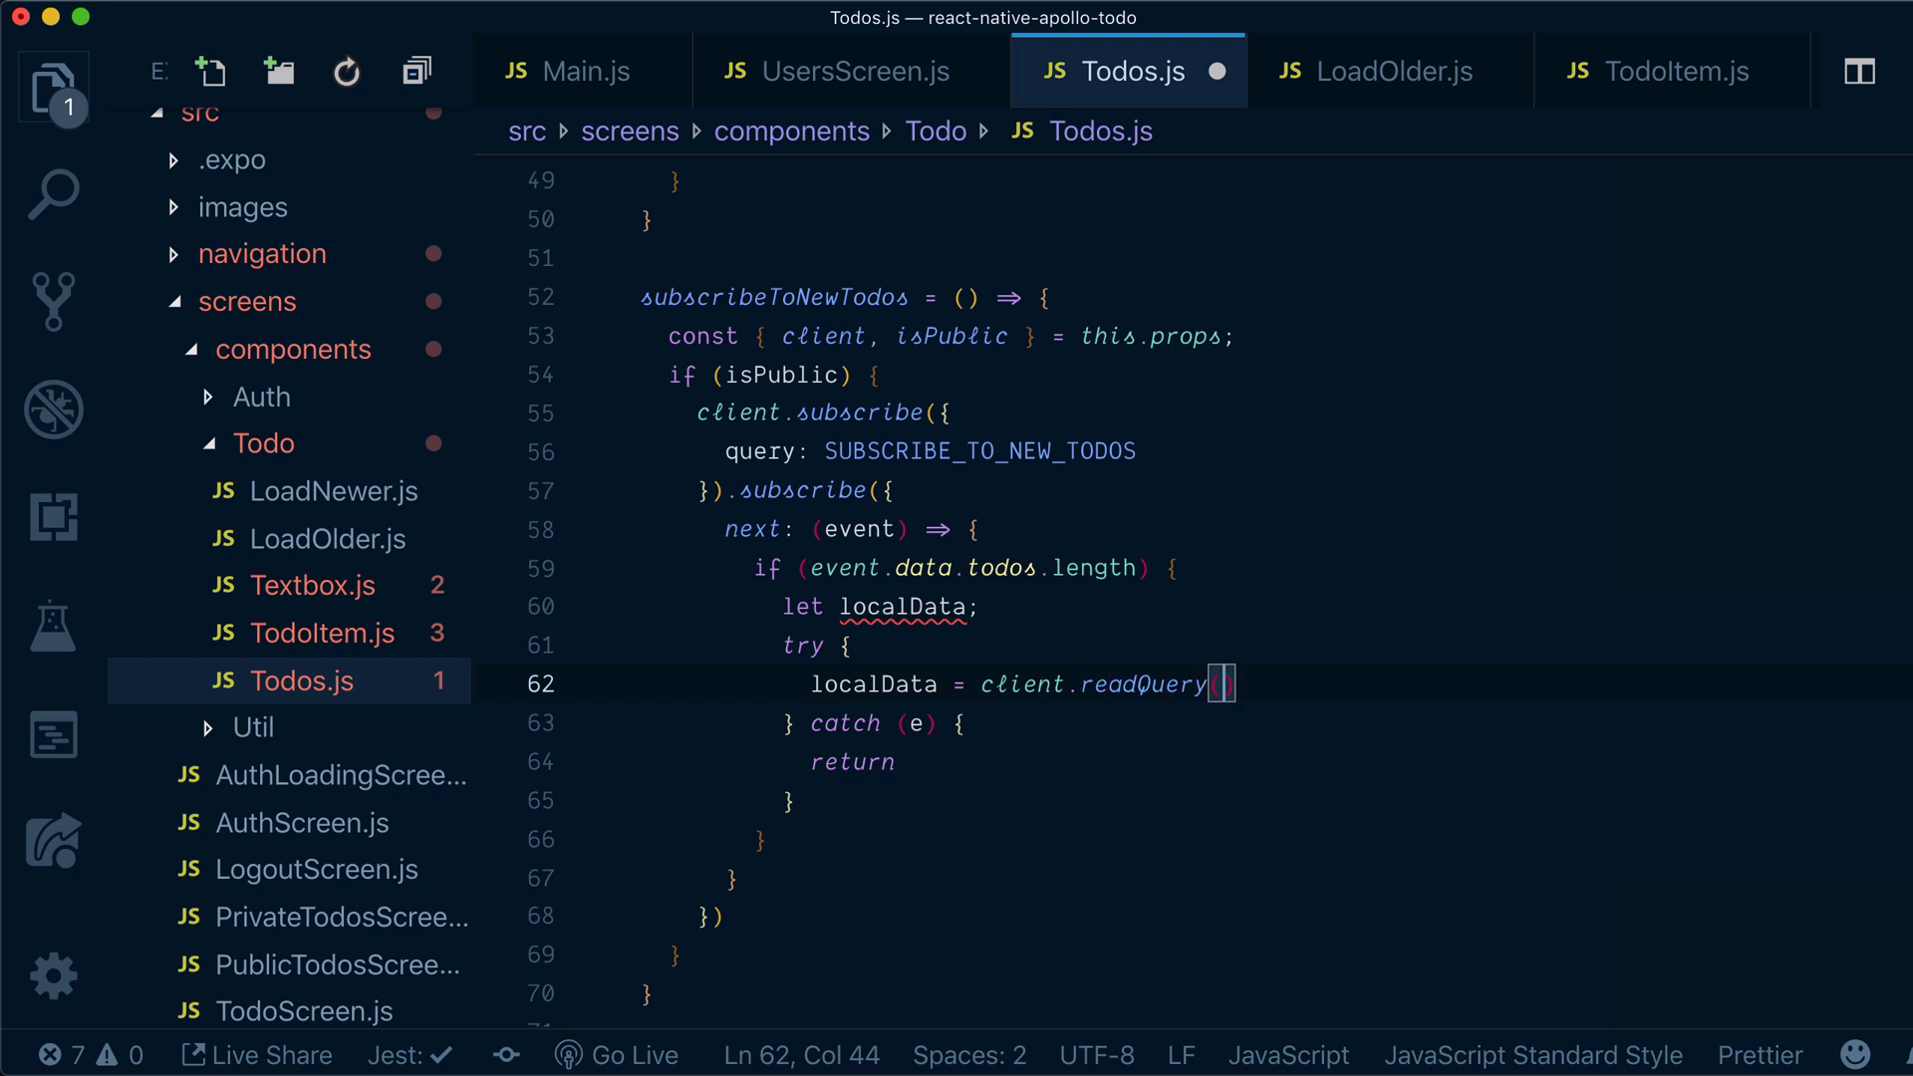
type("query")
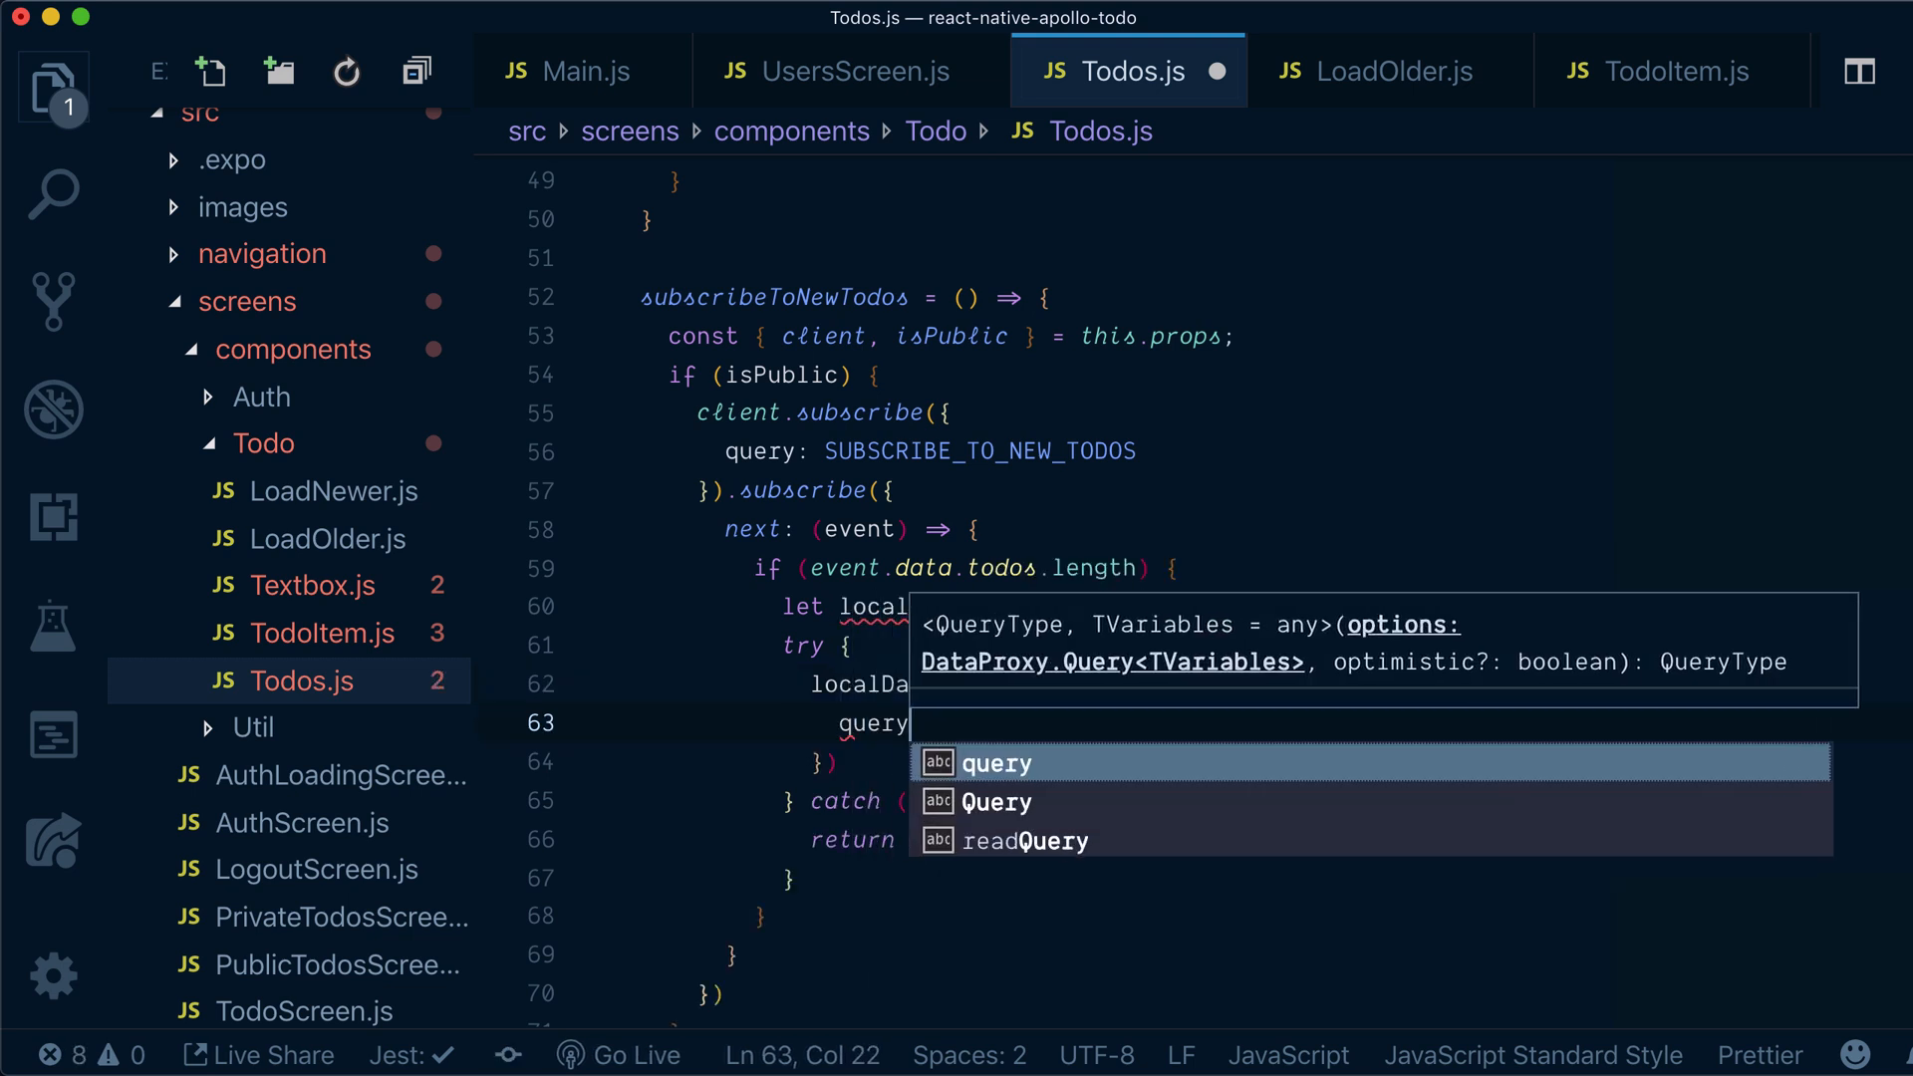
type("FETCH_TODOS")
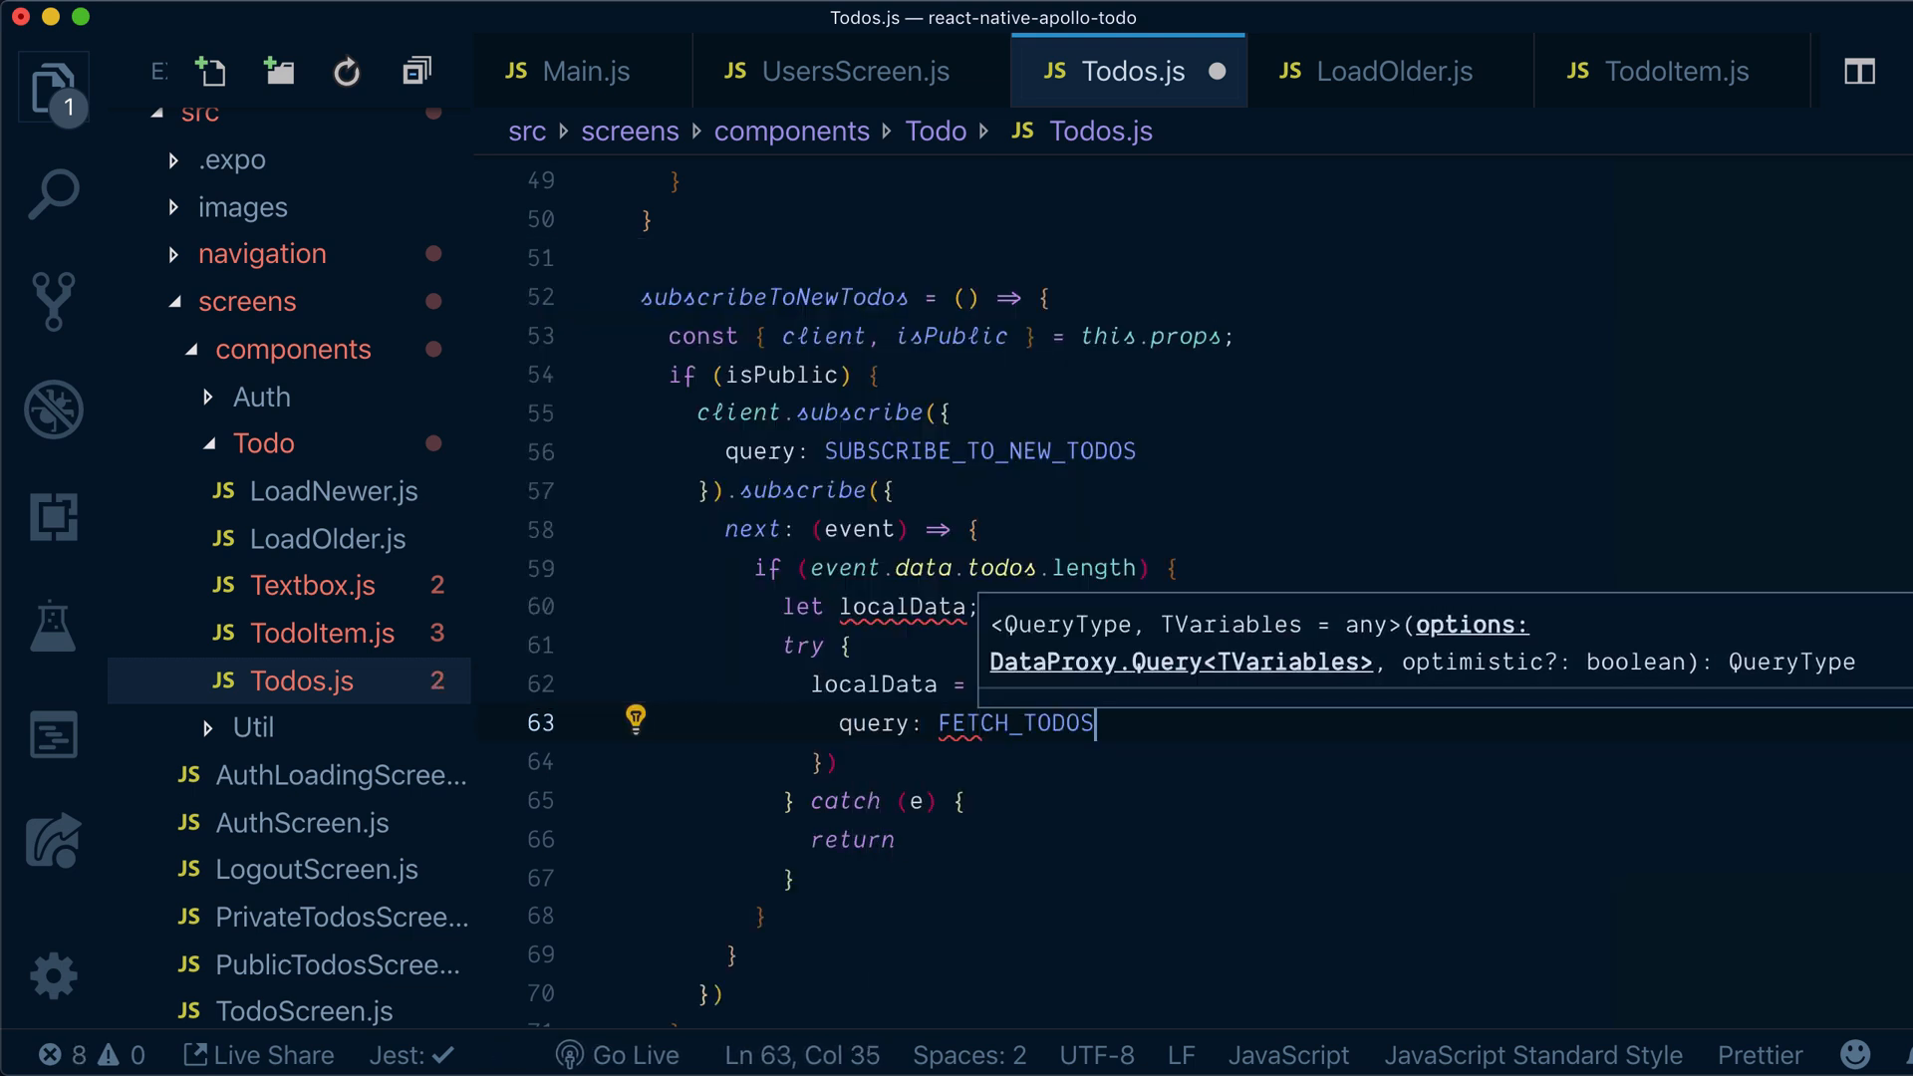
type(",")
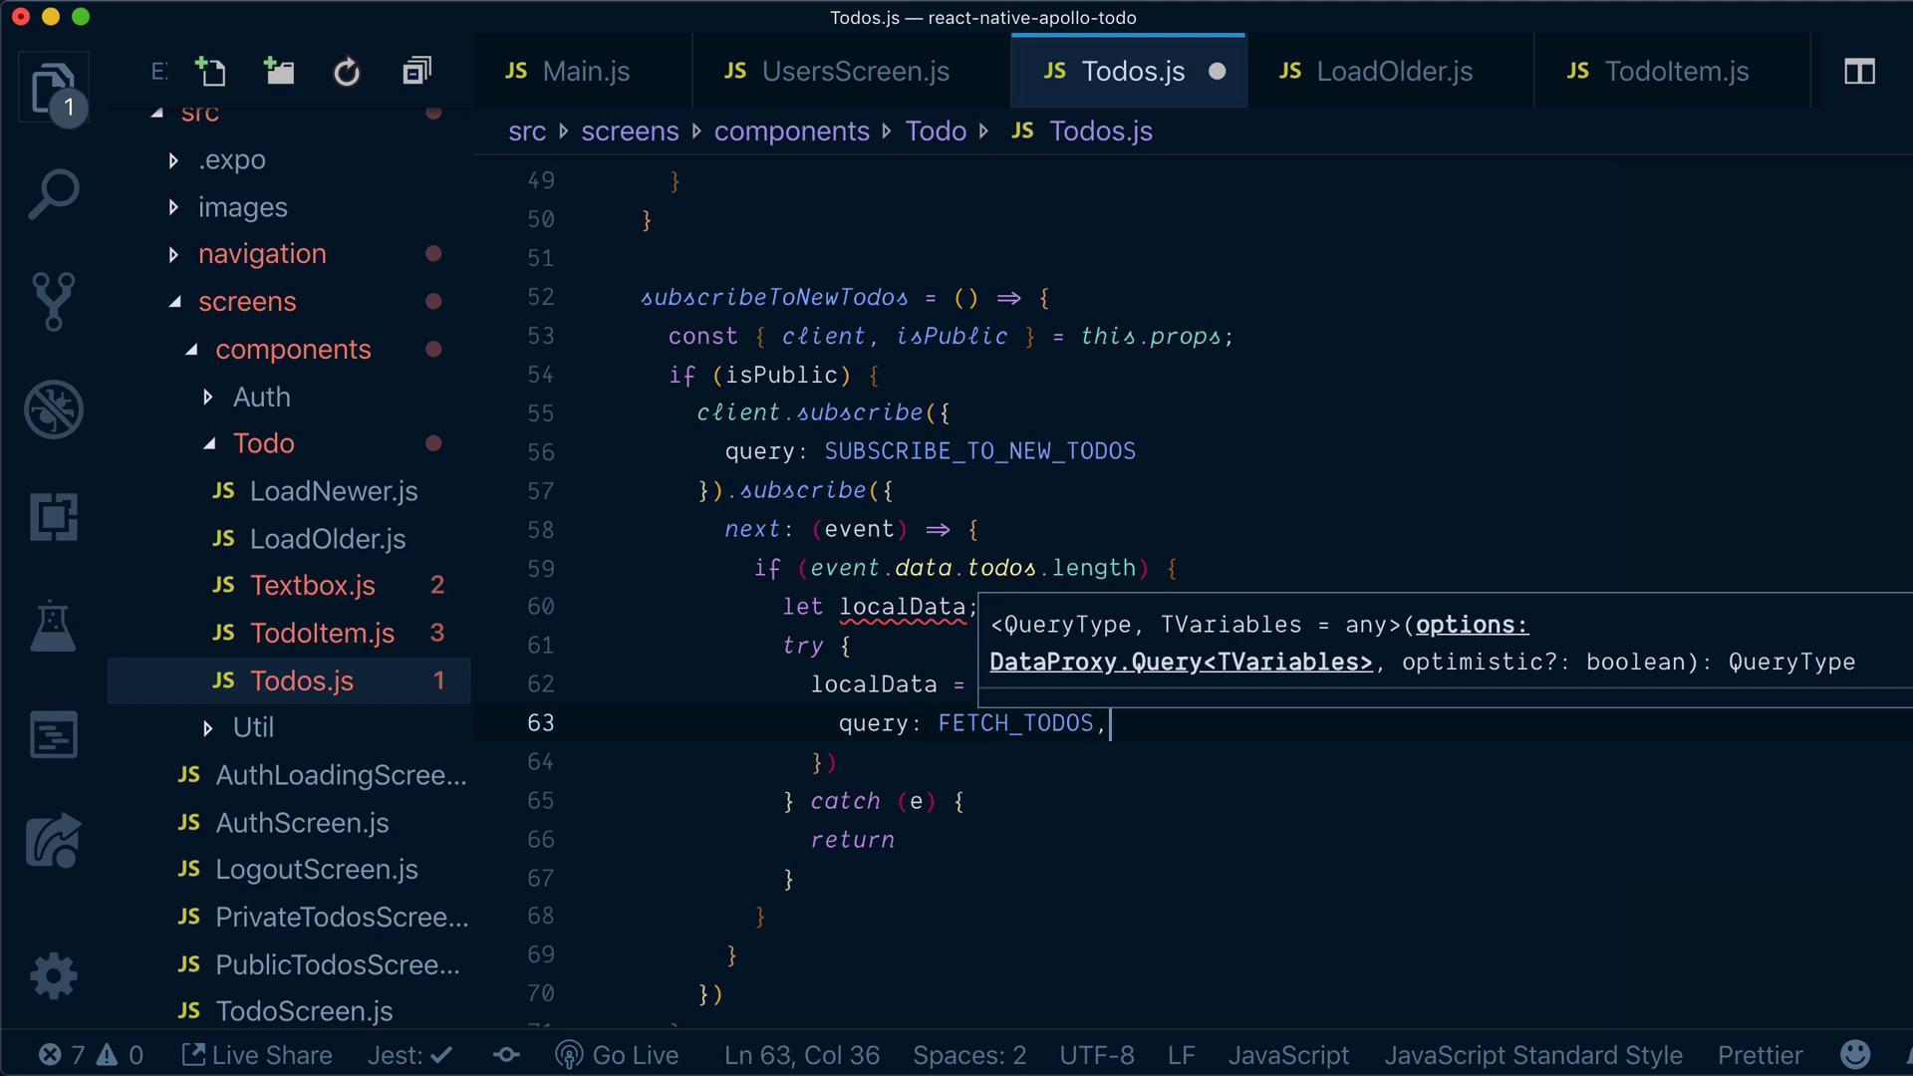
Step: Add variables: { isPublic: true } to the readQuery call
type("variables: P")
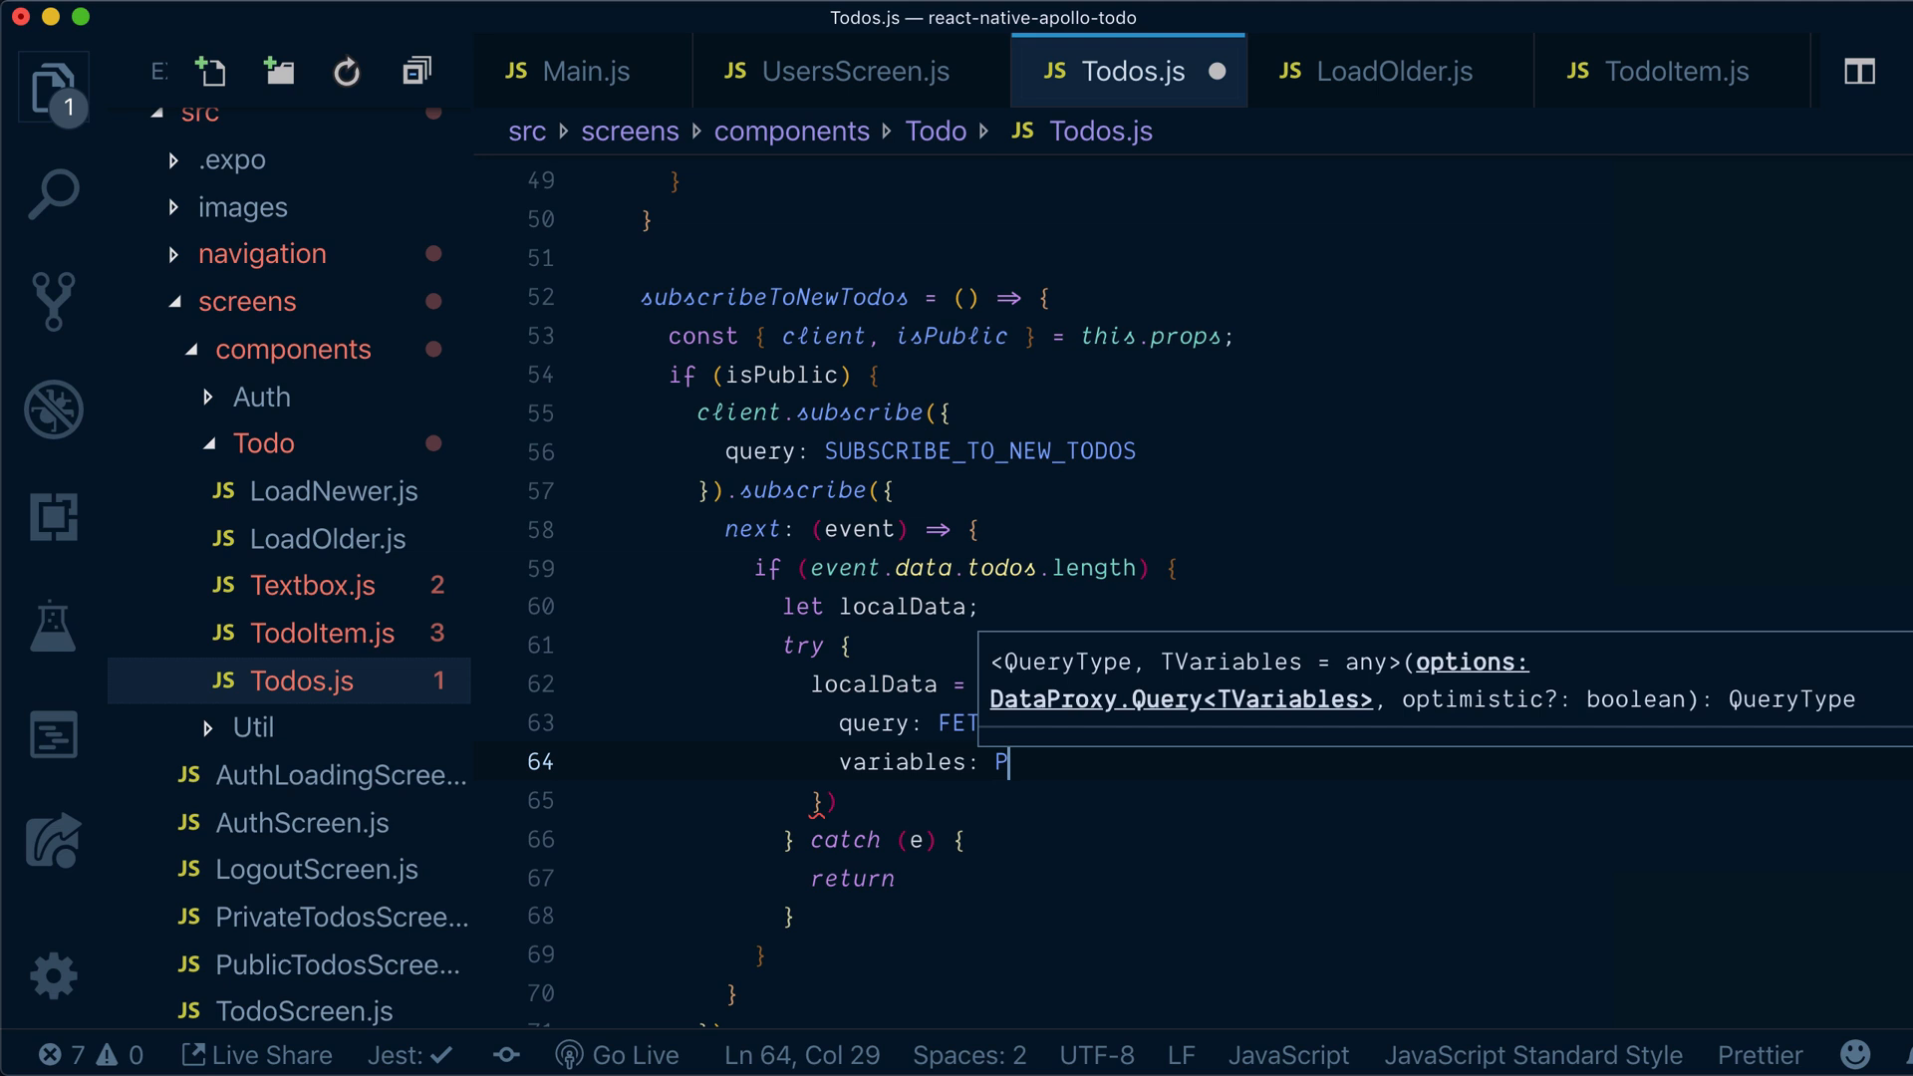
type("isPublic:")
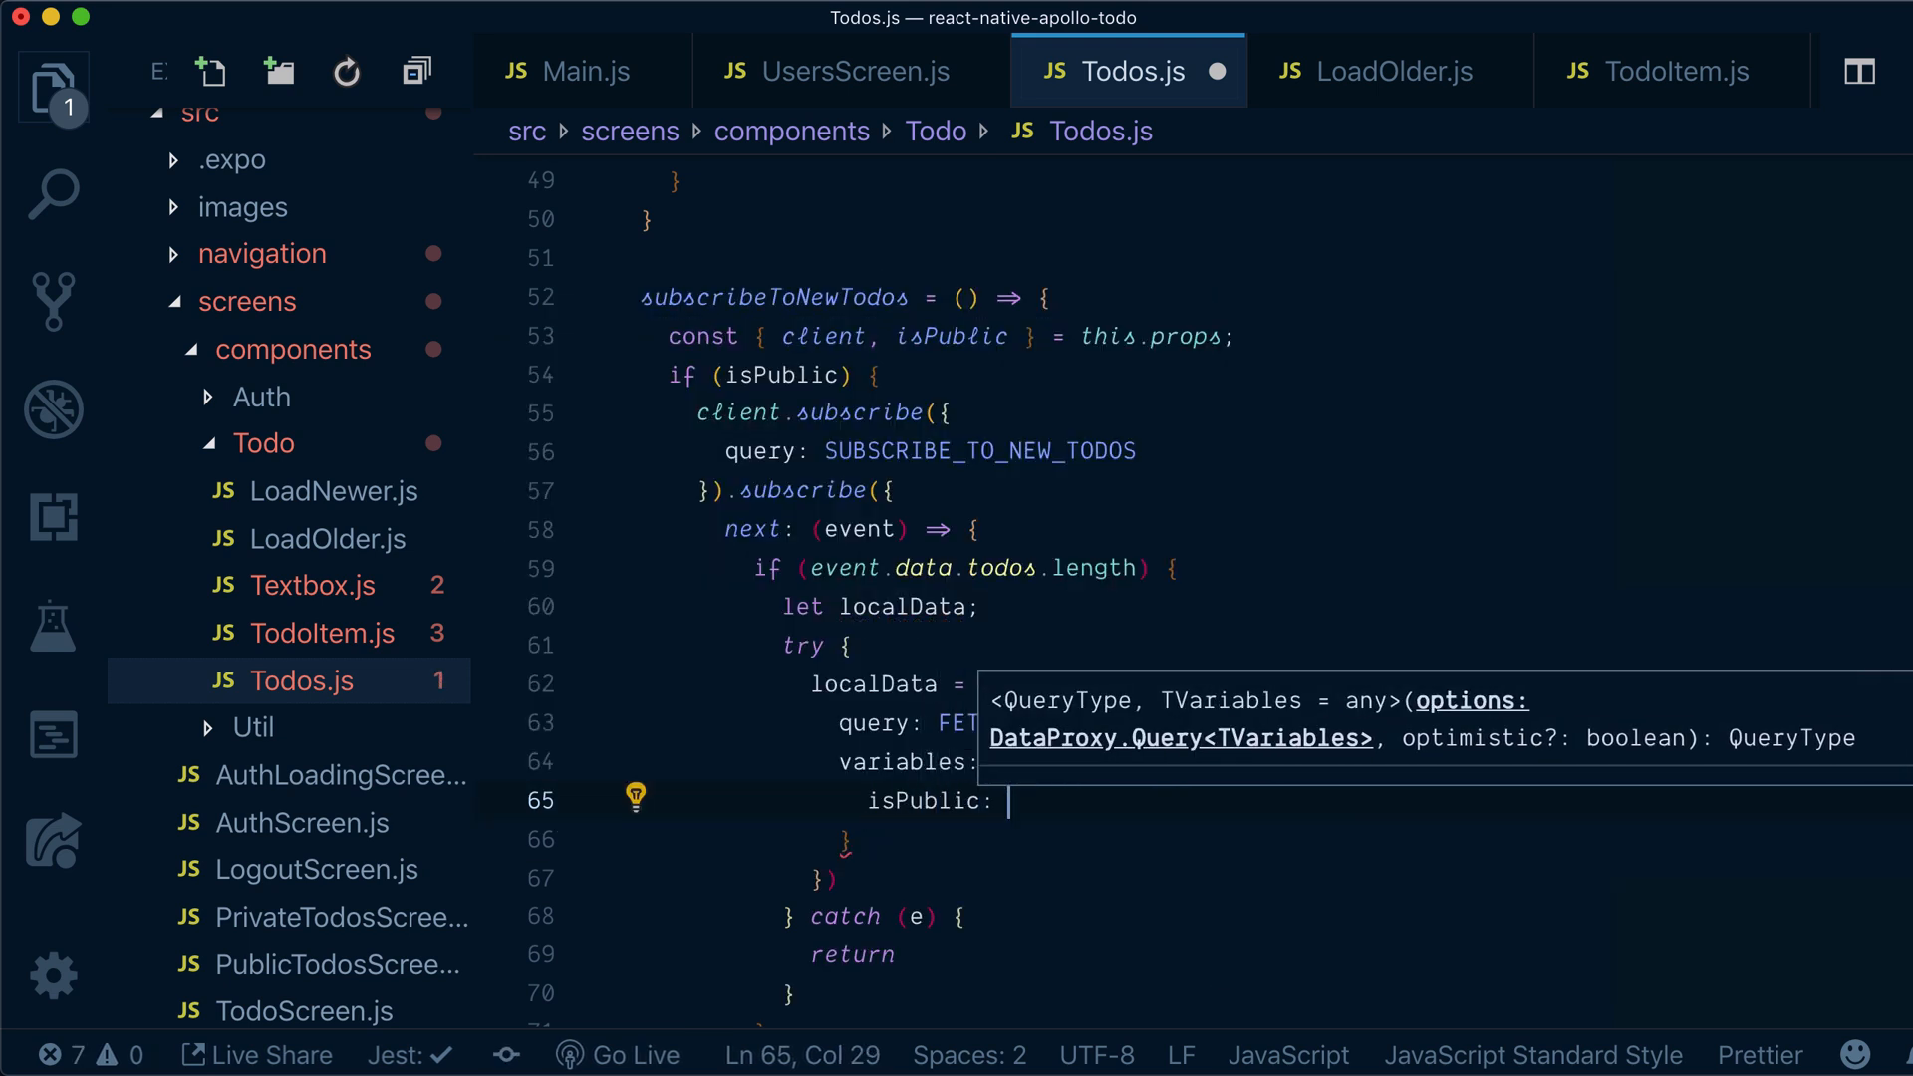
type("true")
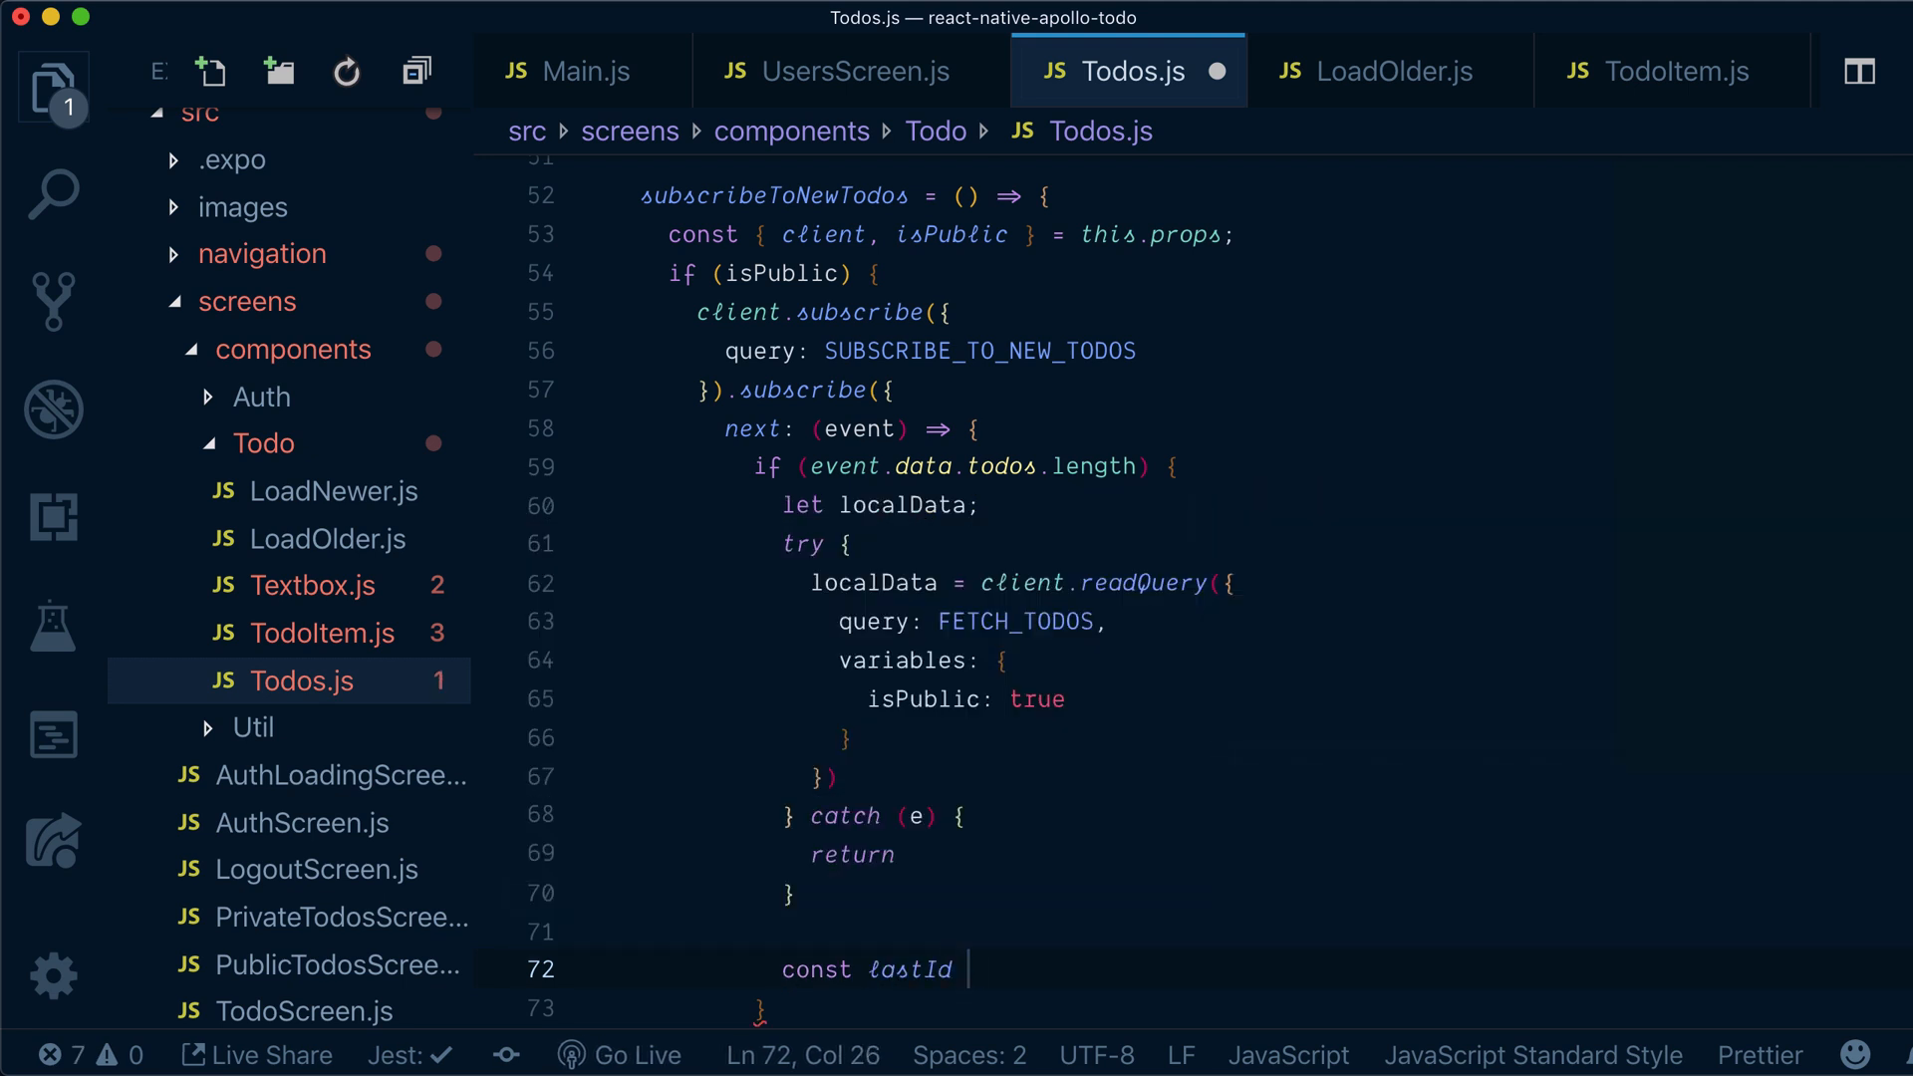
Step: Define lastId = localData.todos[0] ? localData.todos[0].id : 0;
type("= localData")
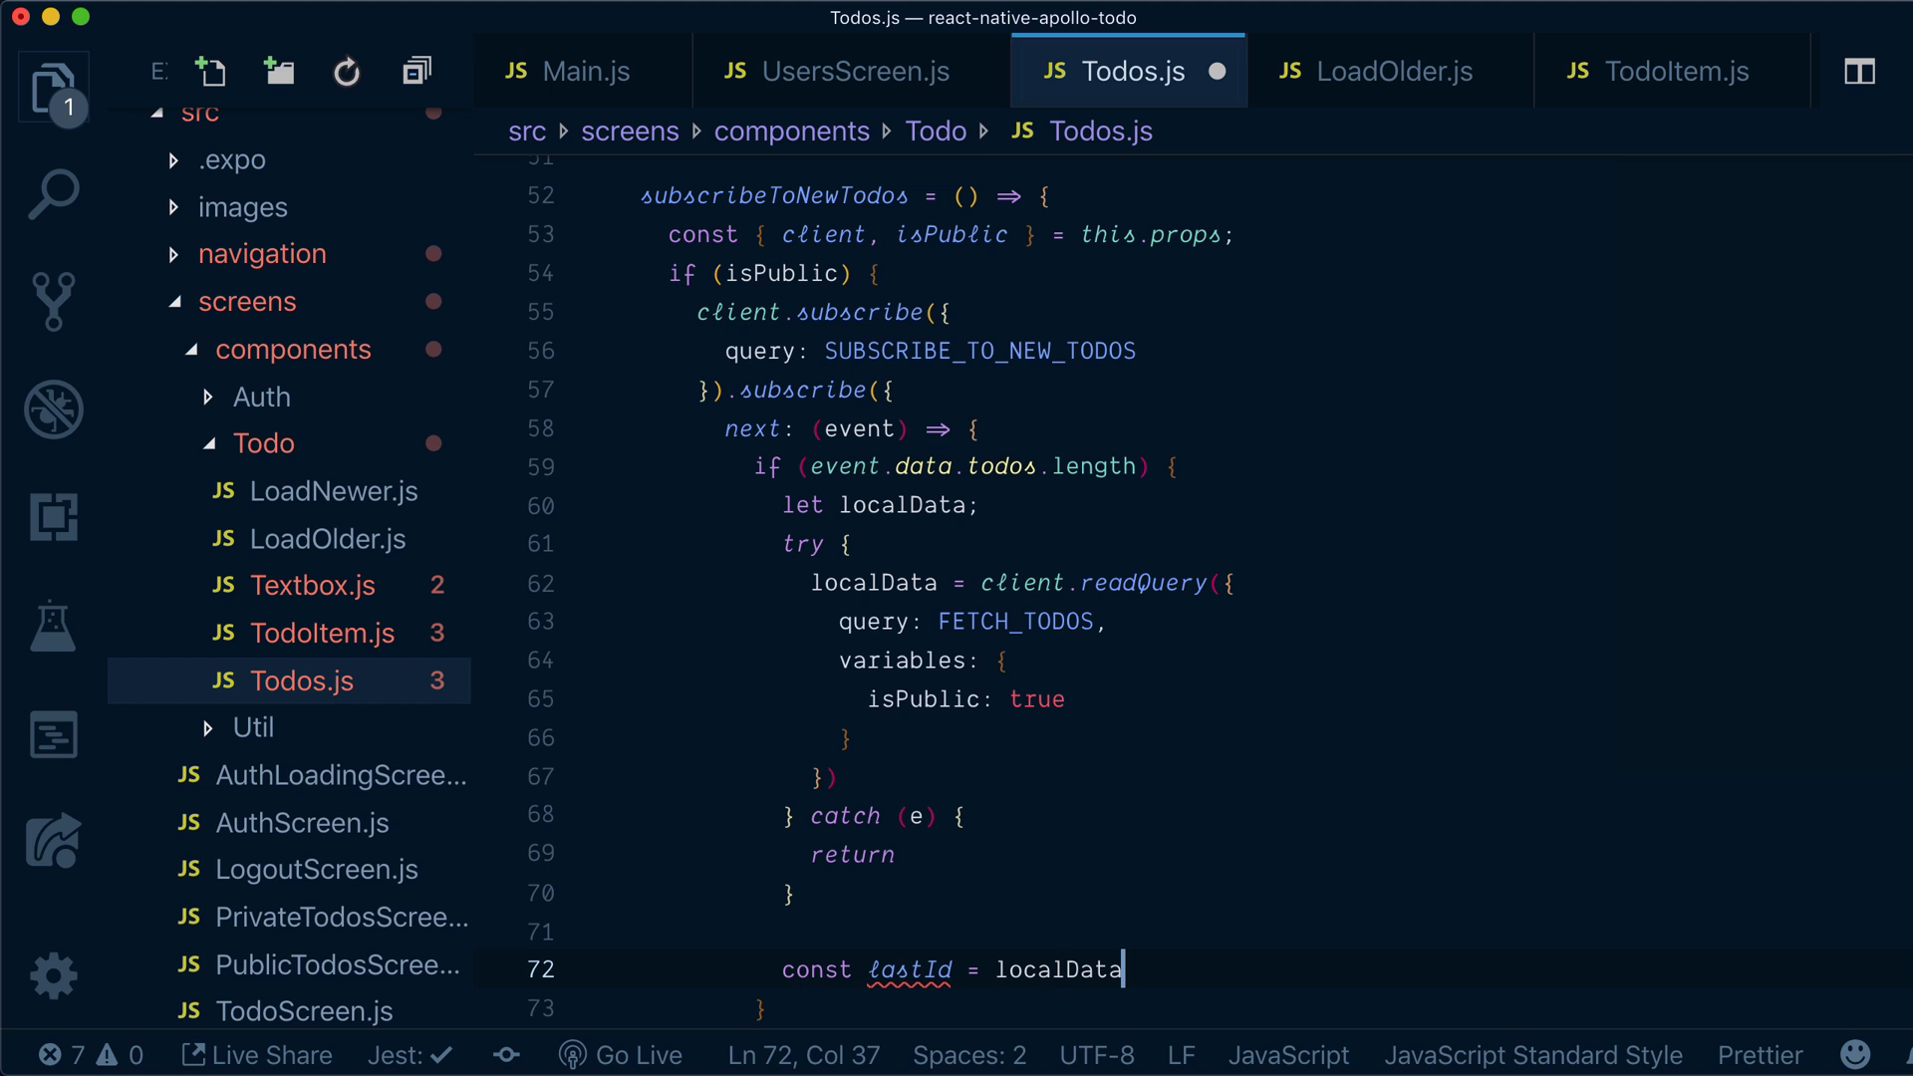
type(".todos")
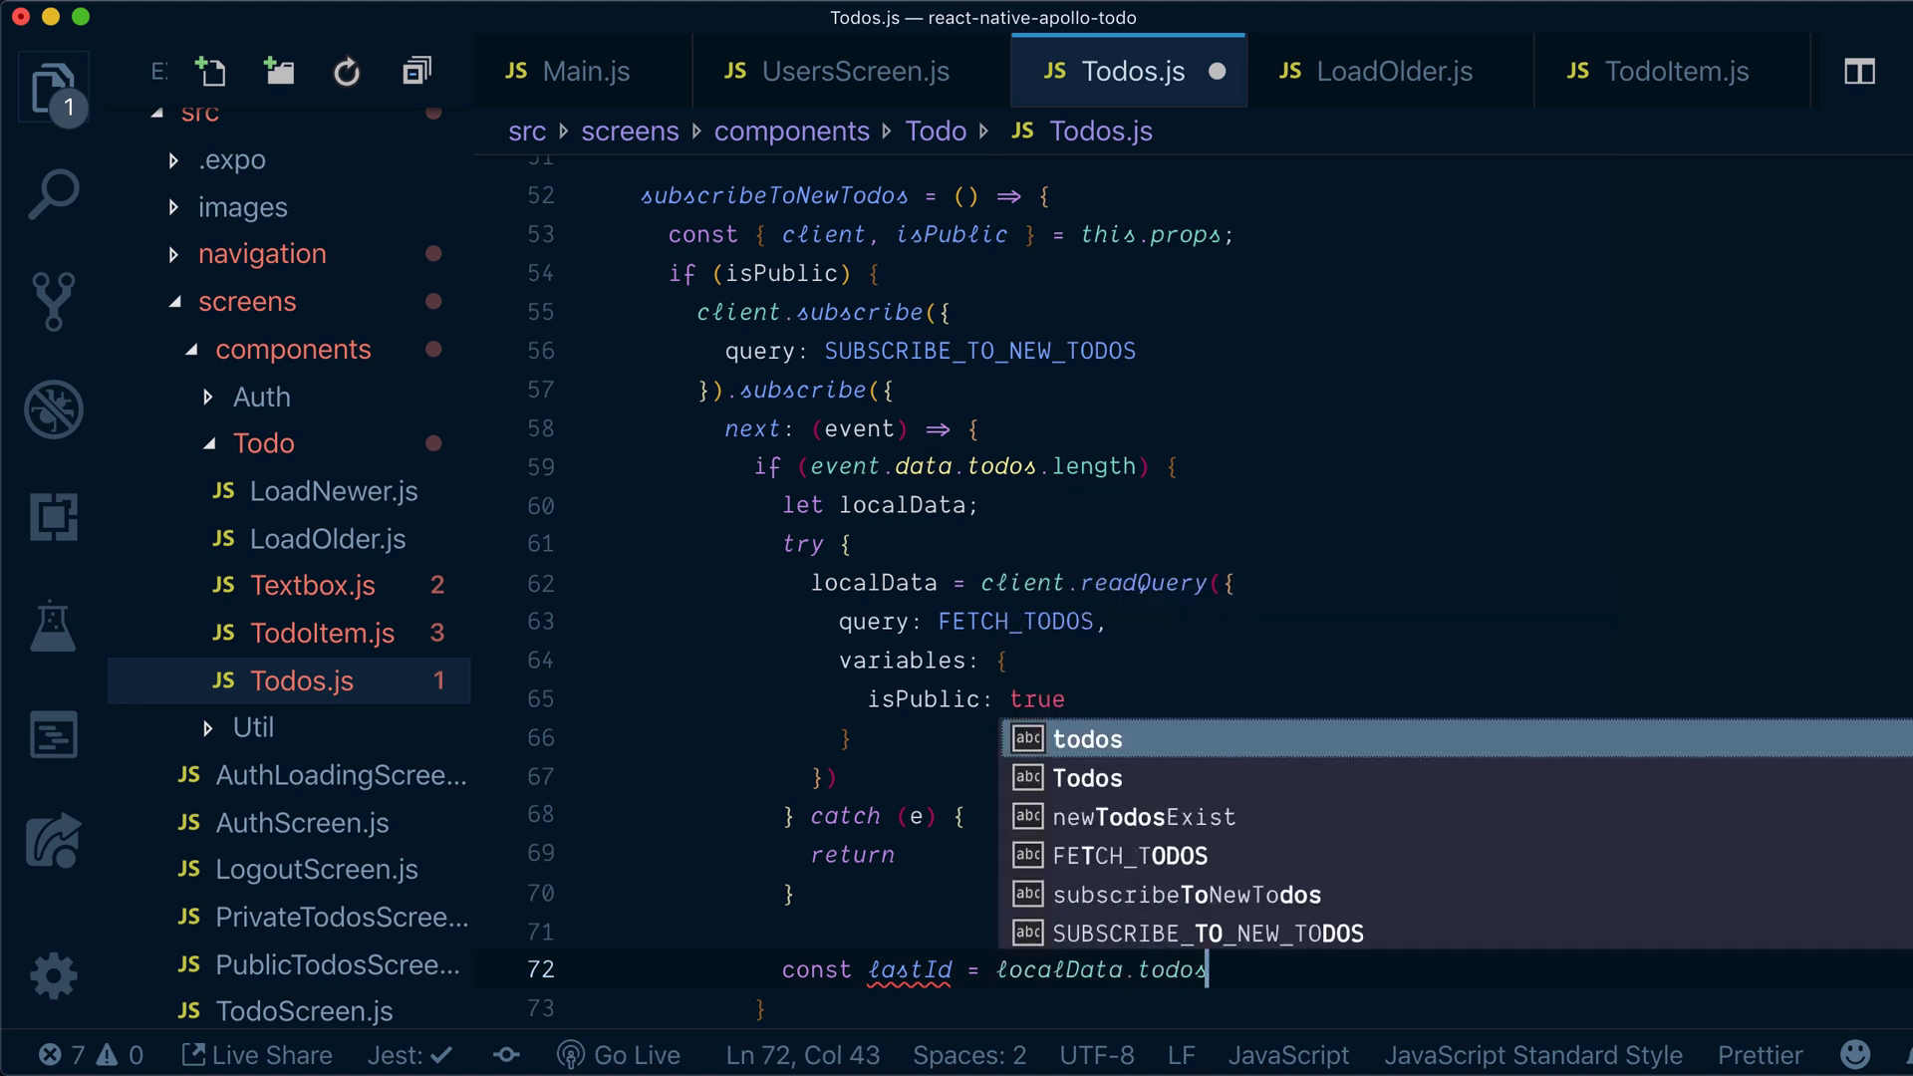
type("[0] ?")
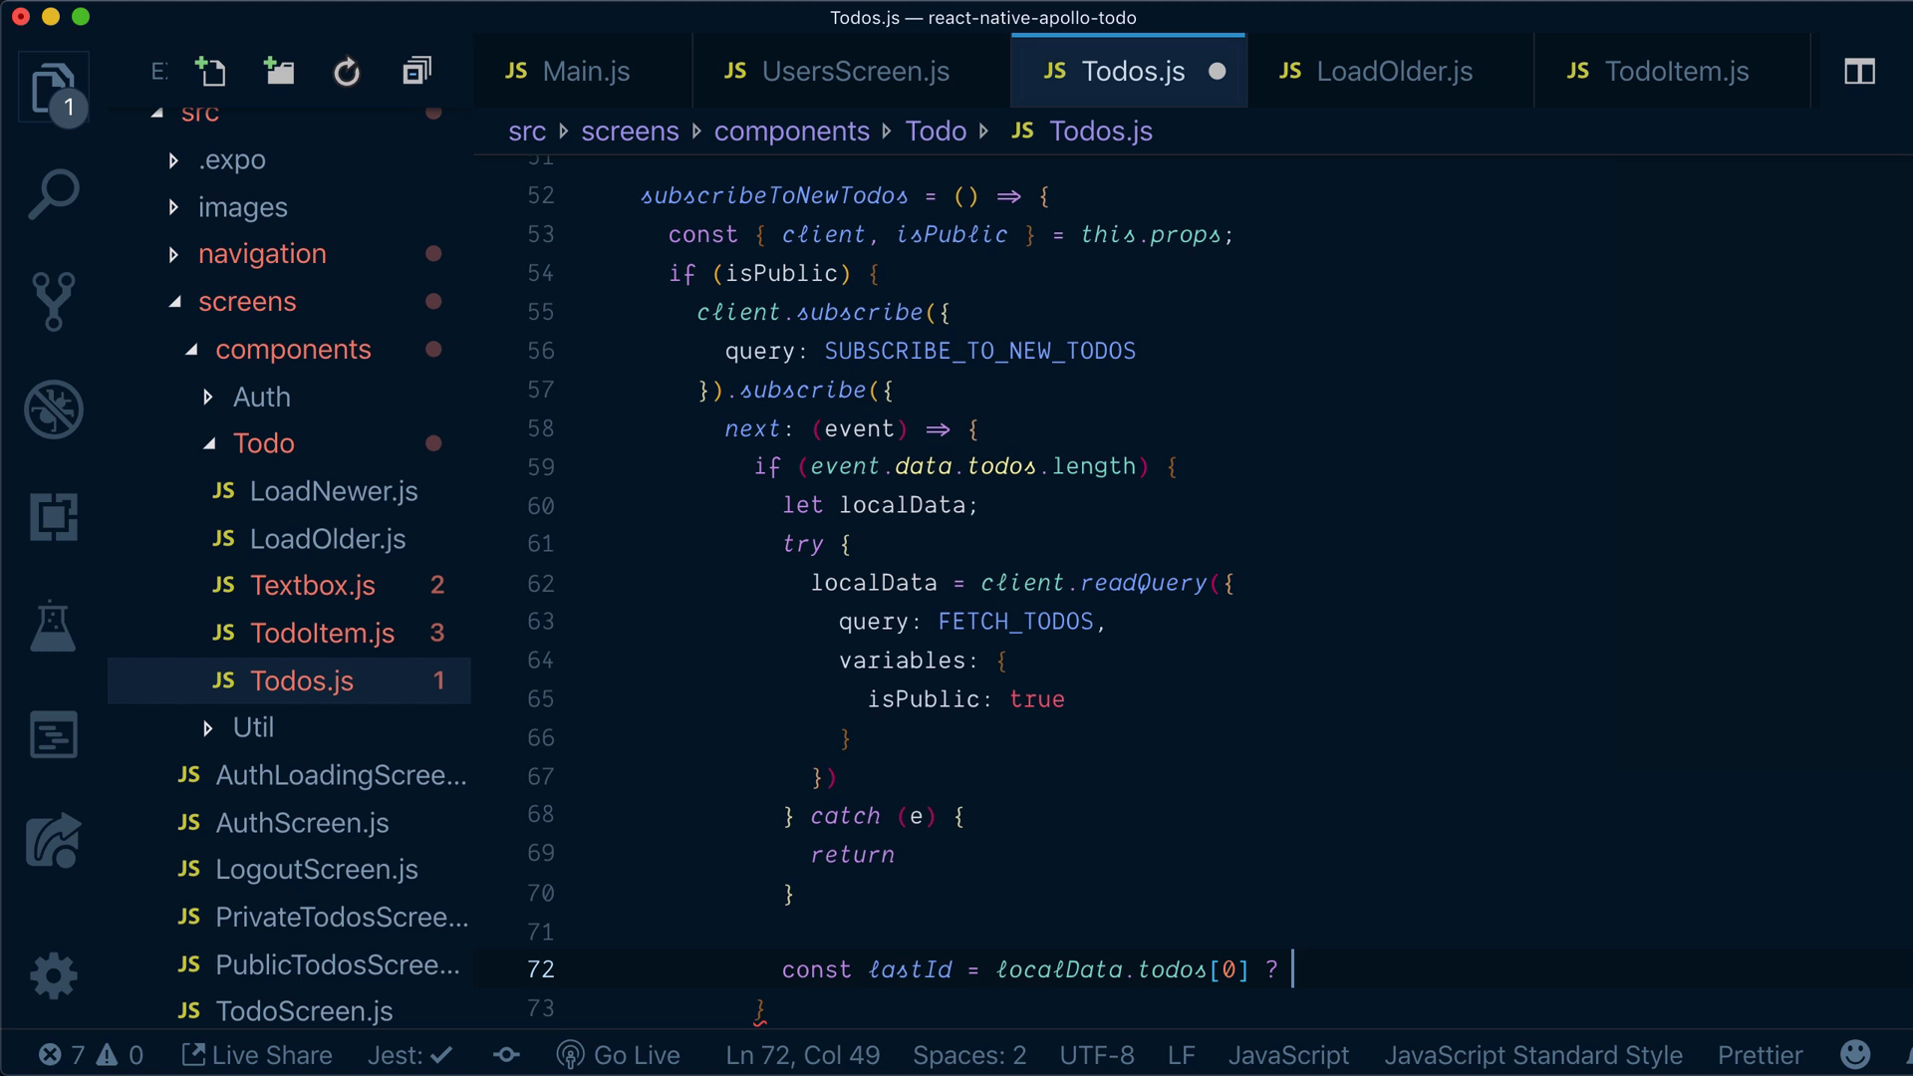
type("lo")
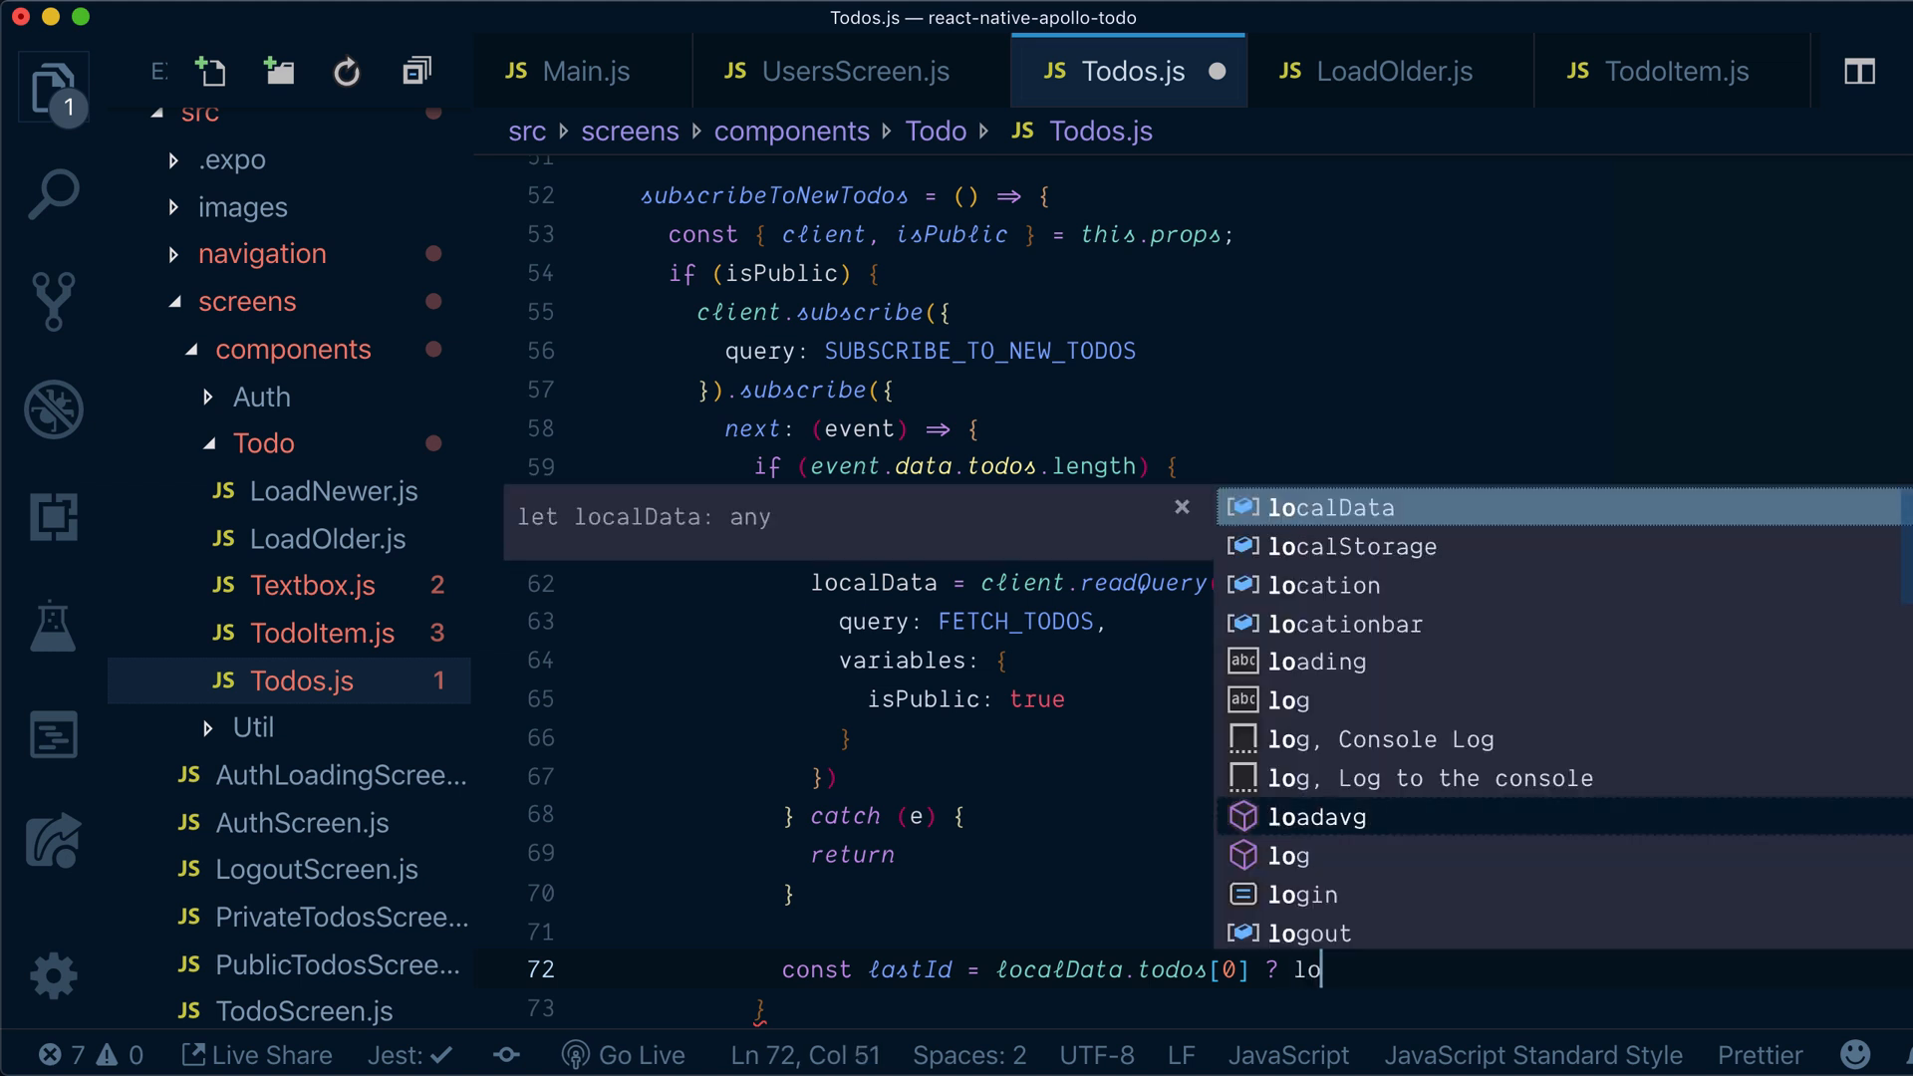
type("calData.todos[0")
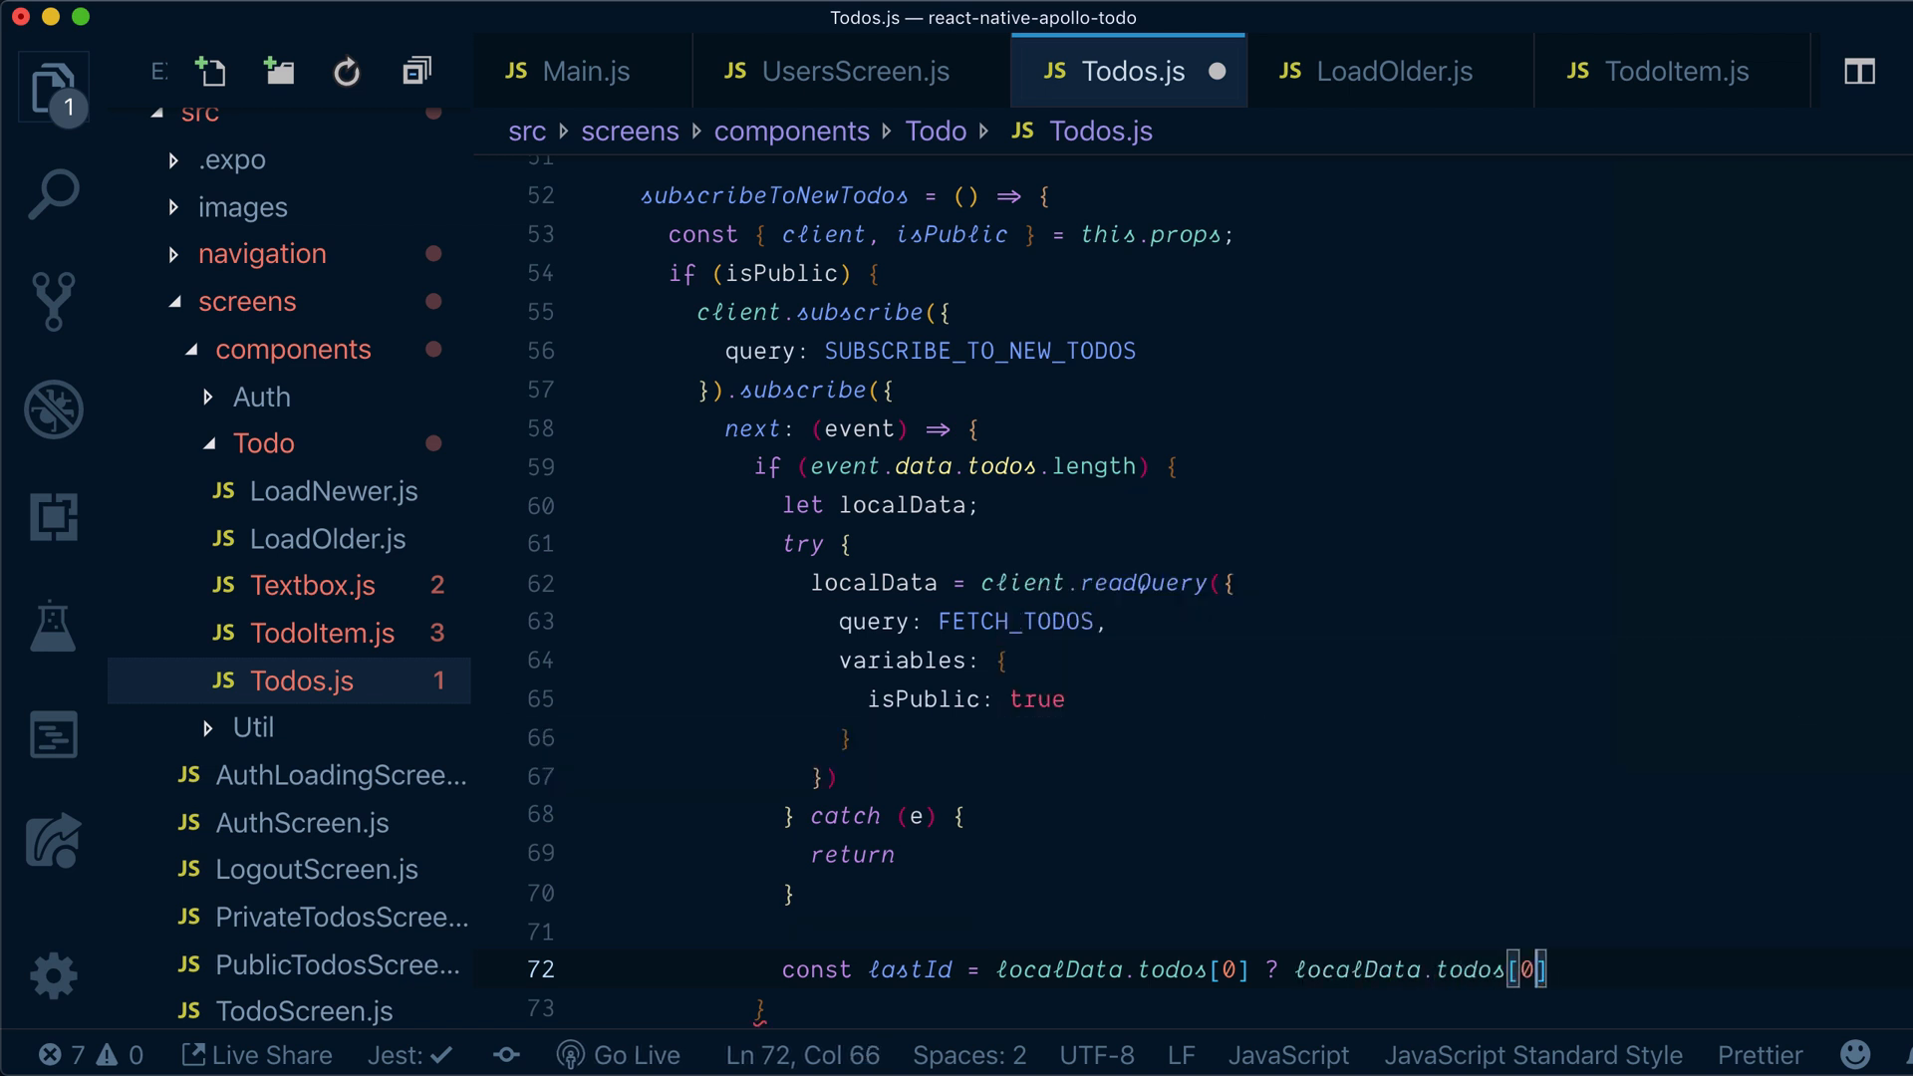
type(".d")
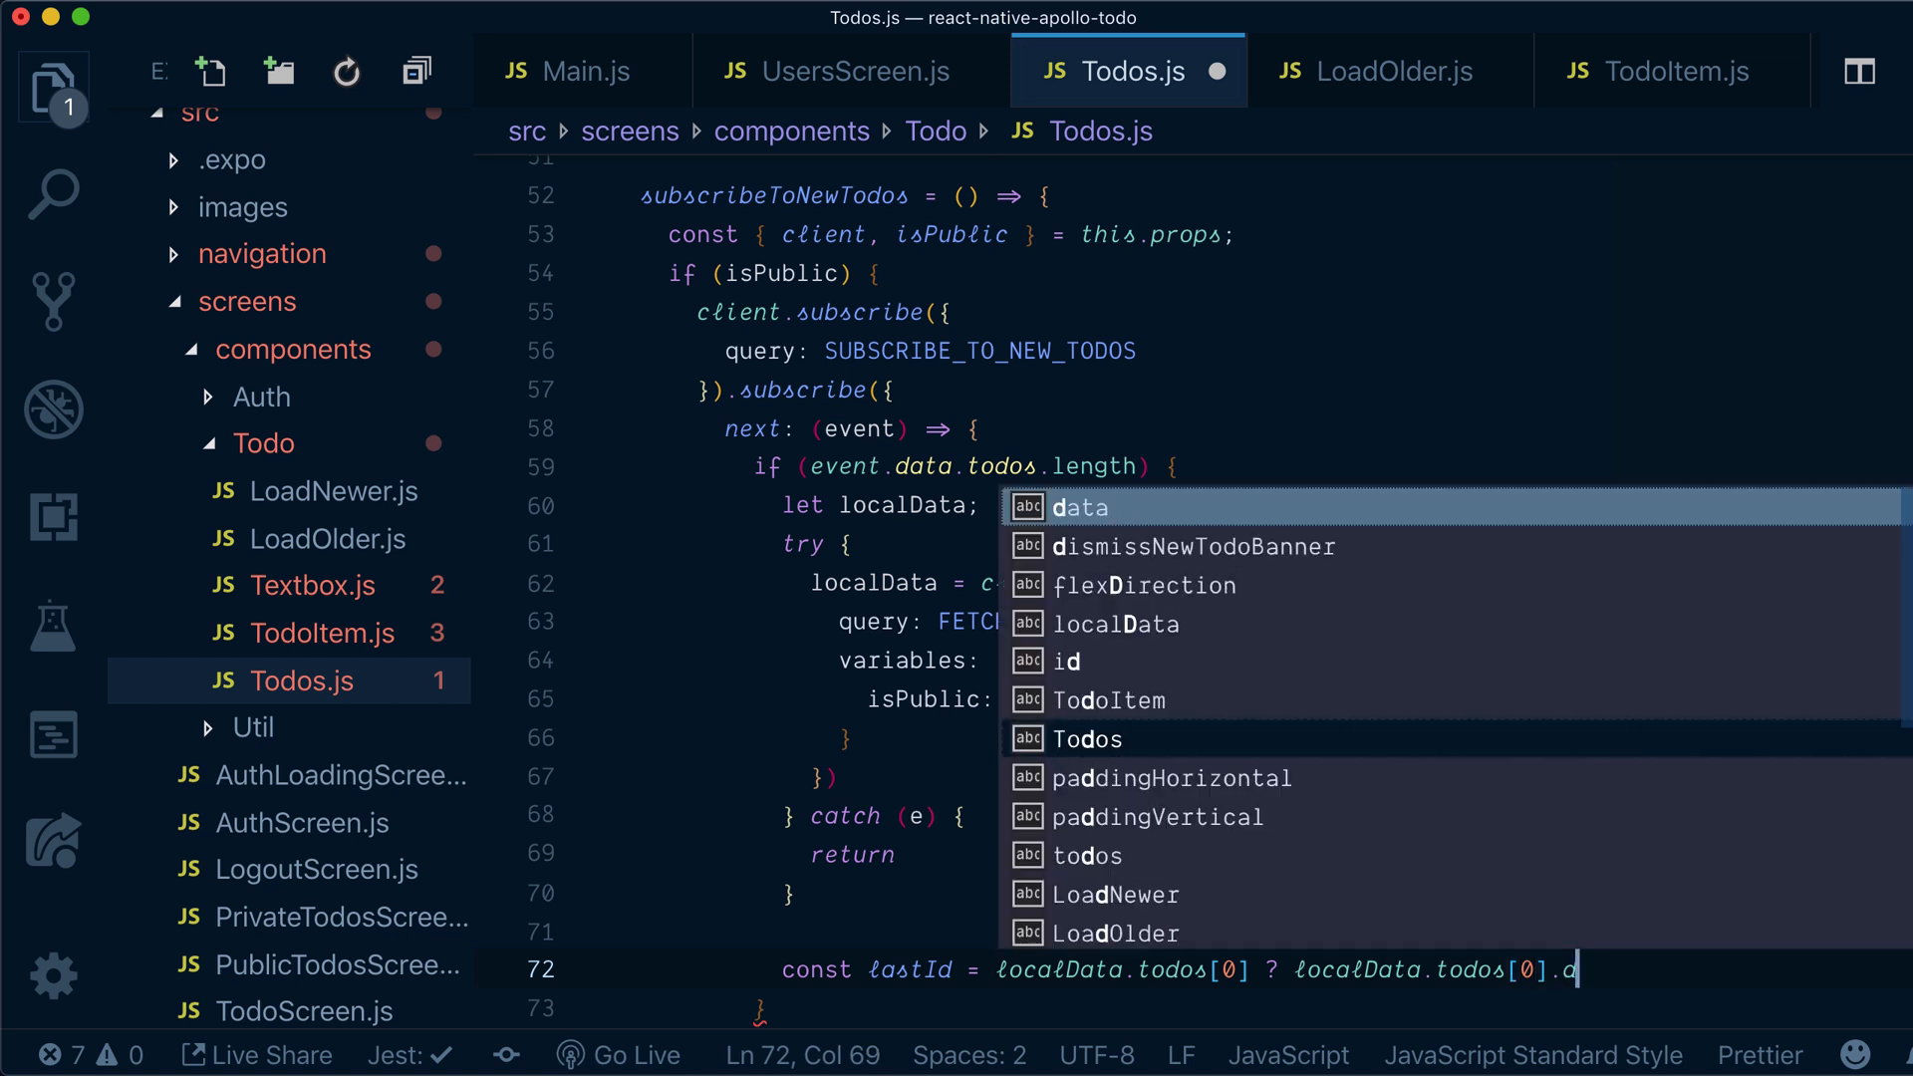
type("id : 0")
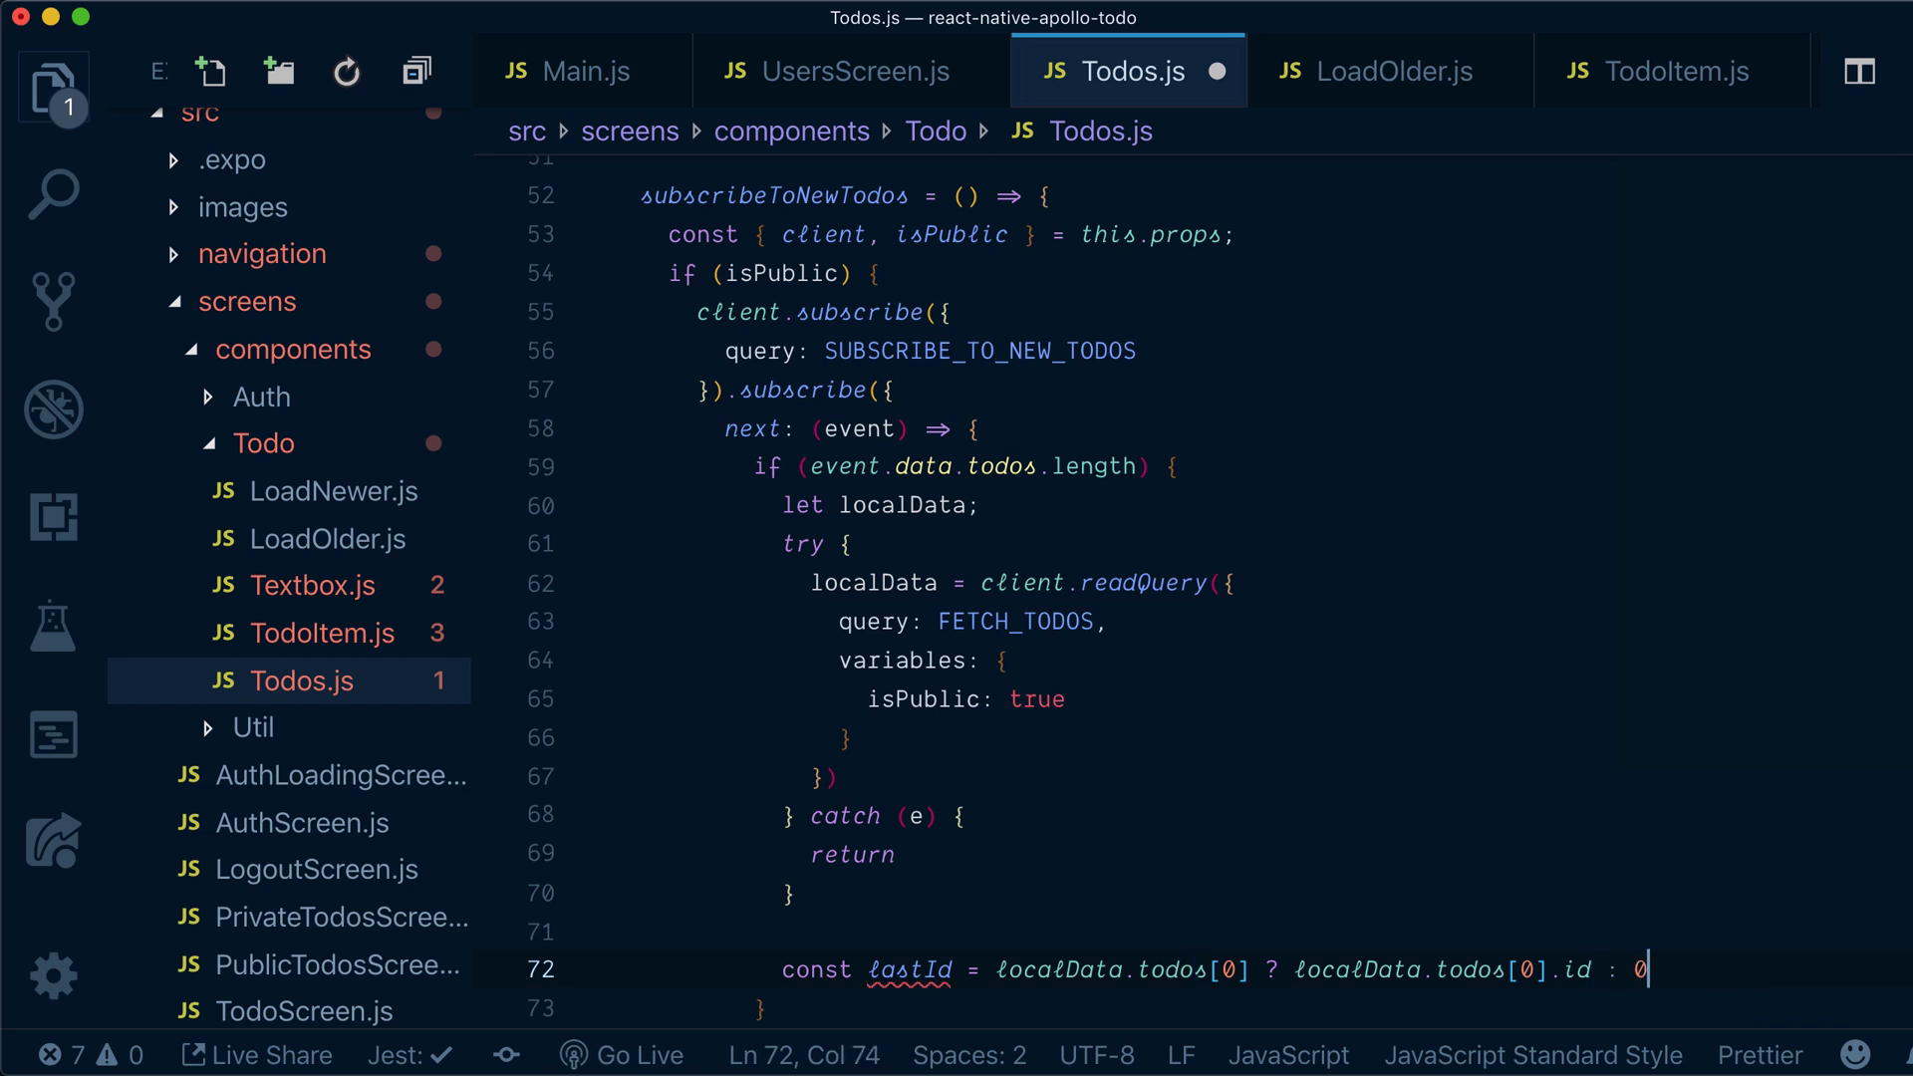
type(";")
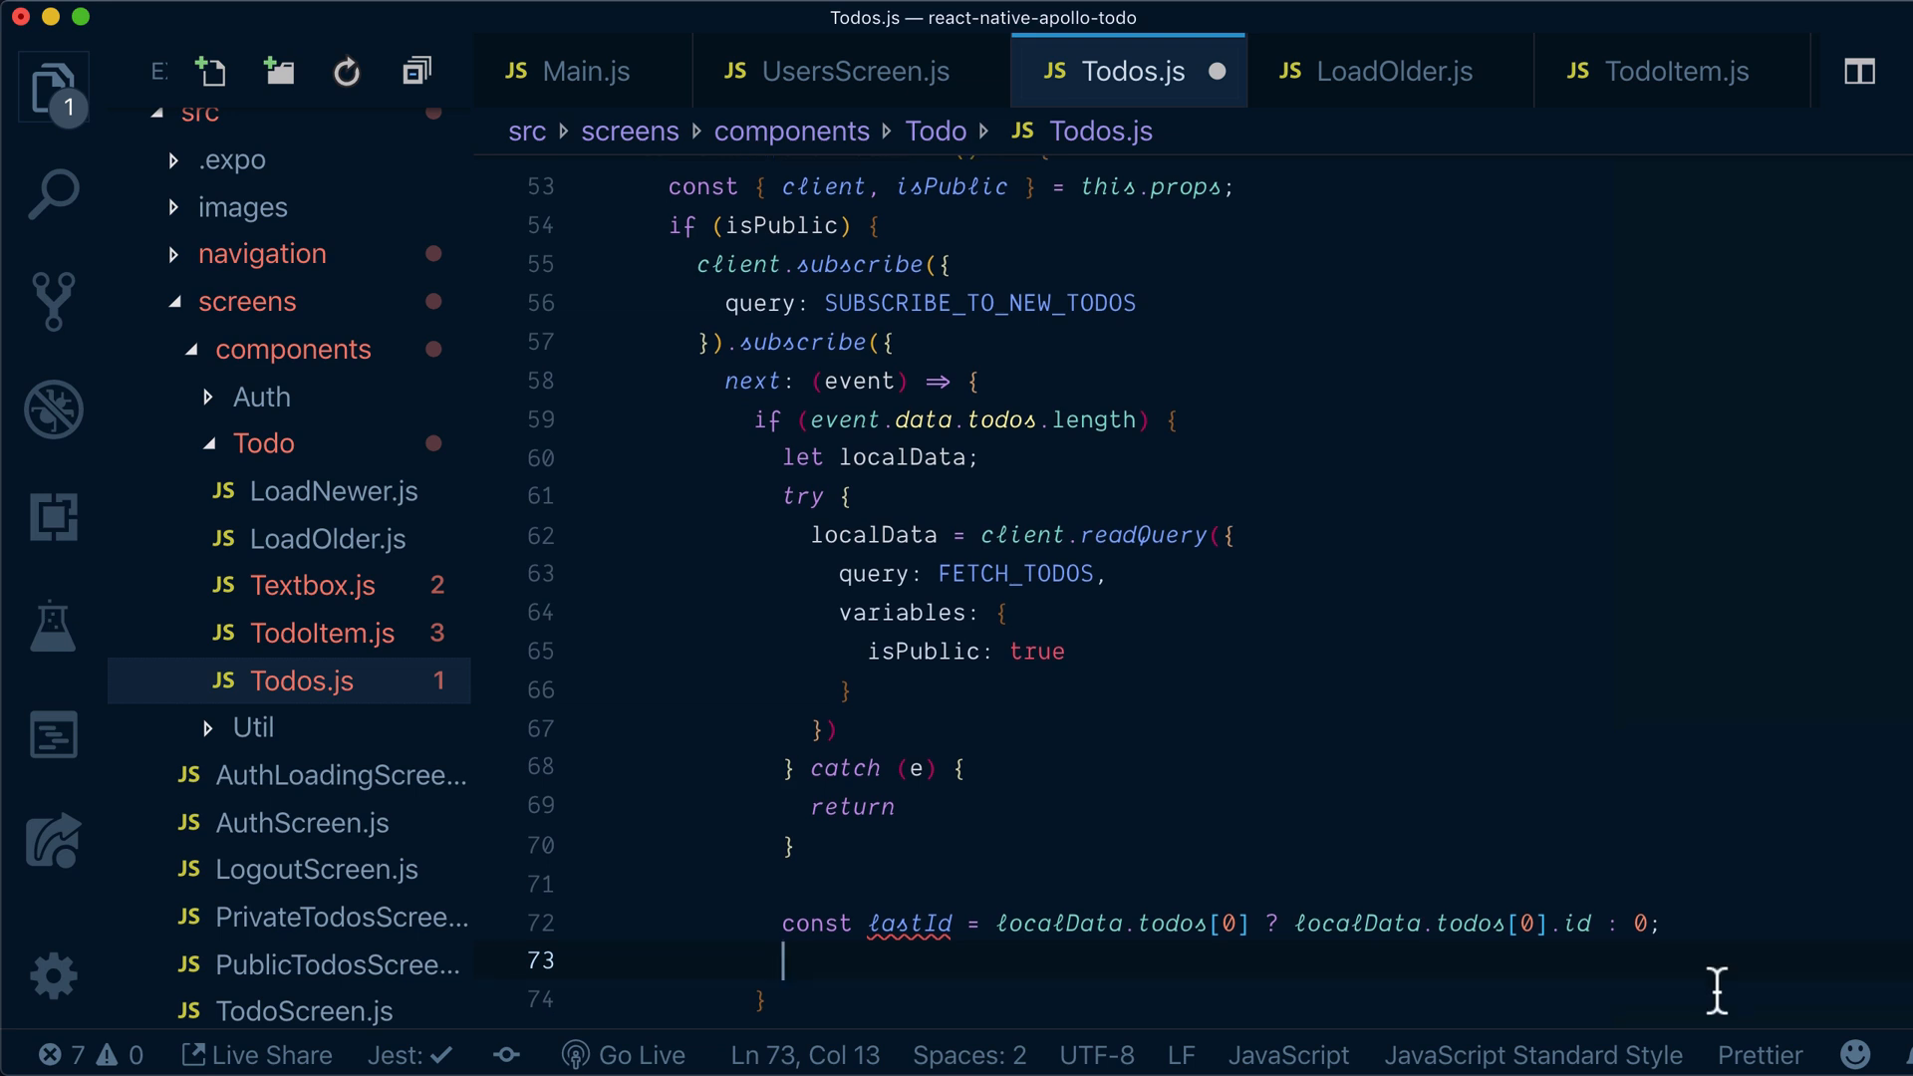
Step: Add if (event.data.todos[0].id > lastId) { } below lastId
type("if (event")
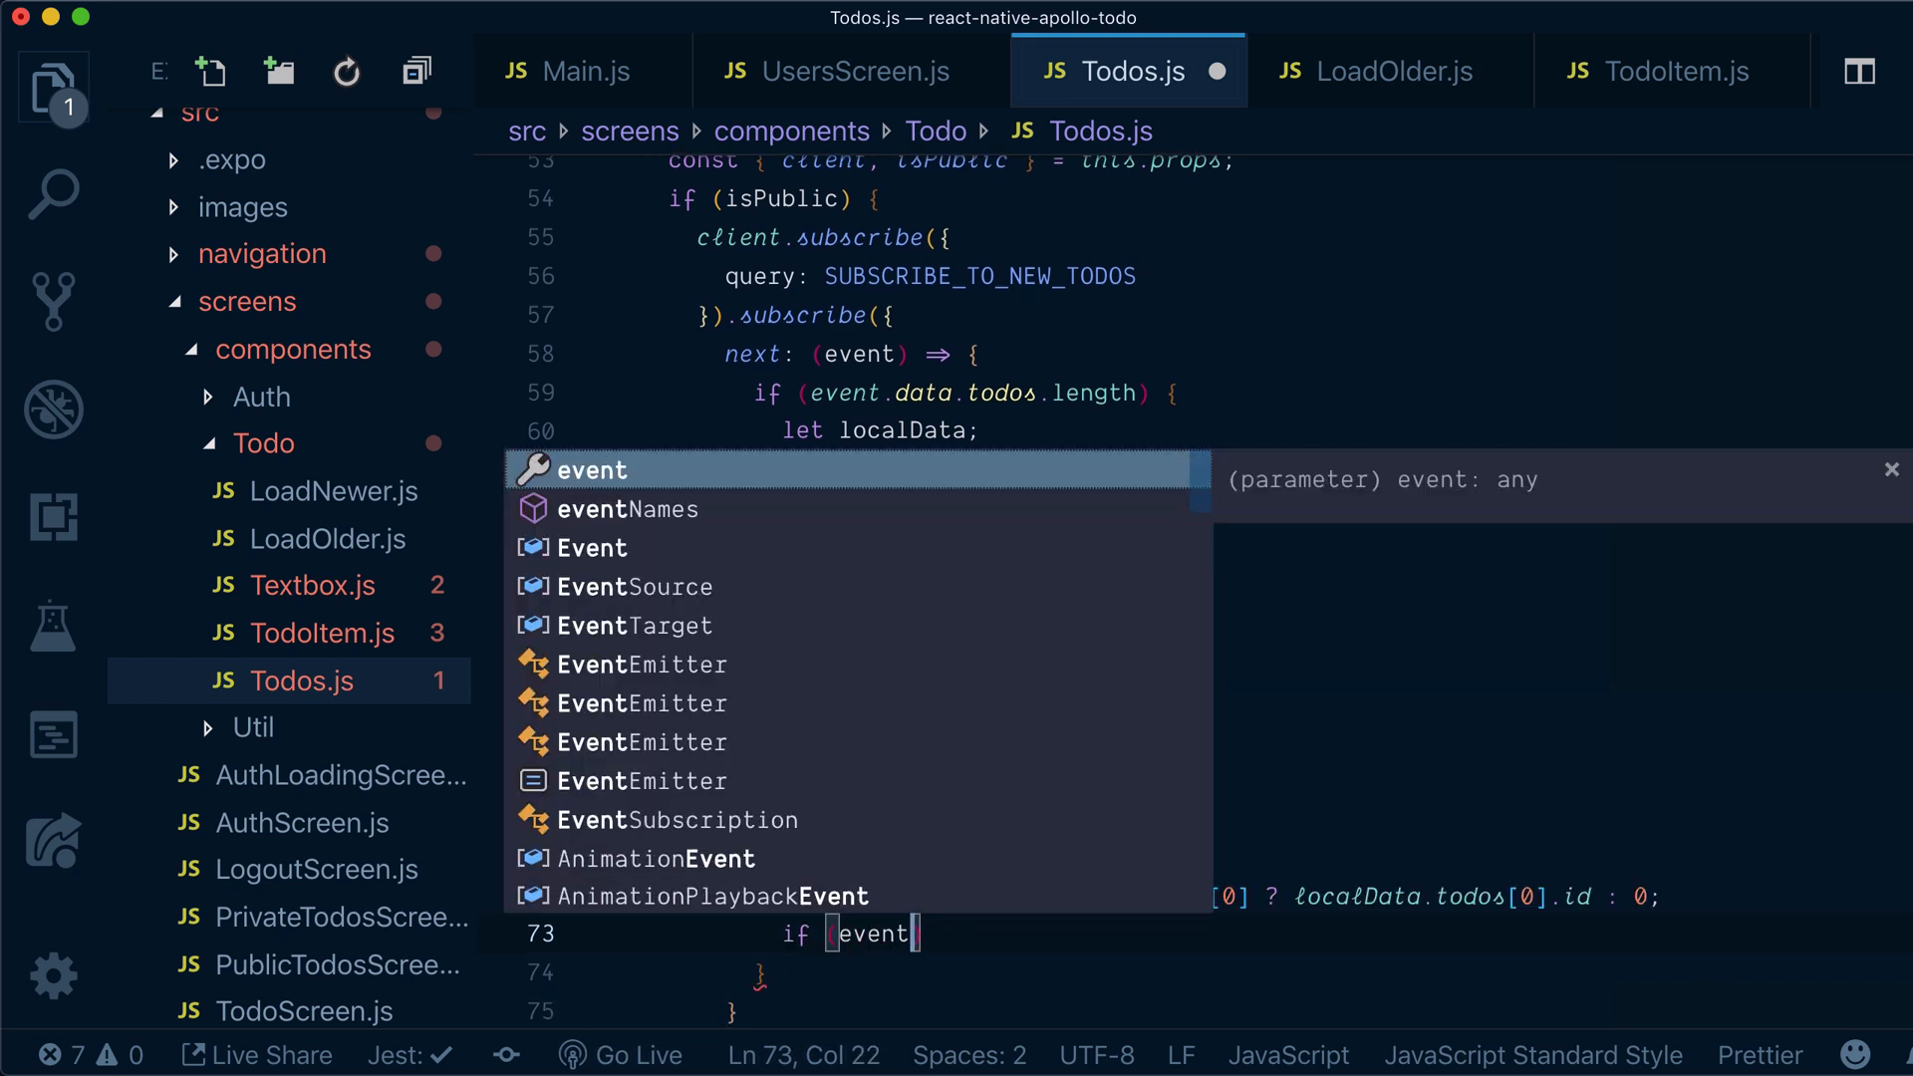
type(".data.todos[0")
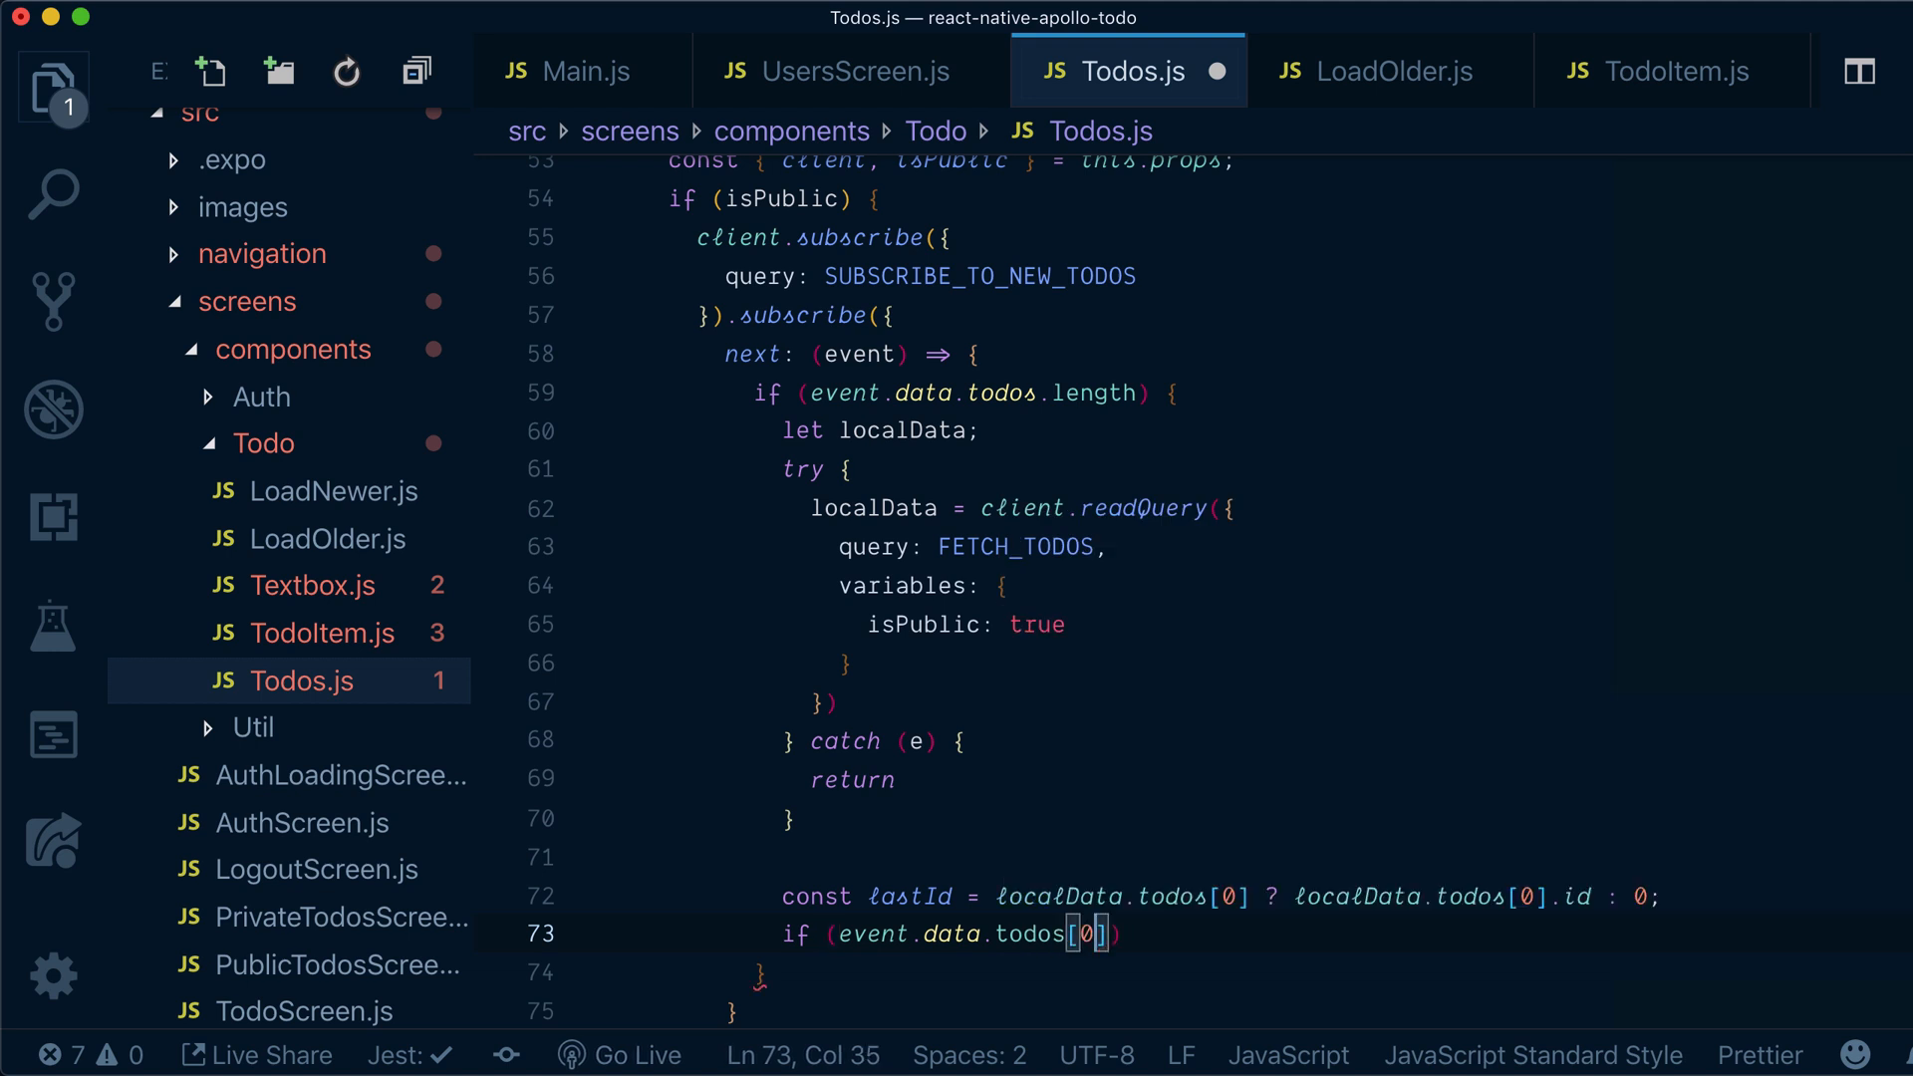
type(".id >")
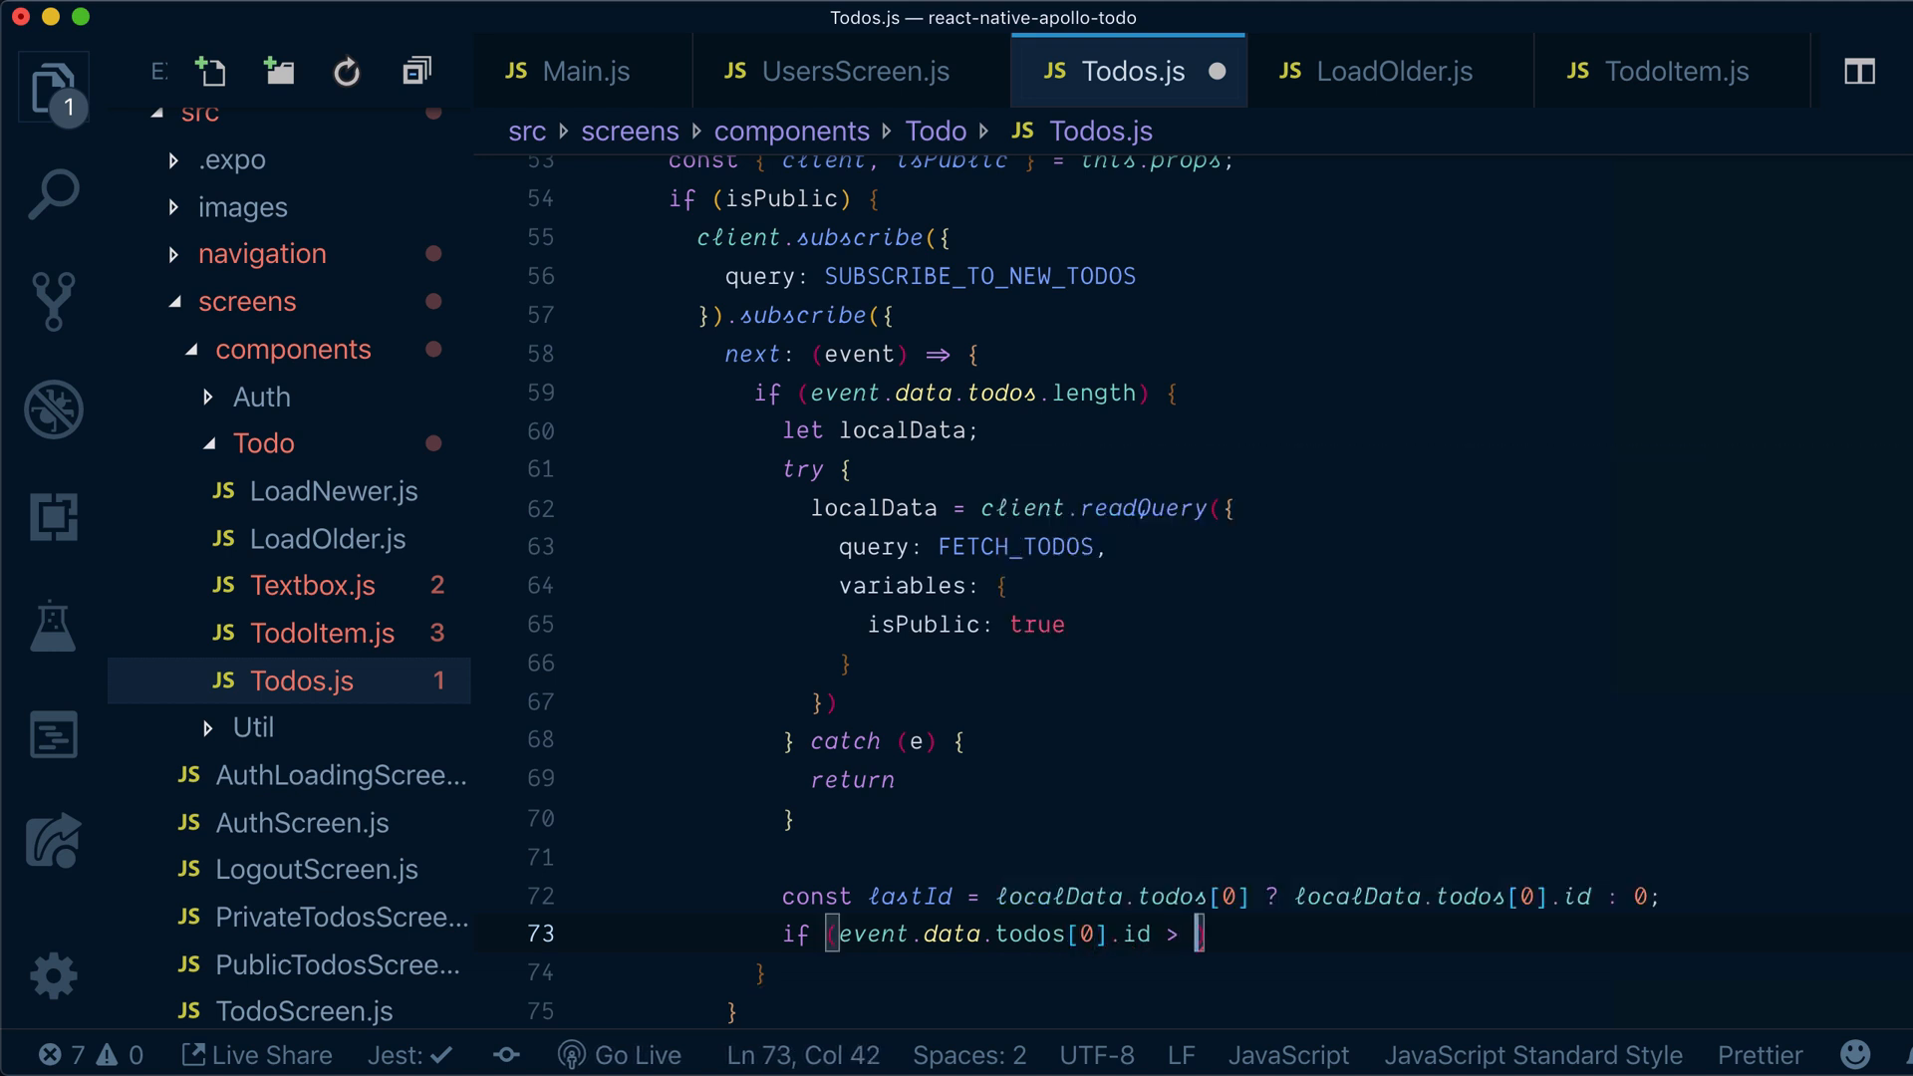
type("lastId")
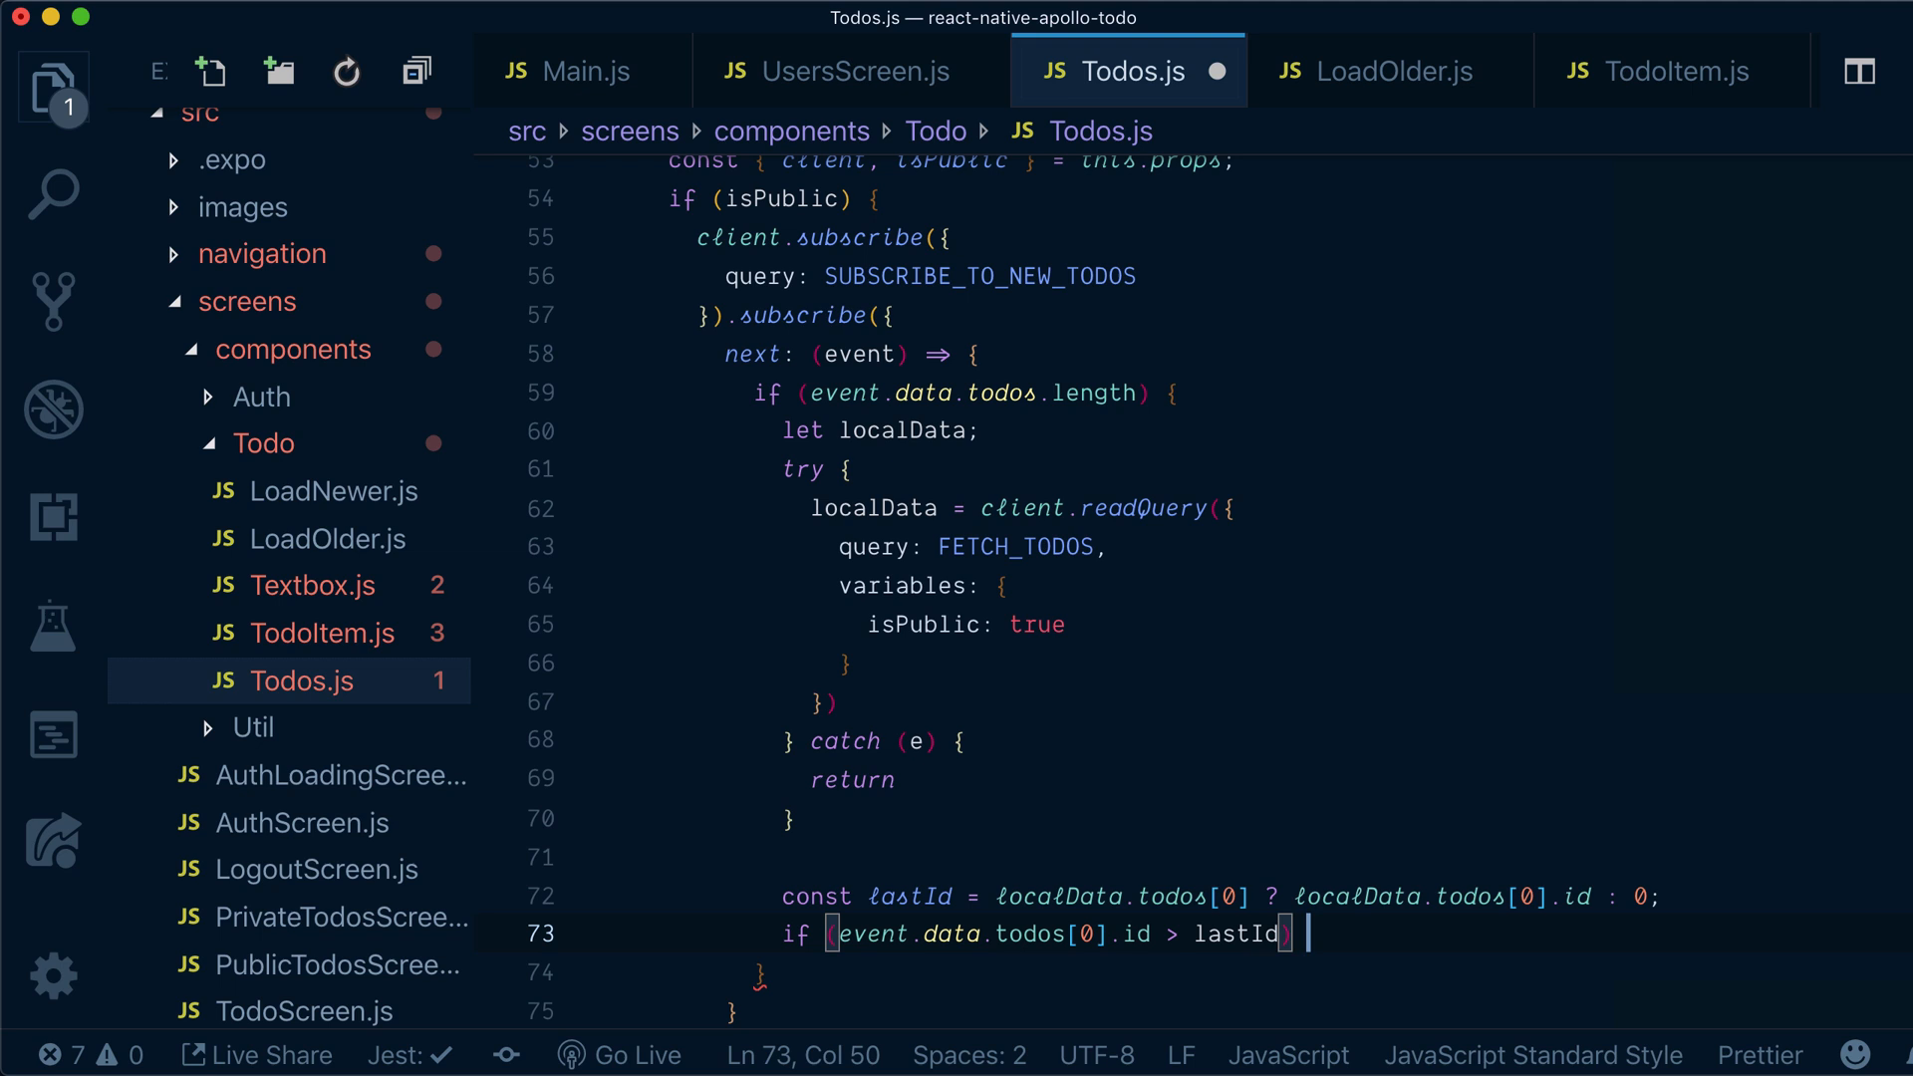
type("{")
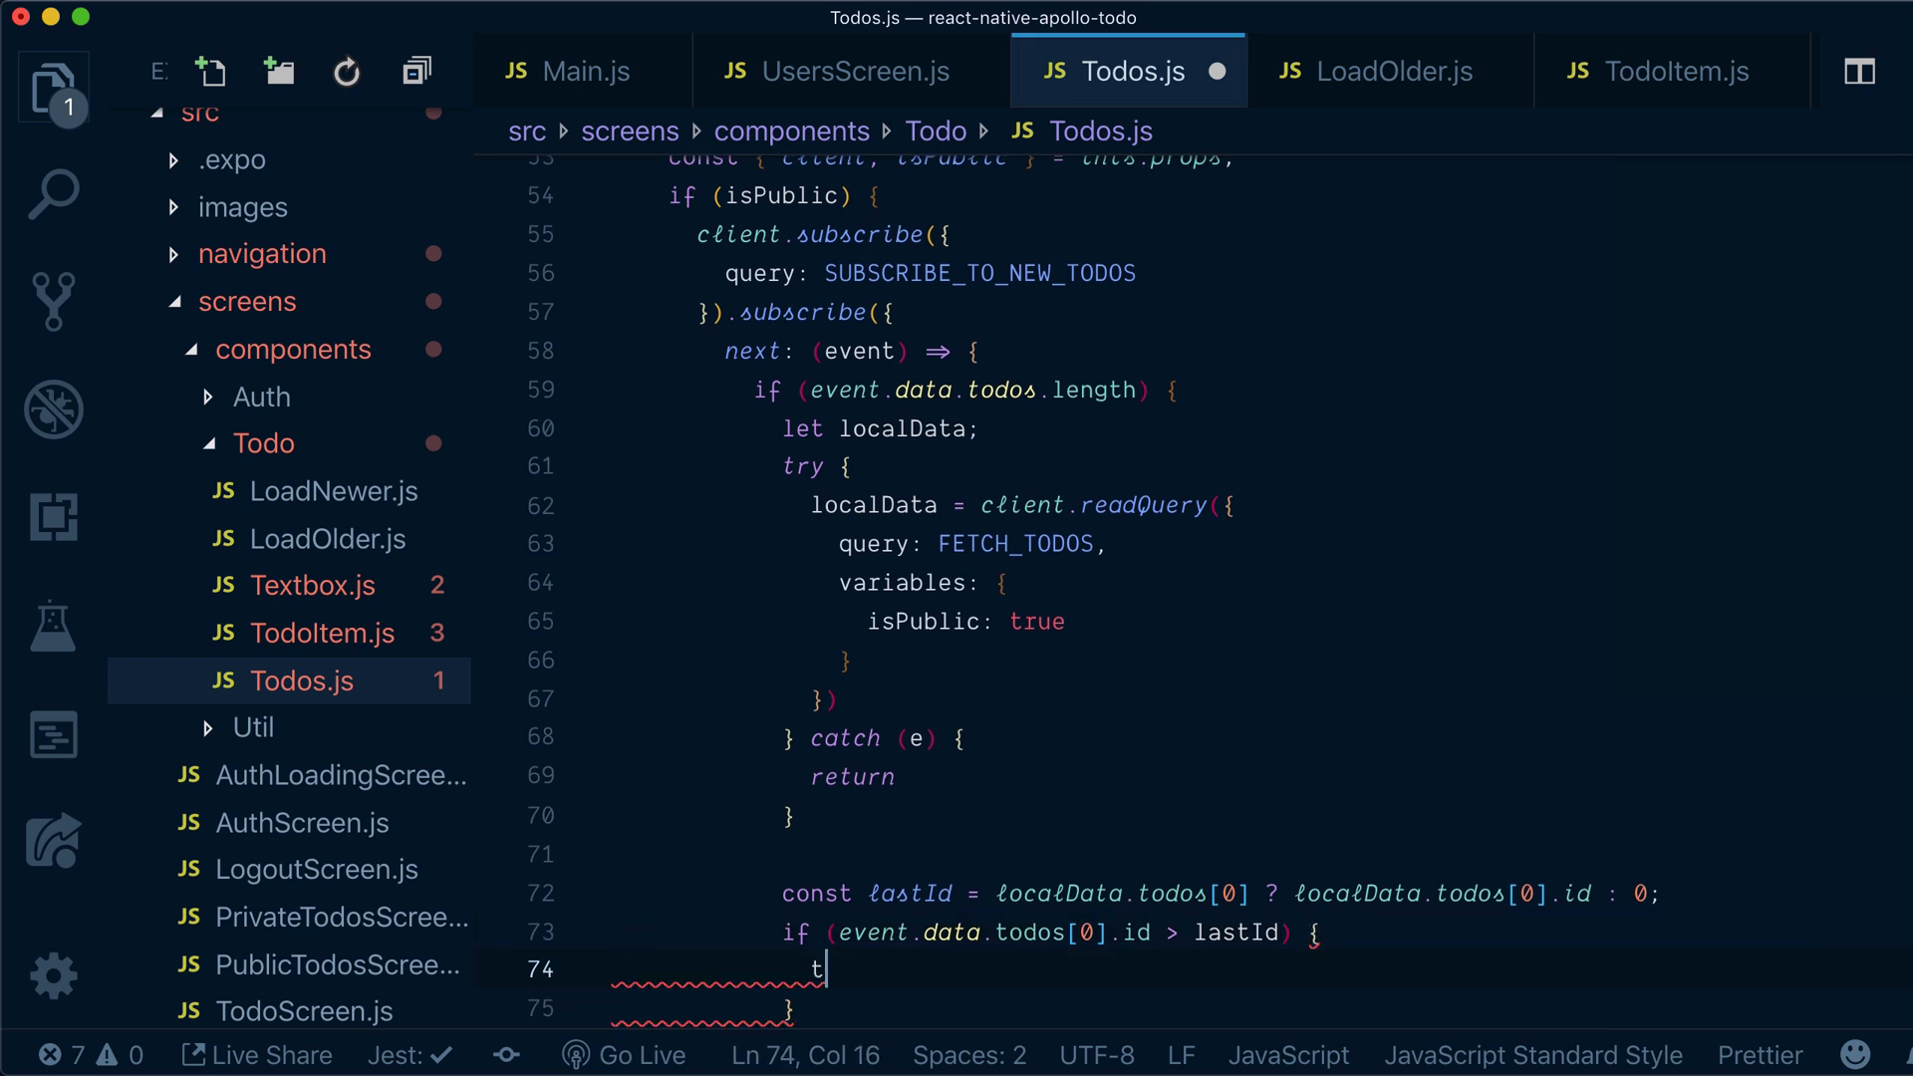
Step: Inside the if, call this.setState({ newTodosExist: true })
type("his.setS")
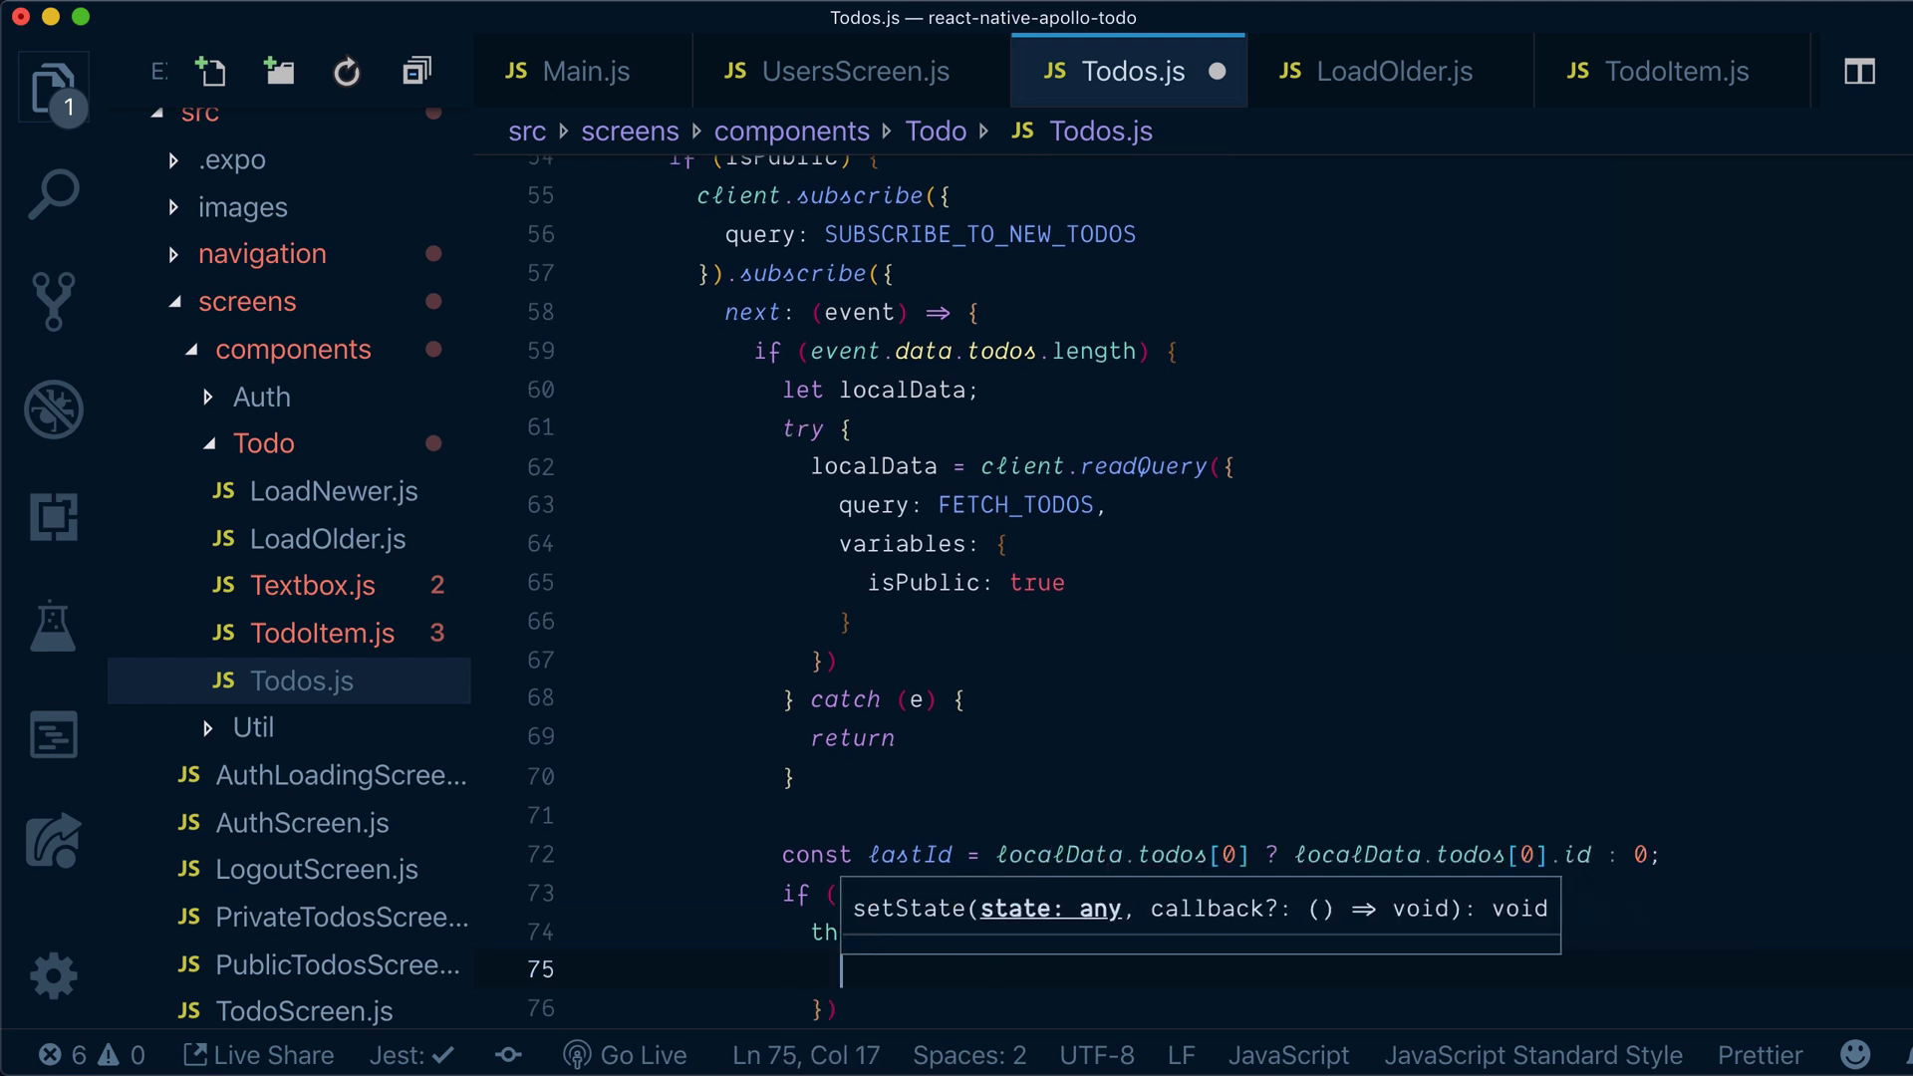
type("n")
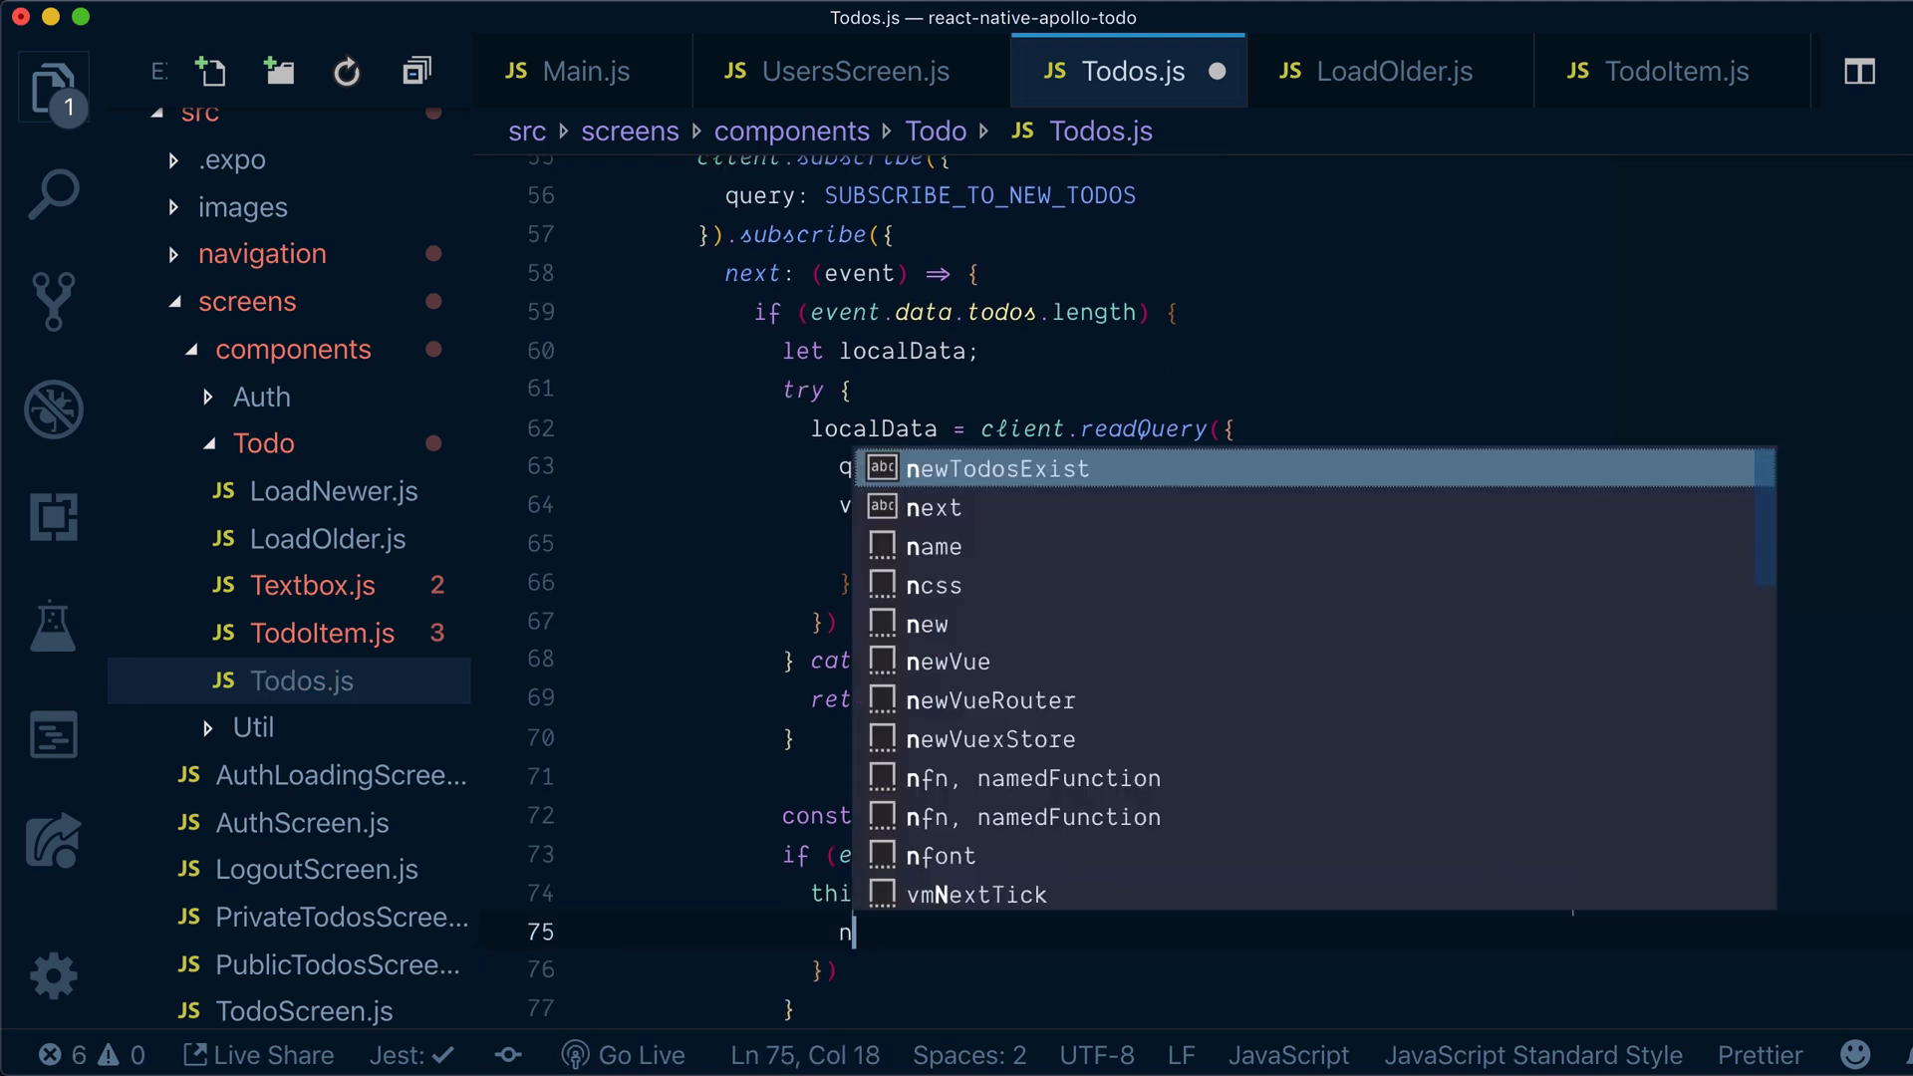
type("ewTodosExist: t")
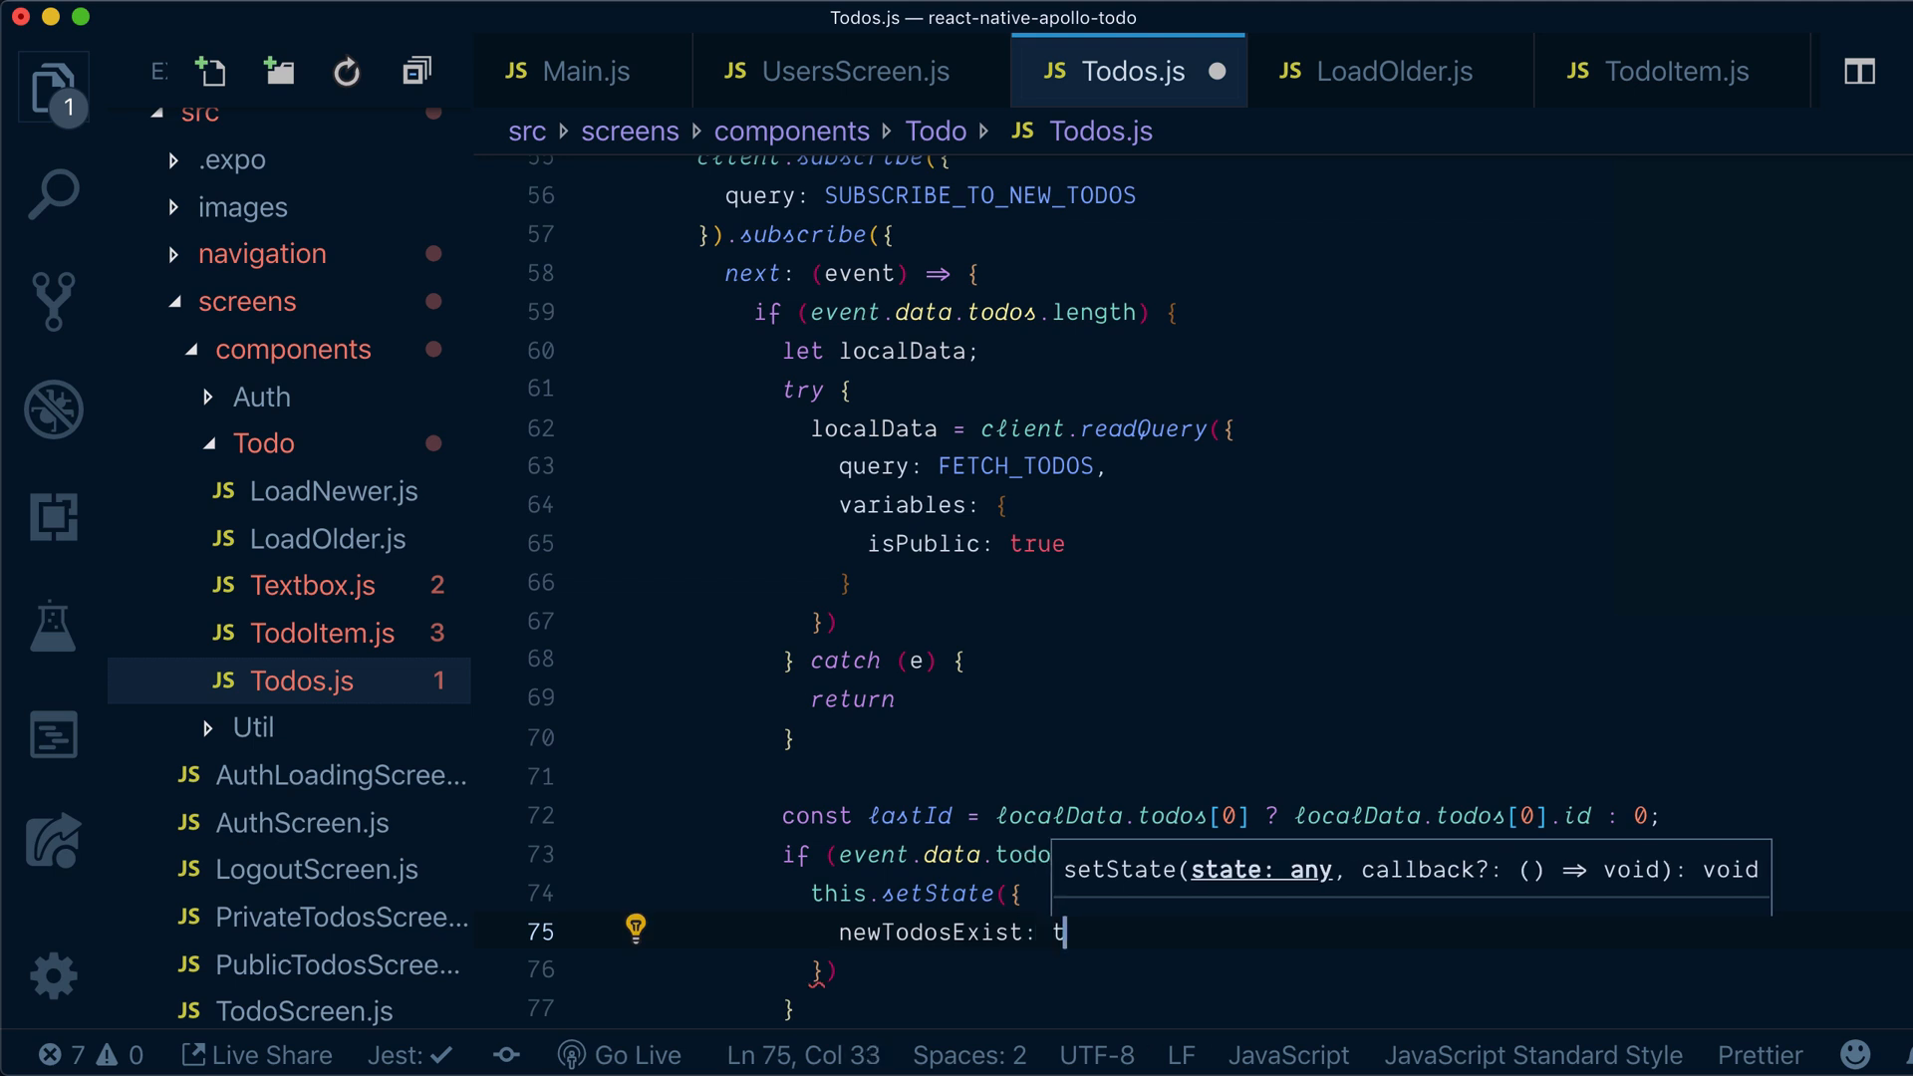
type("rue")
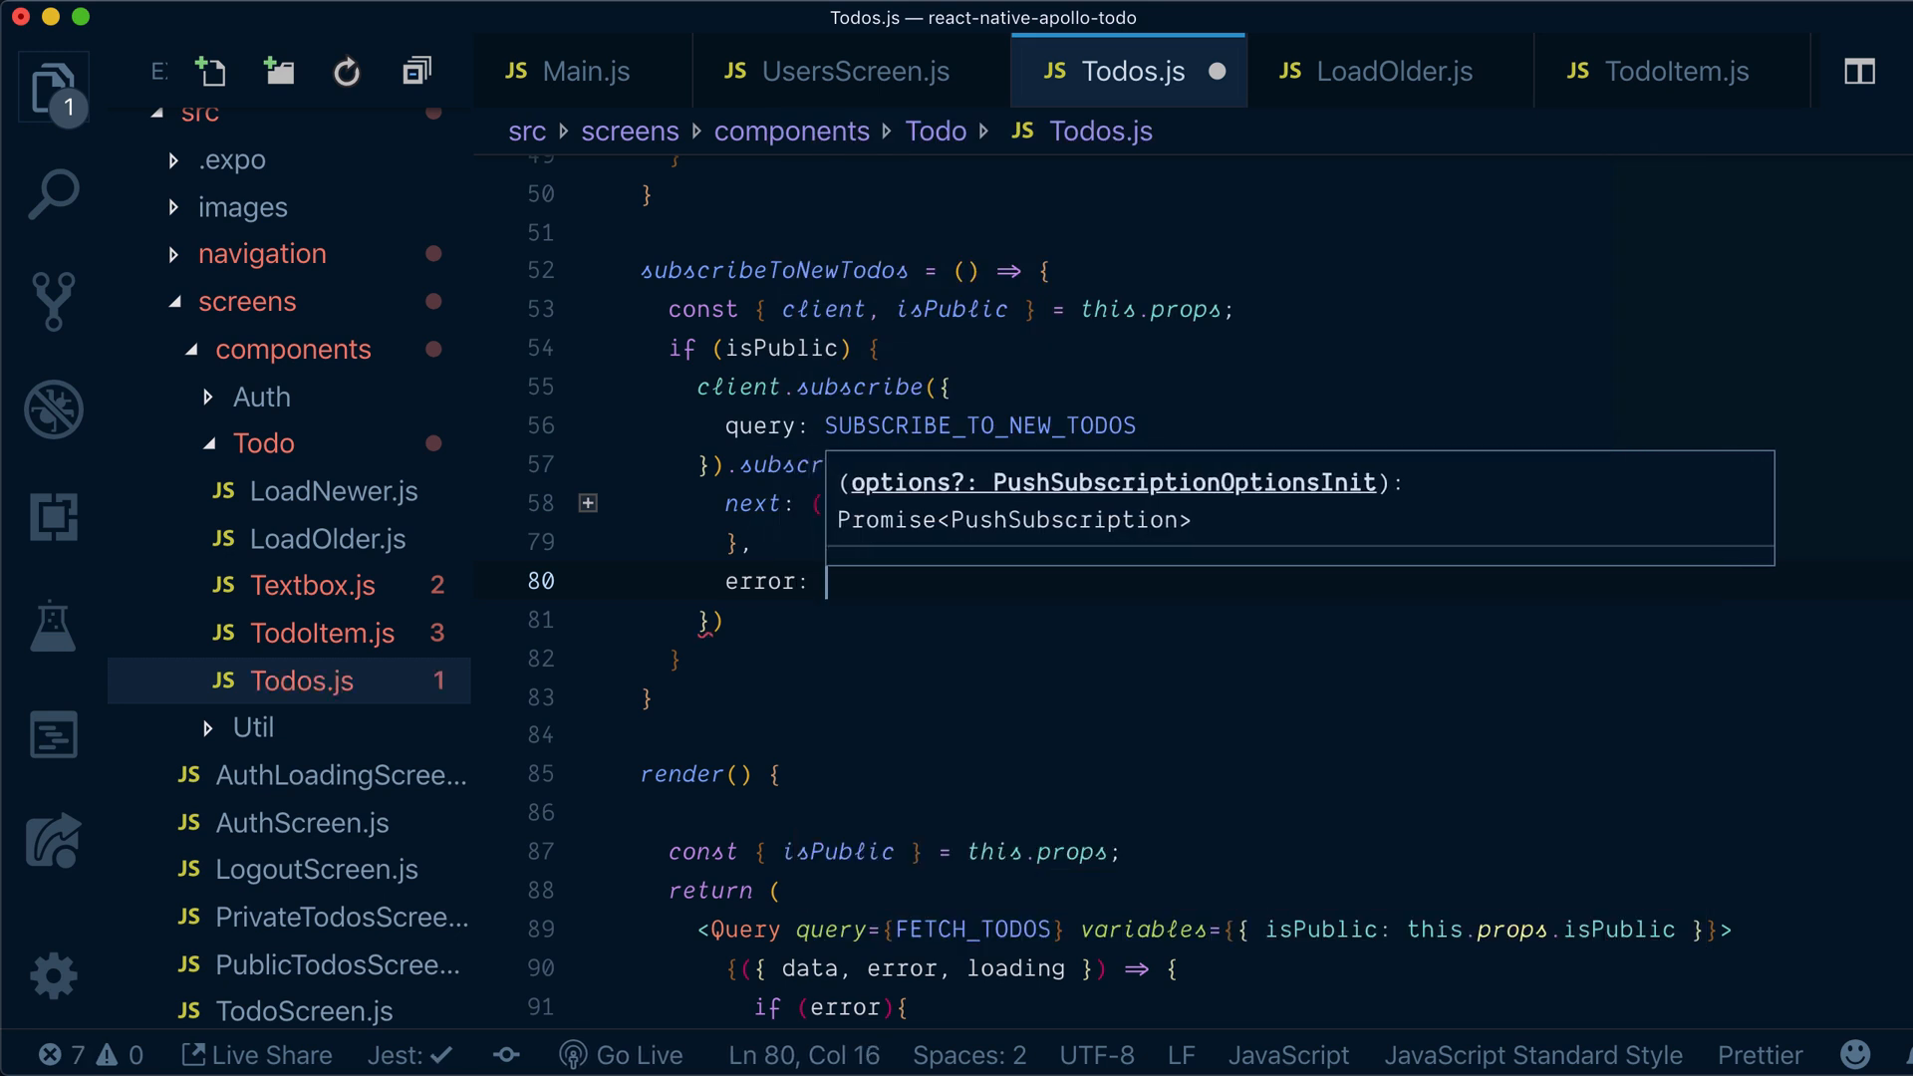
Step: Add error: (err) => { console.log("err", err) } to the subscribe options
type("(err) =")
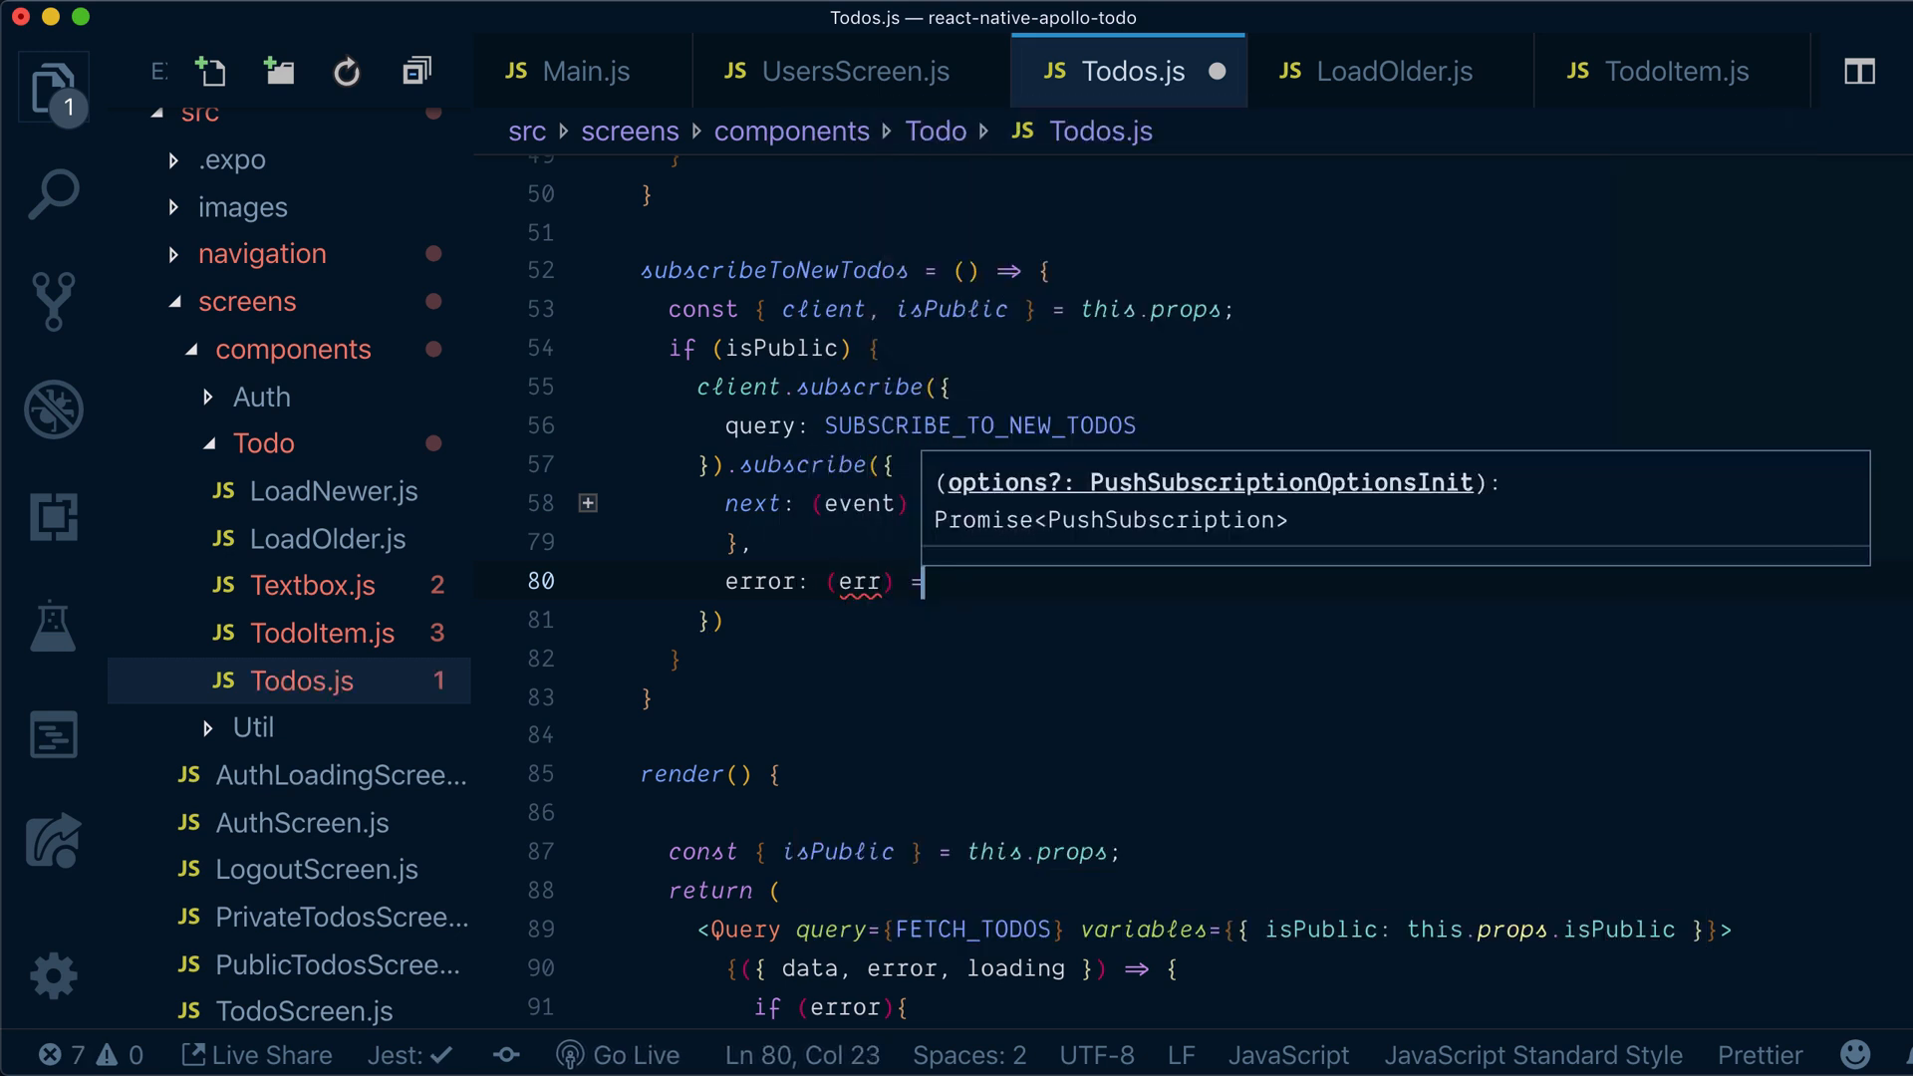
type("console.log(\"e")
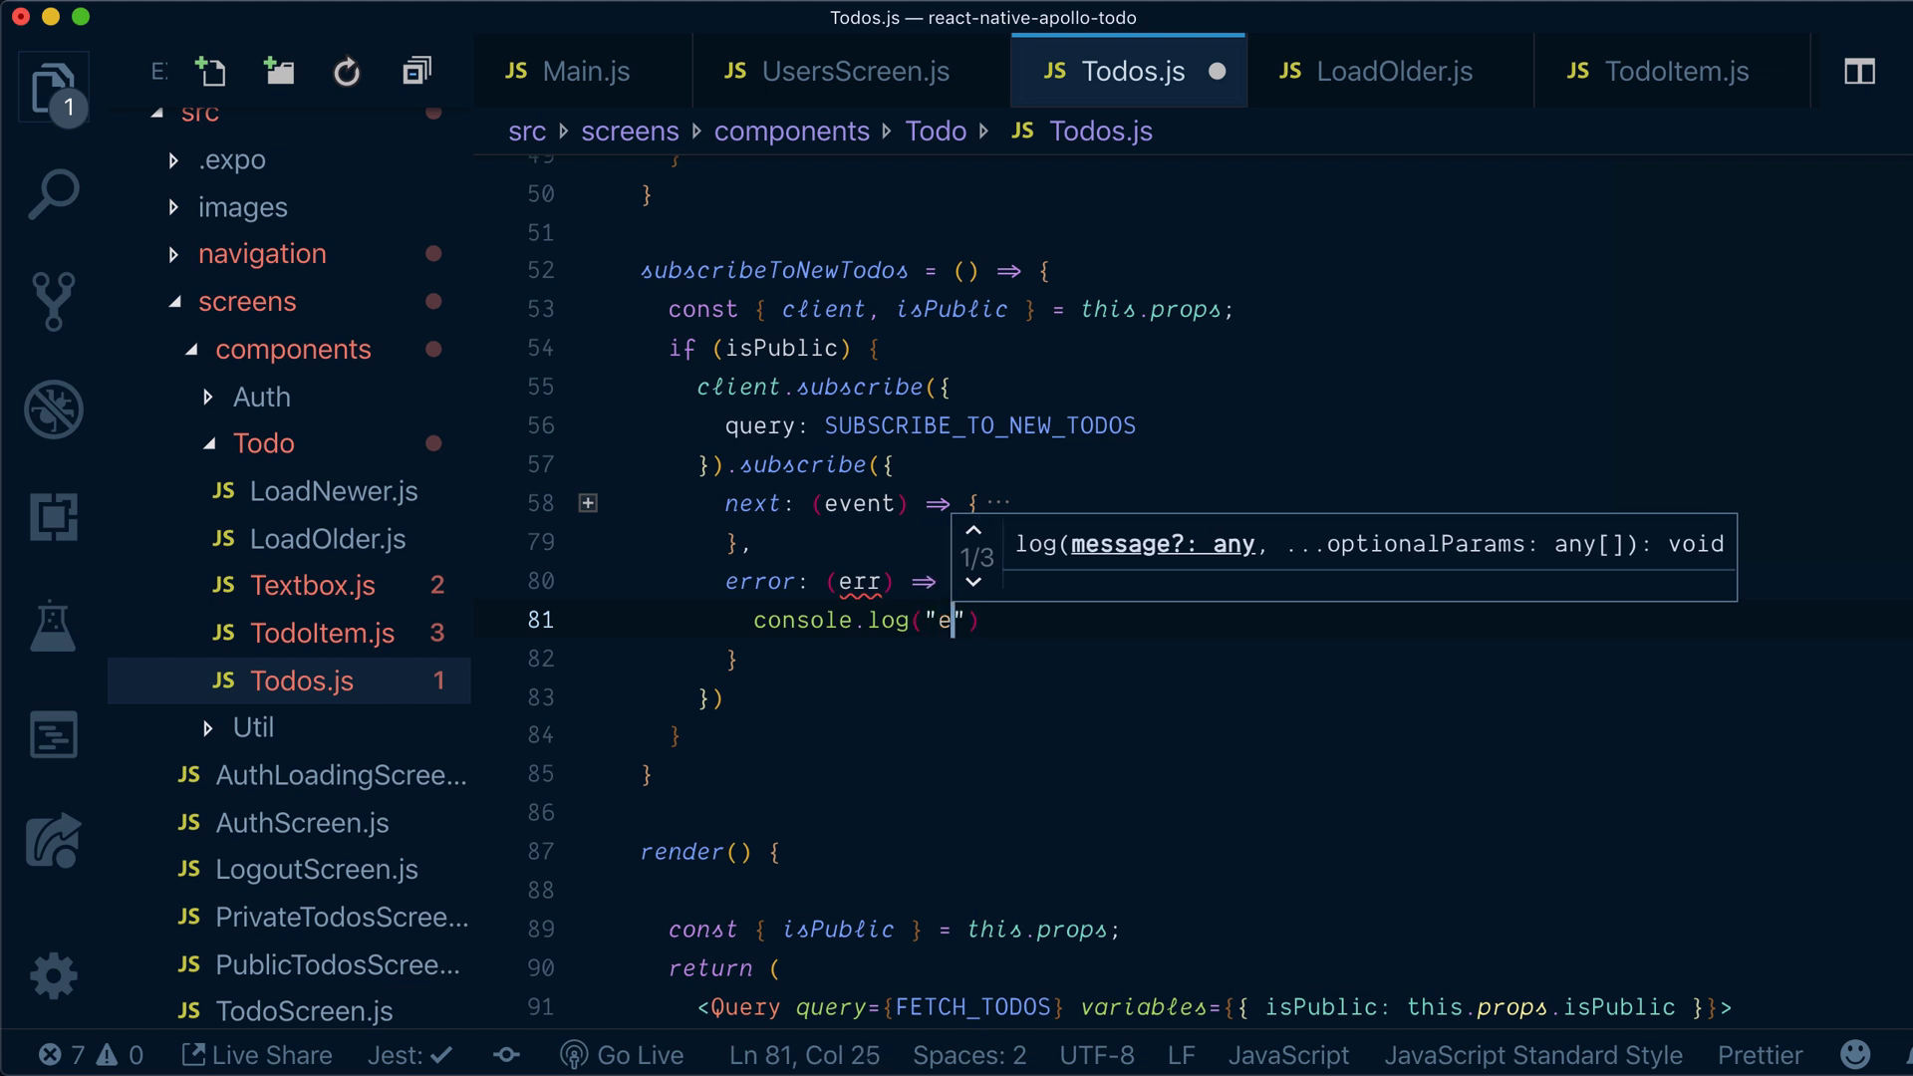
type("rr\", err")
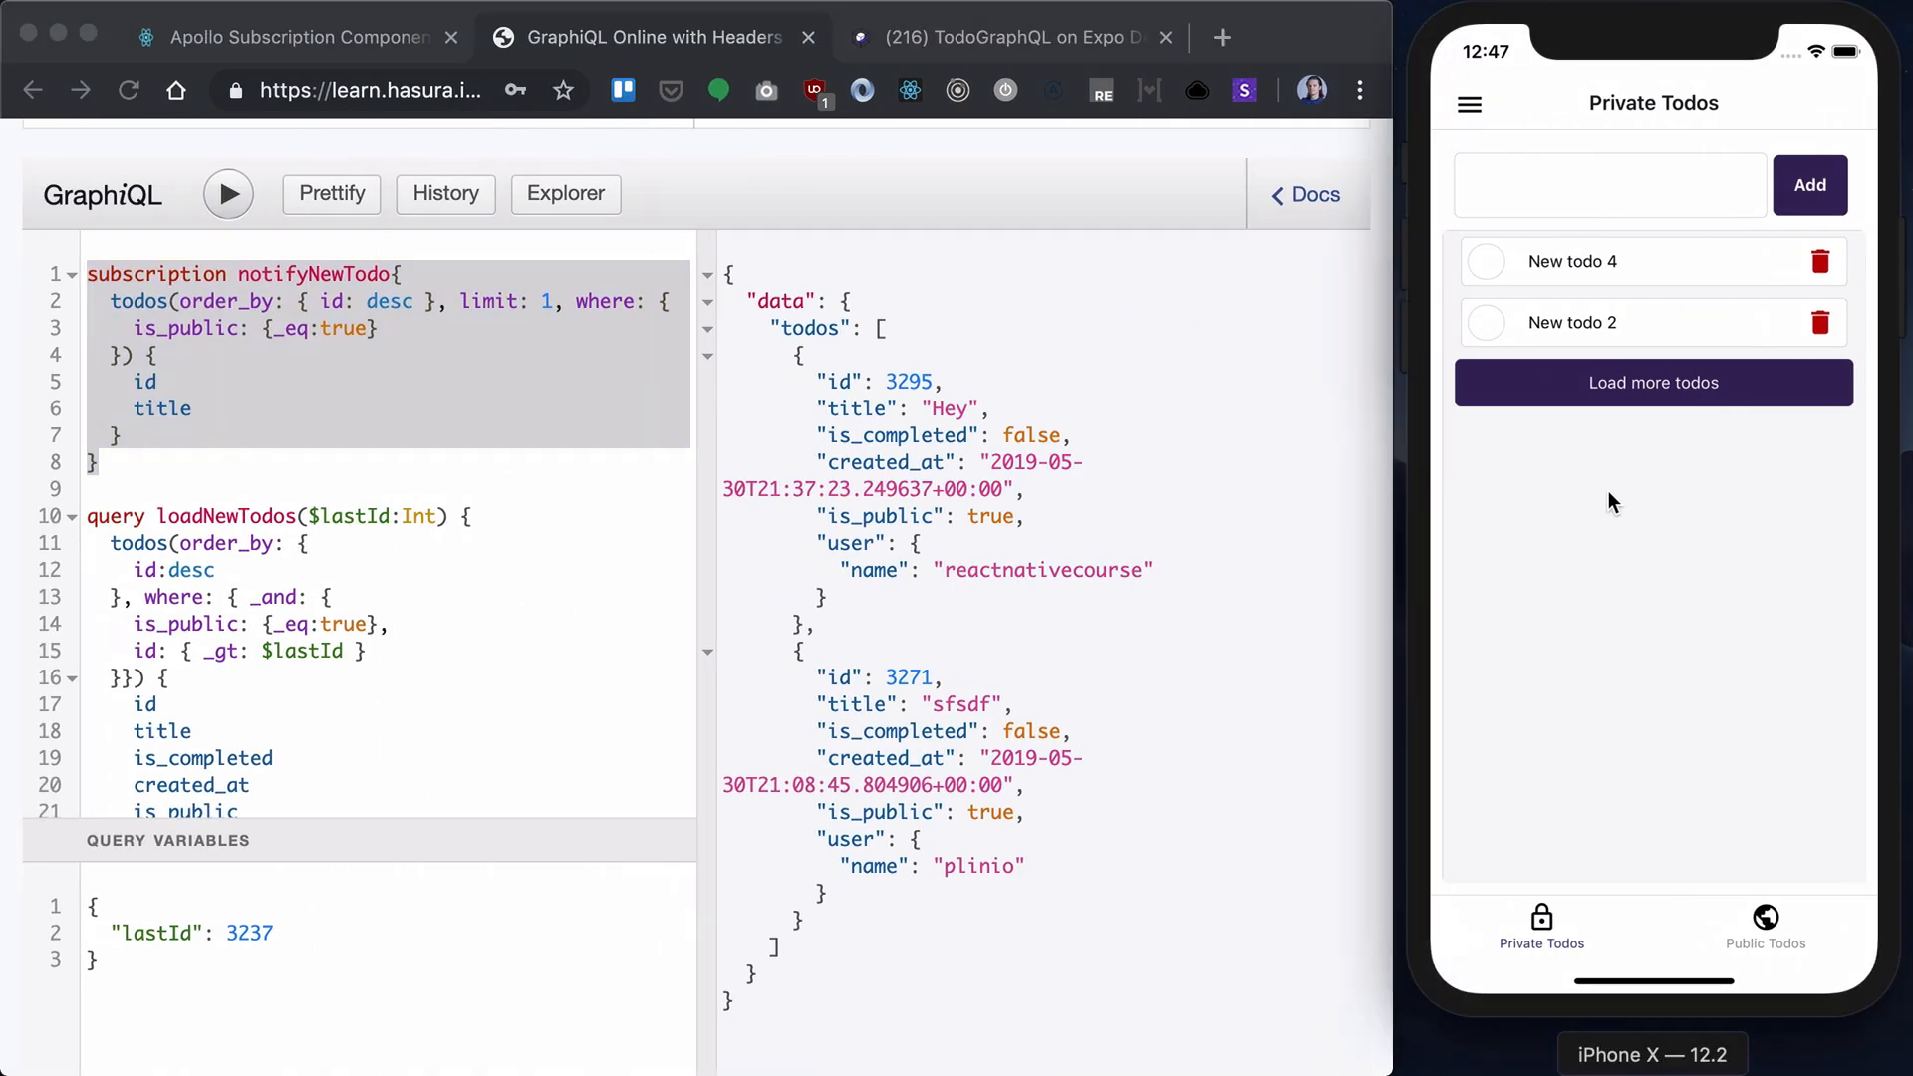
Step: In the simulator, switch to Public Todos and add a todo named Test
left_click(1651, 383)
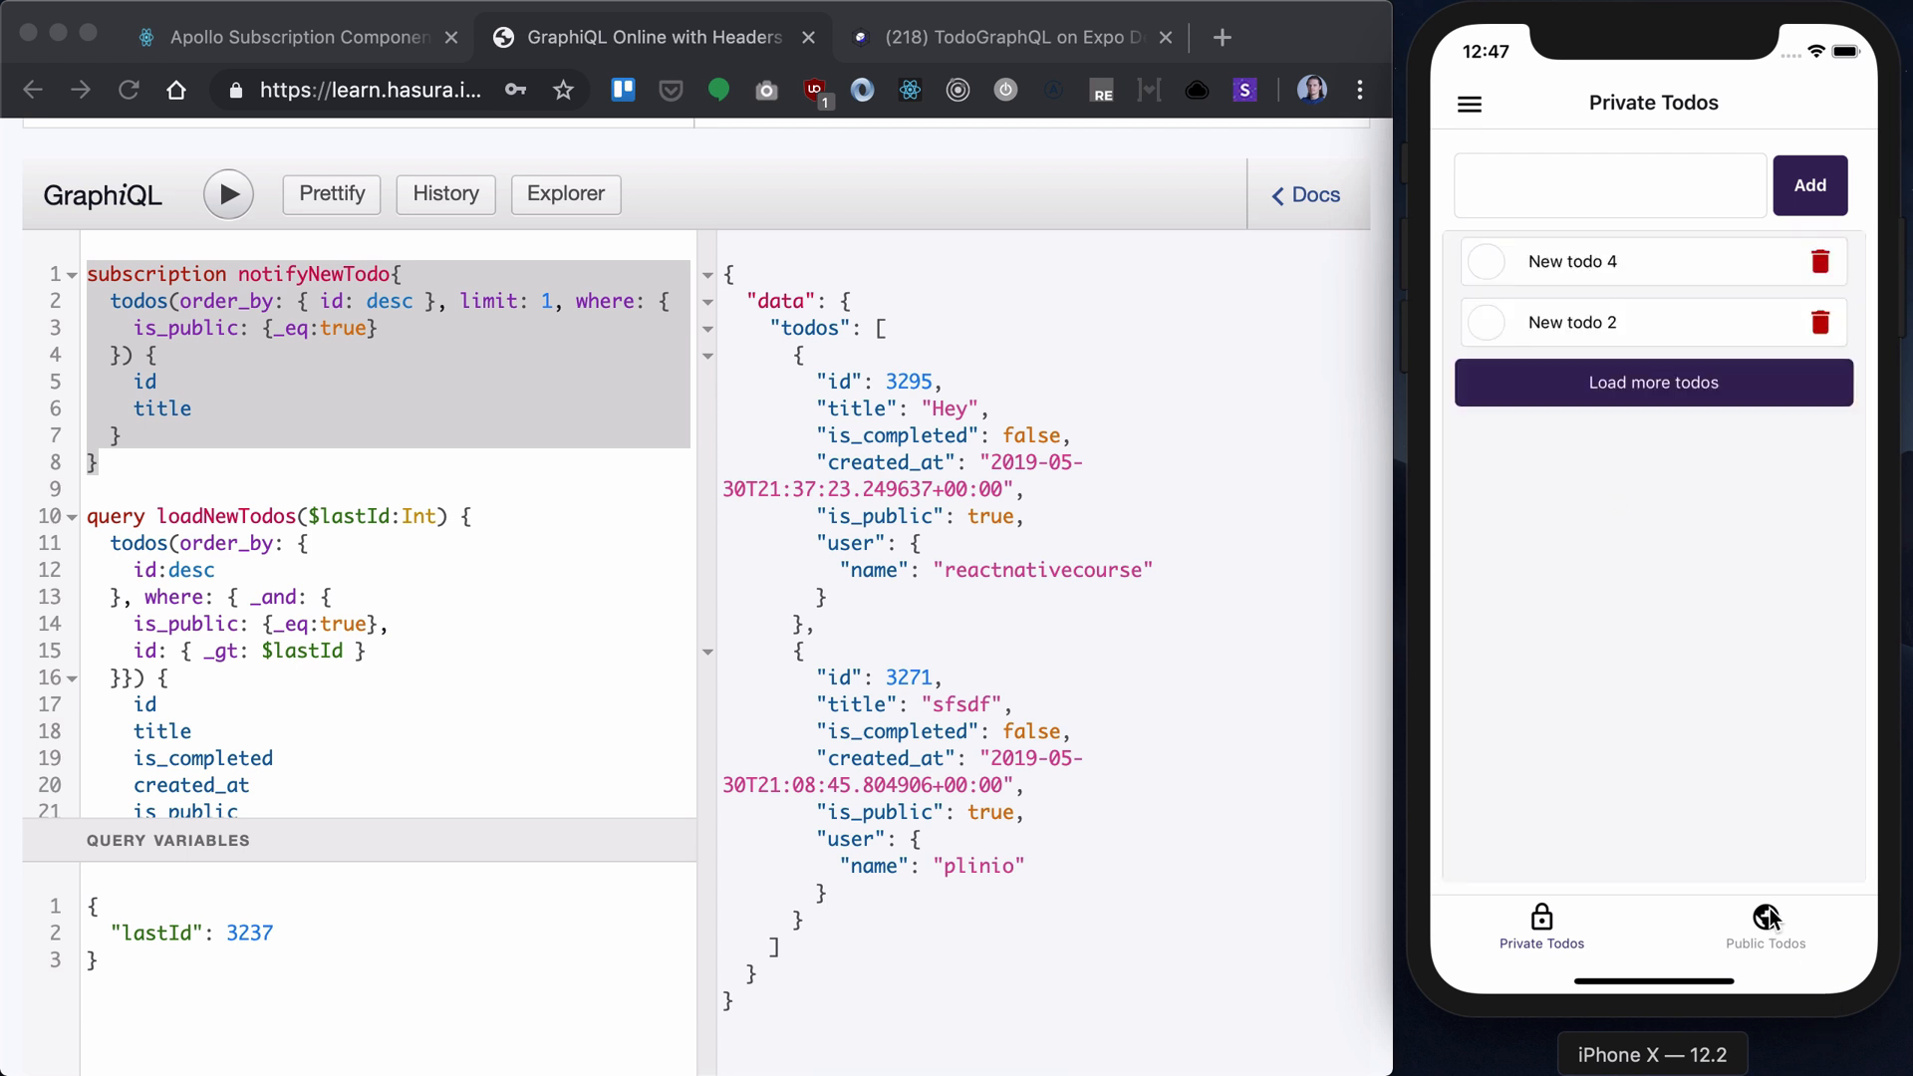
left_click(1764, 926)
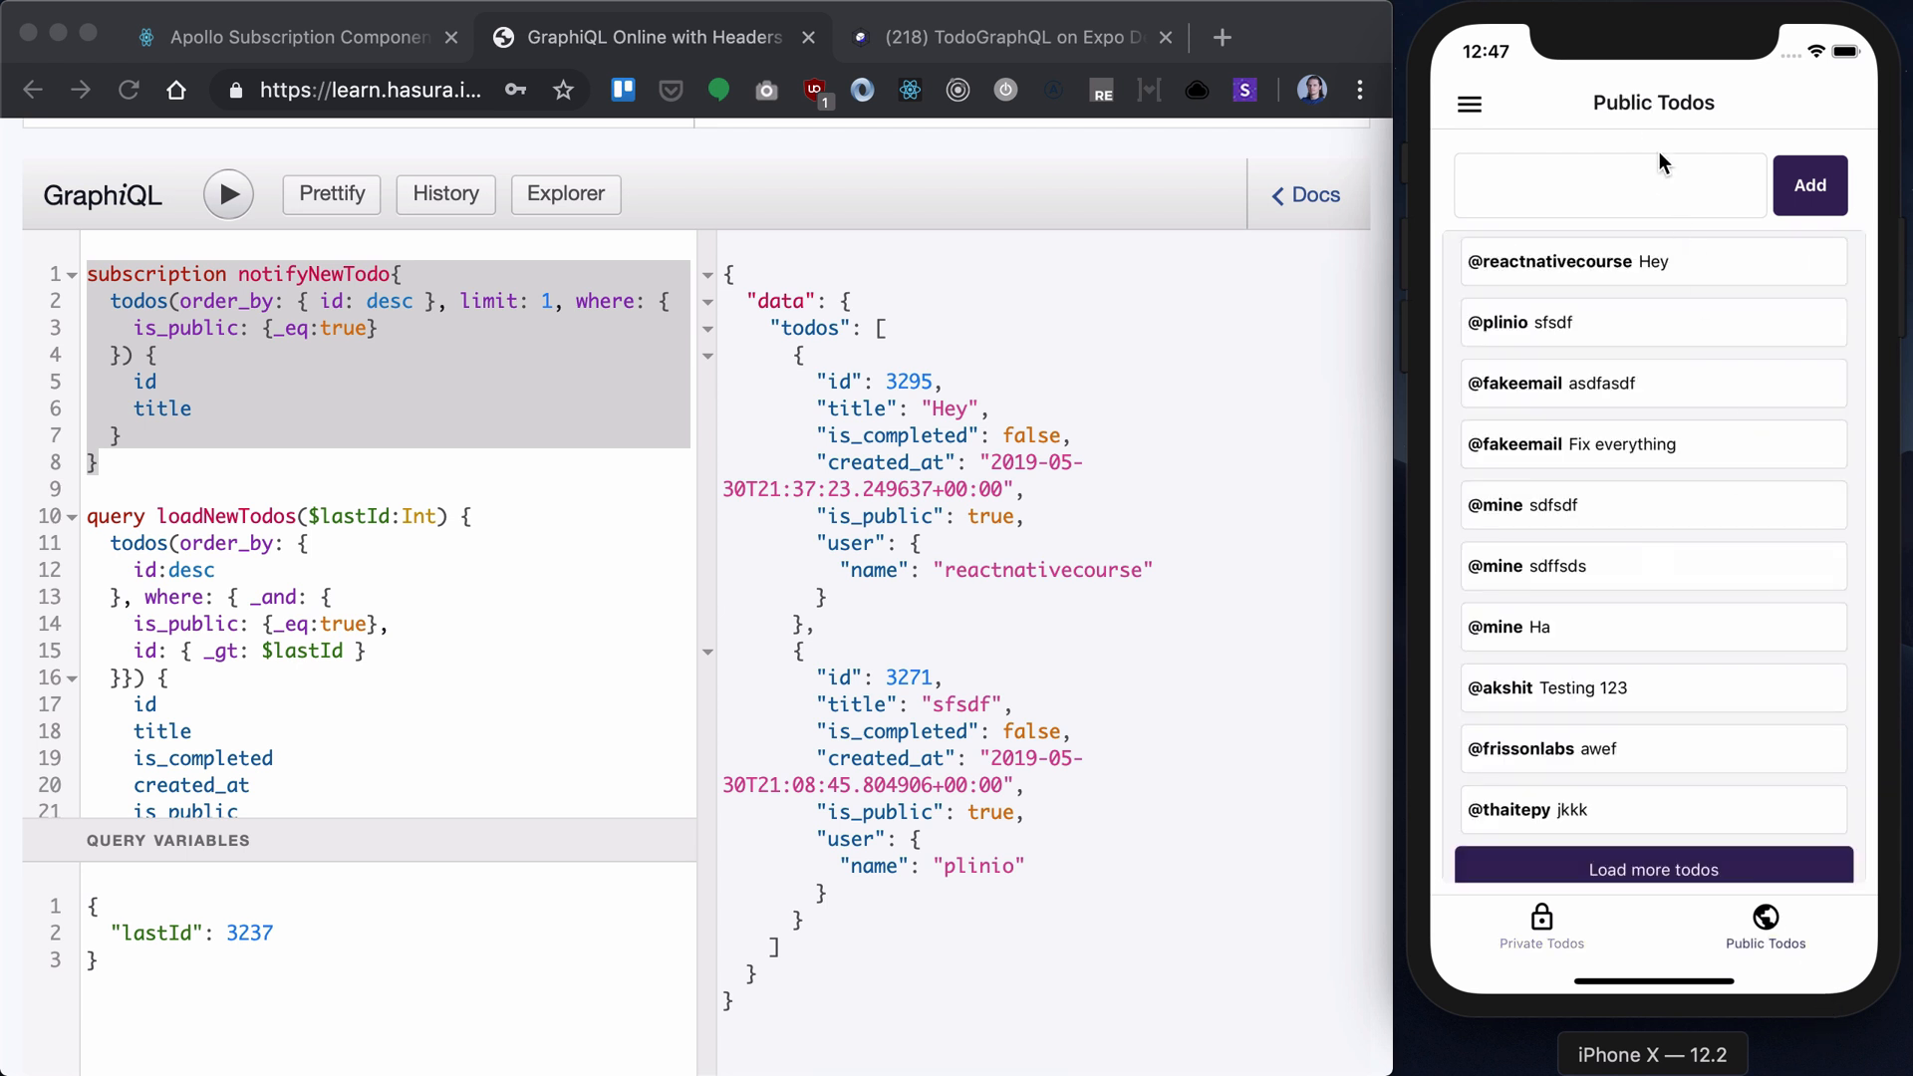
type("Test")
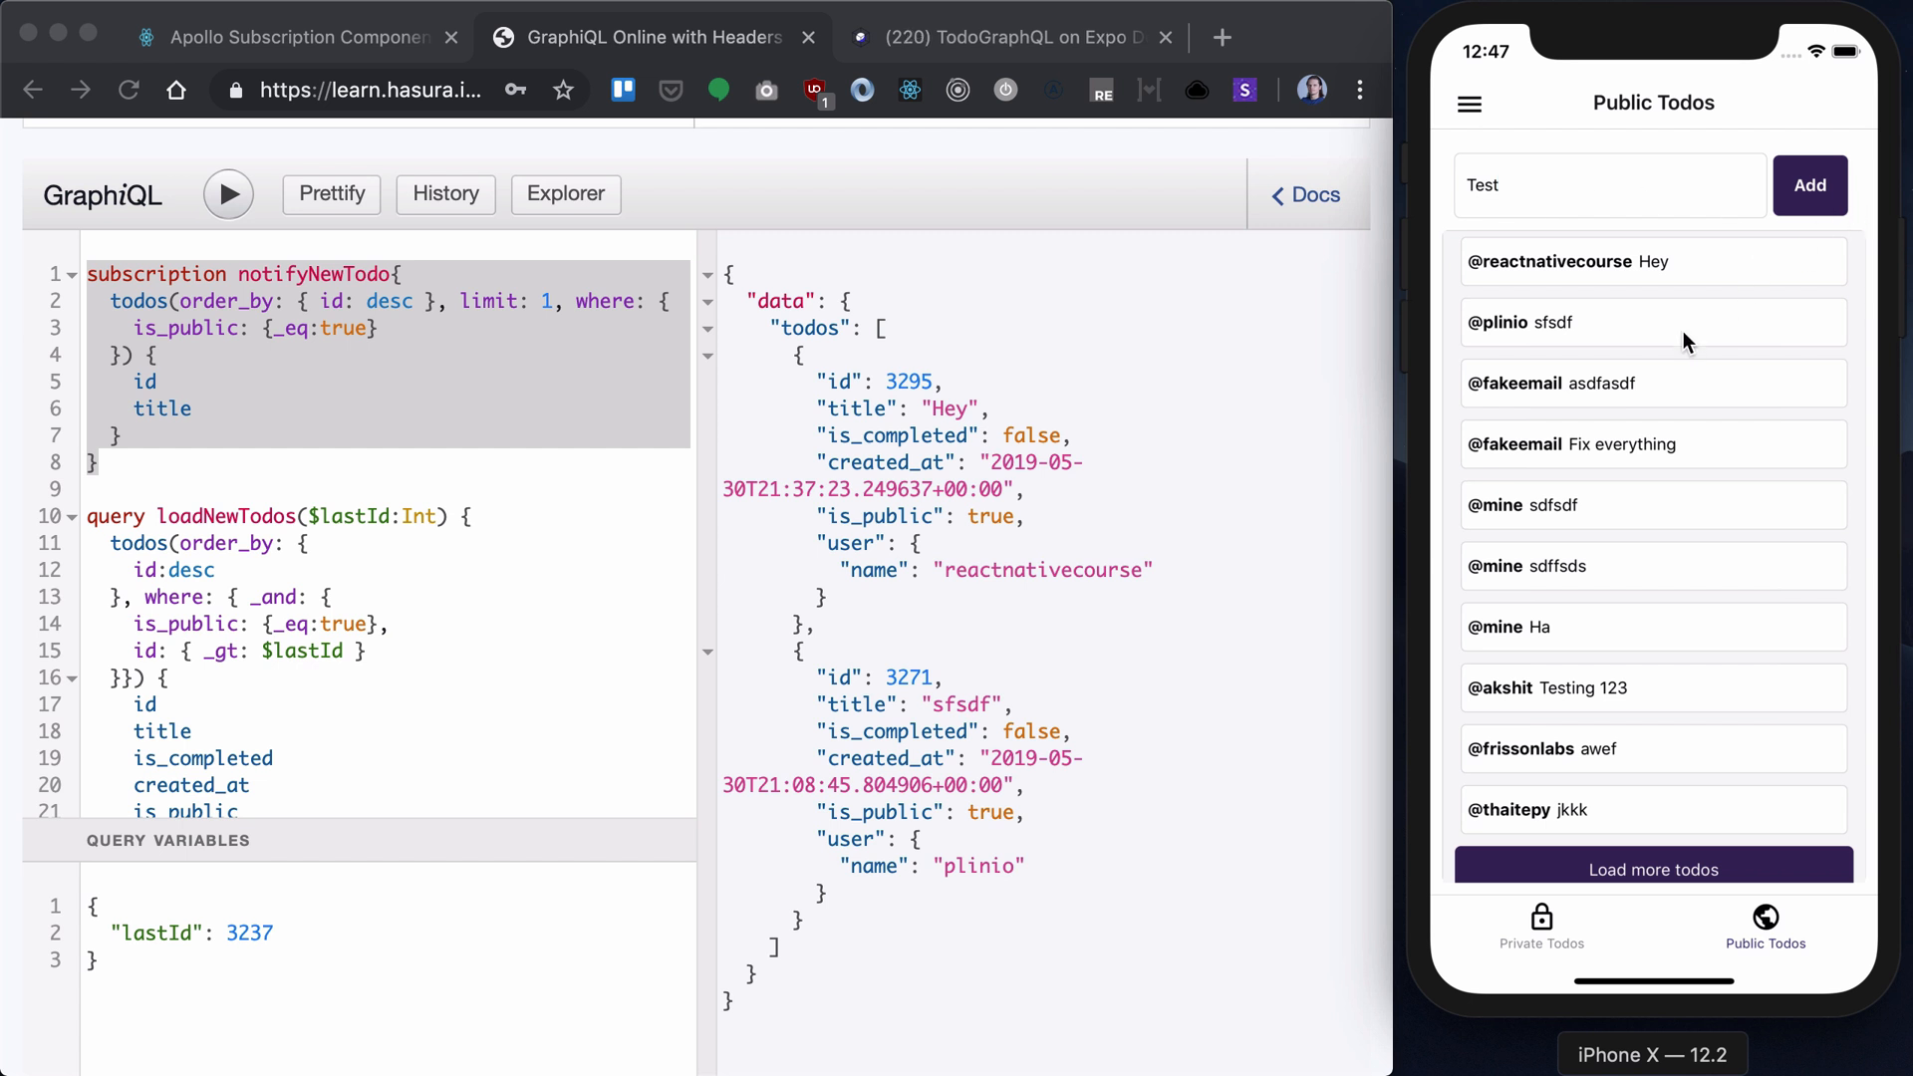
left_click(1809, 186)
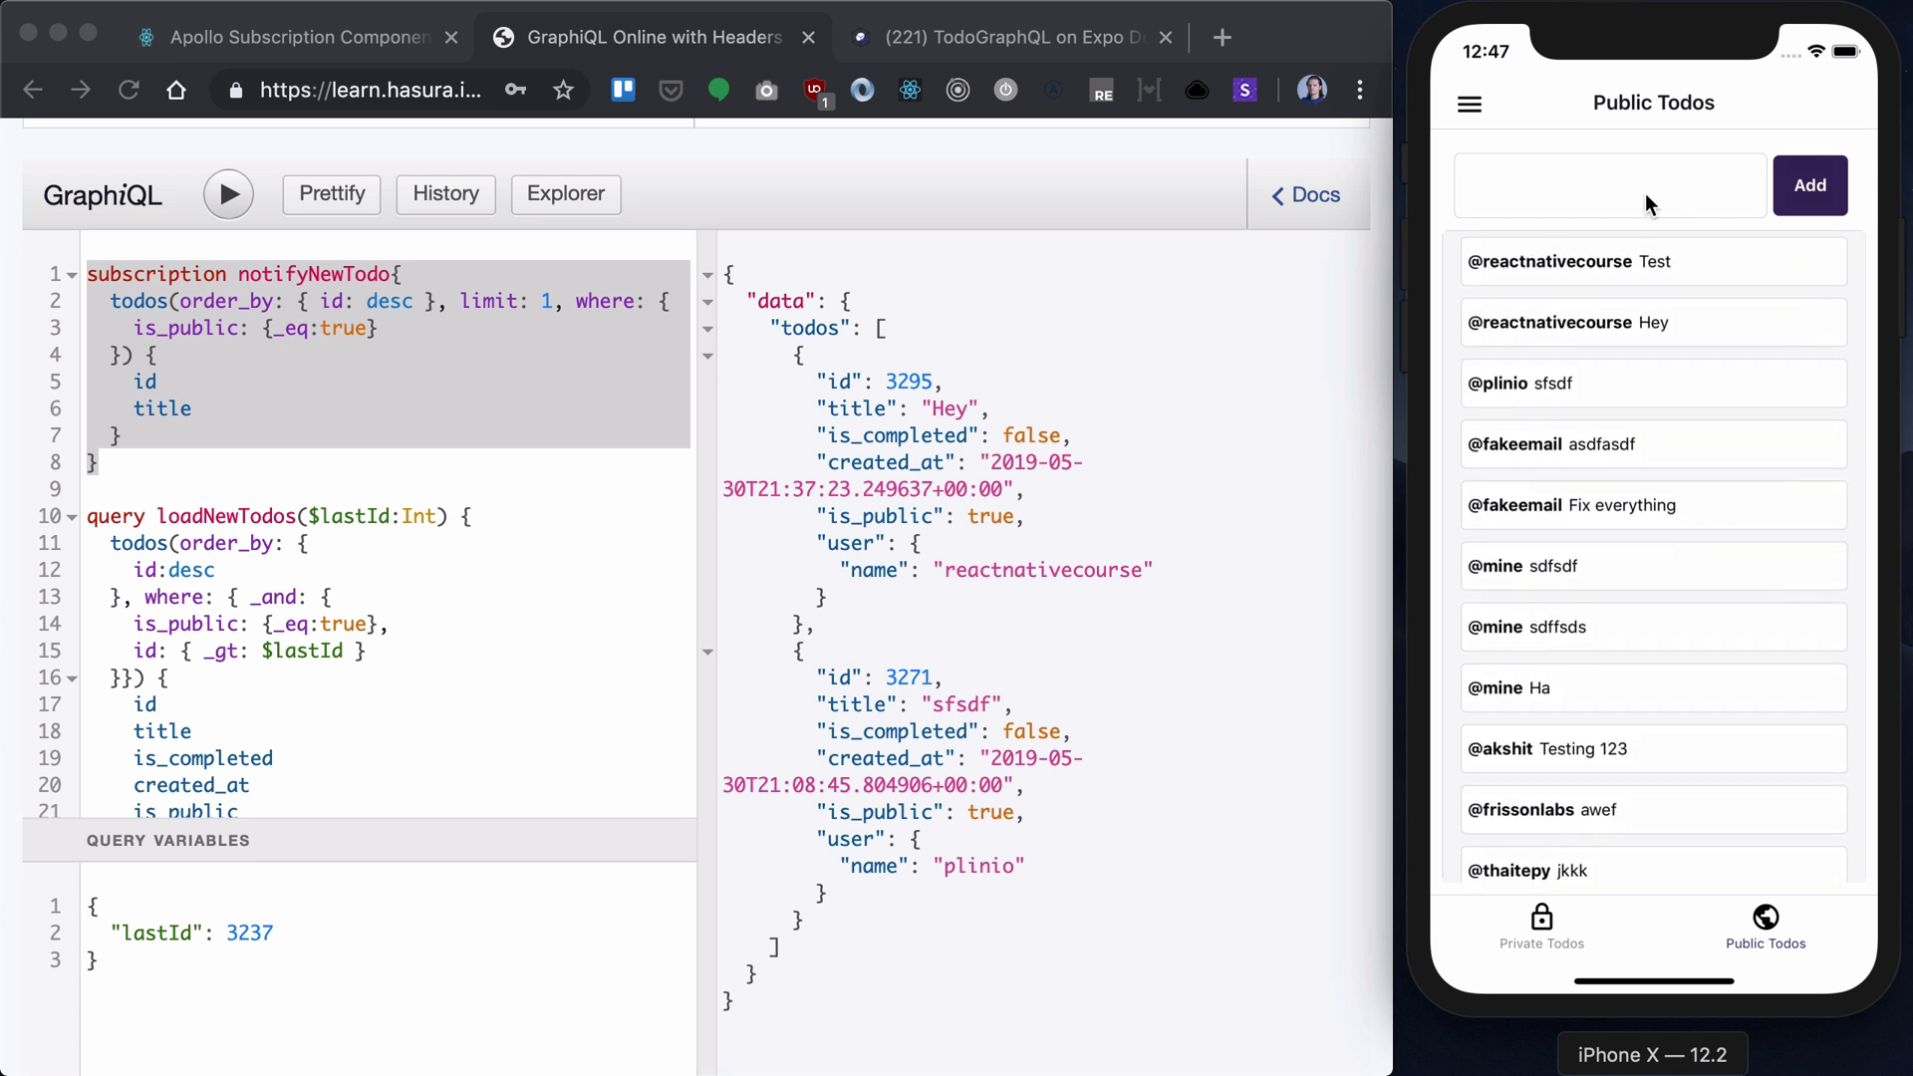
mouse_move(1393, 251)
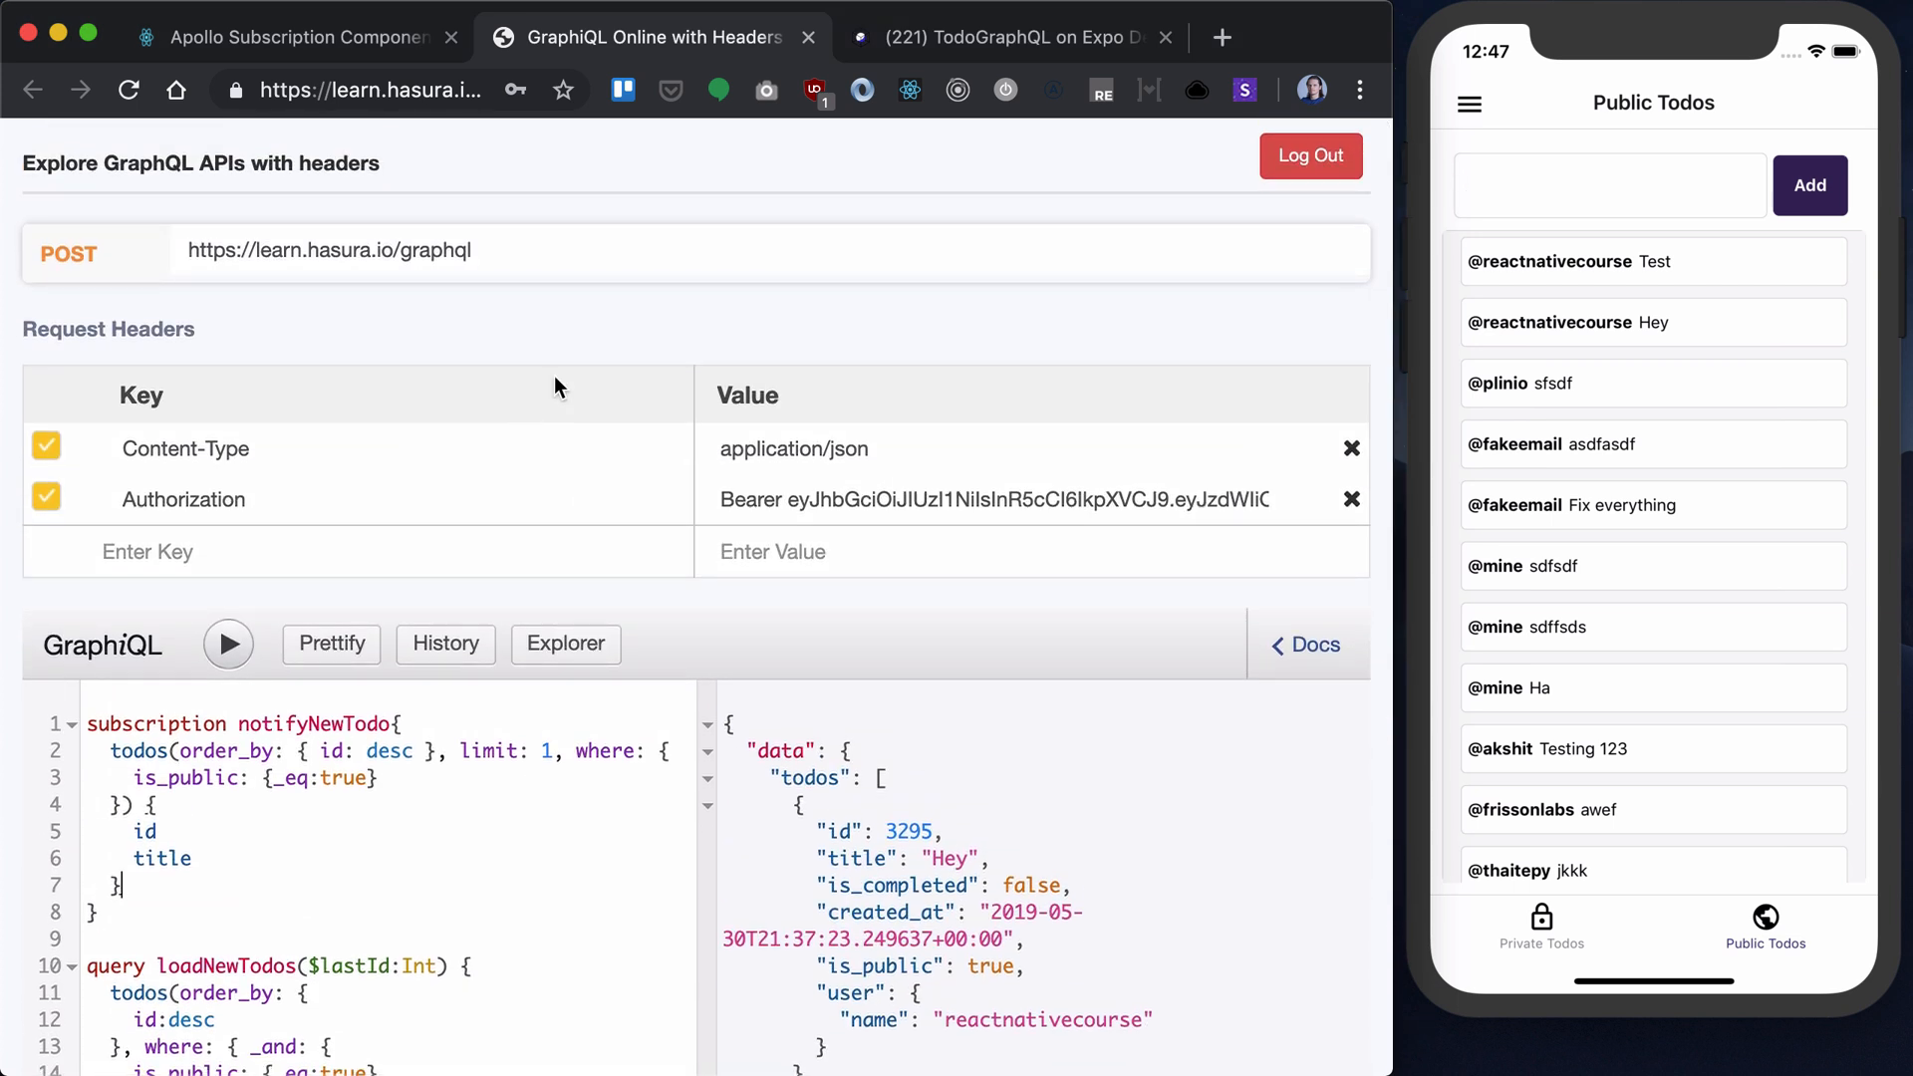
mouse_move(813, 311)
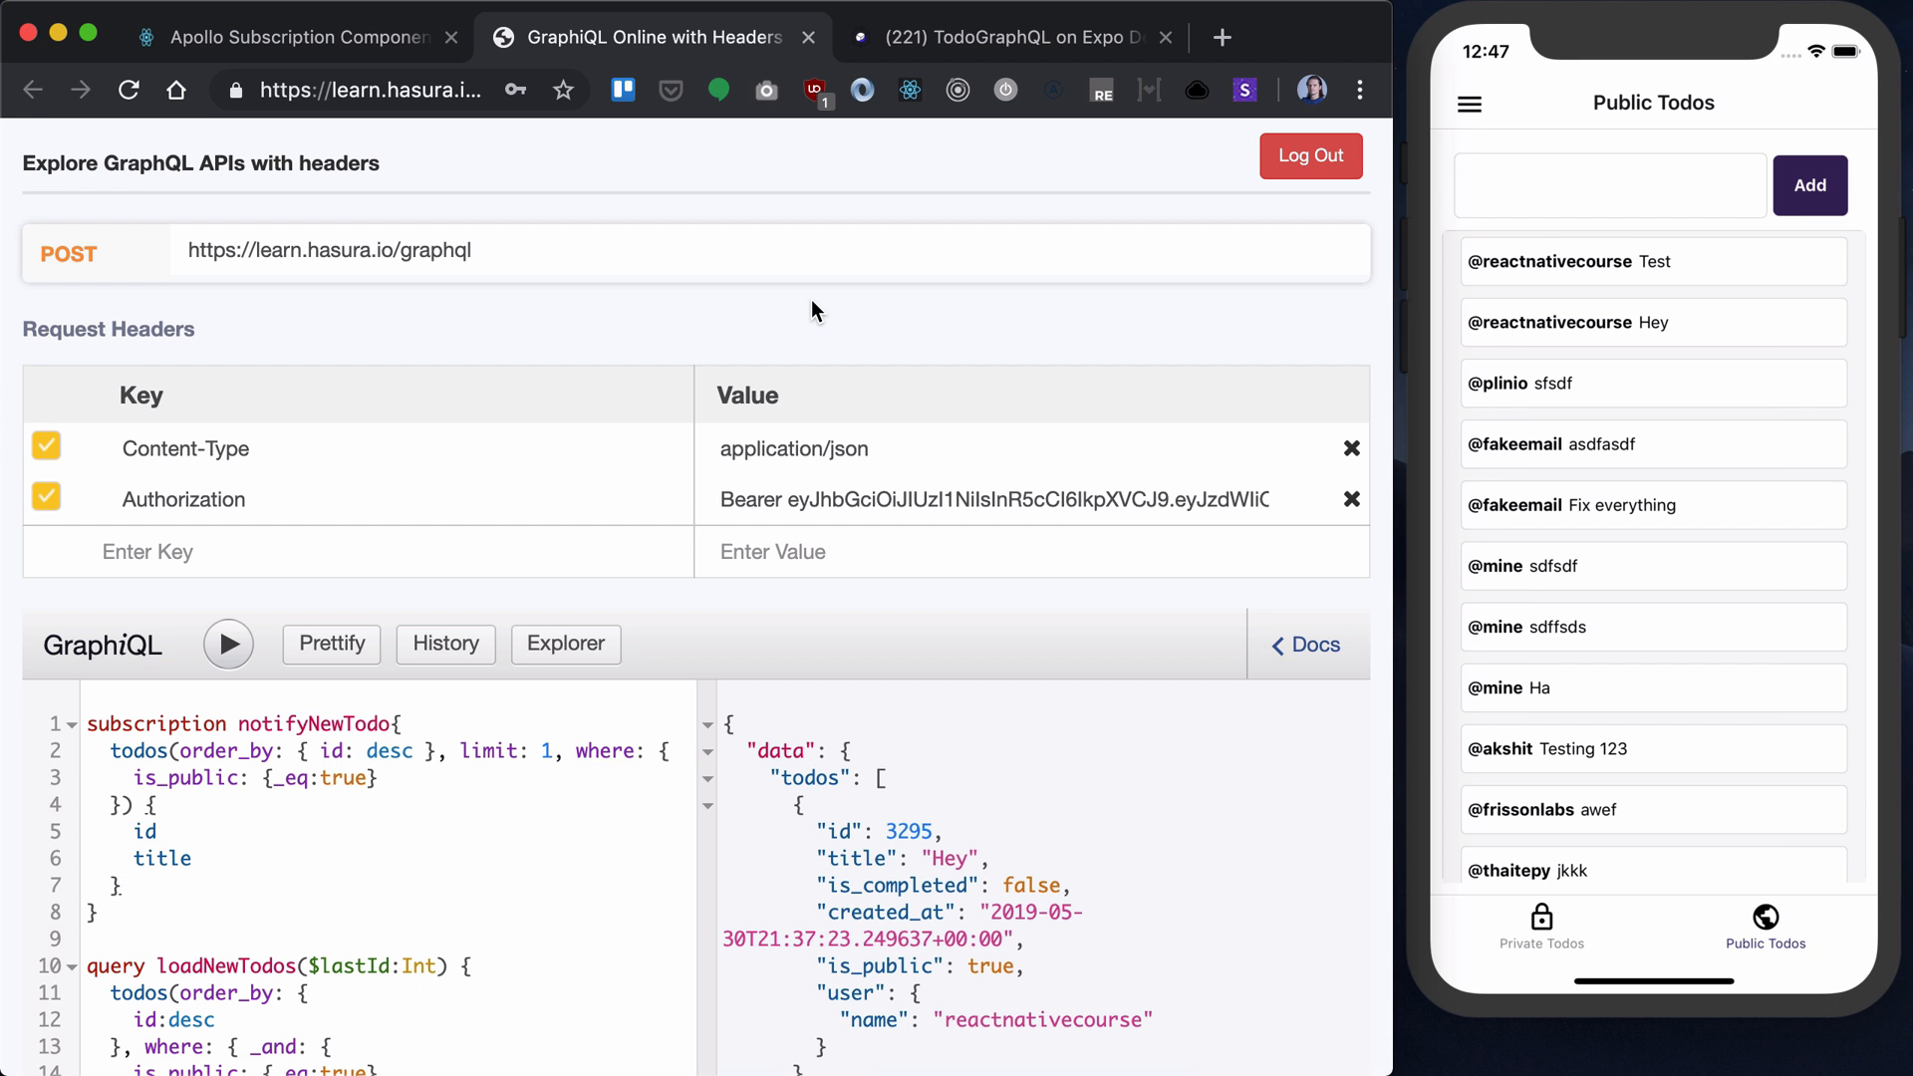
mouse_move(855, 474)
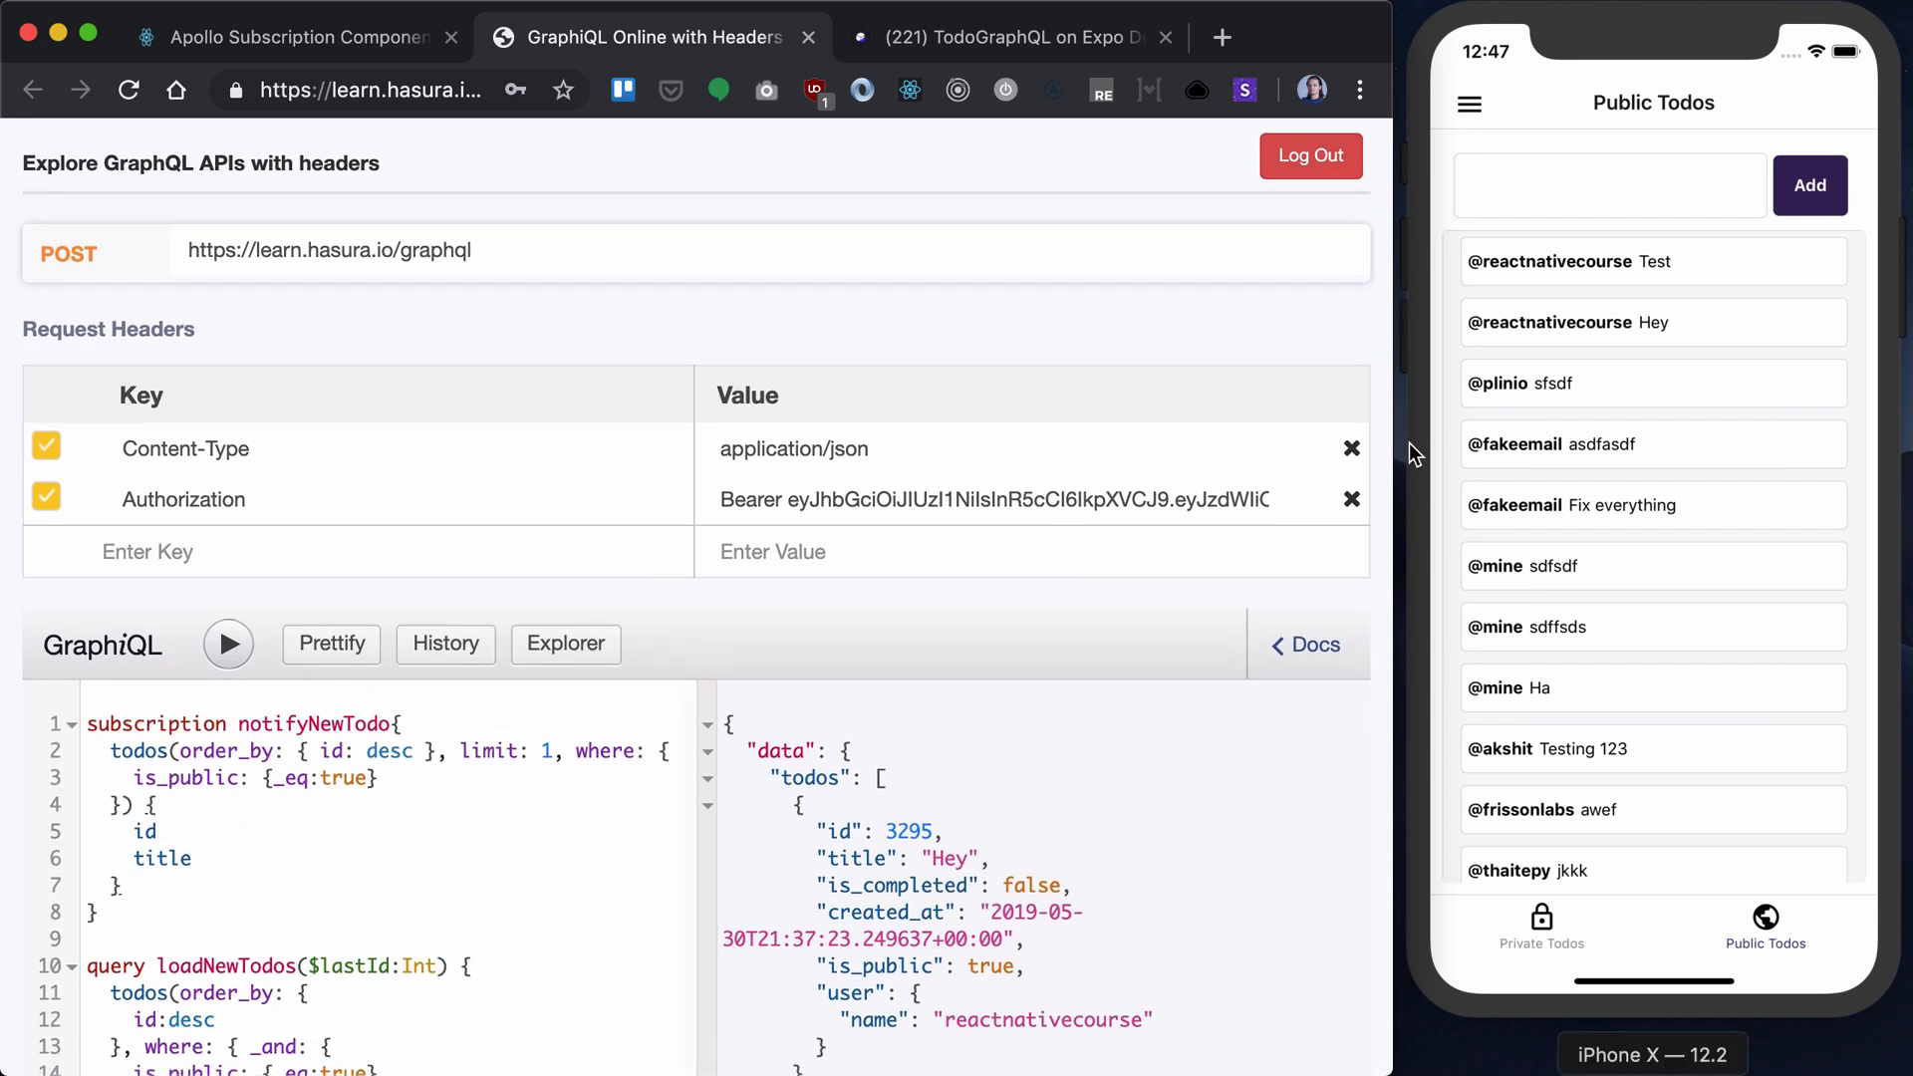
mouse_move(308, 605)
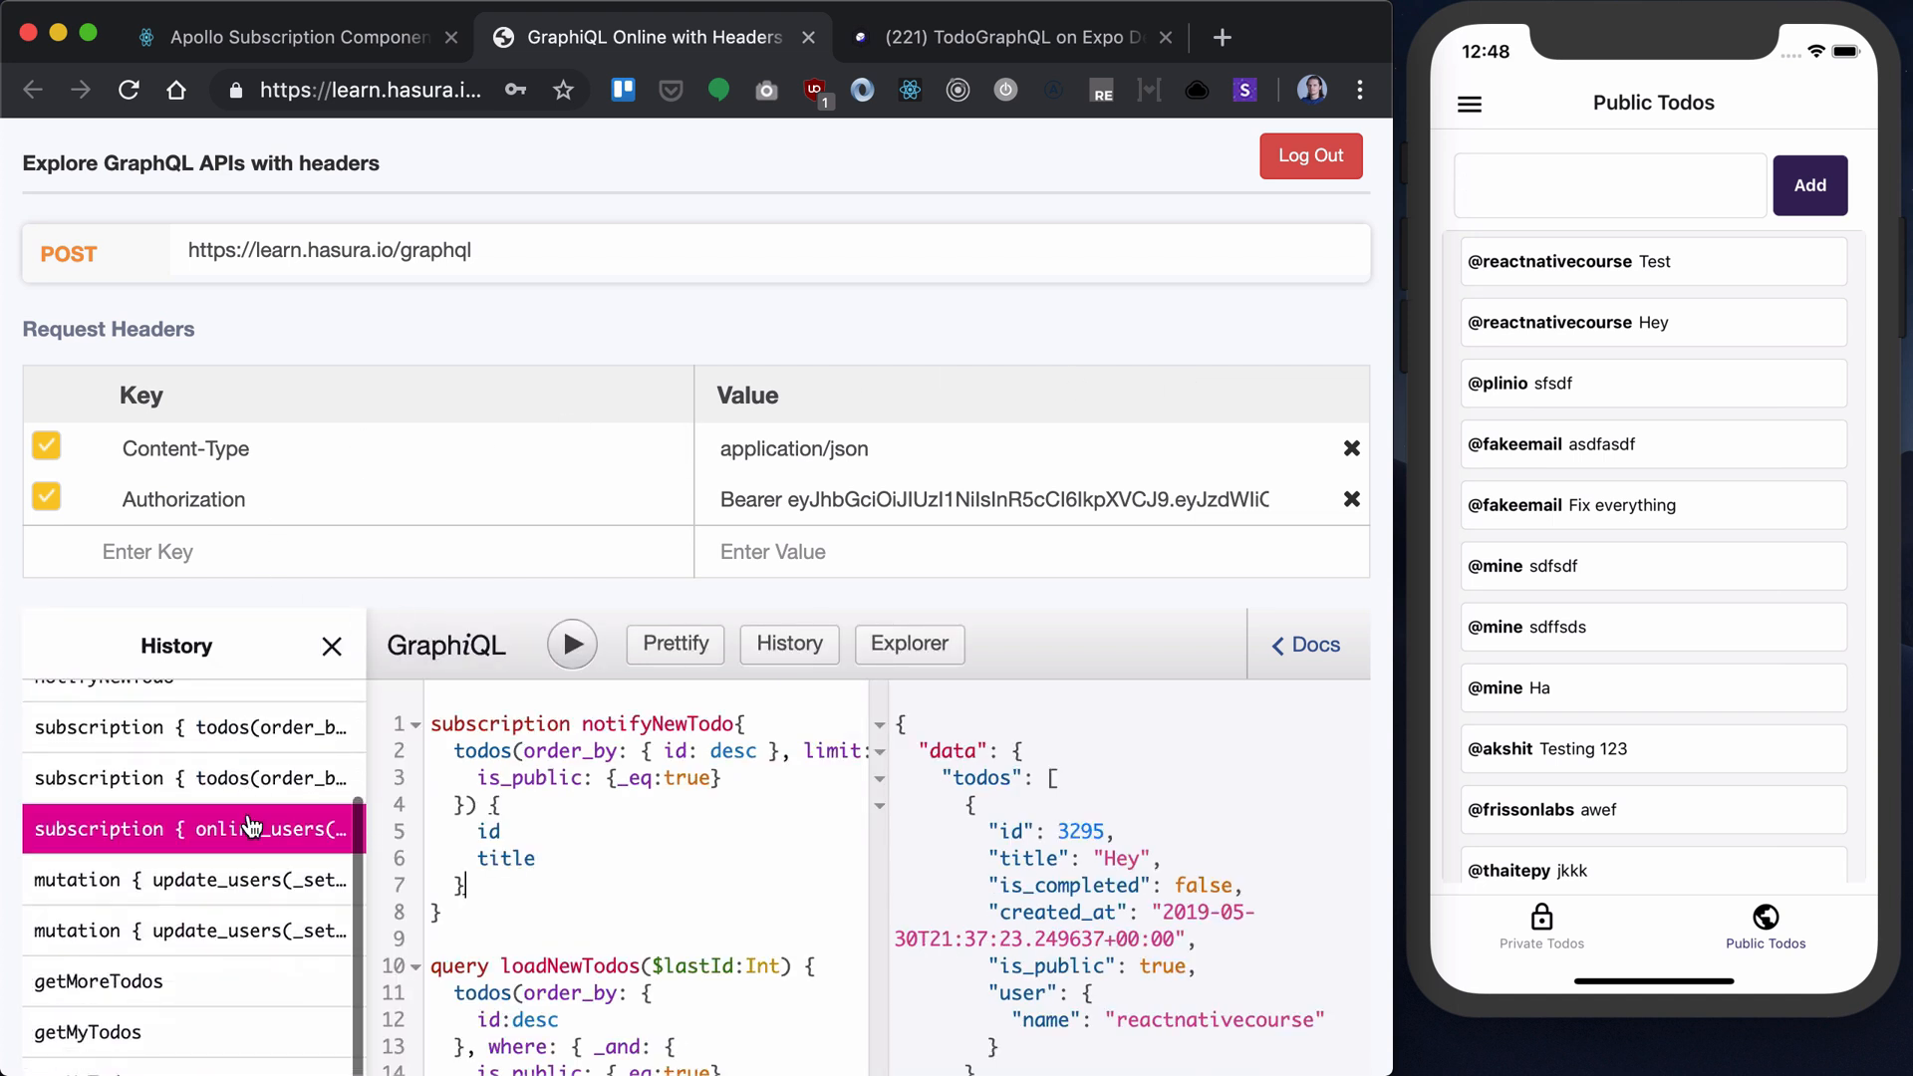
Step: Open GraphiQL's History panel in Chrome
left_click(1312, 155)
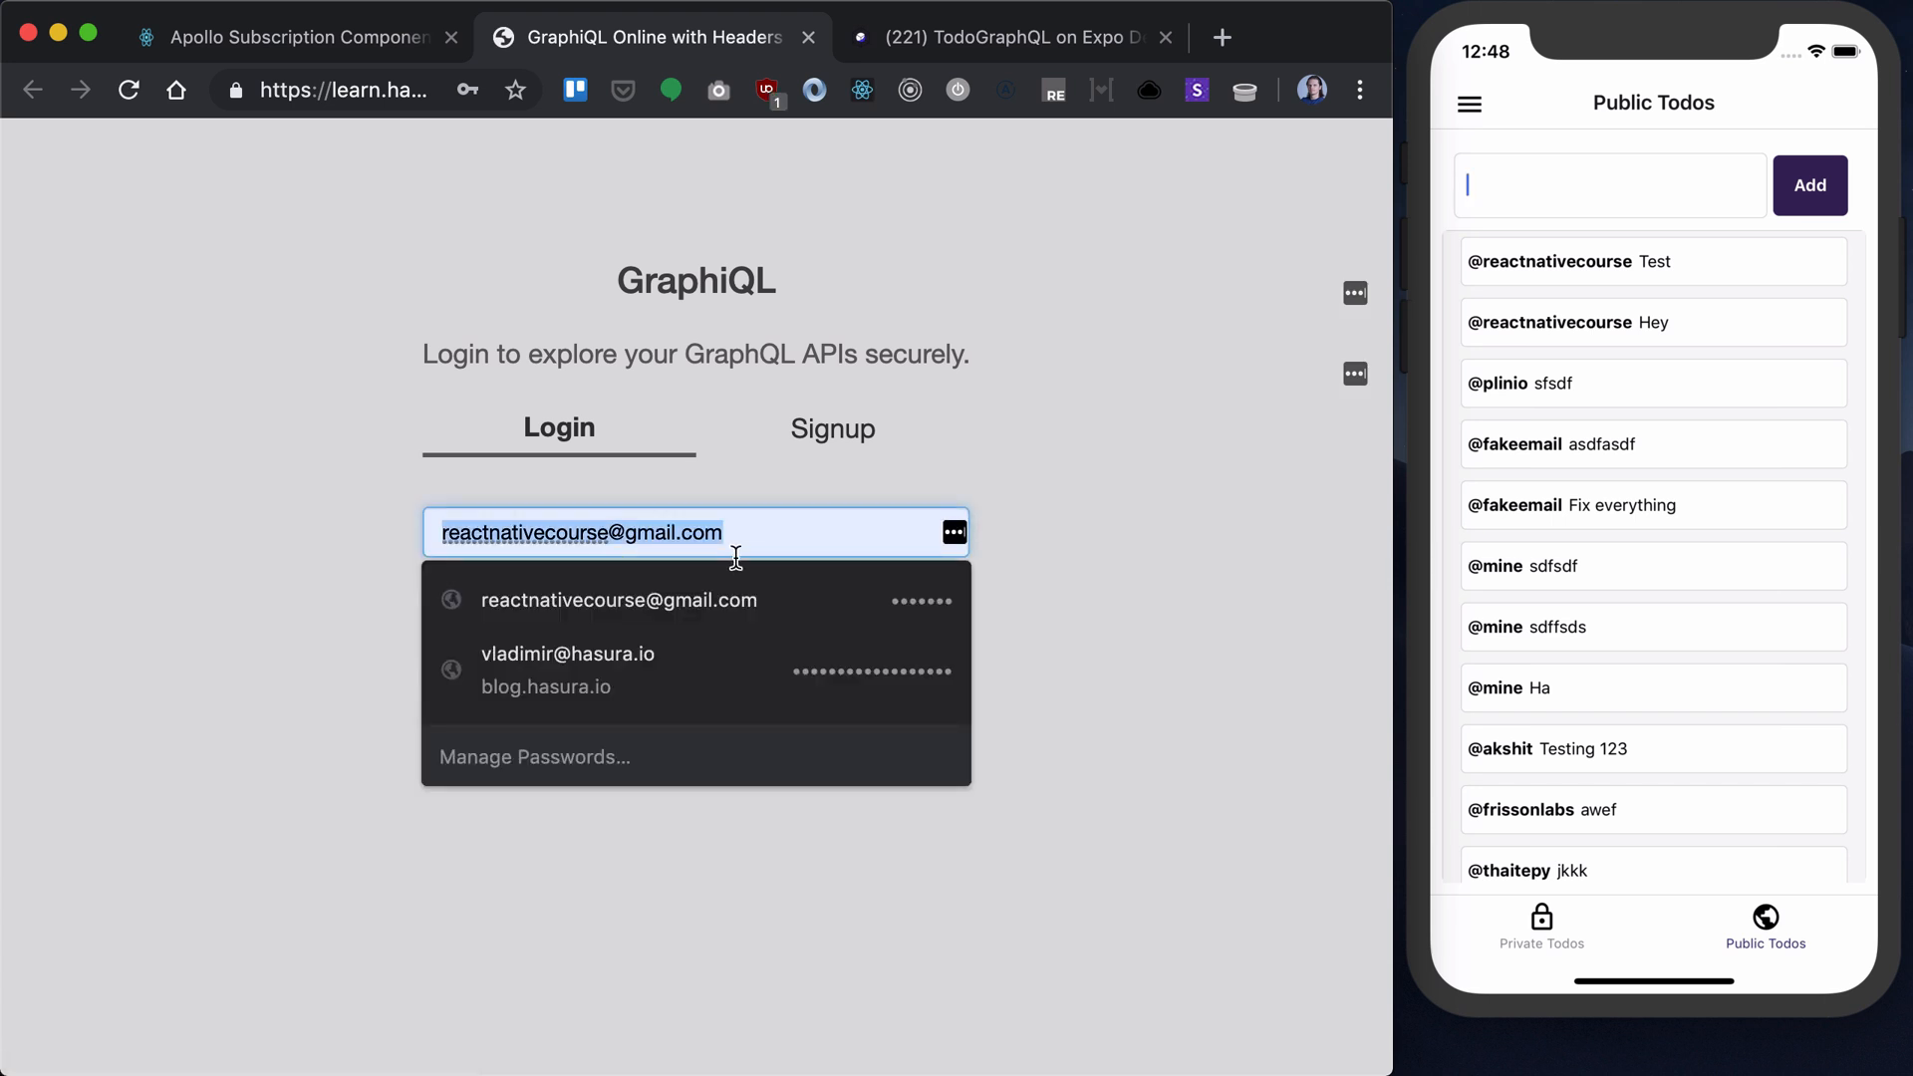
left_click(833, 428)
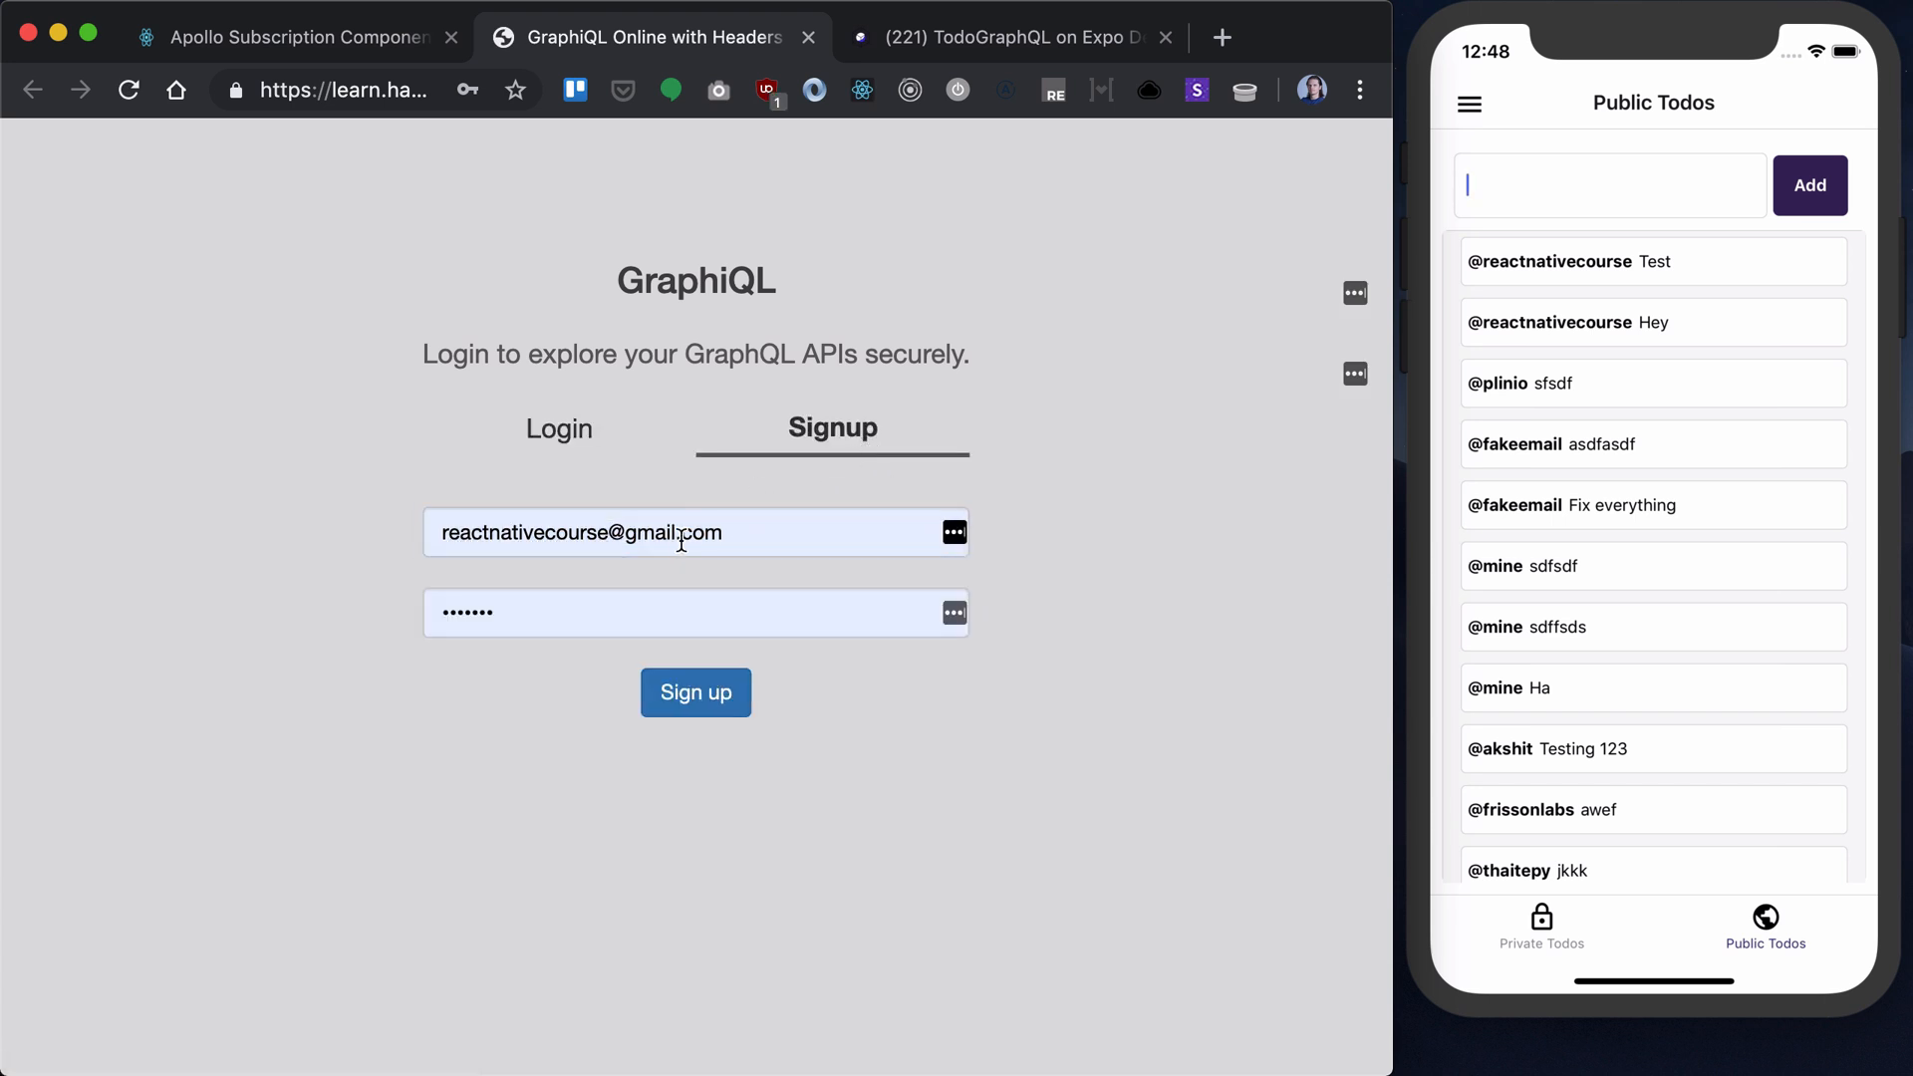
left_click(695, 532)
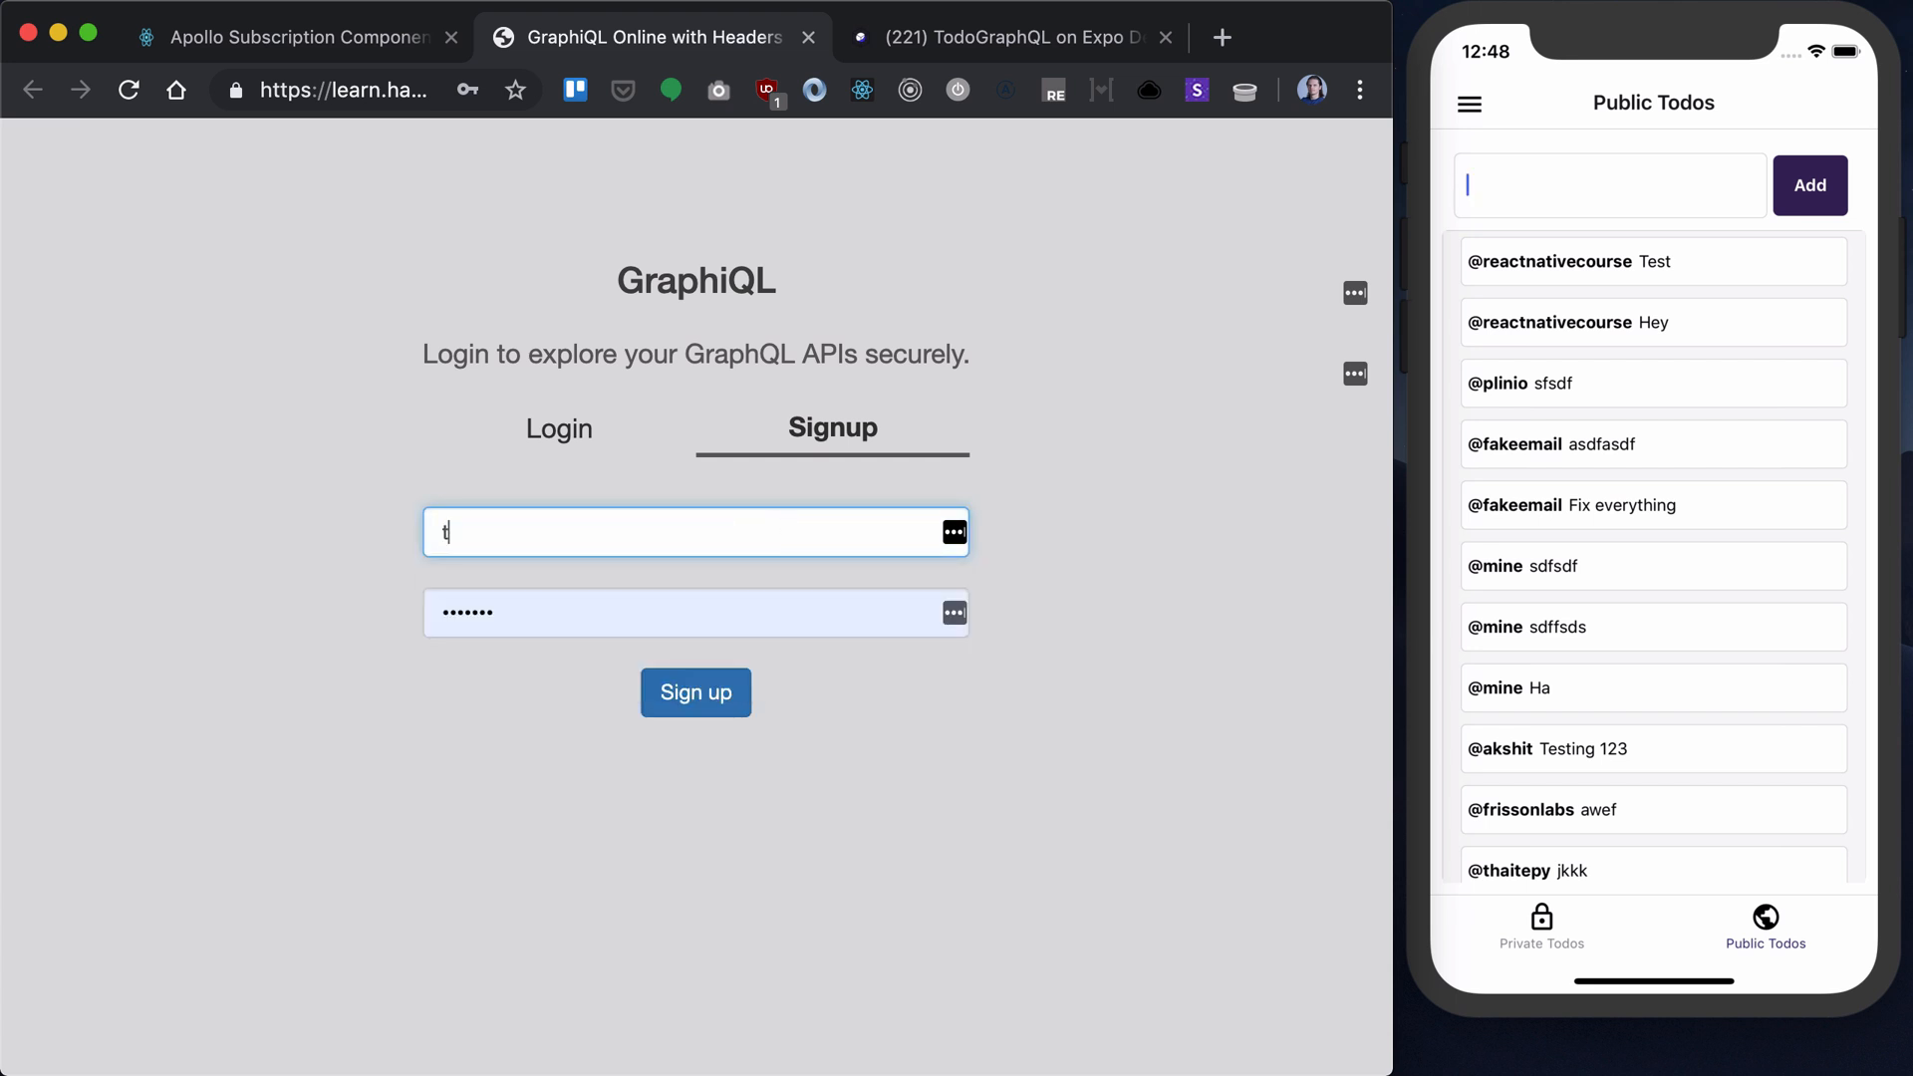
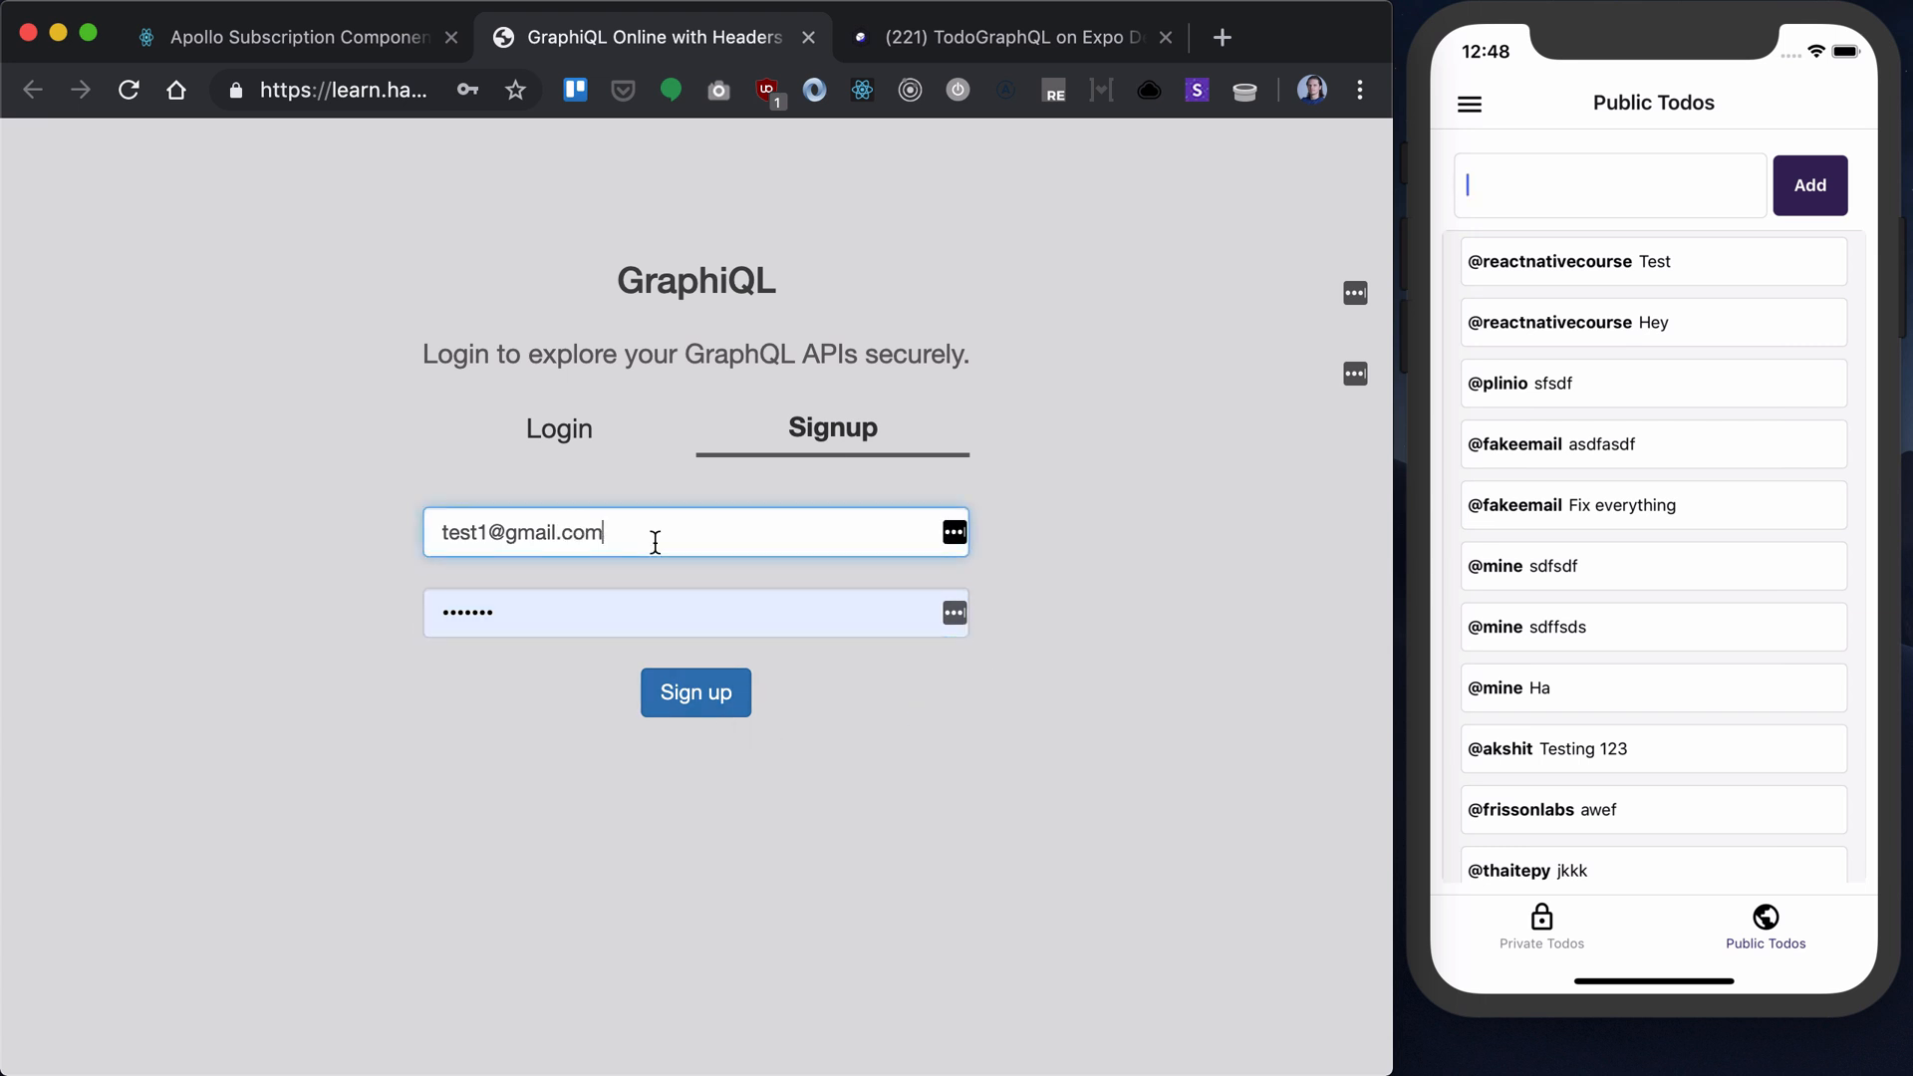
left_click(696, 692)
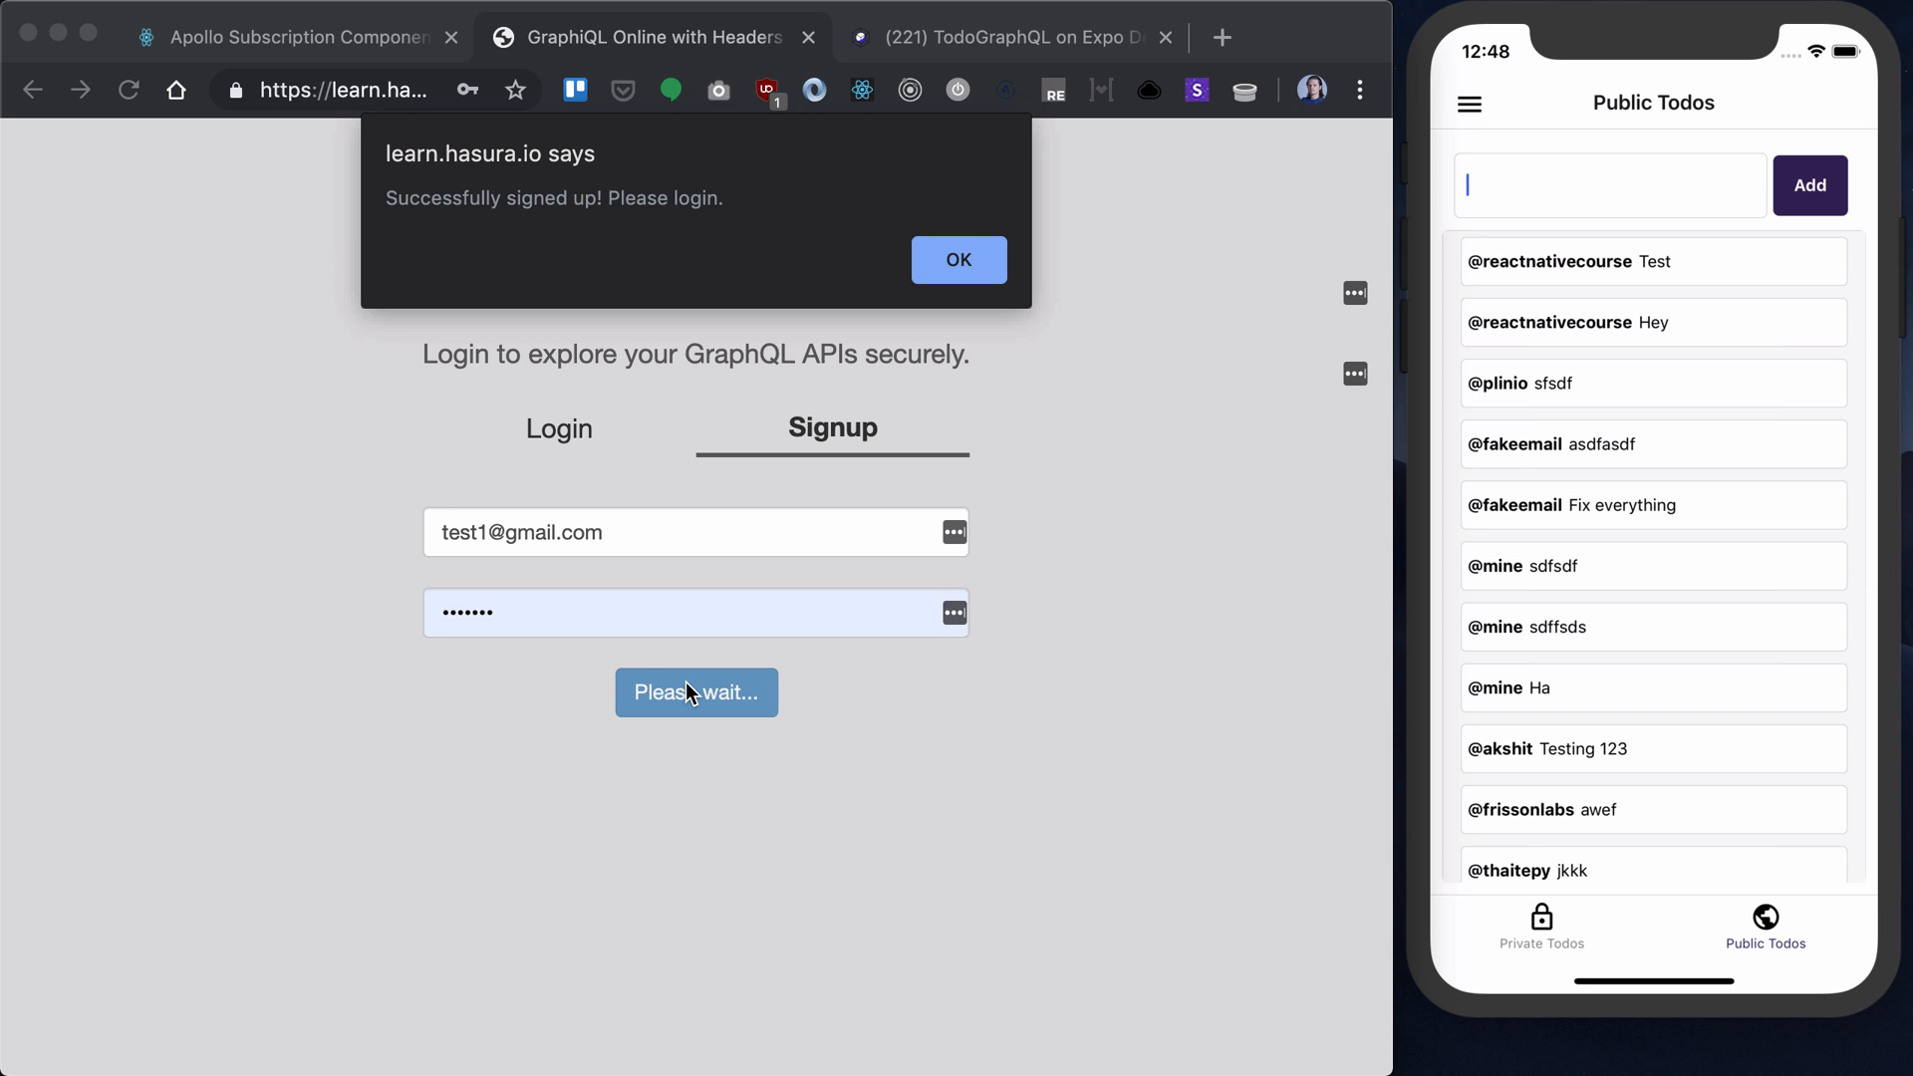
left_click(959, 259)
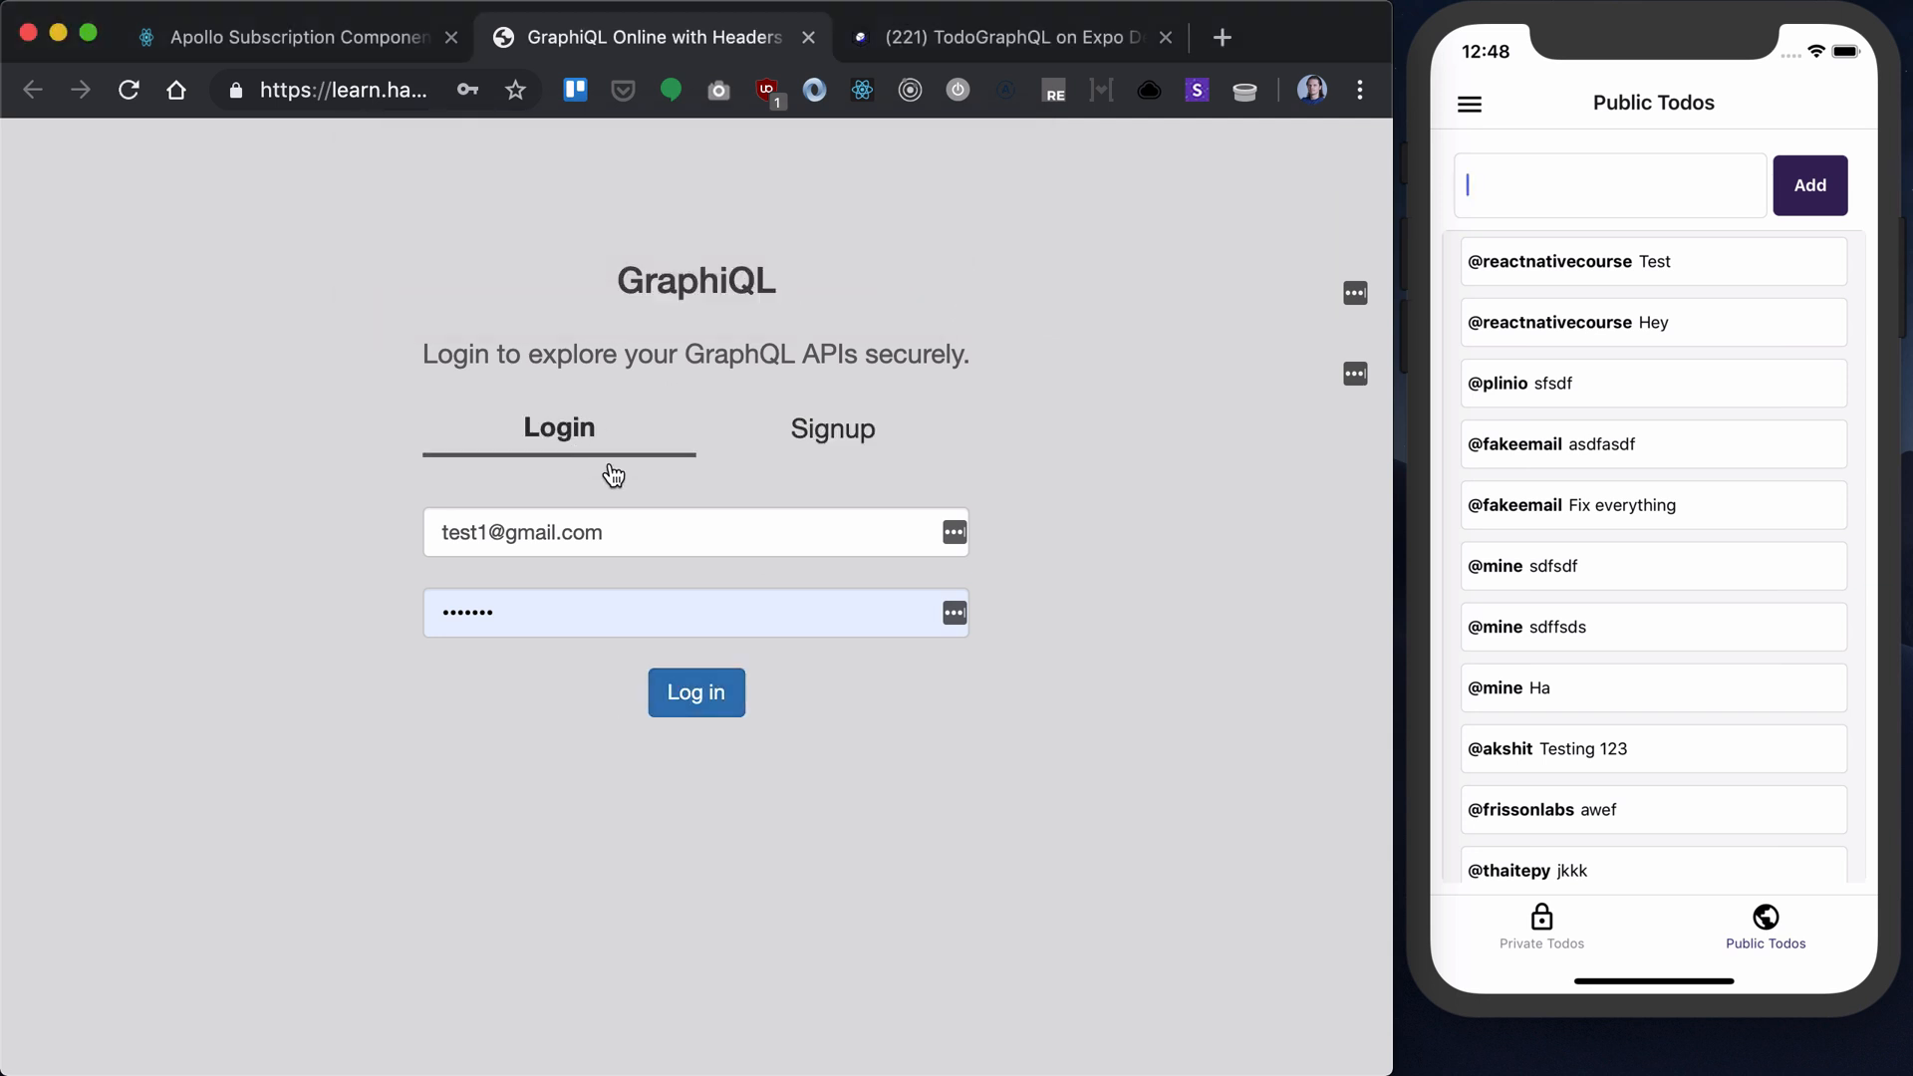
left_click(695, 692)
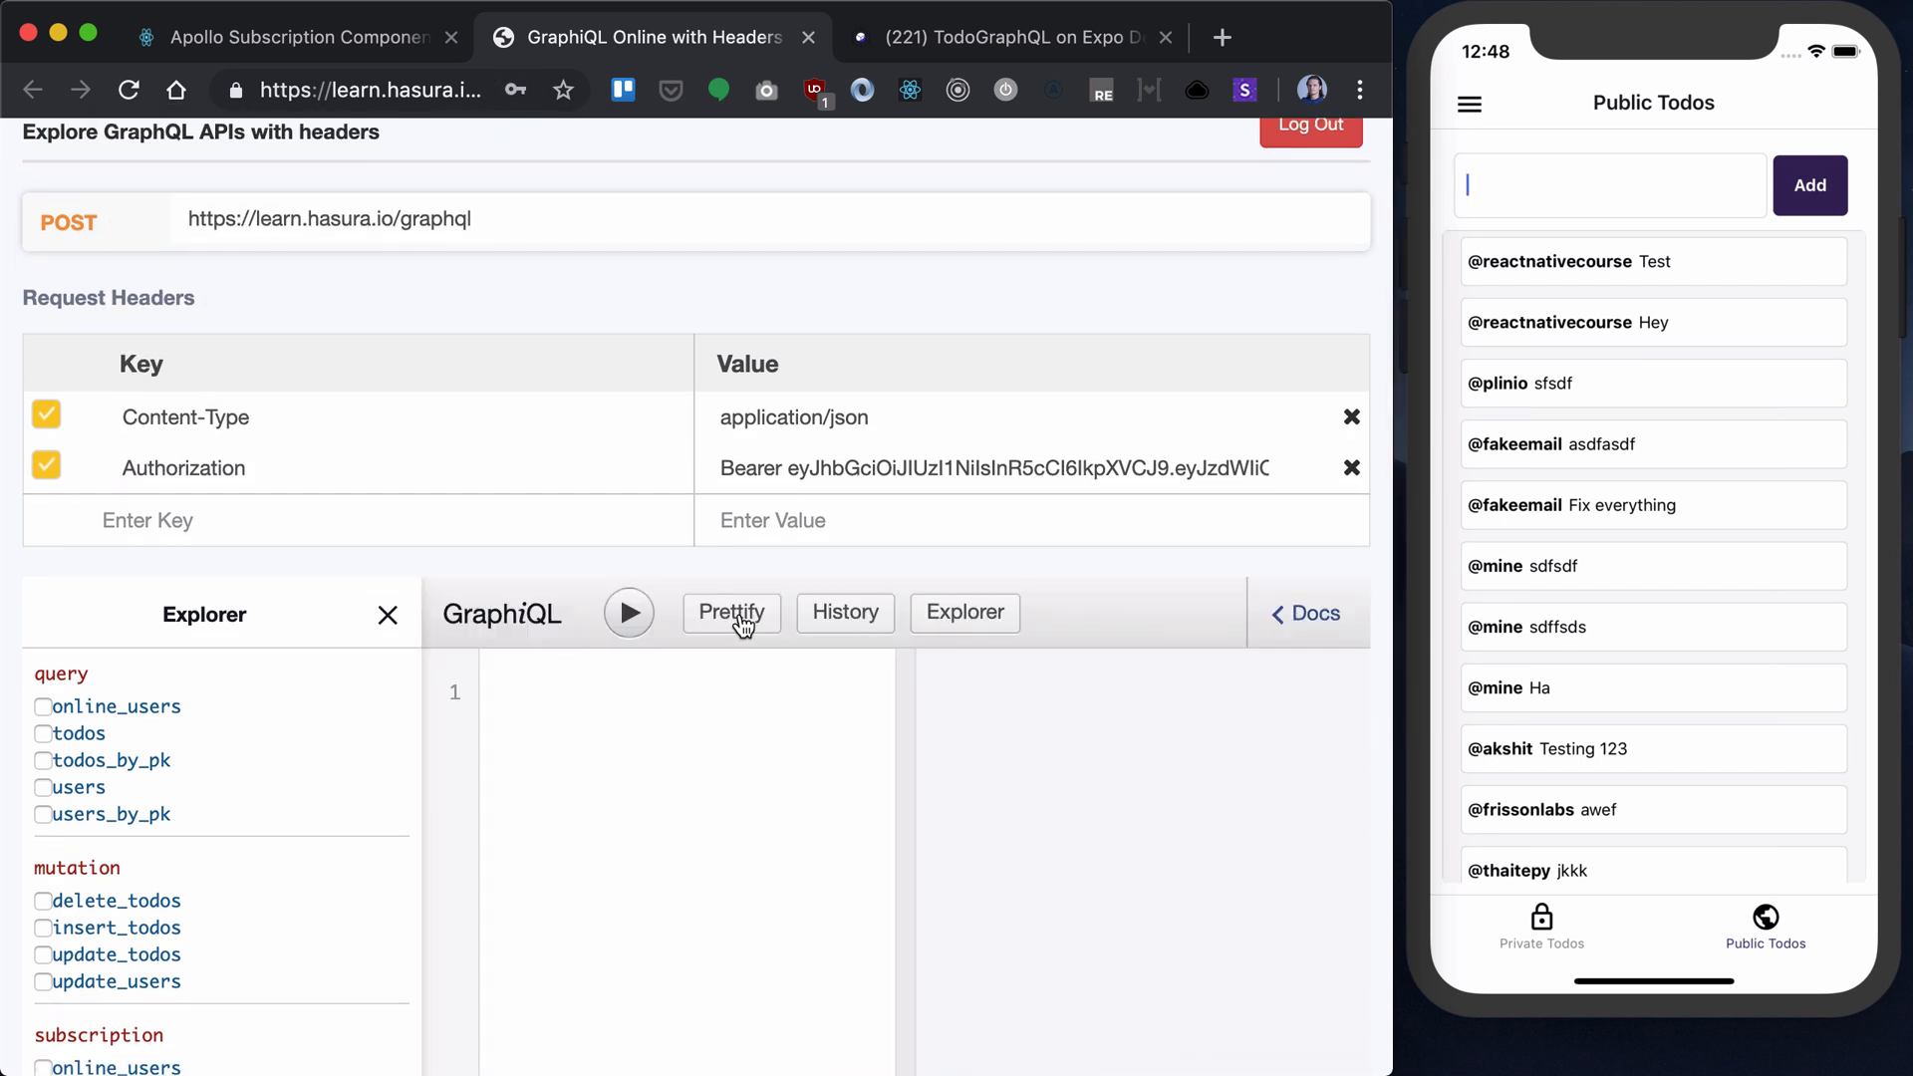
Step: Write an insert_todos mutation with is_public: true, title "New test todo", returning affected_rows
type("a")
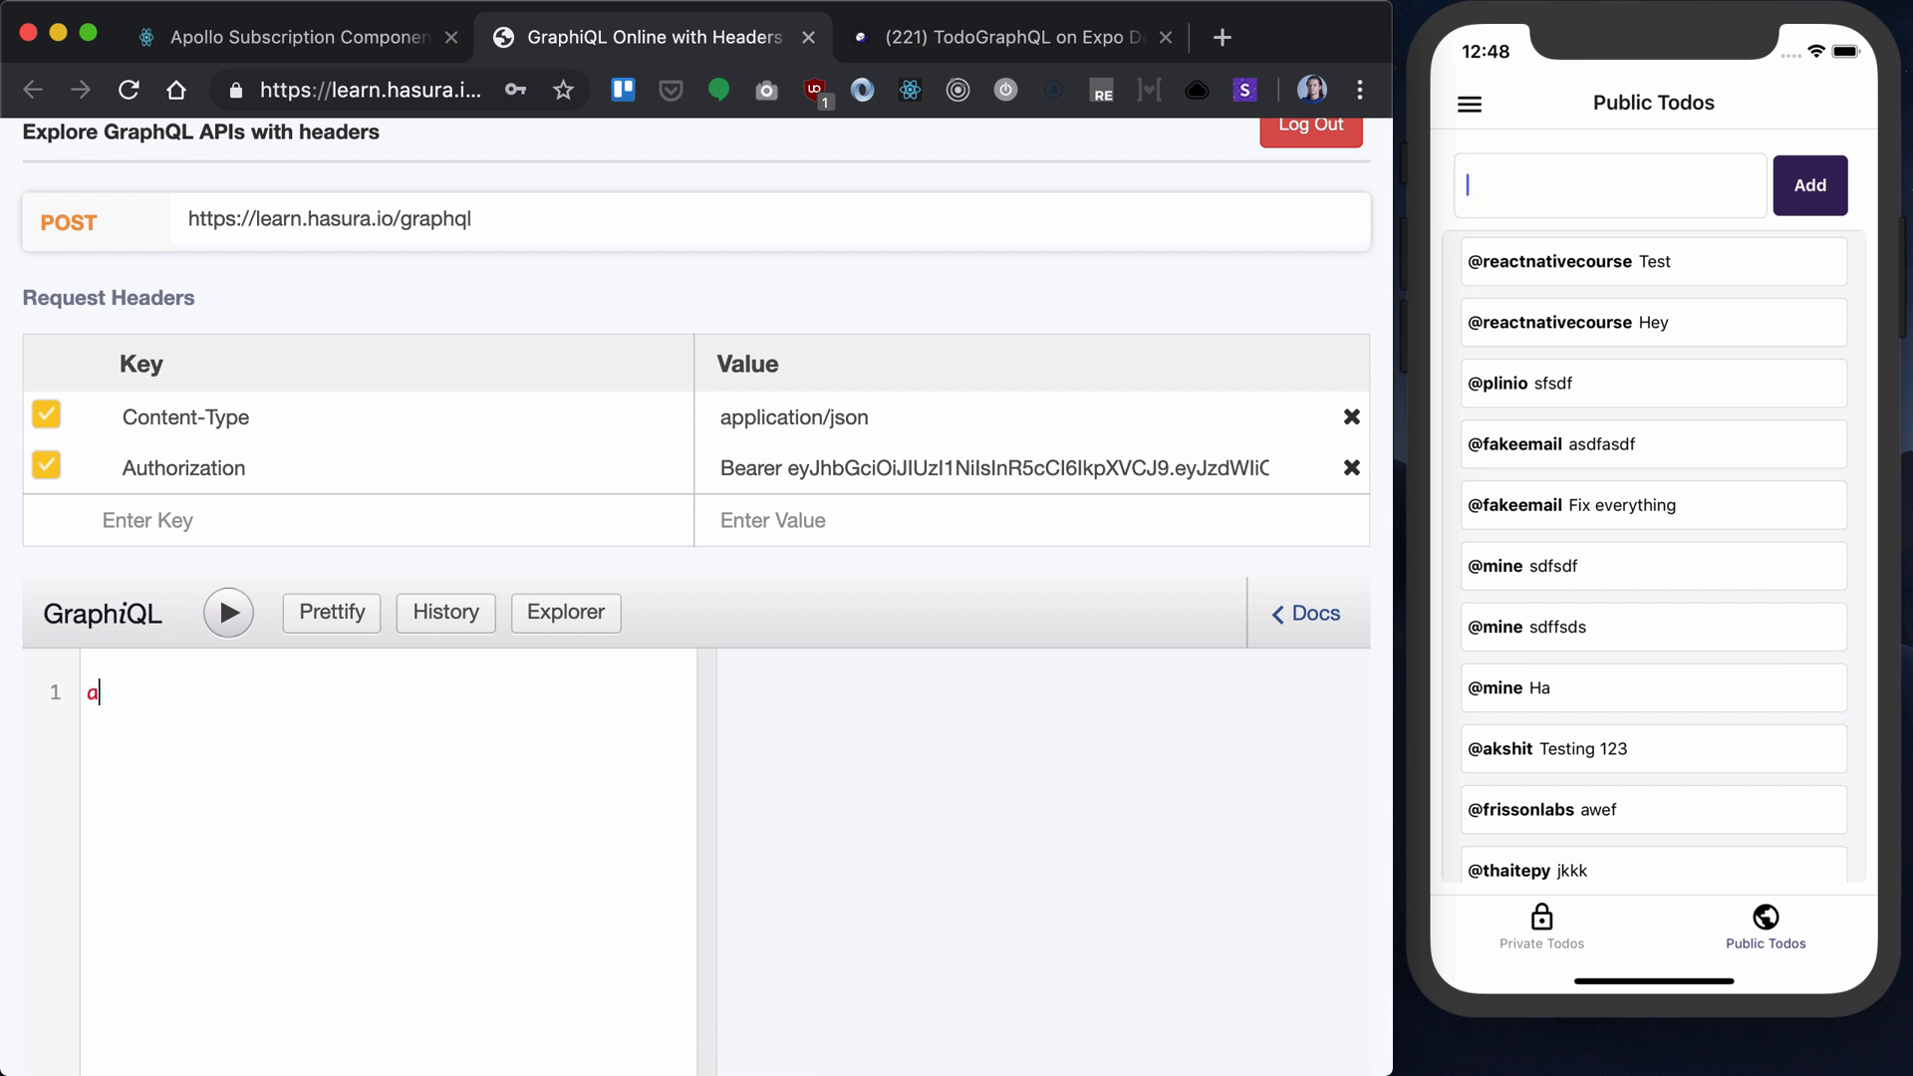
type("mutation {")
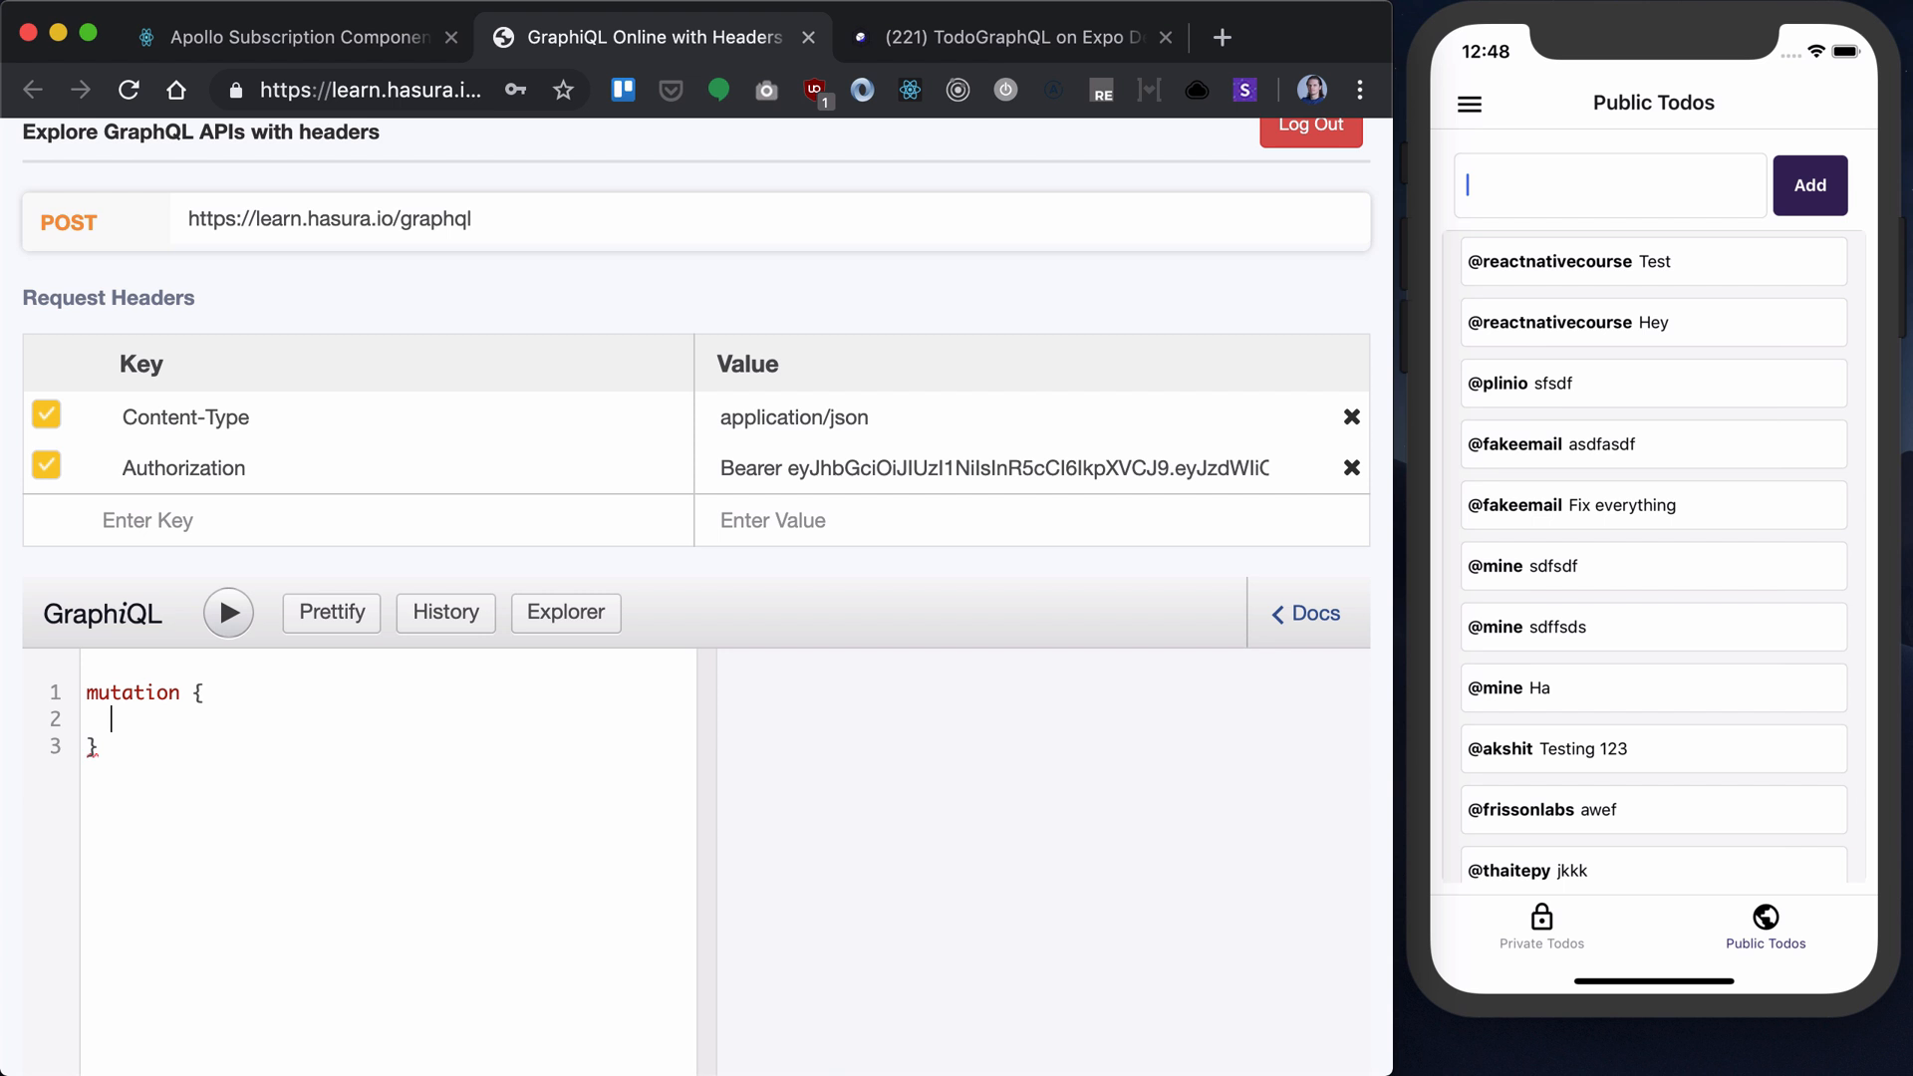
type("insert_todos")
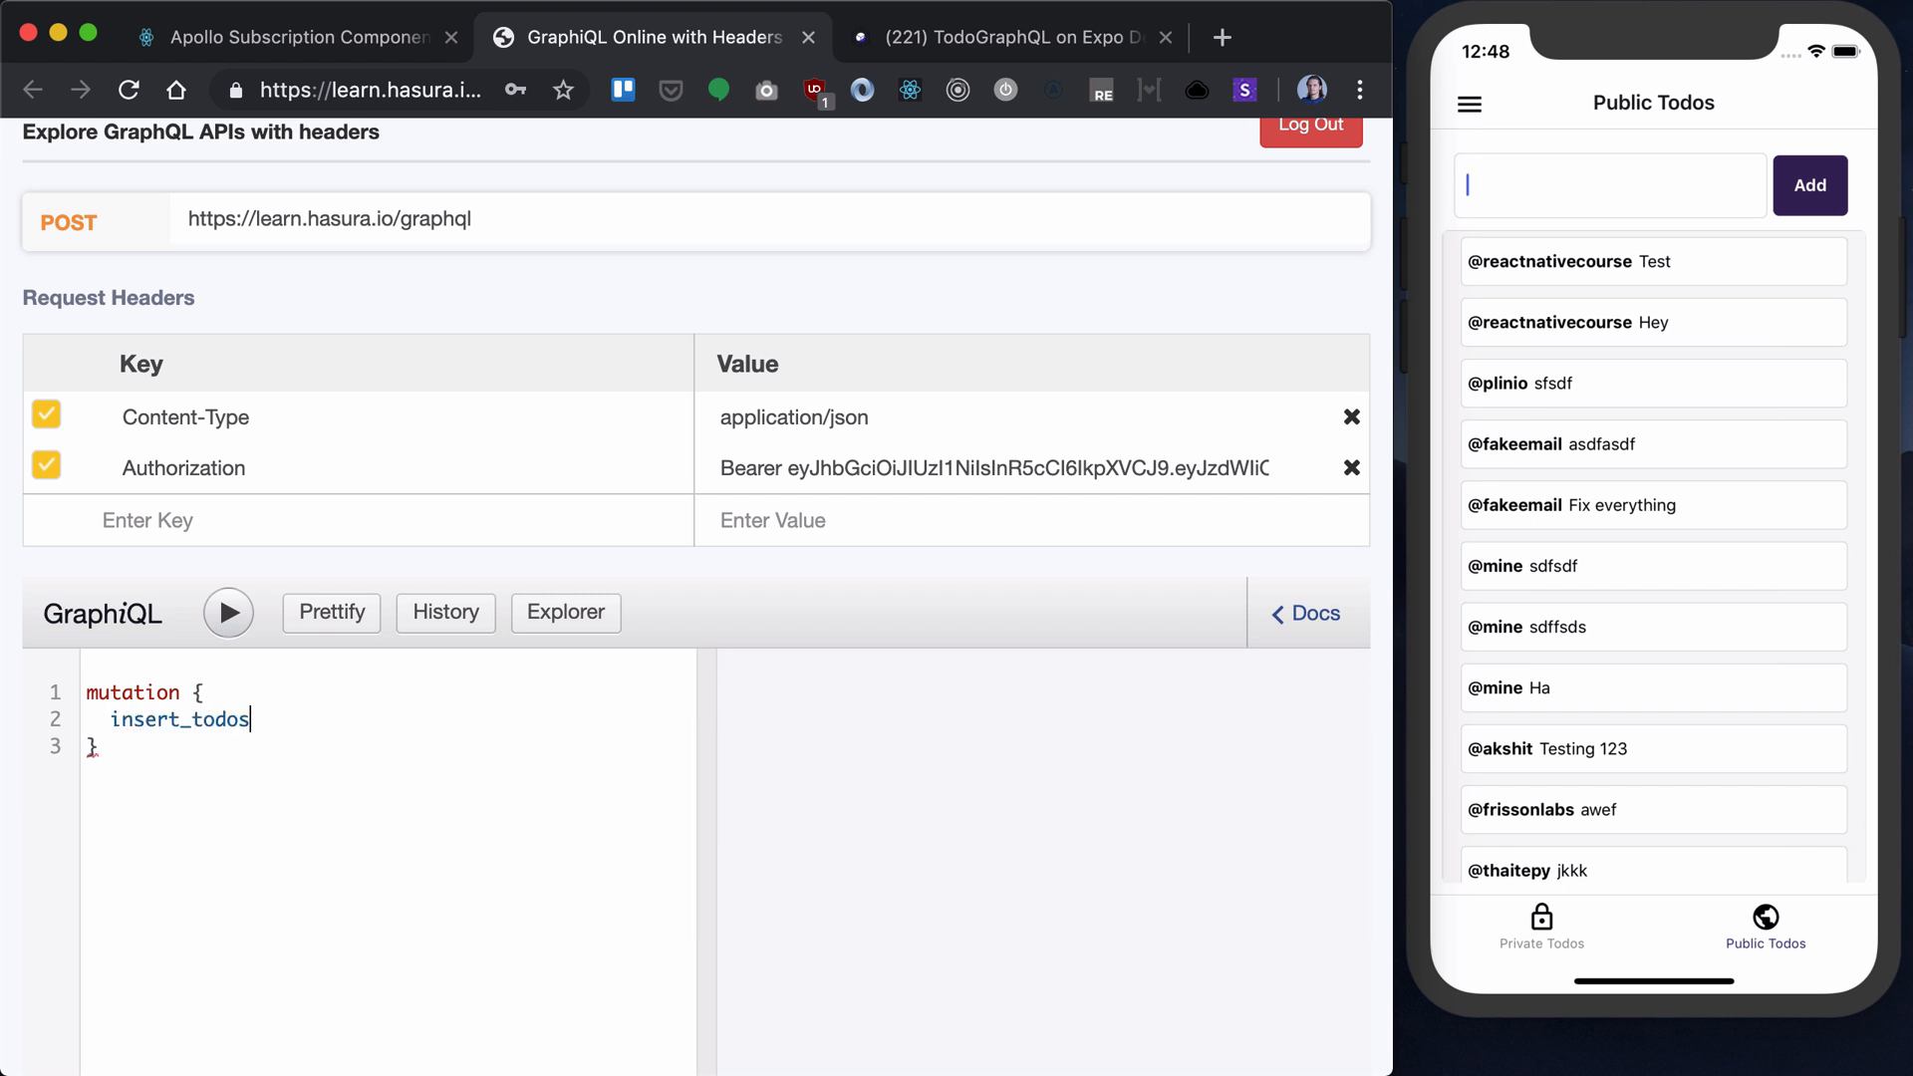
type("(objects: )")
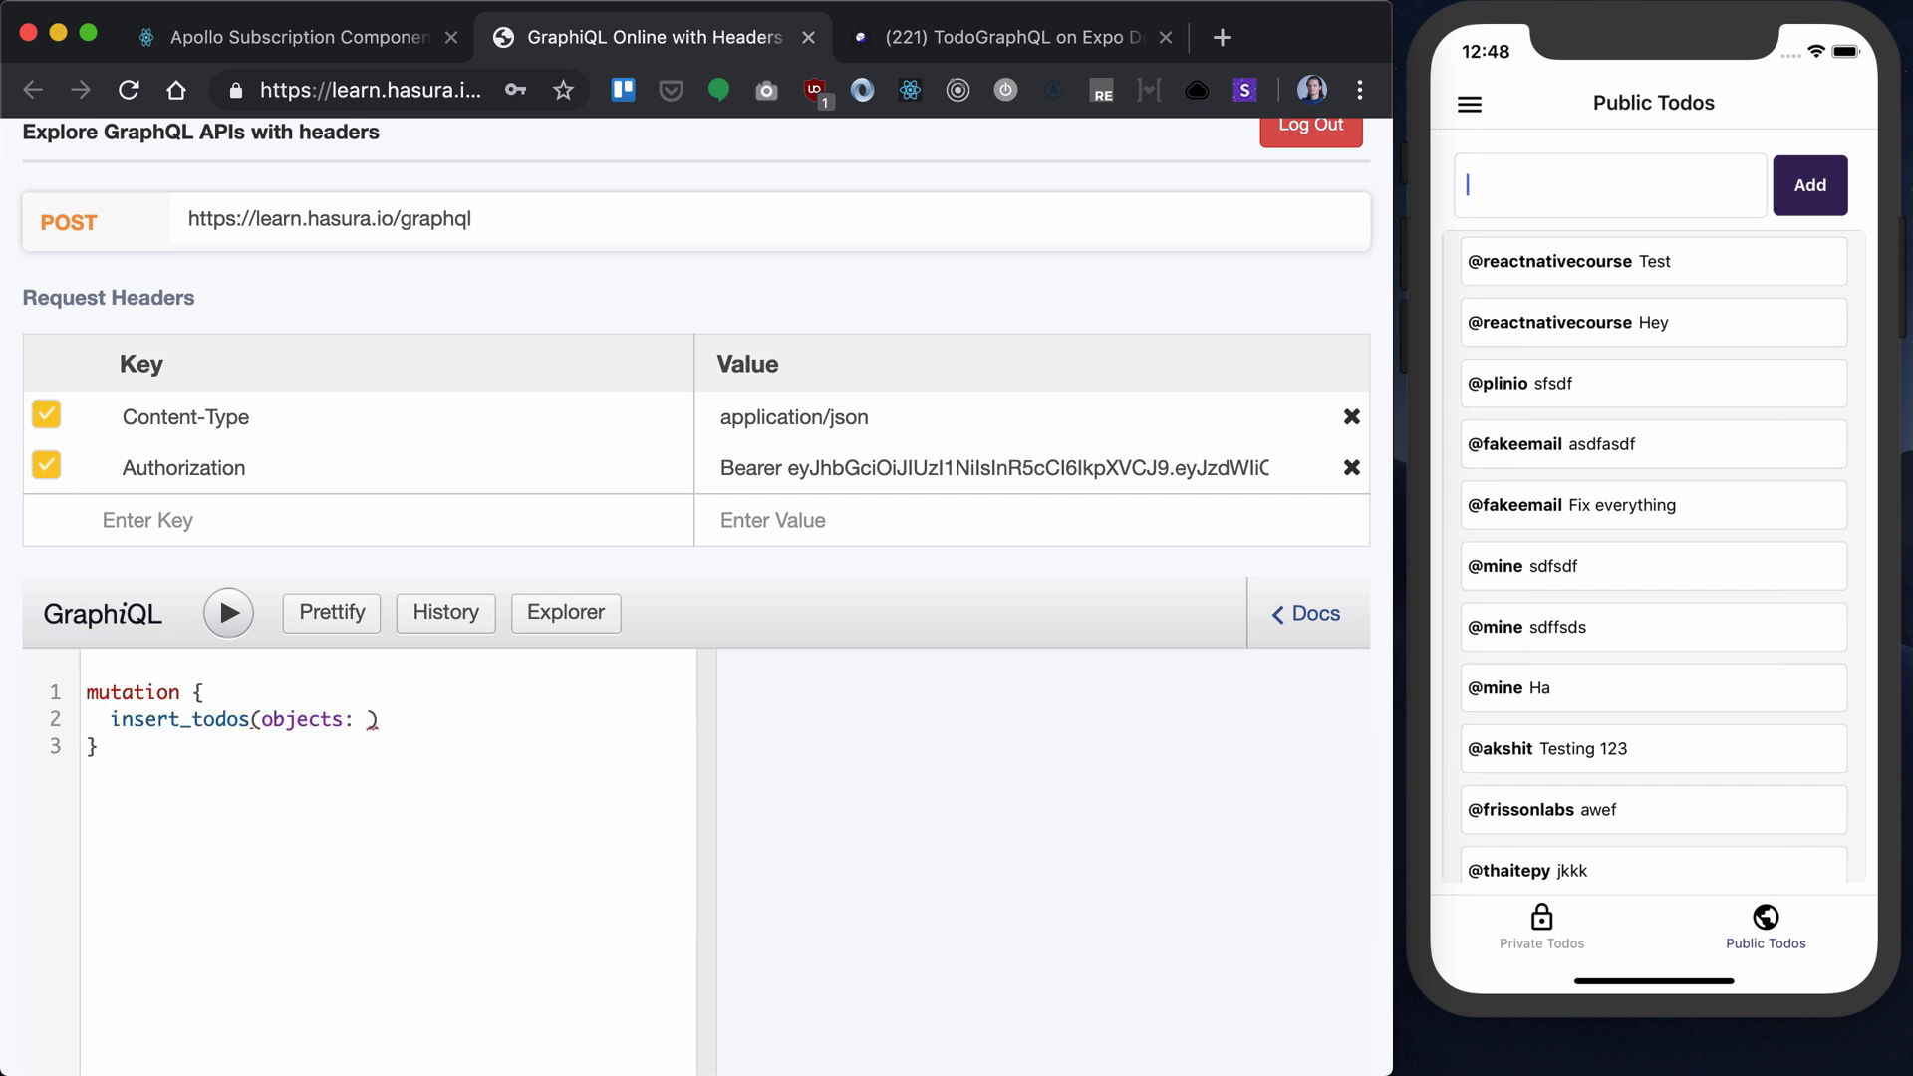
type("[{")
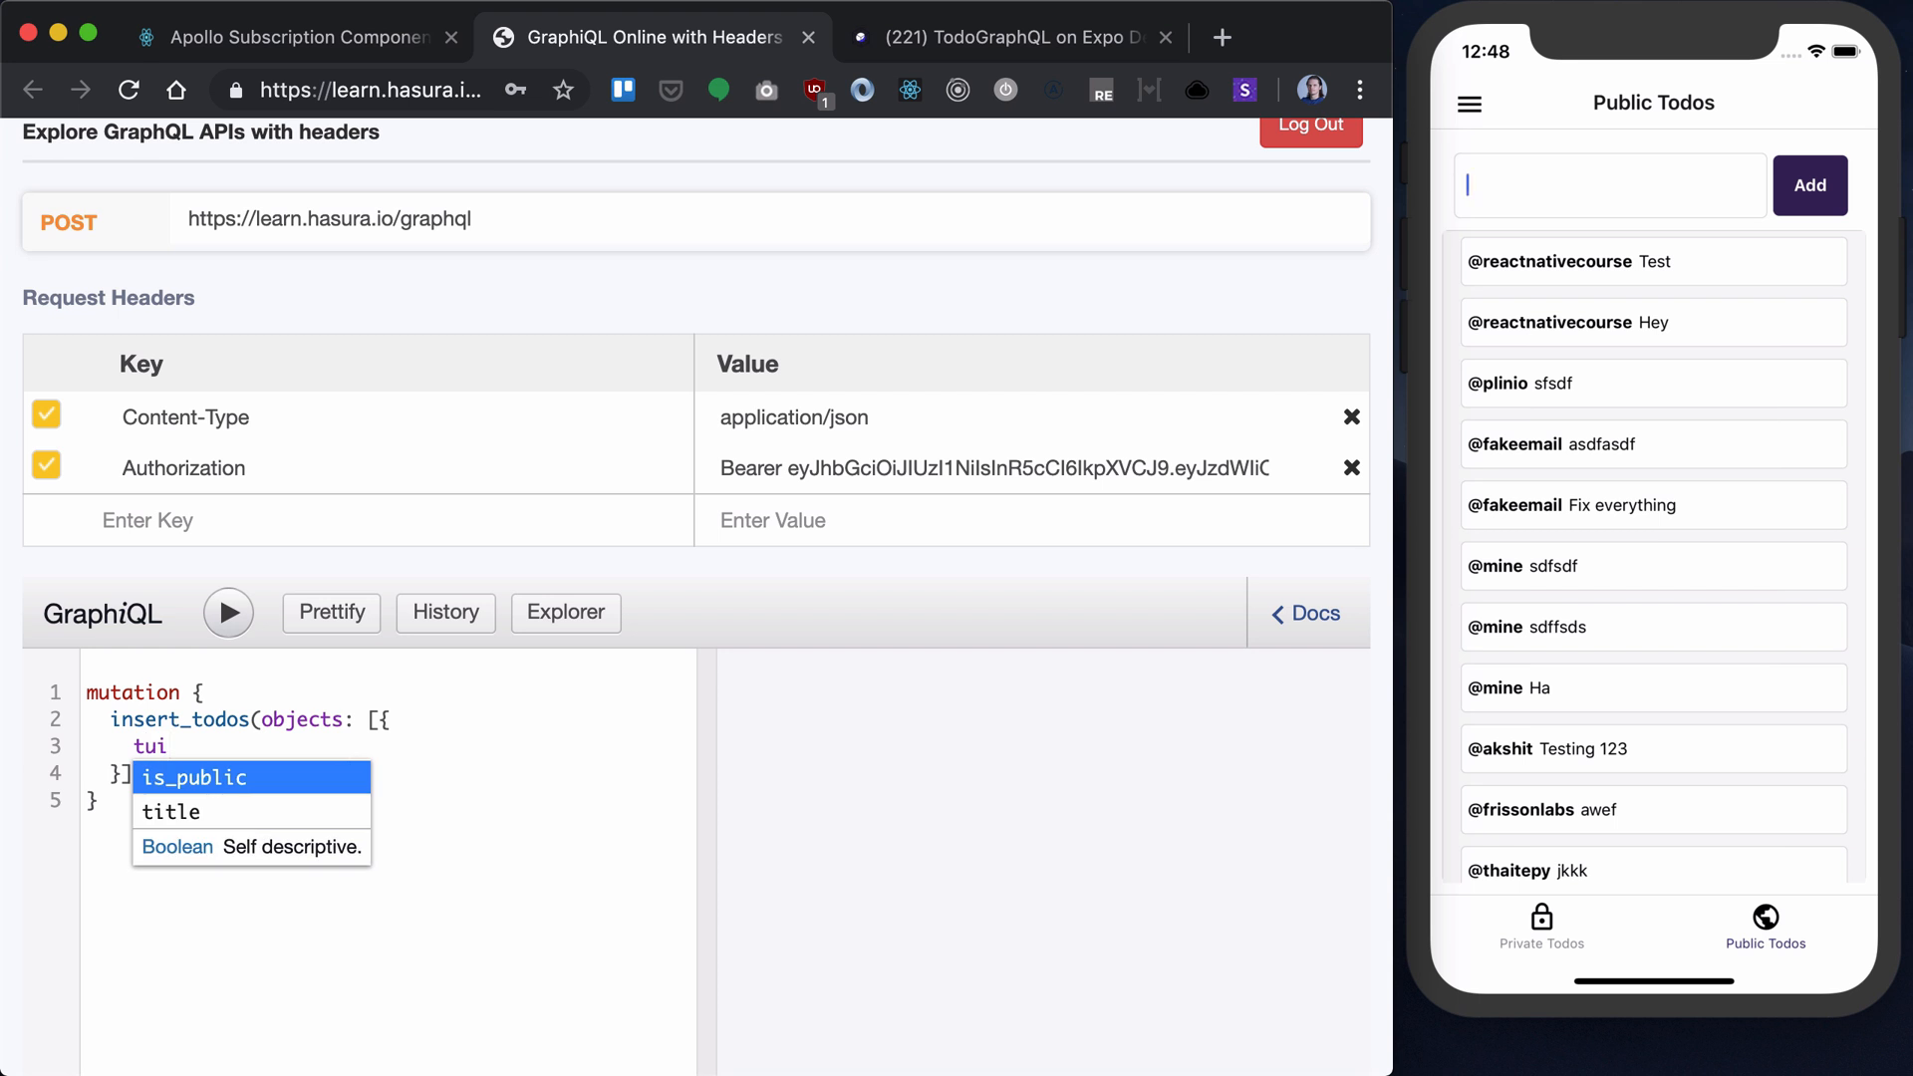
type("is_public: true,")
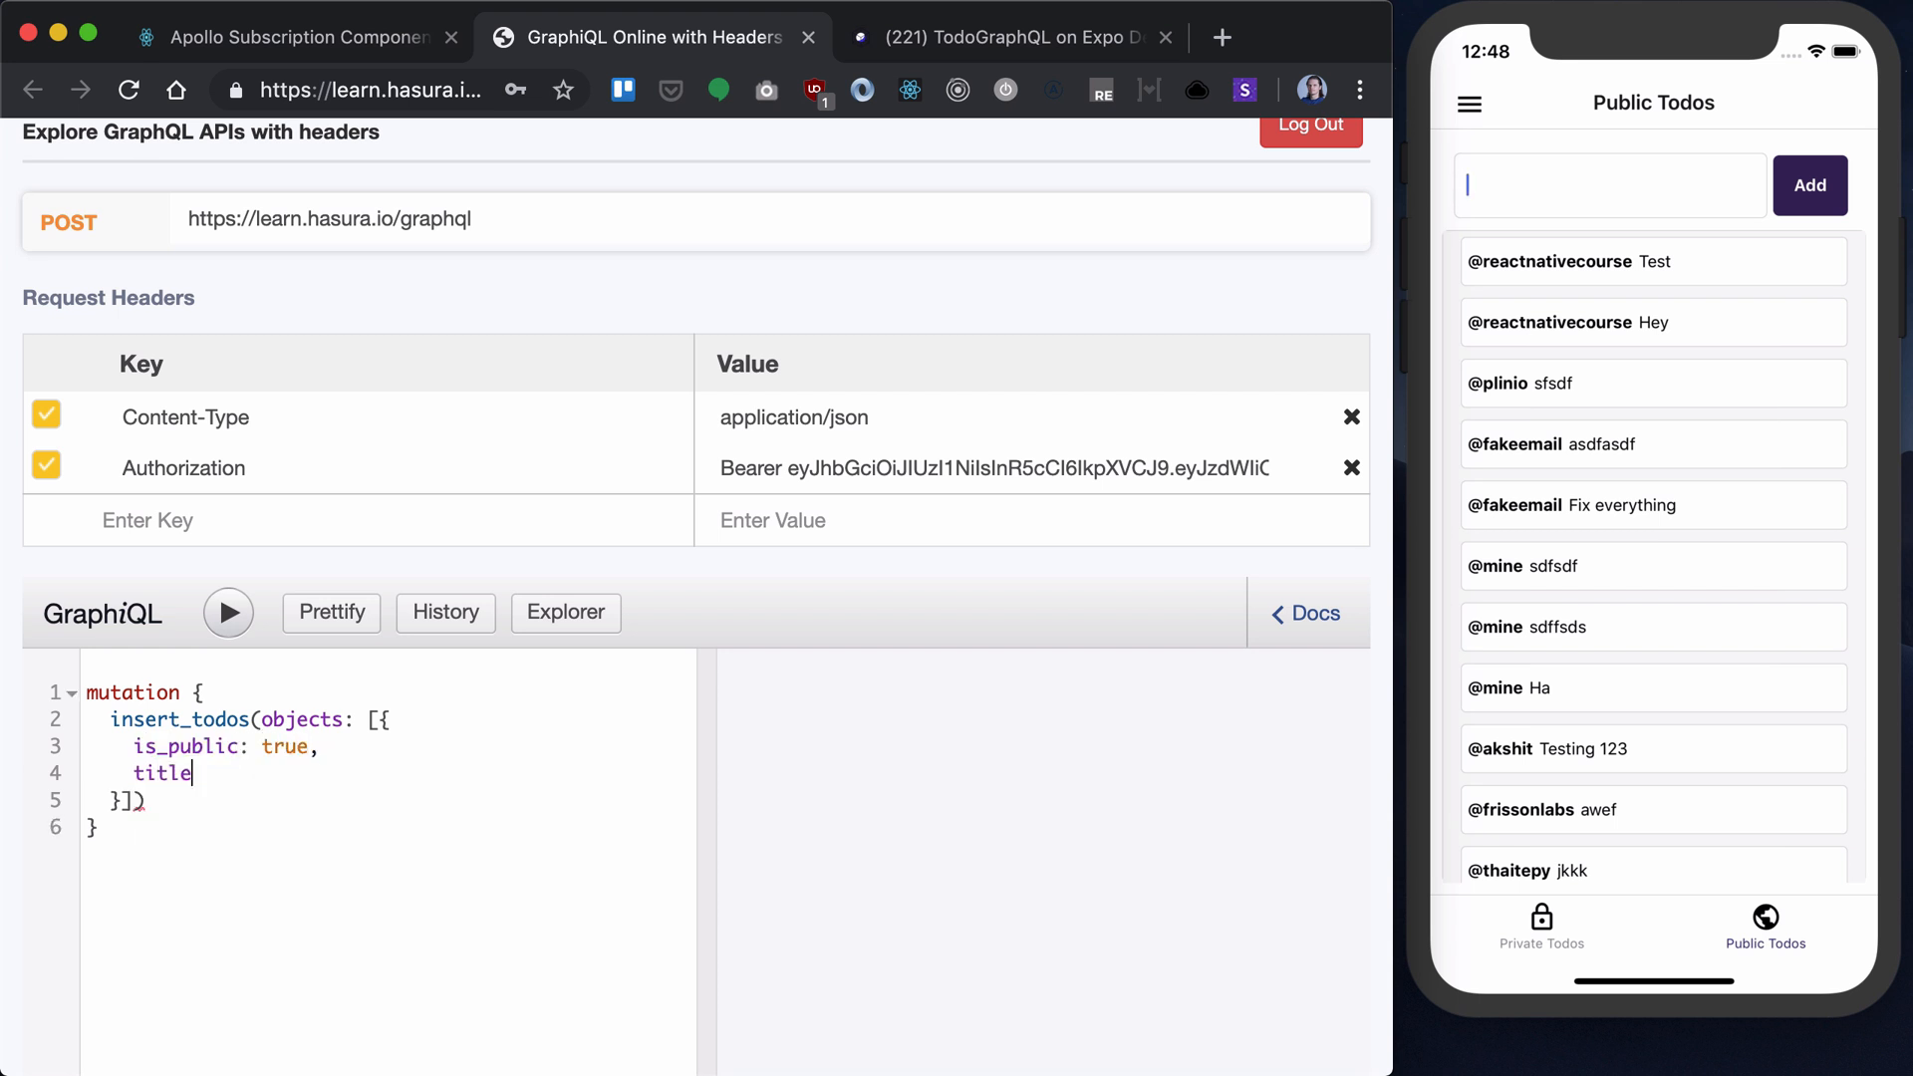
type(": \"N\"")
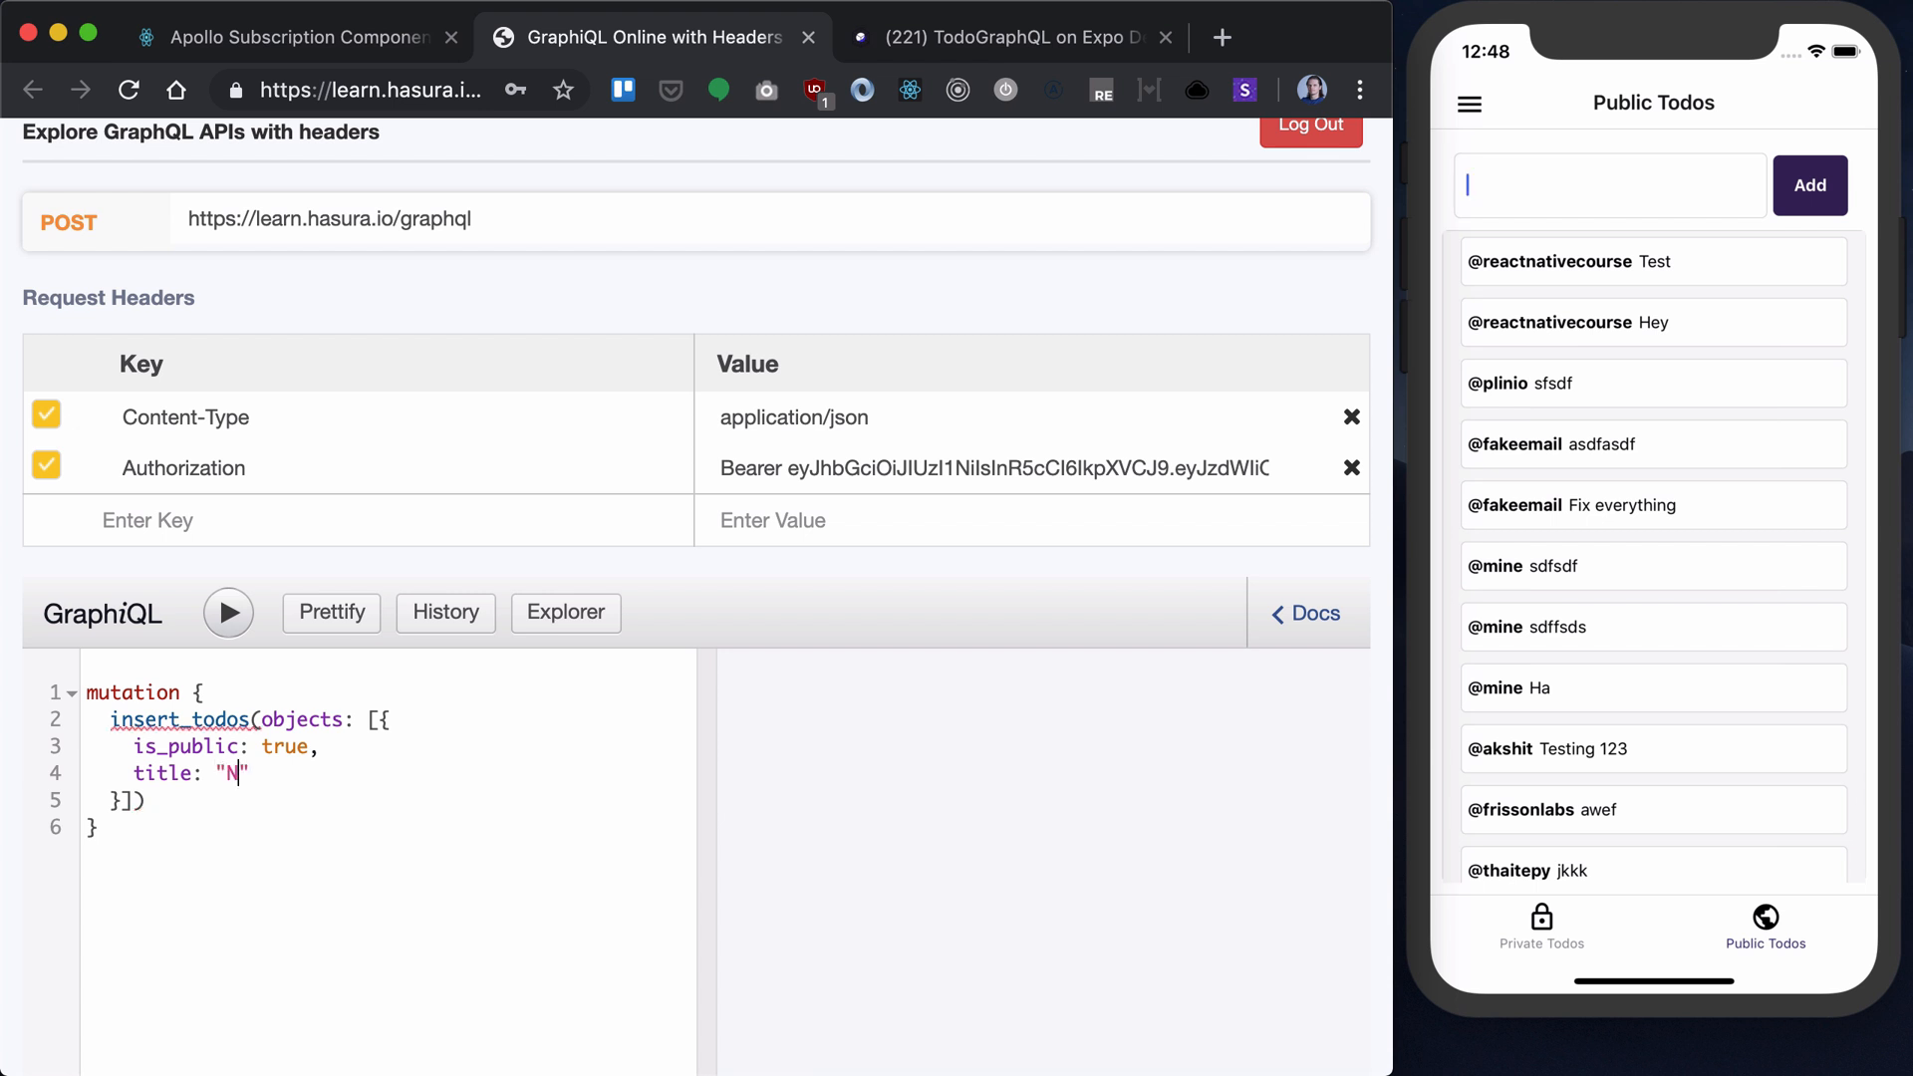
type("ew test todo")
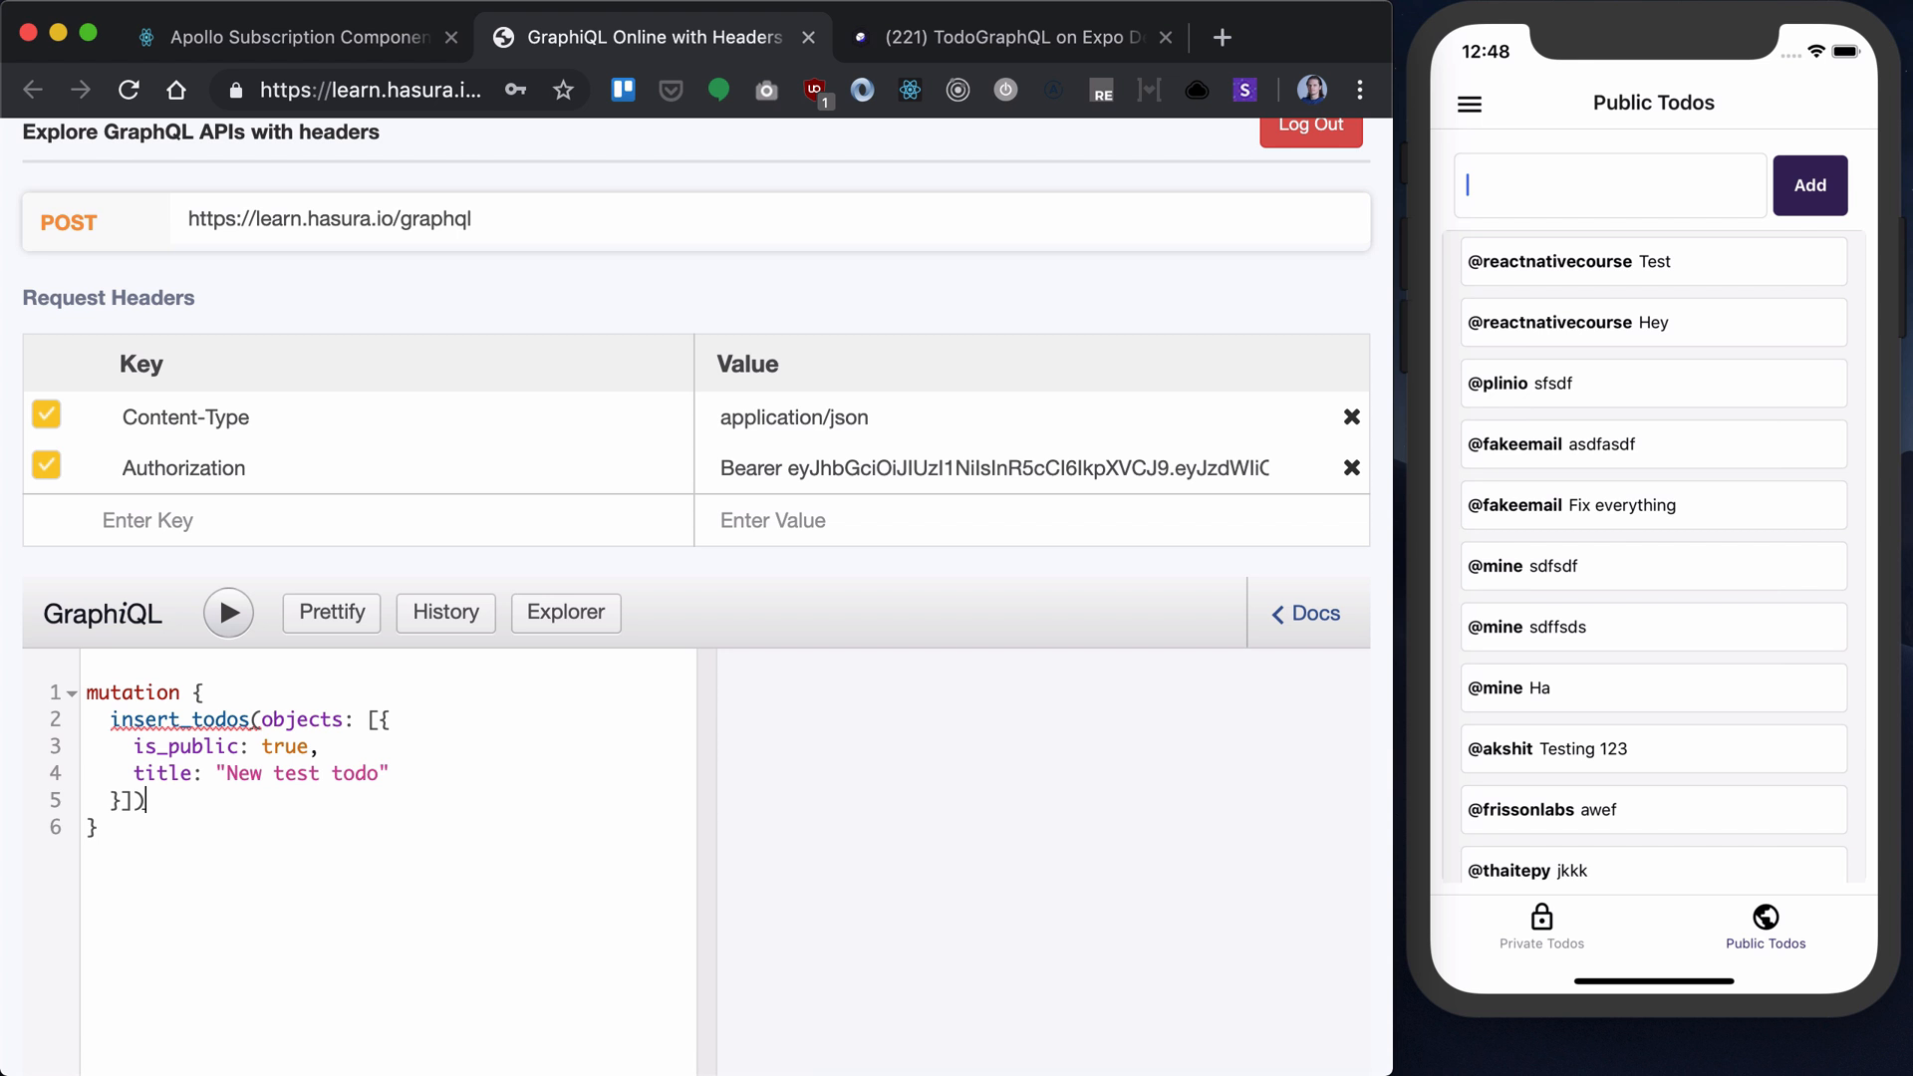
type("affected_rows")
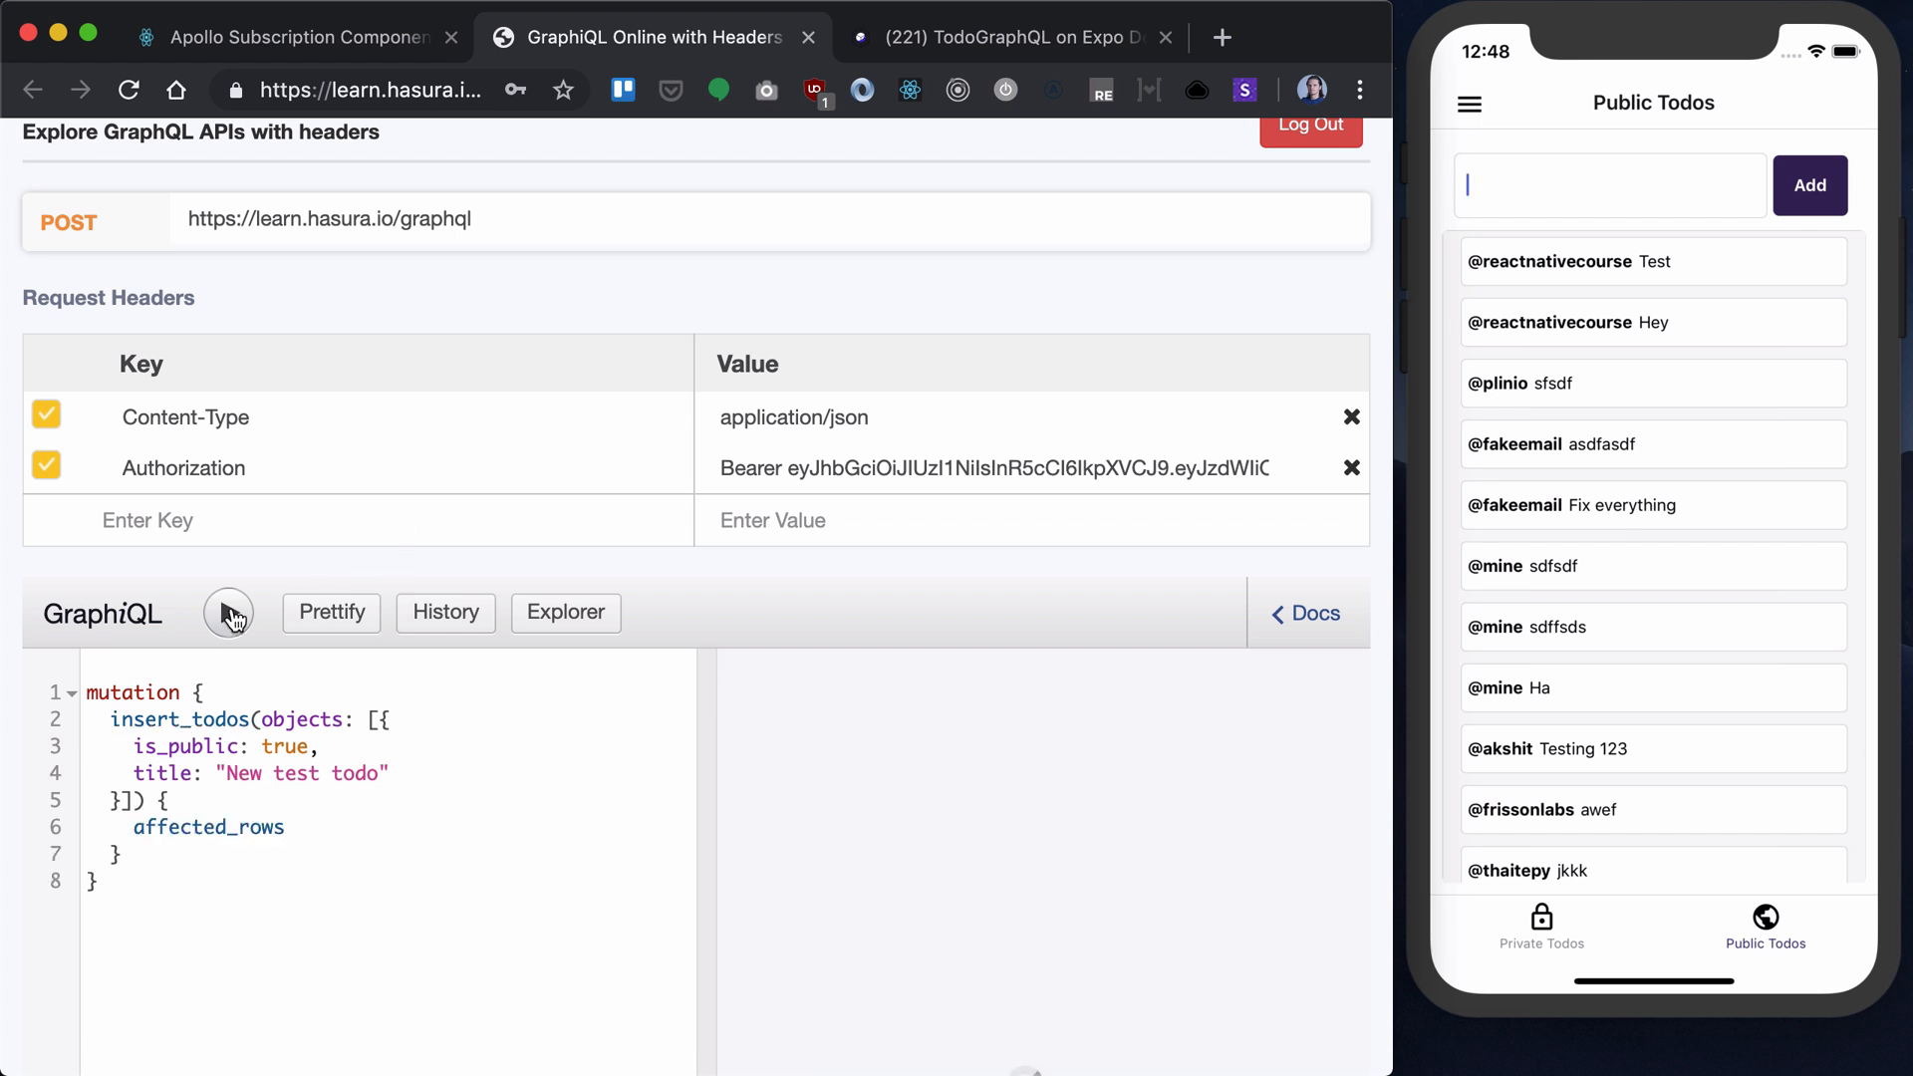
Step: Run the insert mutation, getting affected_rows 1 in the response
left_click(227, 611)
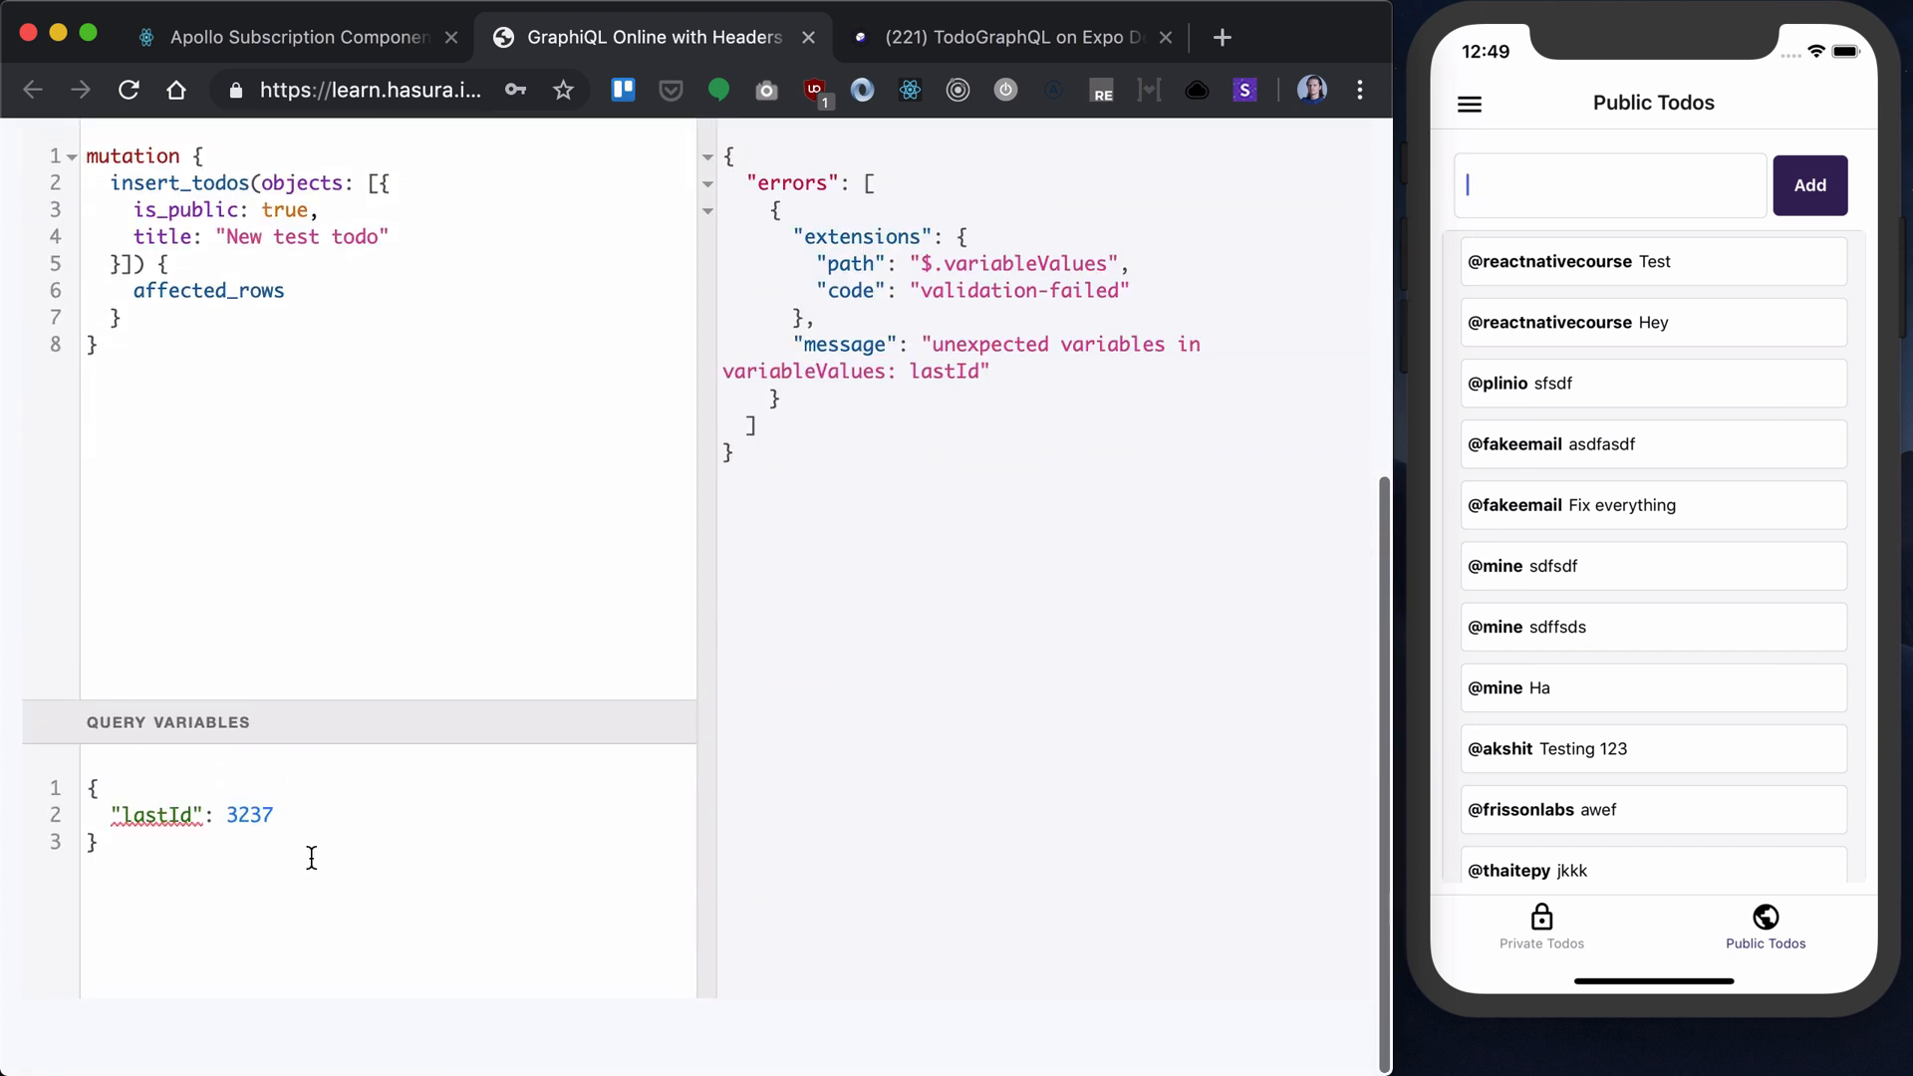
left_click(227, 643)
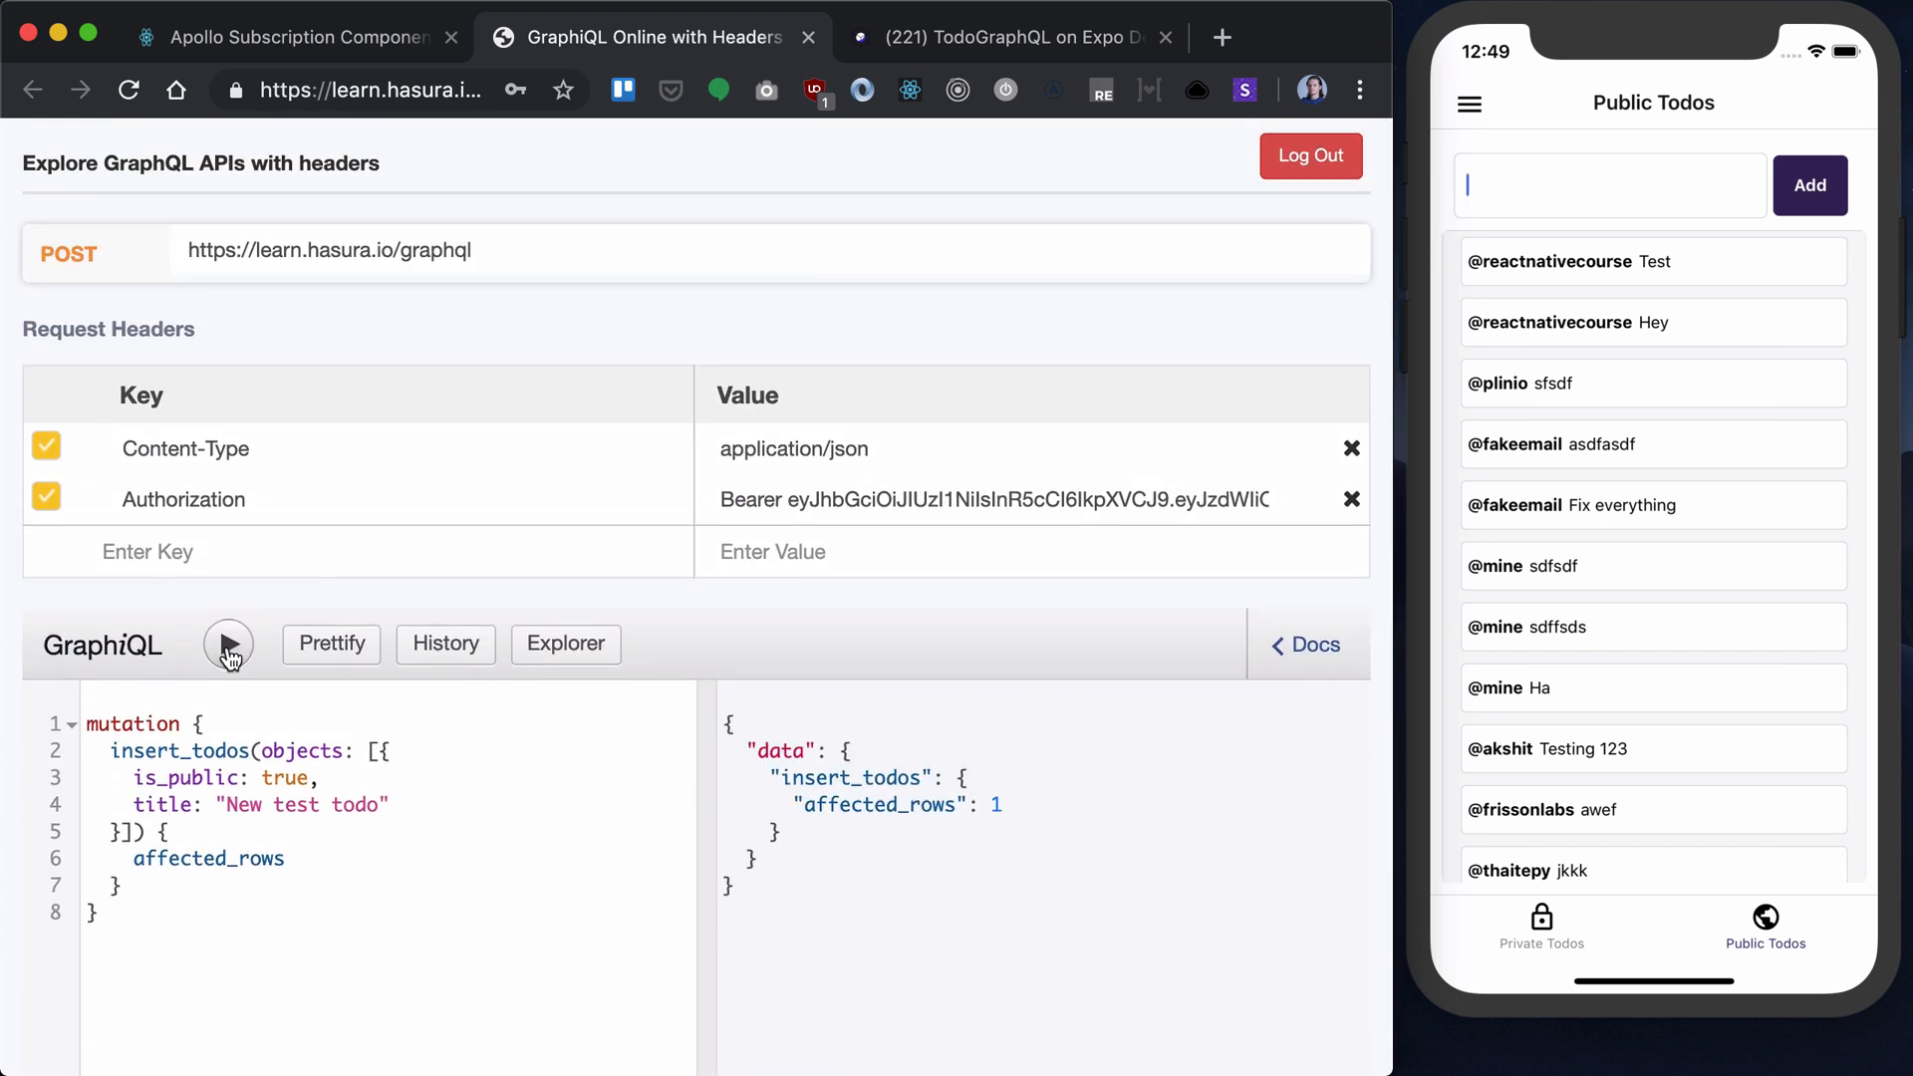
left_click(228, 644)
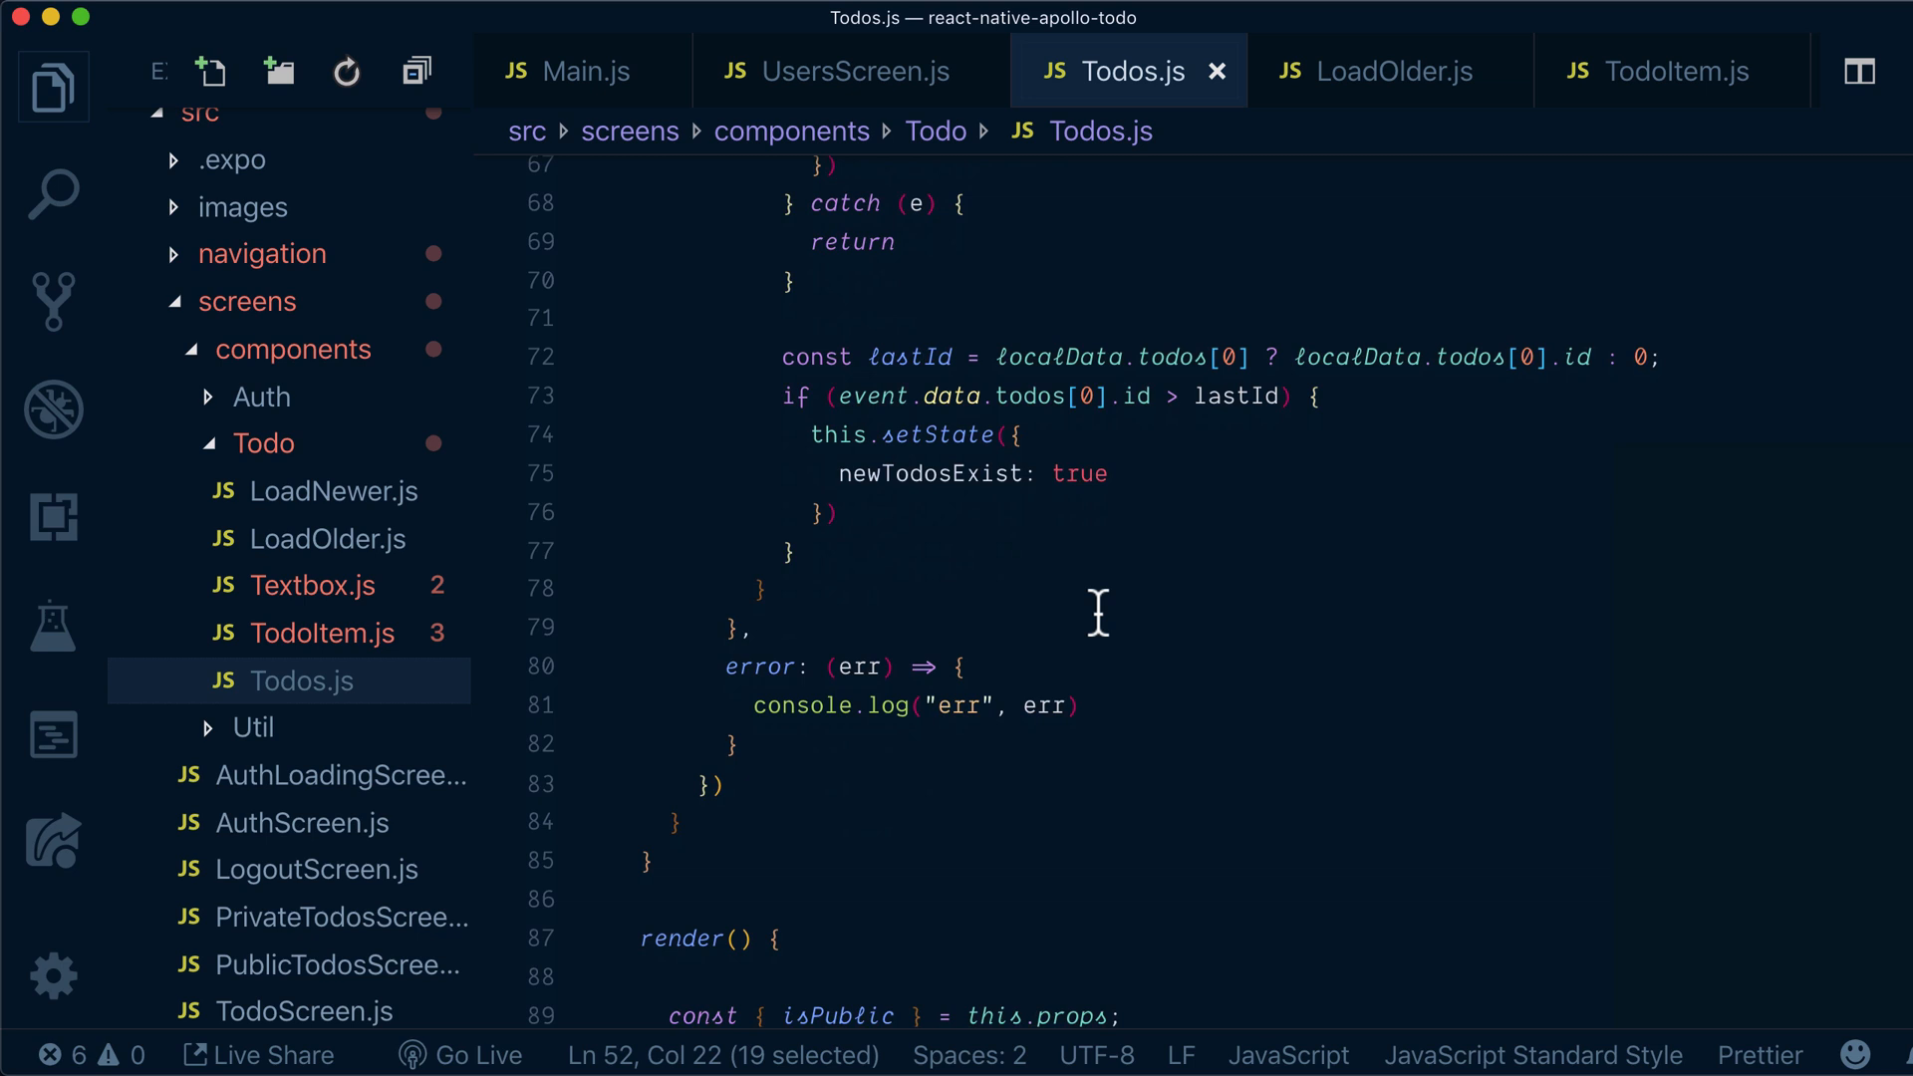
Step: Add componentDidMount() { subscribeToNewTodos() } above render() in Todos.js
scroll("down", 3)
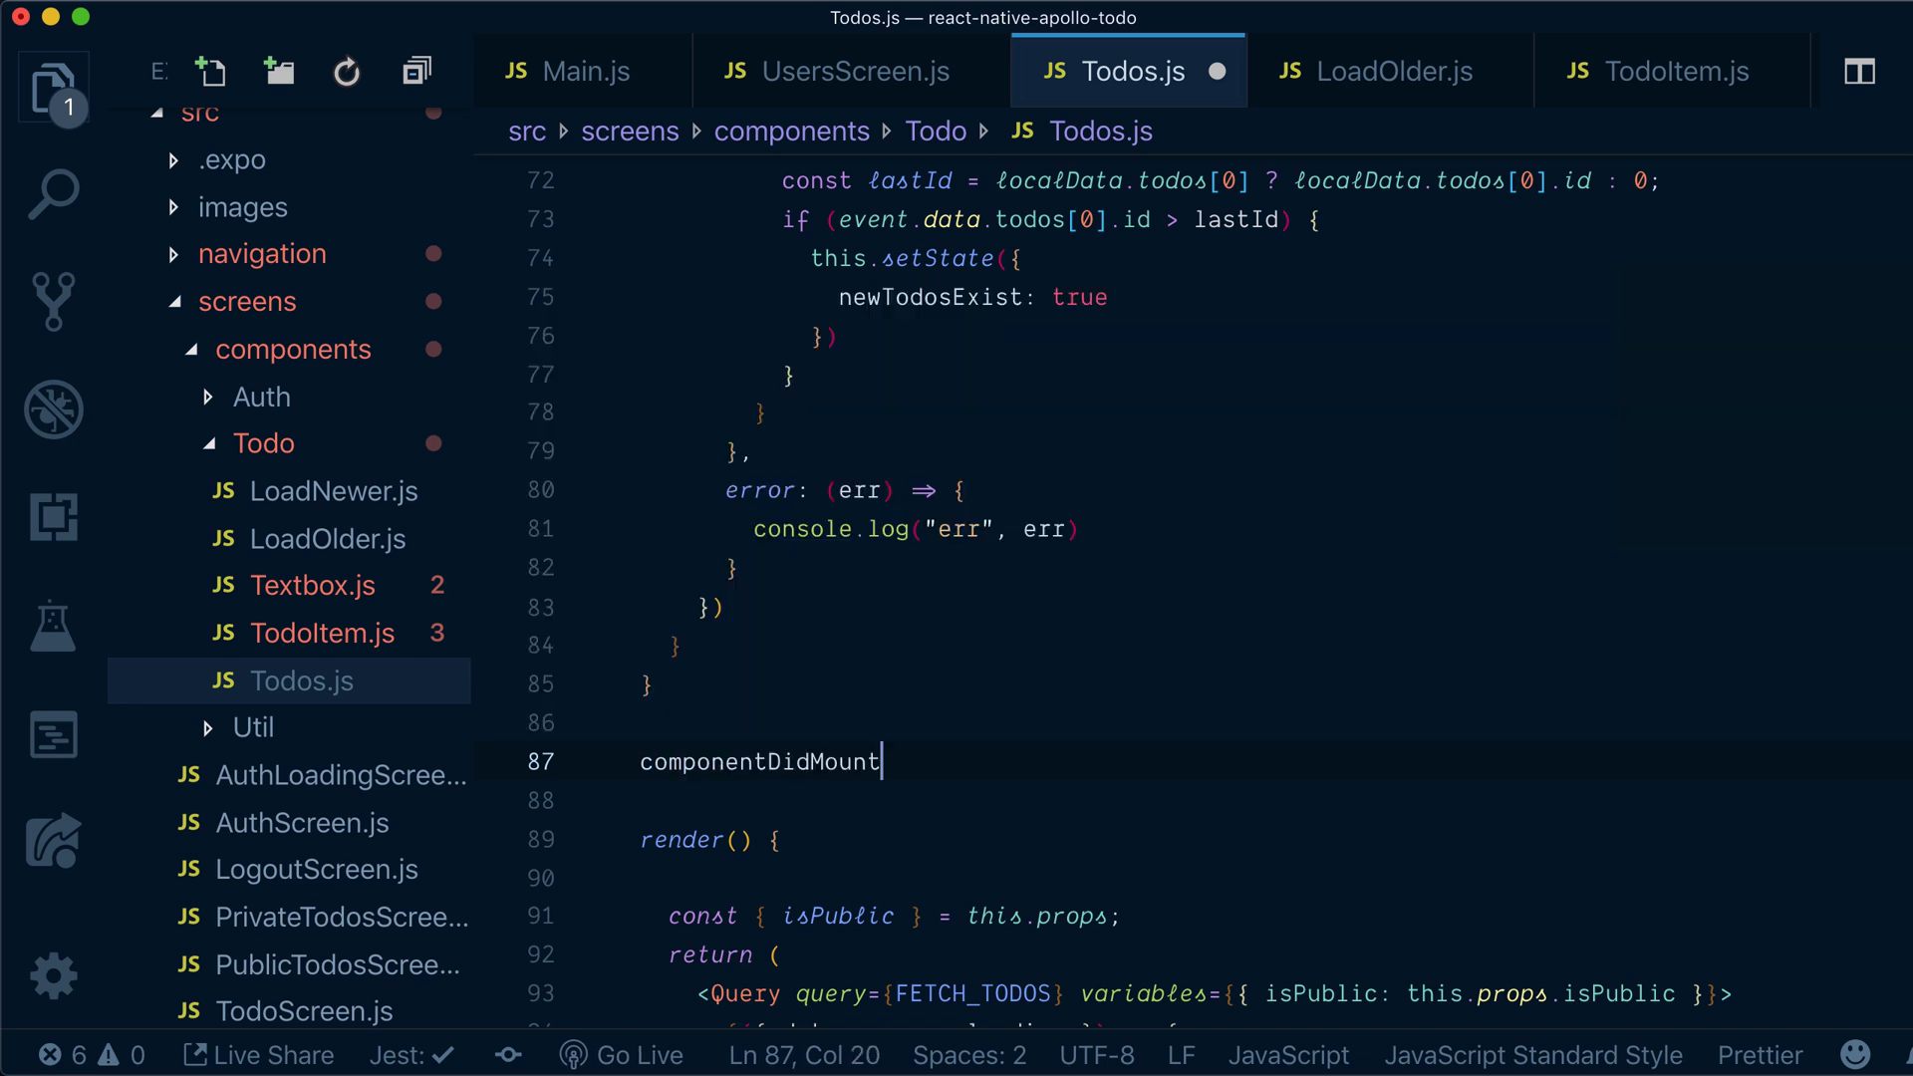
type("() {")
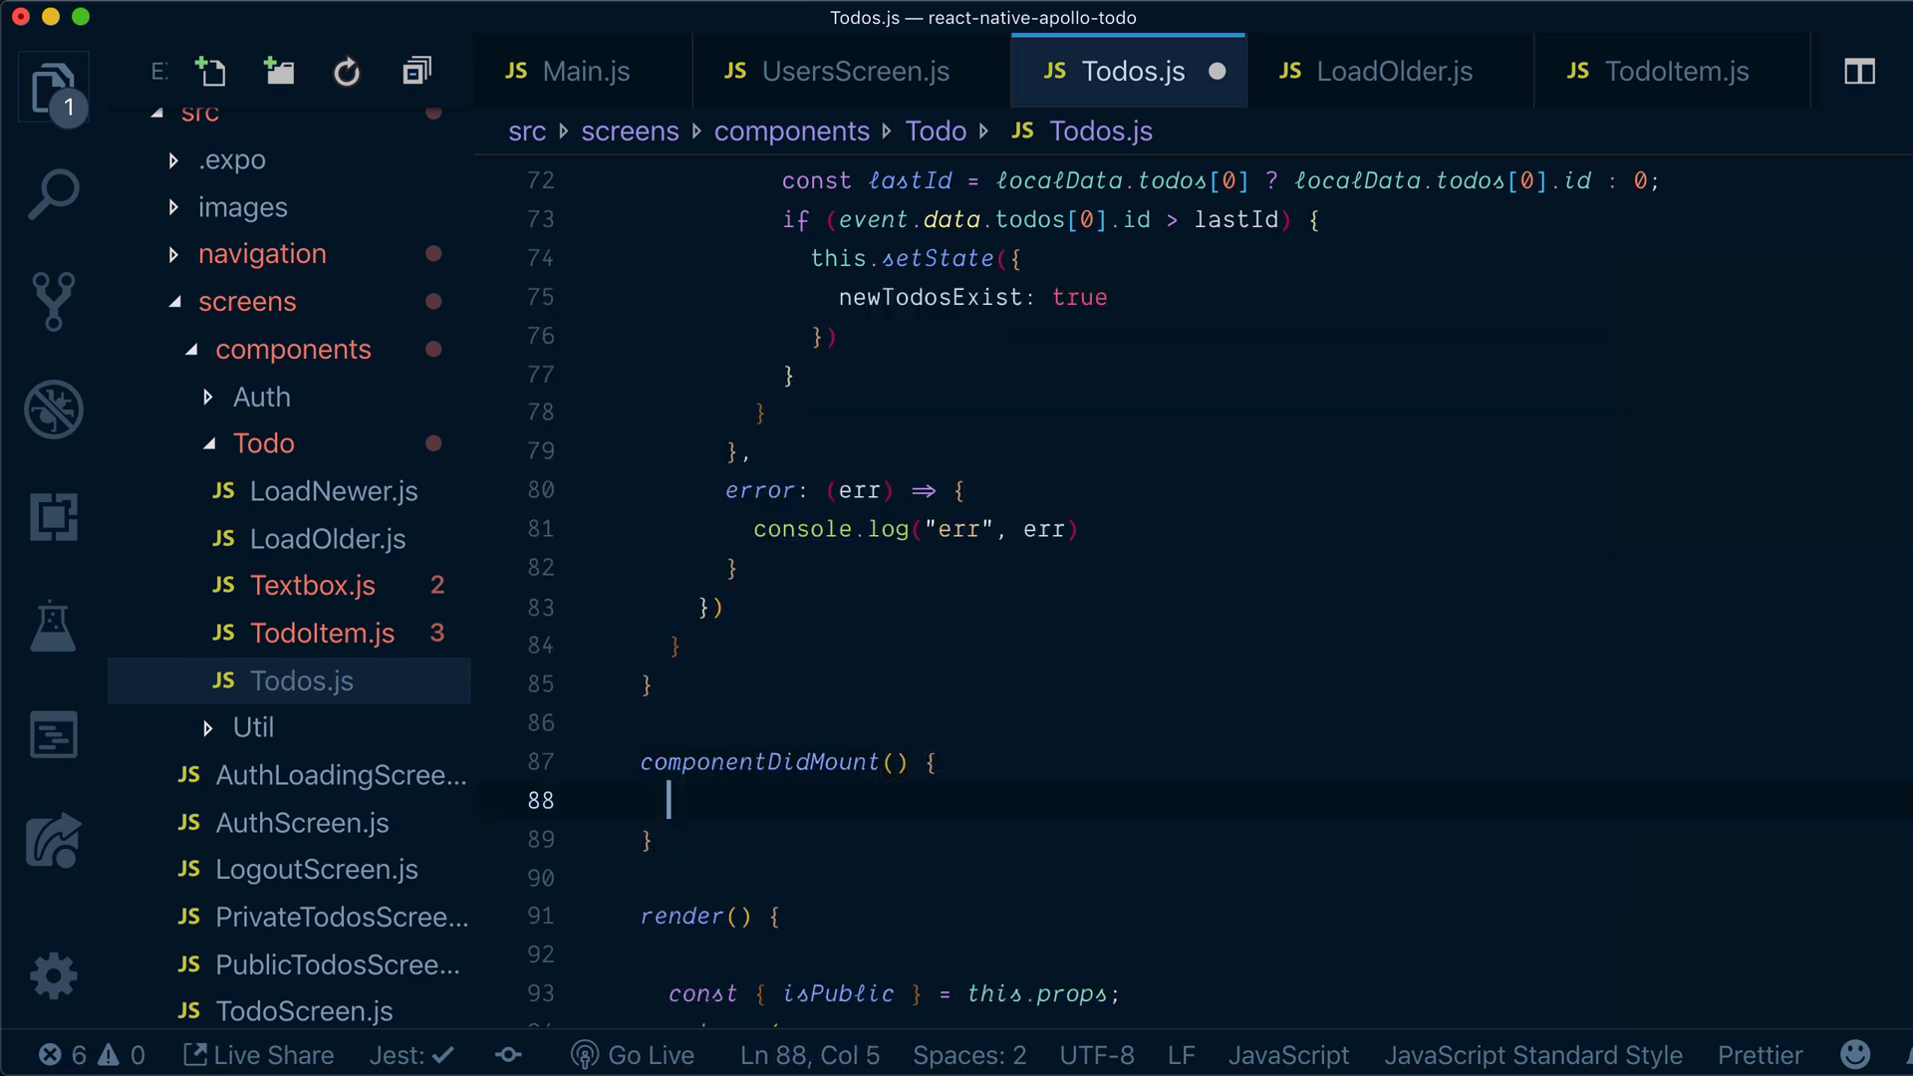
type("subscribeToNewTodos()")
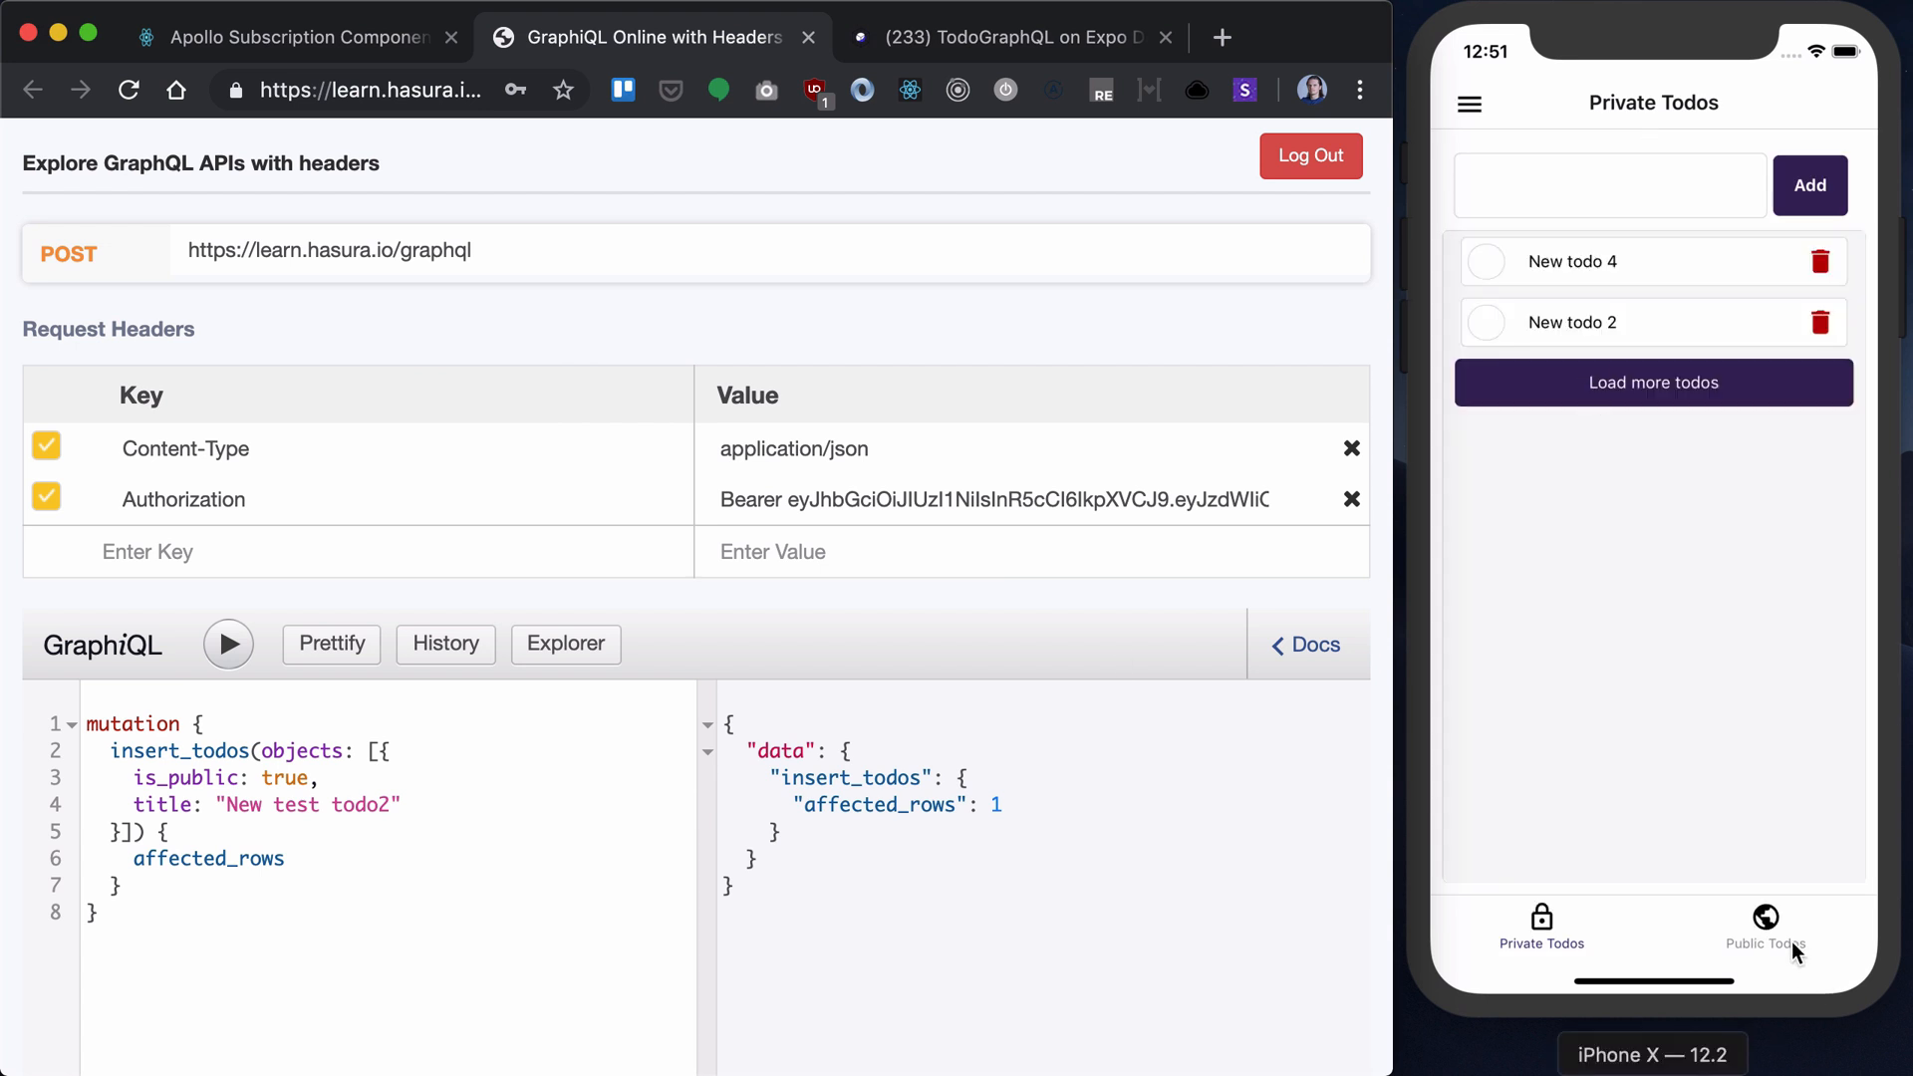
Step: Show the Public Todos feed with the 'New todos have arrived!' banner, then retitle the mutation's todo
left_click(1763, 933)
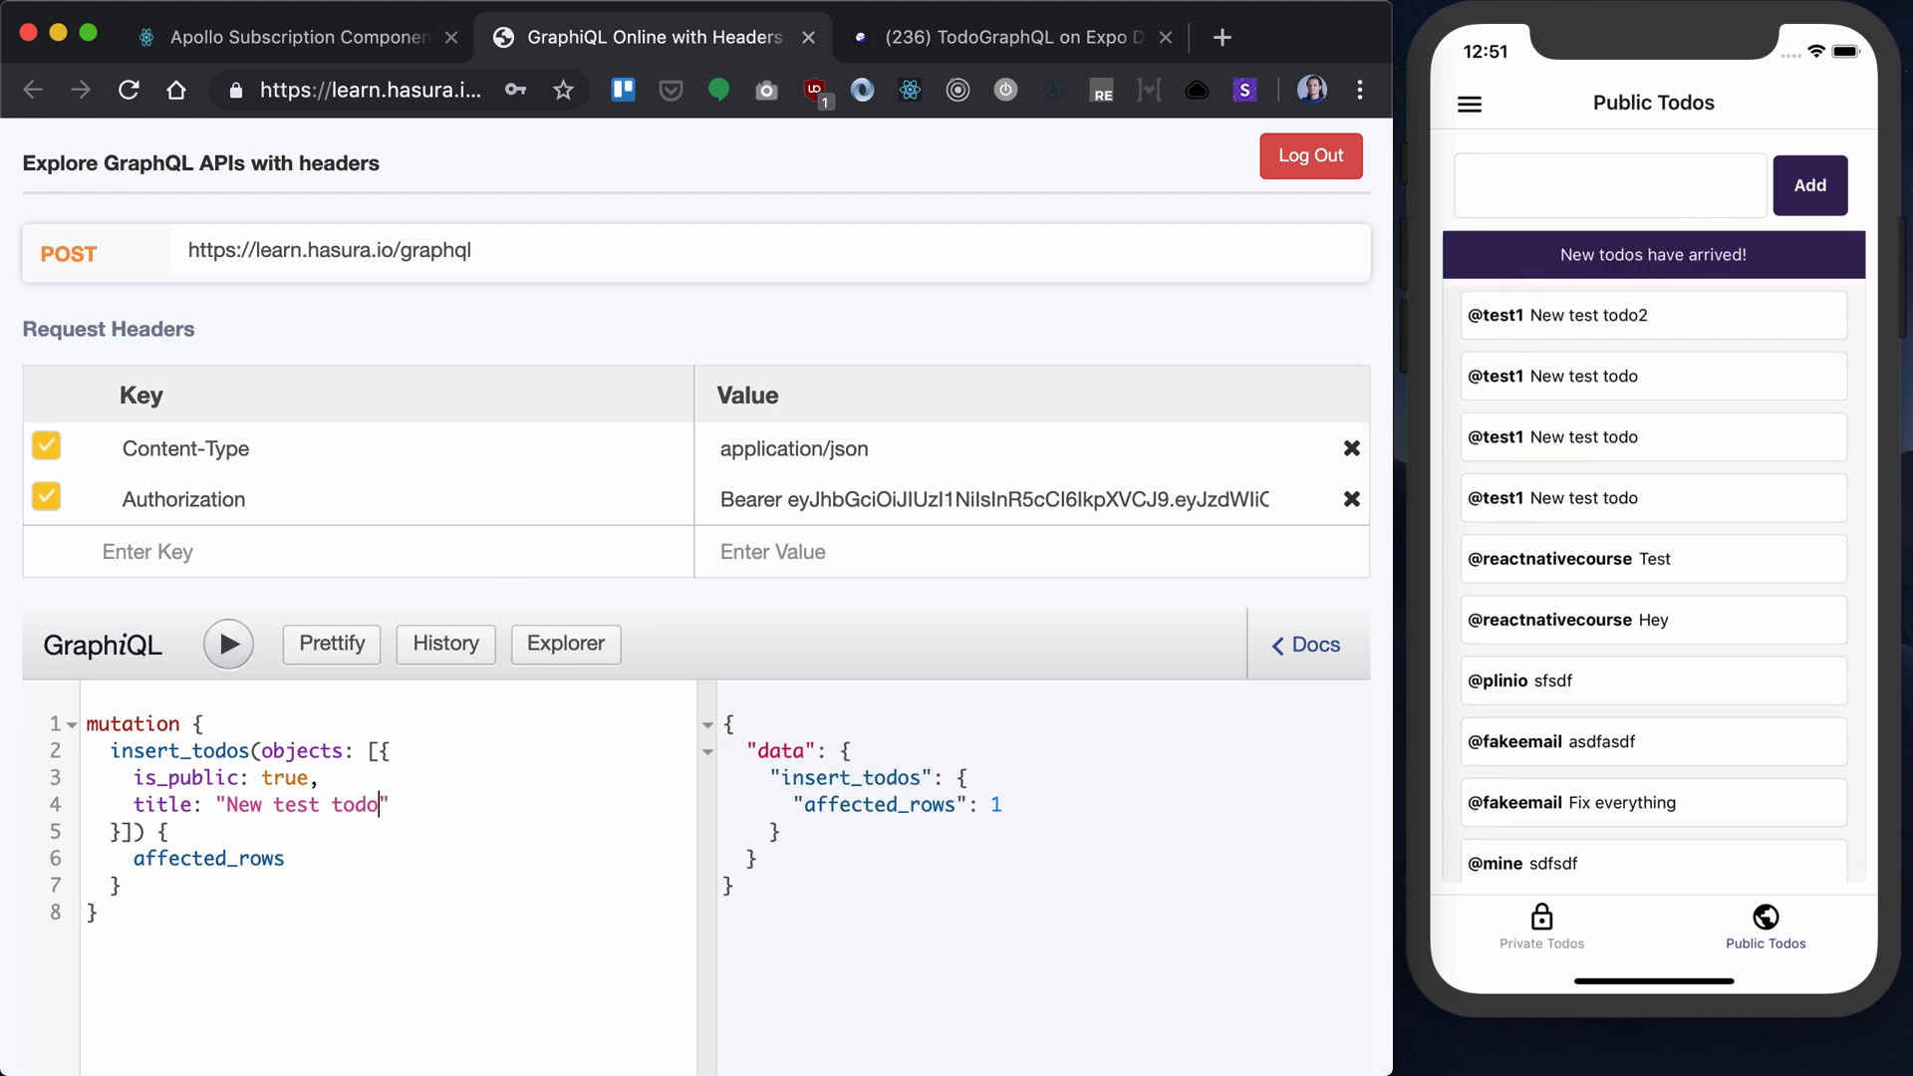
type("4")
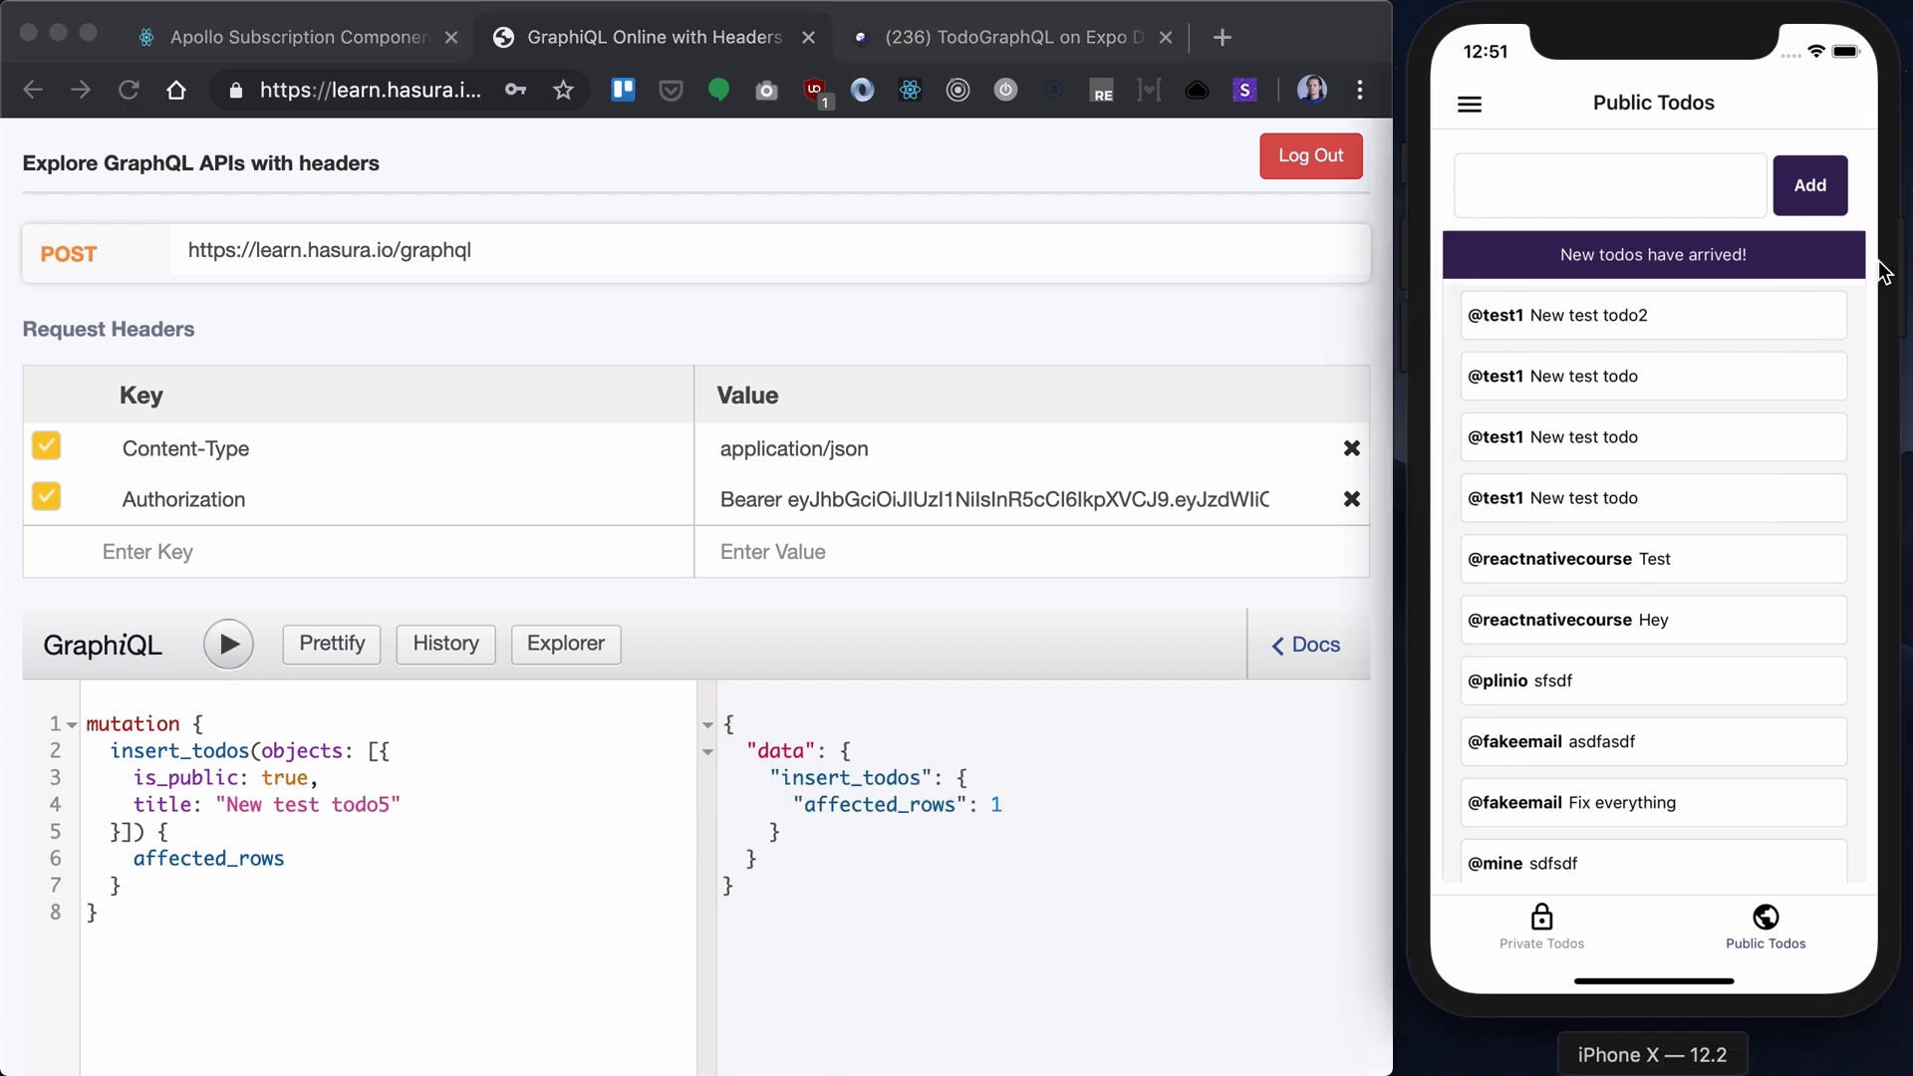
mouse_move(1666, 315)
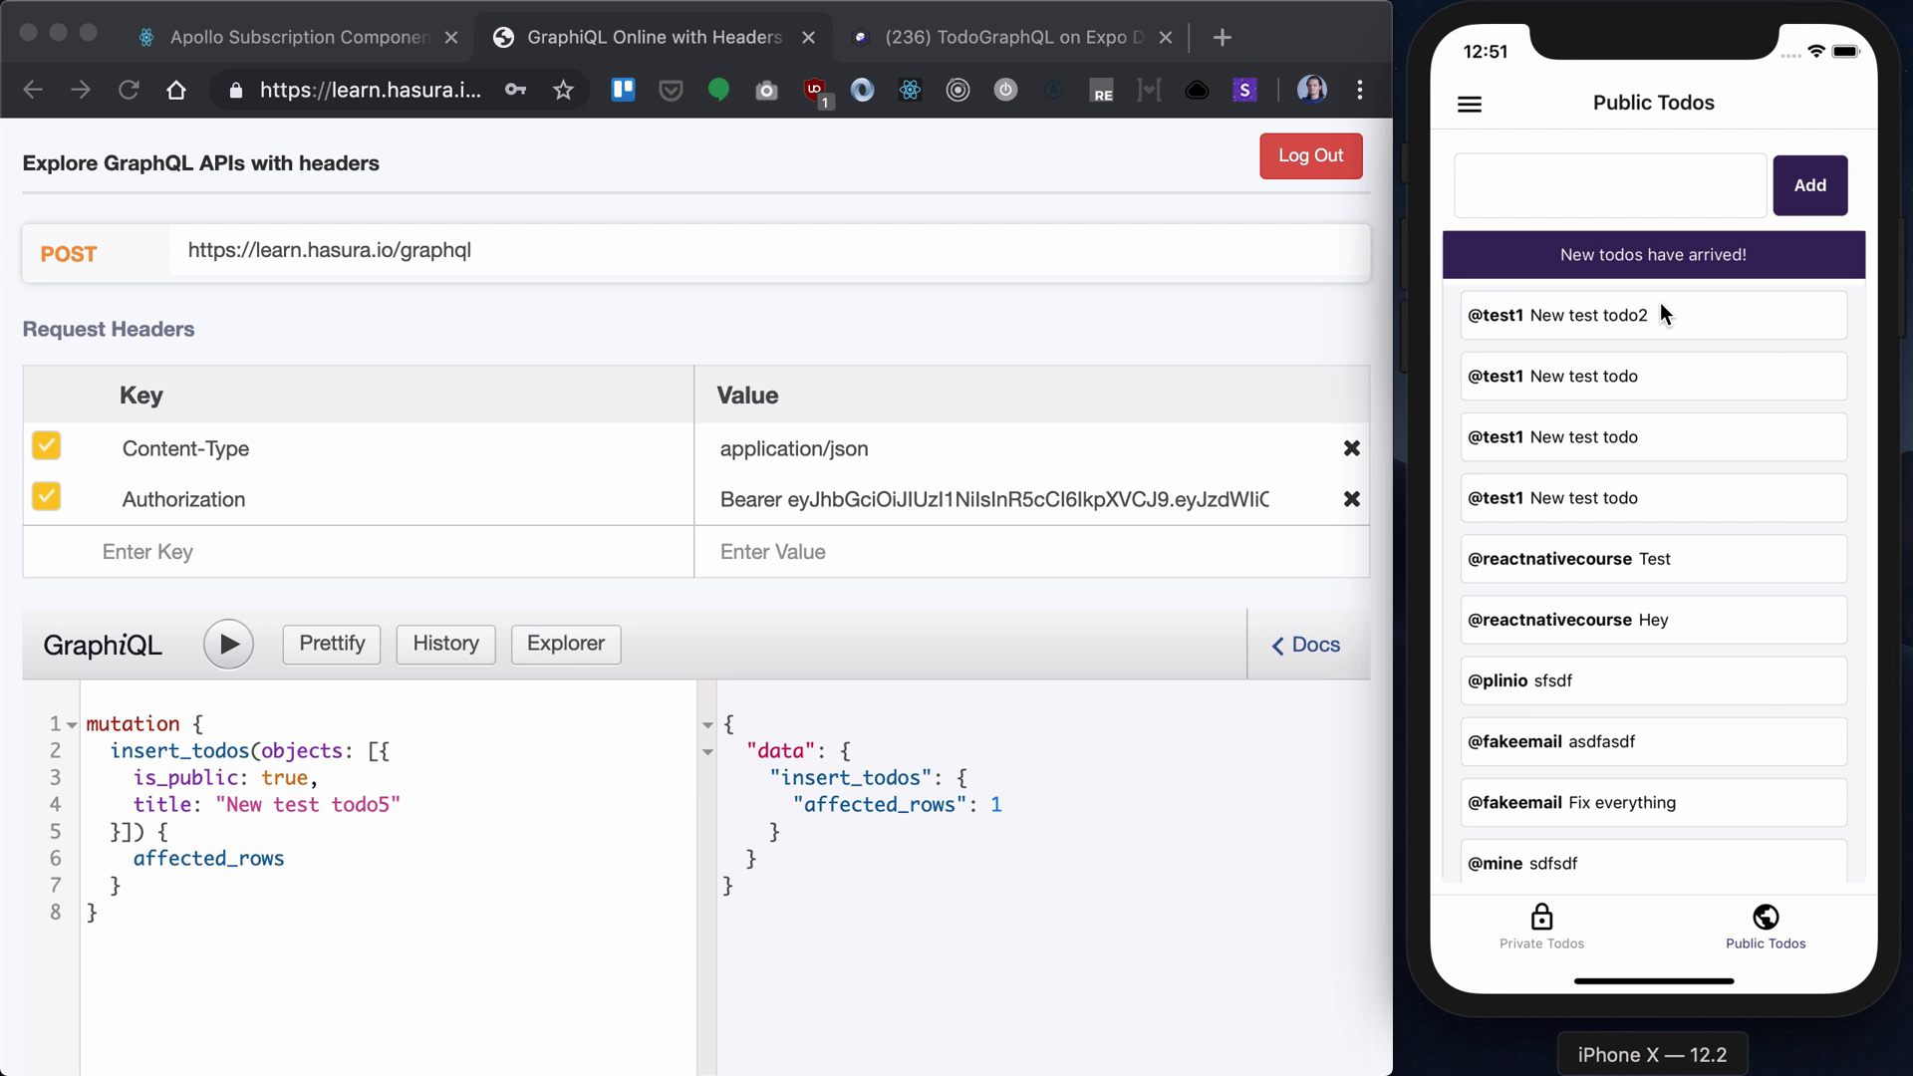
mouse_move(1632, 265)
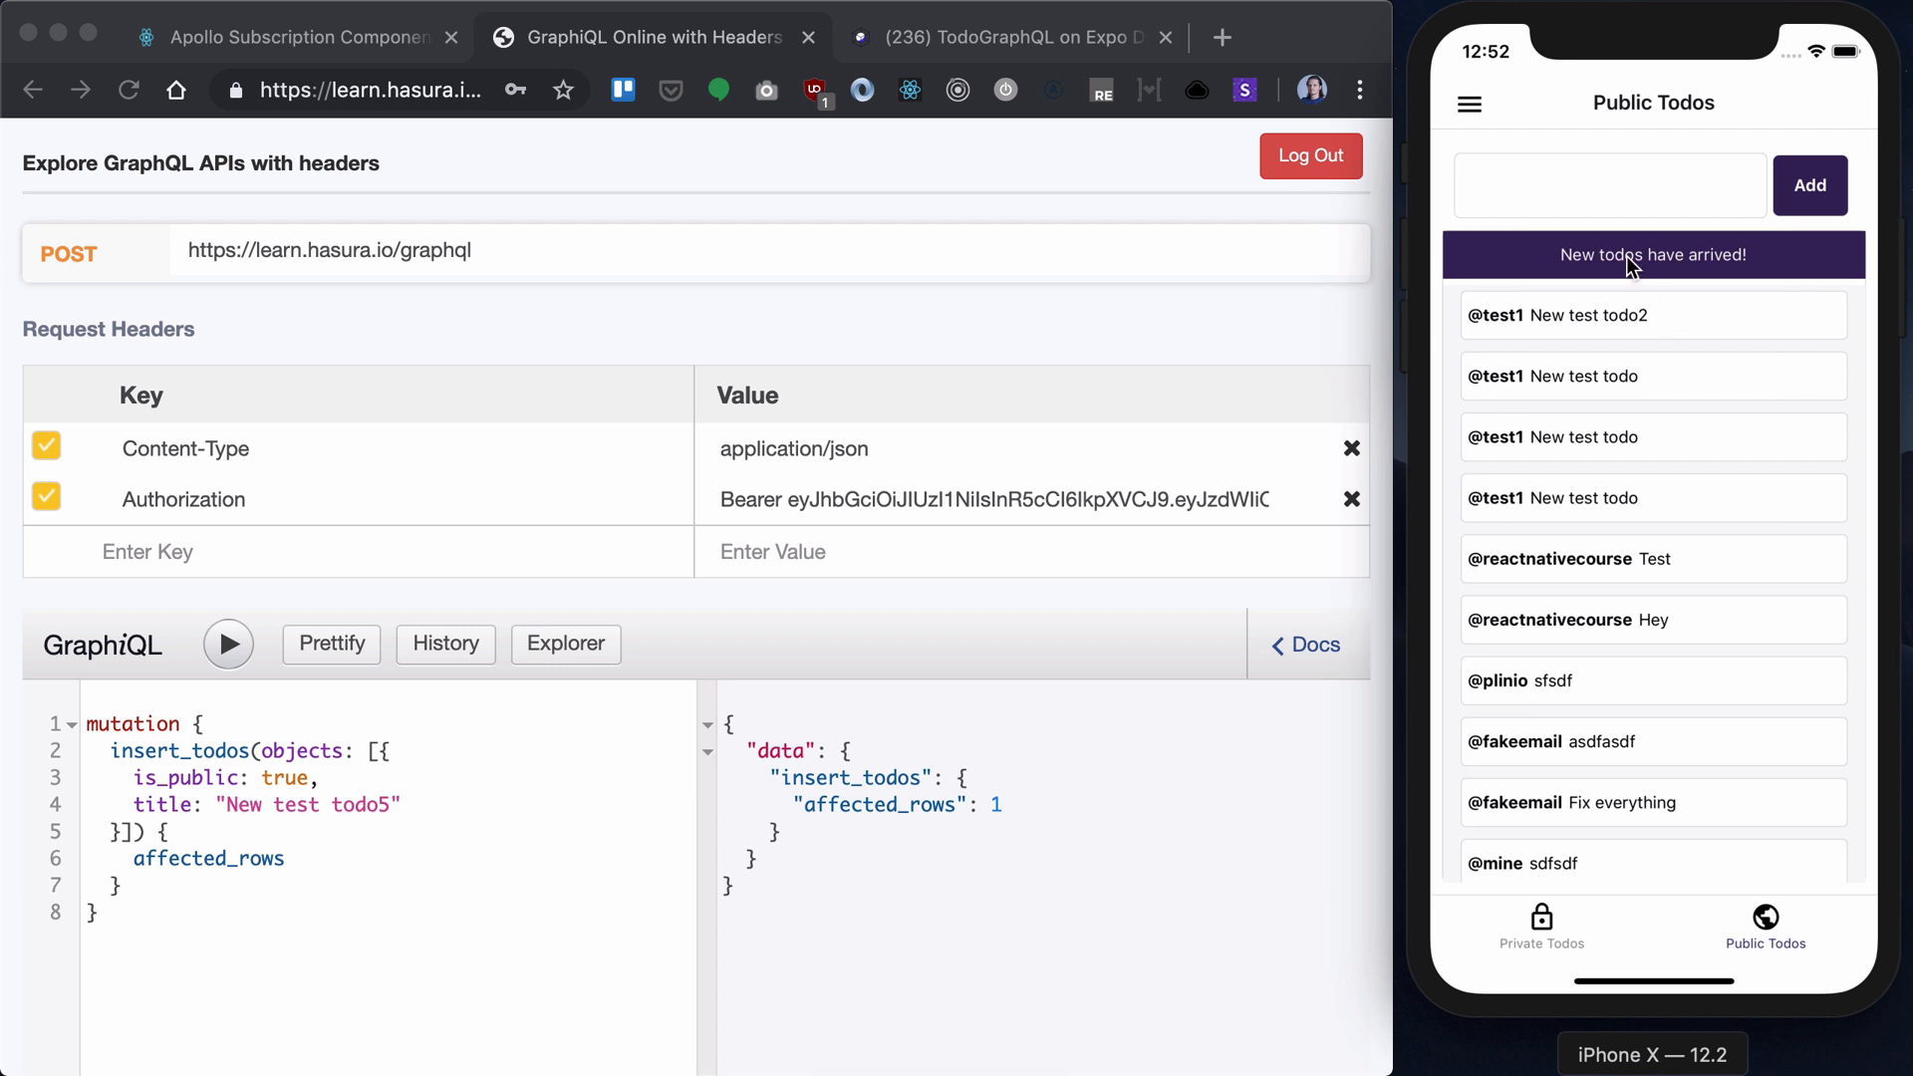
mouse_move(1632, 293)
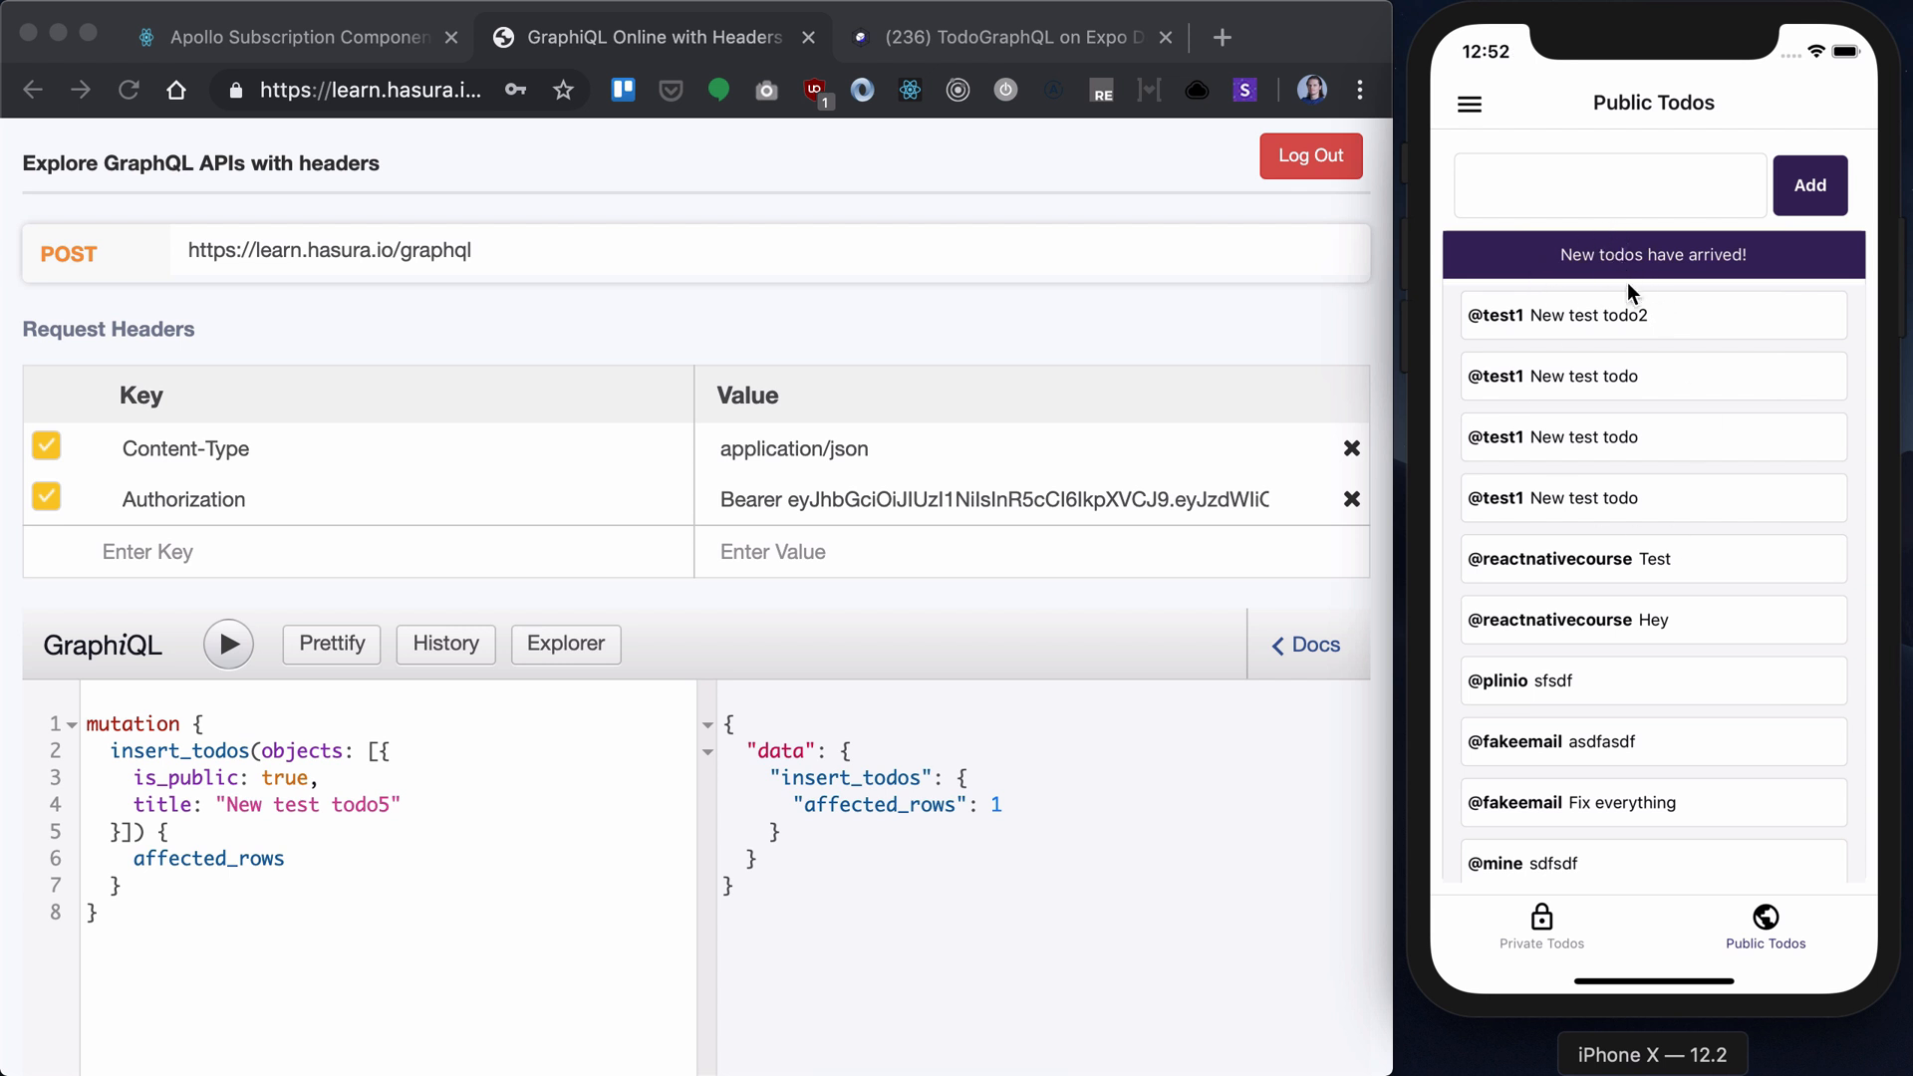
mouse_move(1622, 257)
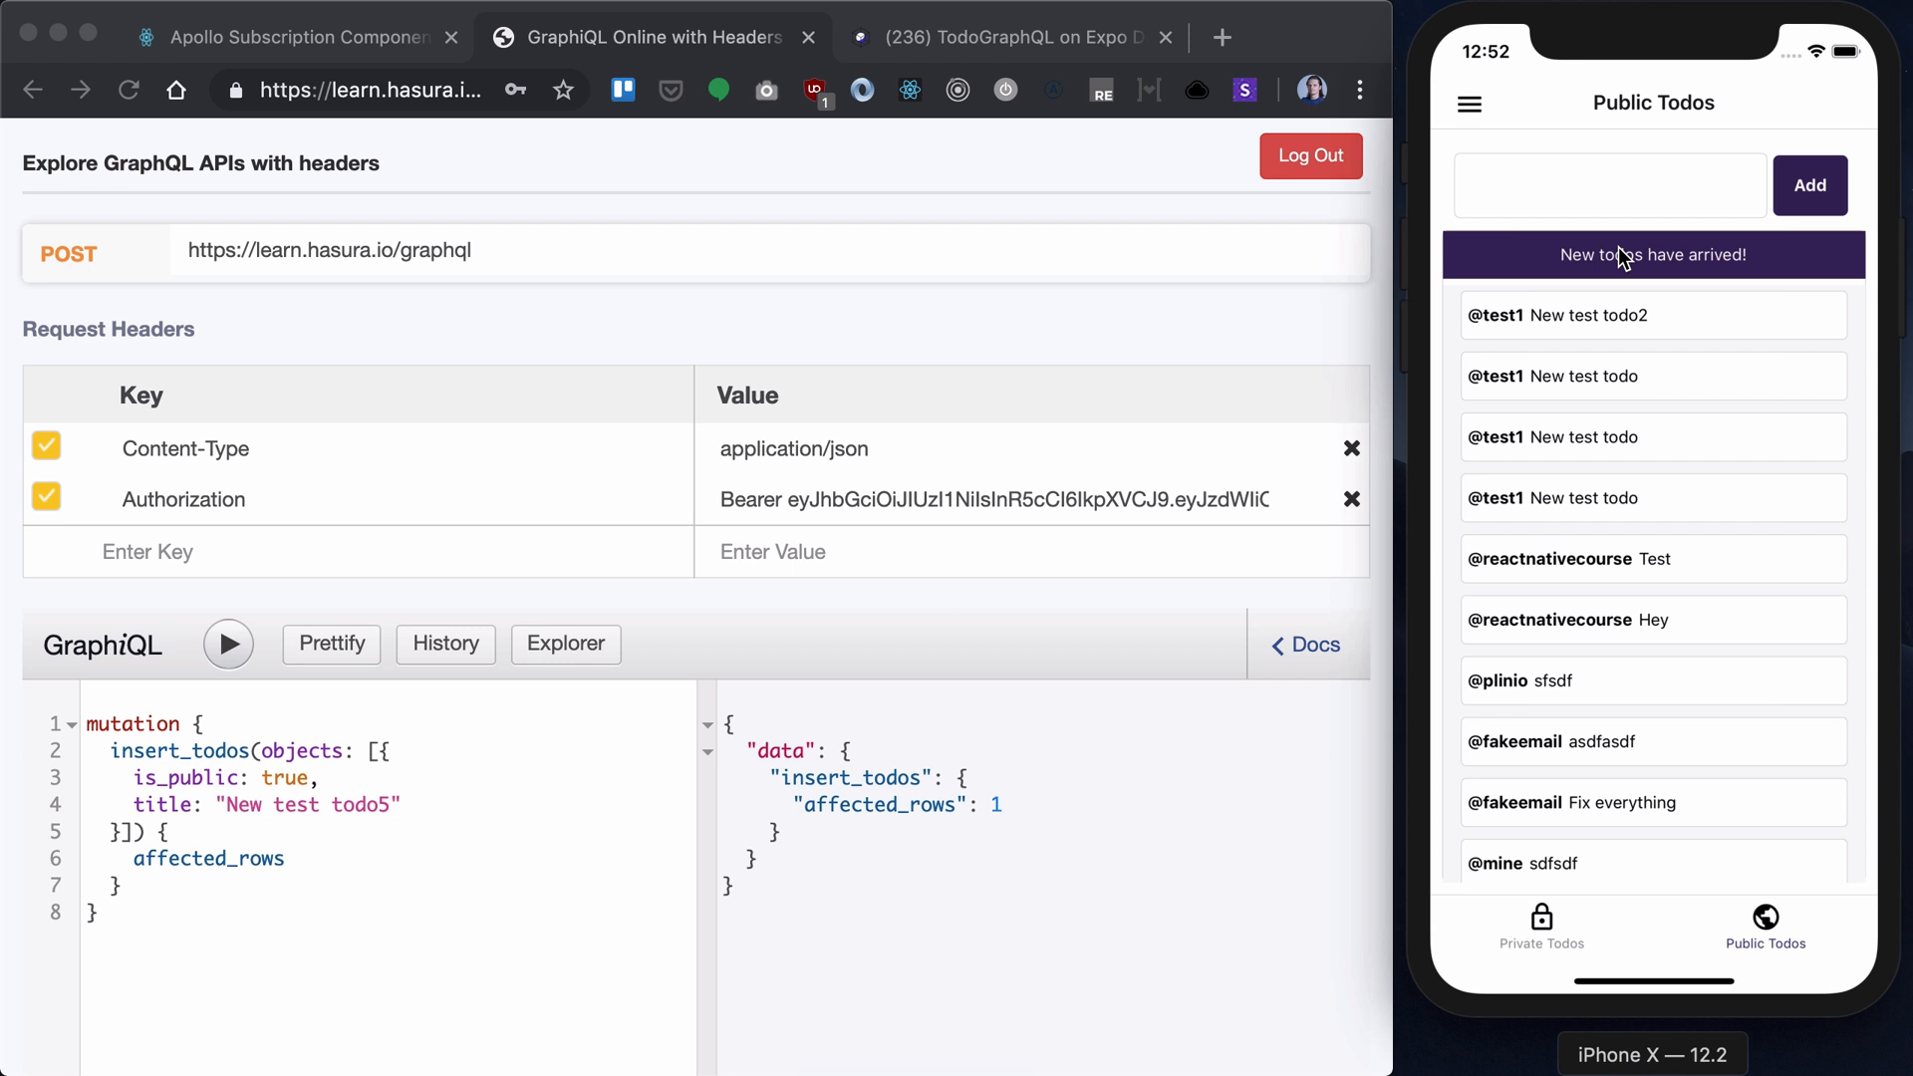